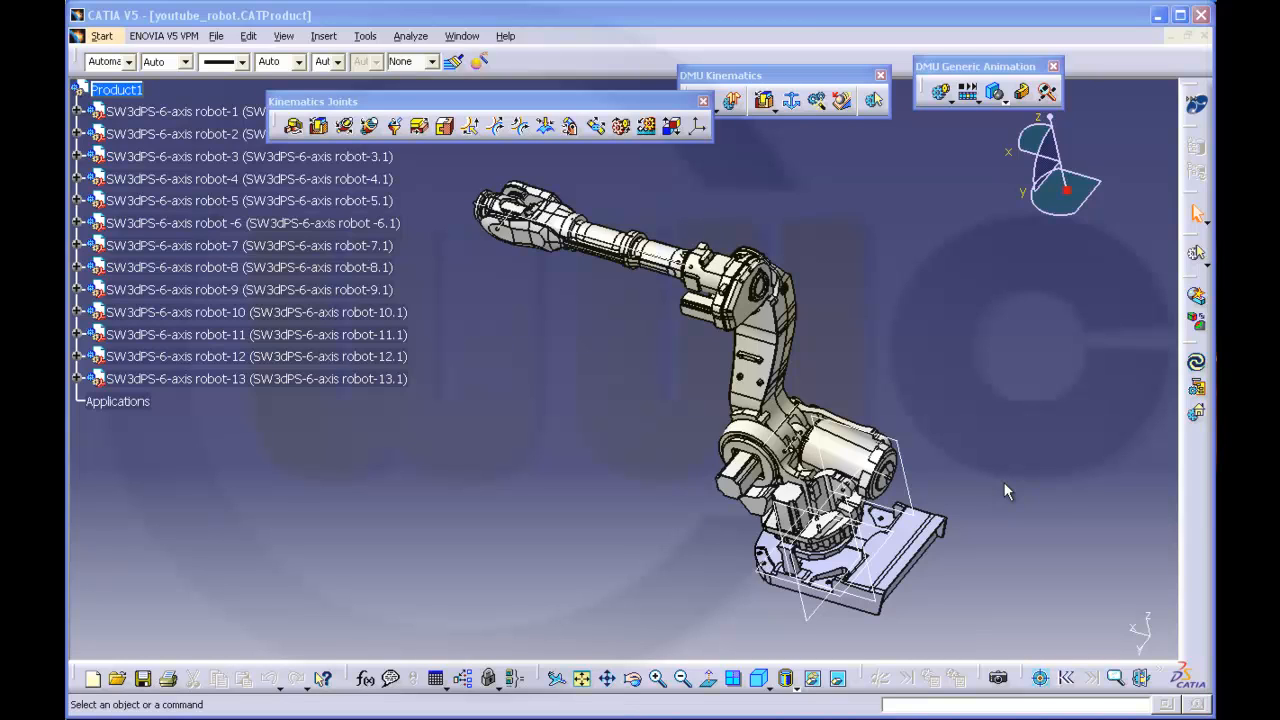
mouse_move(1008, 488)
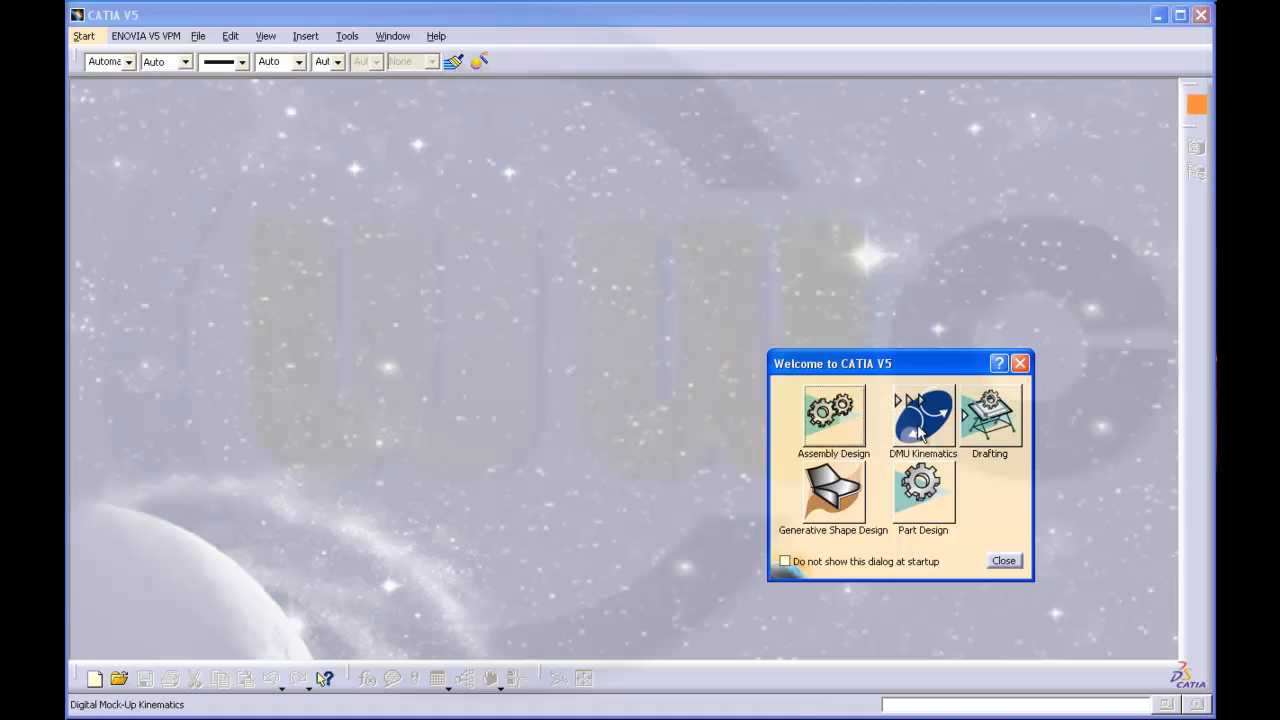
- Start a DMU Kinematics product and insert the robot-3 base part, fitting it in view
click(920, 418)
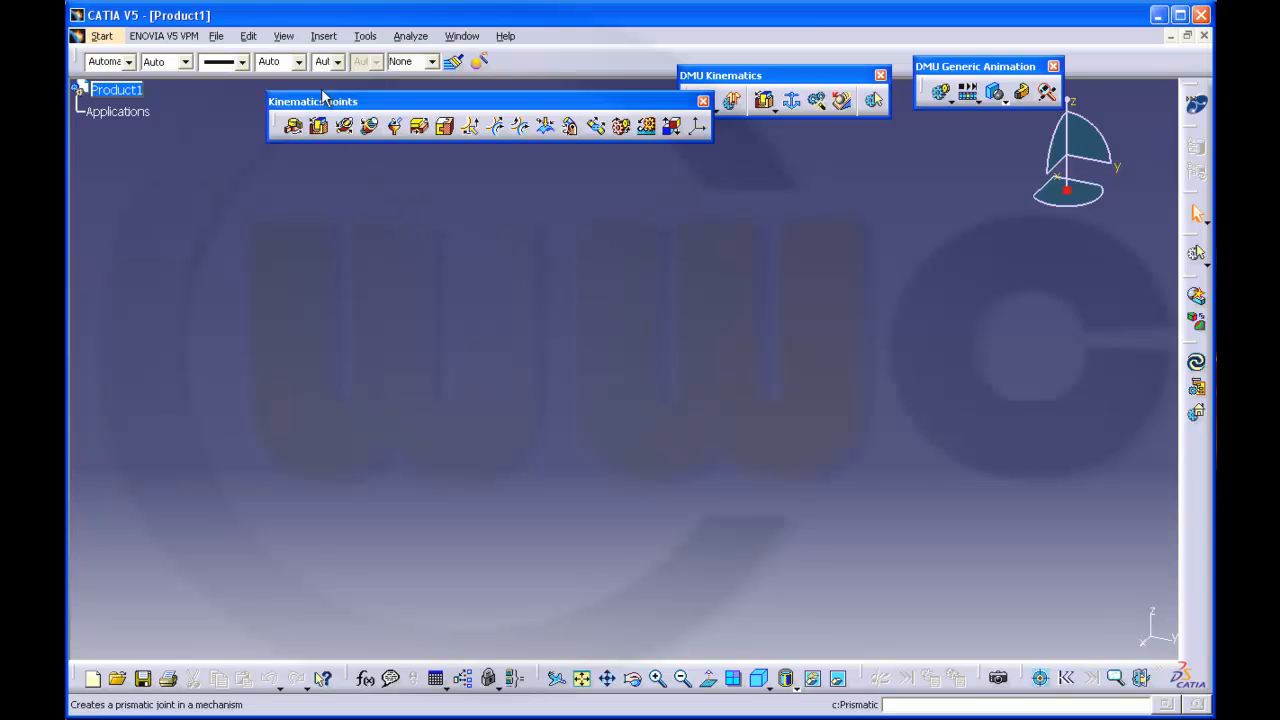
click(324, 36)
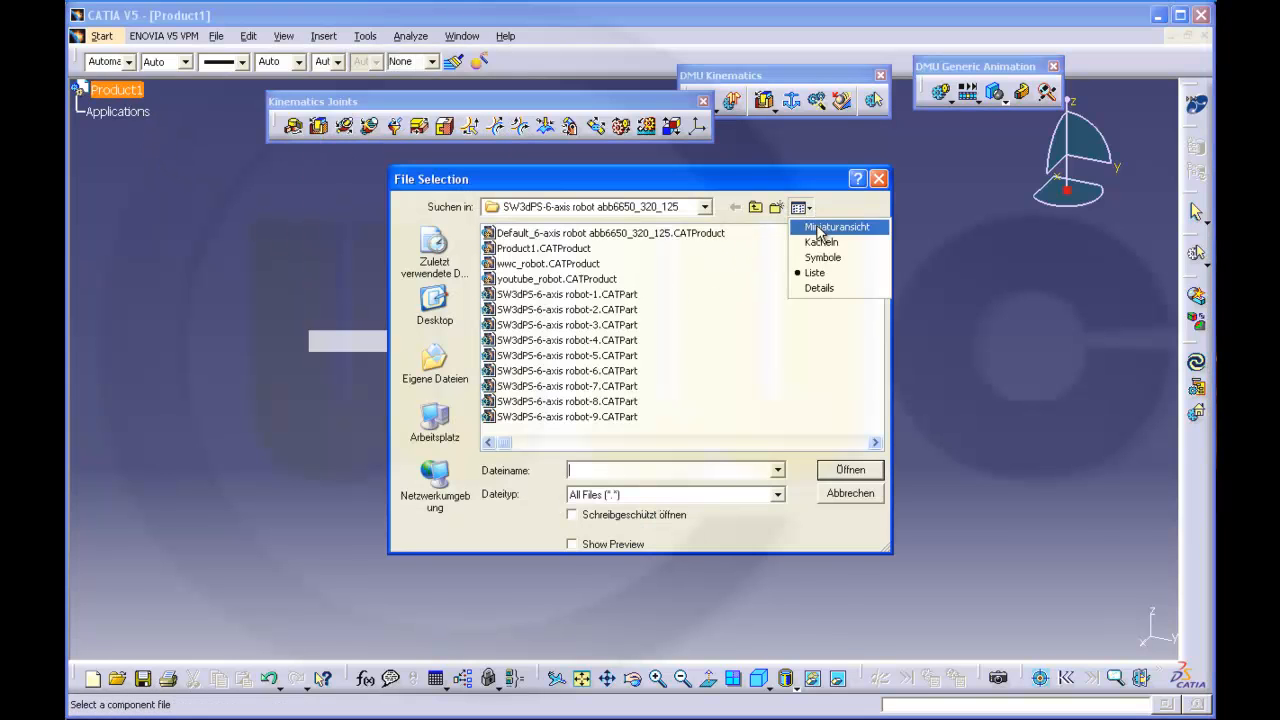
click(836, 228)
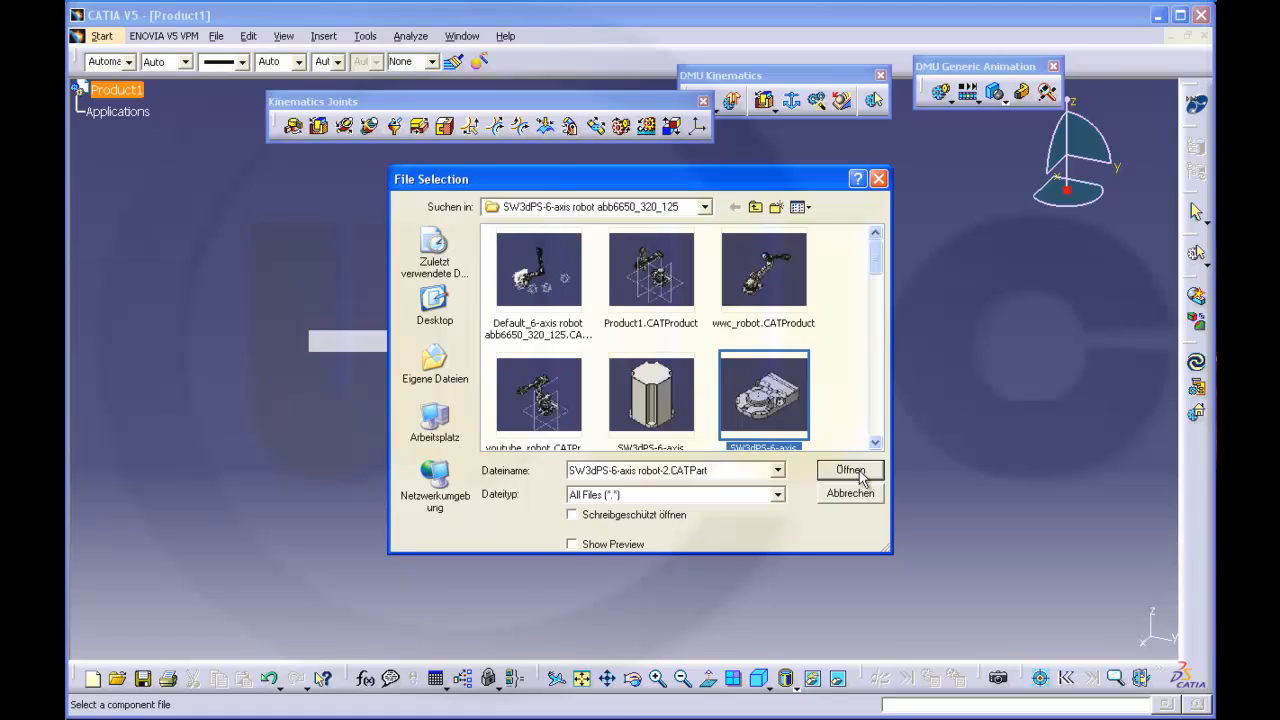
click(848, 470)
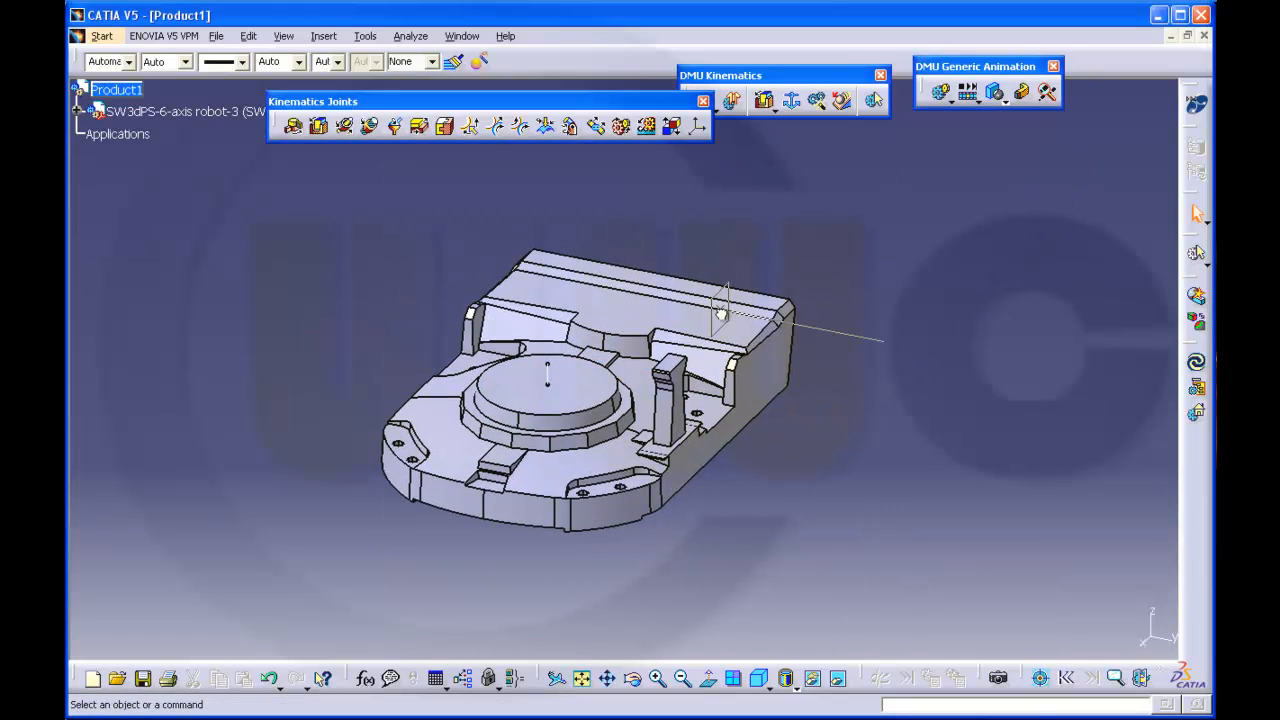
click(744, 320)
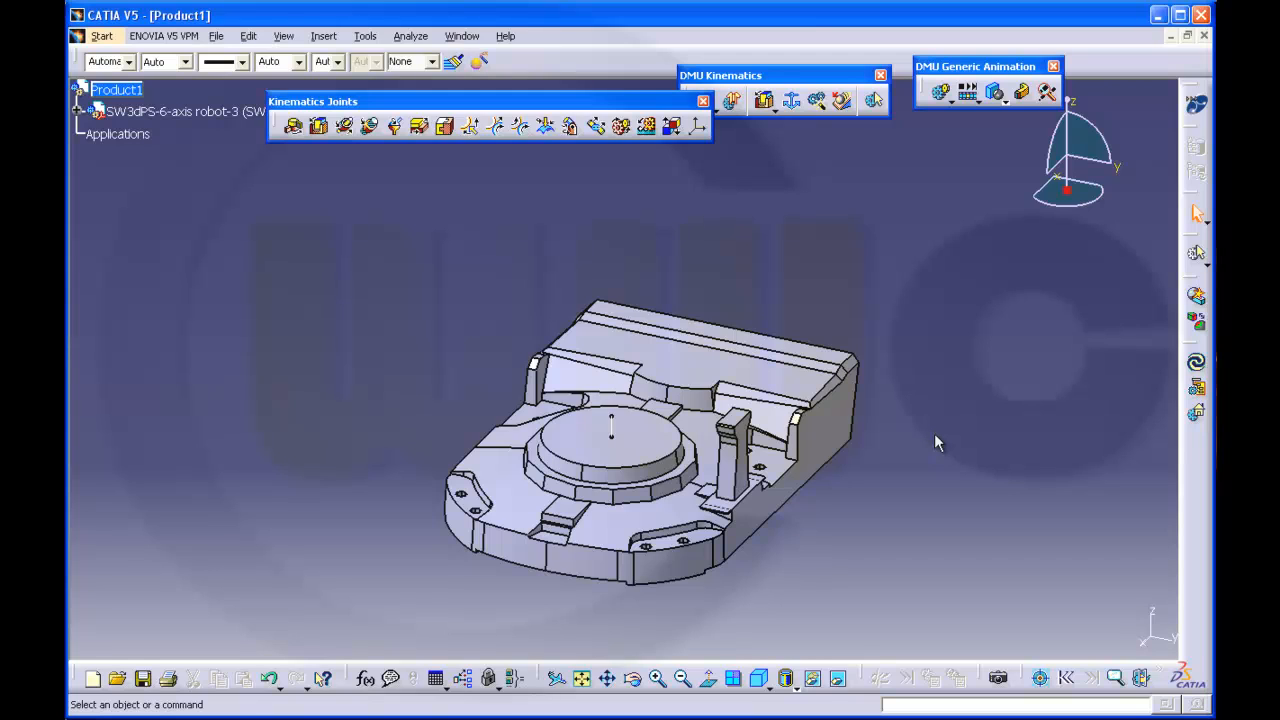
mouse_move(936, 384)
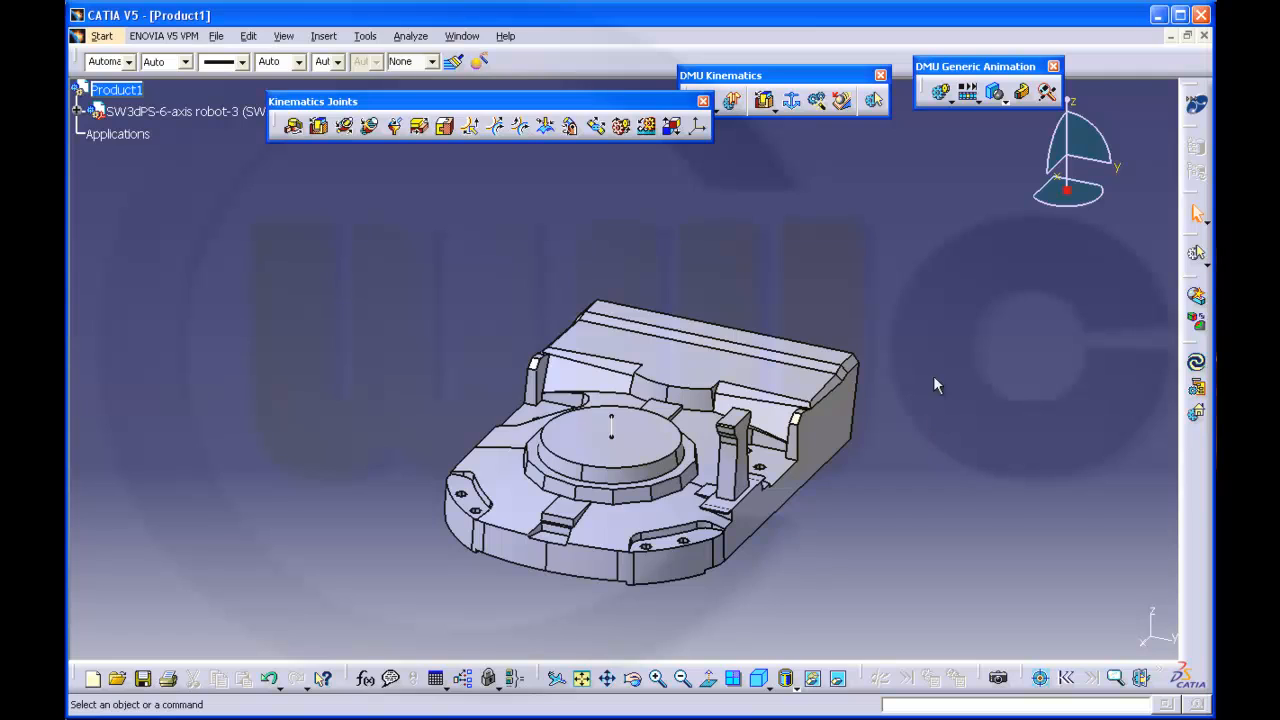
mouse_move(872, 318)
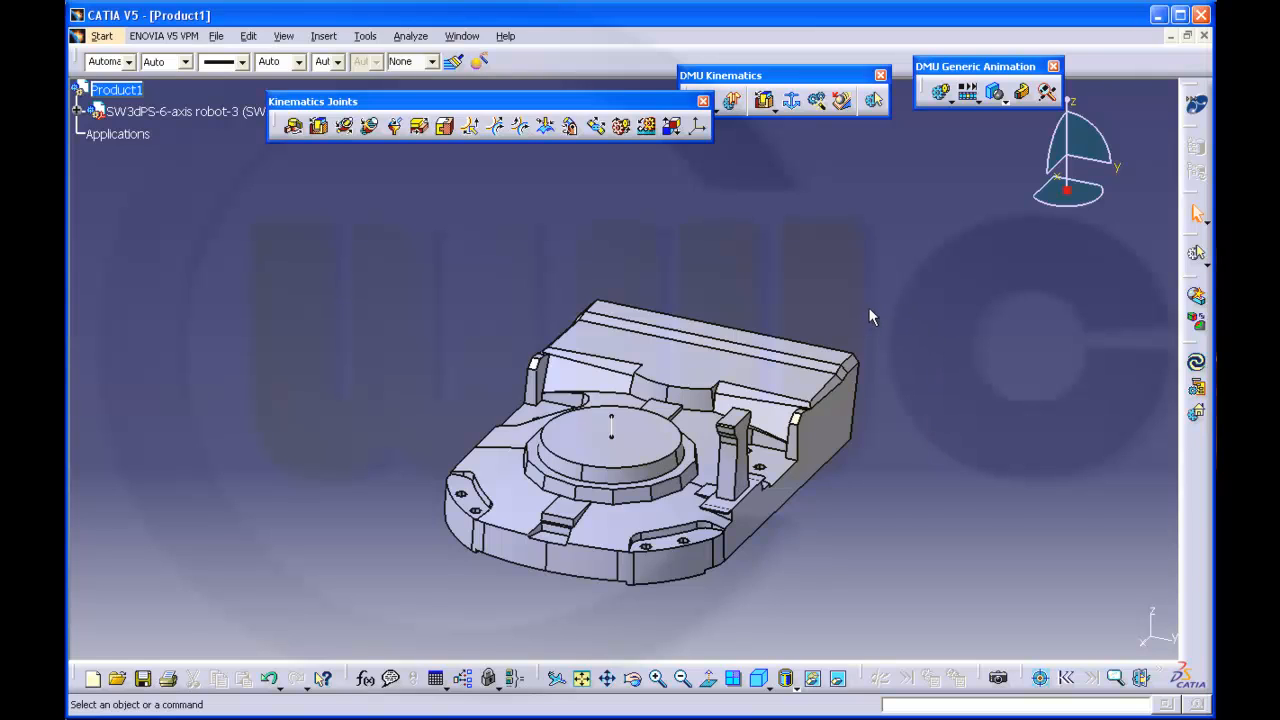
mouse_move(888, 298)
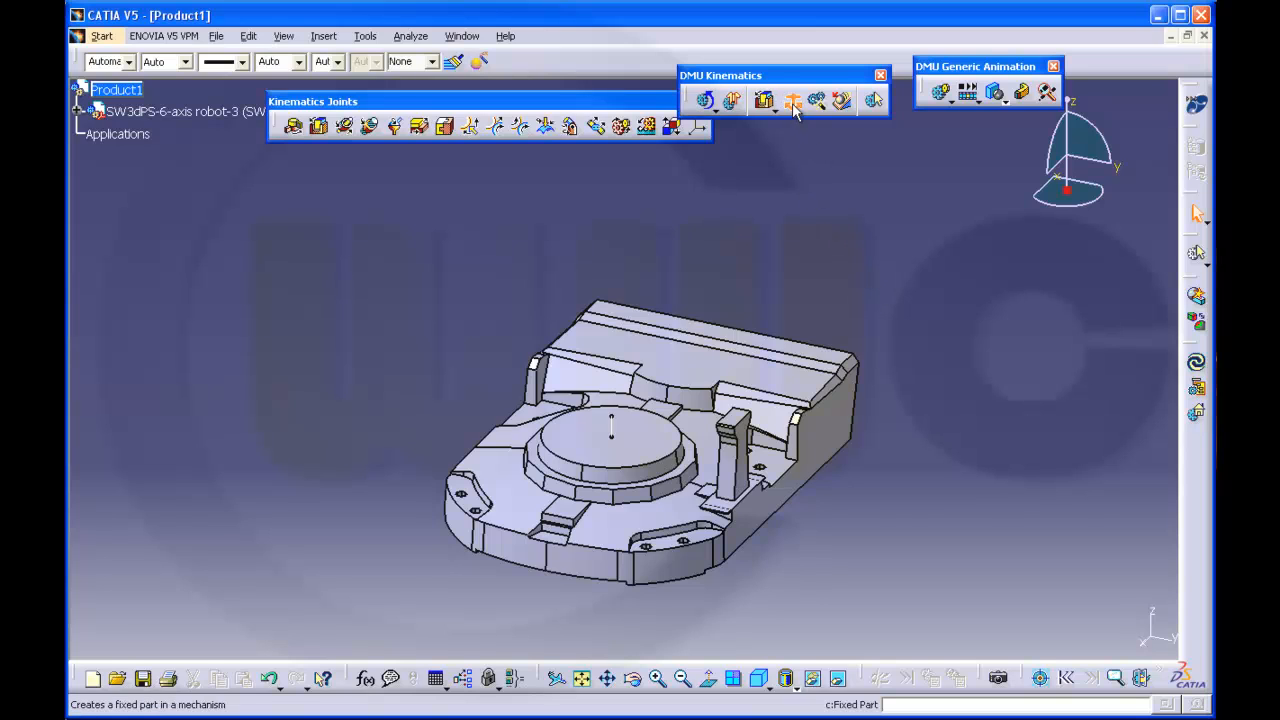
- Create mechanism 6_axis_robot via Fixed Part and set the base plate as fixed
click(790, 100)
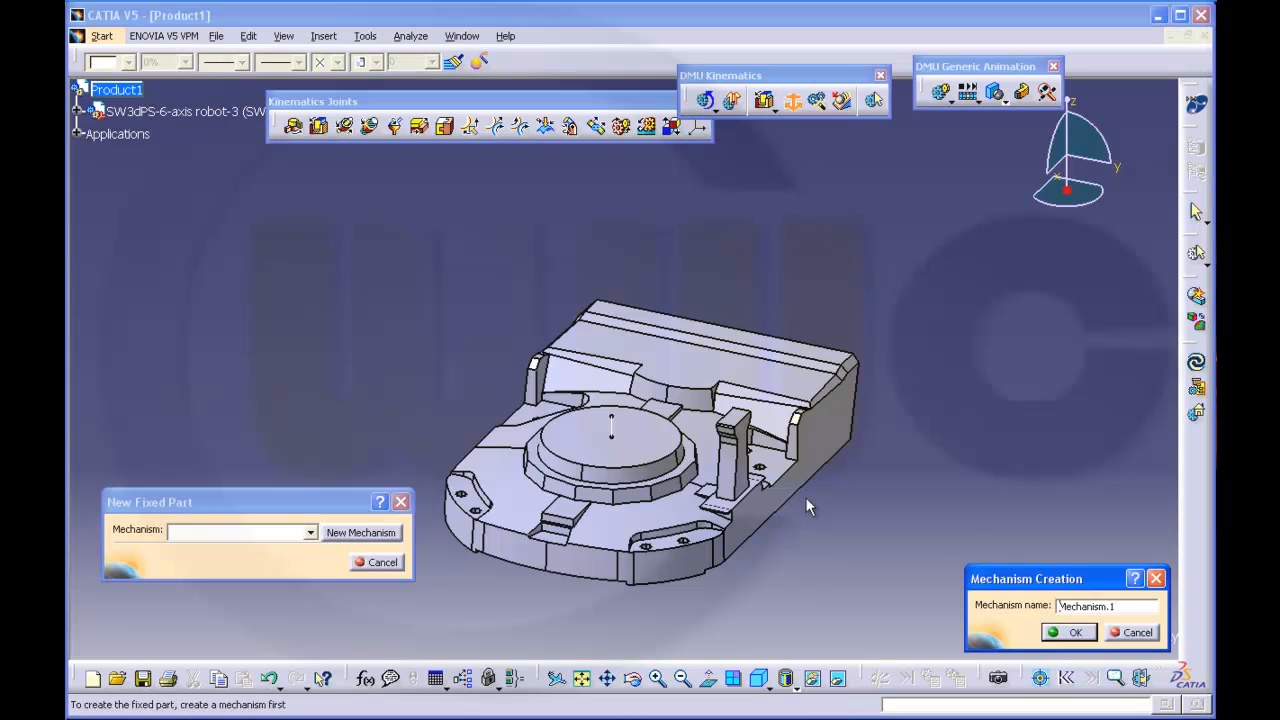
text(6)
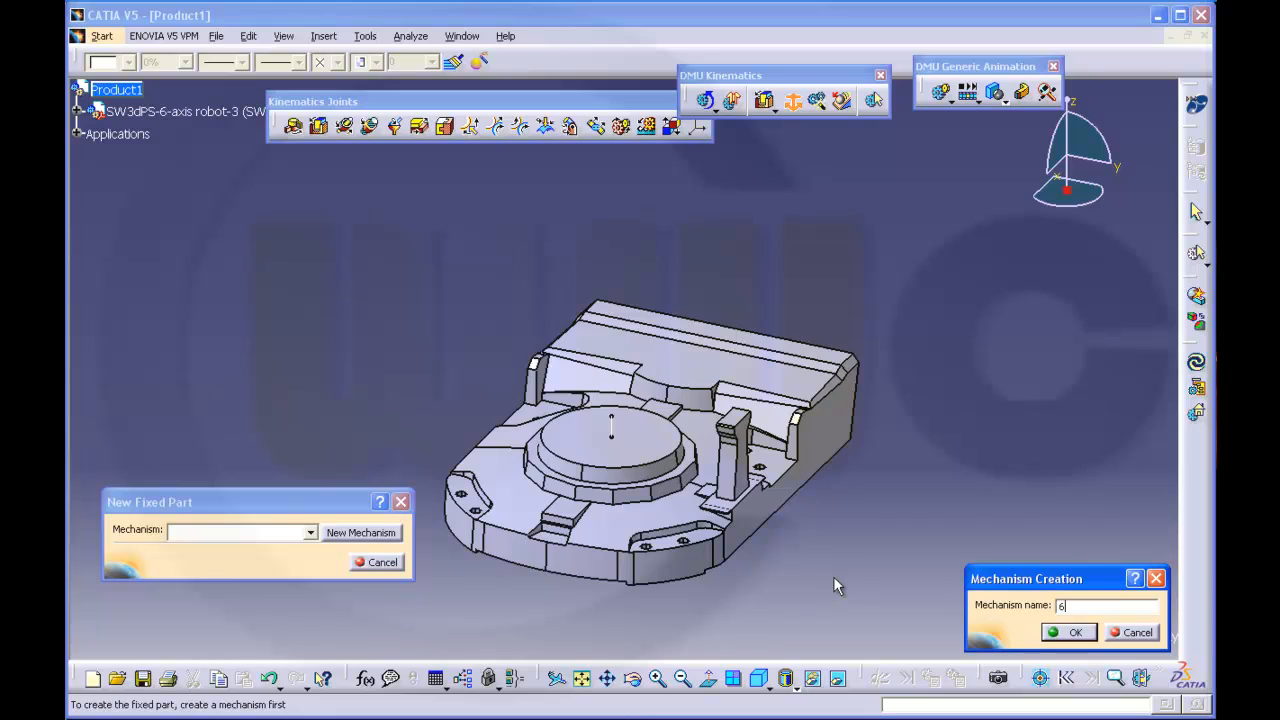
text(_axis)
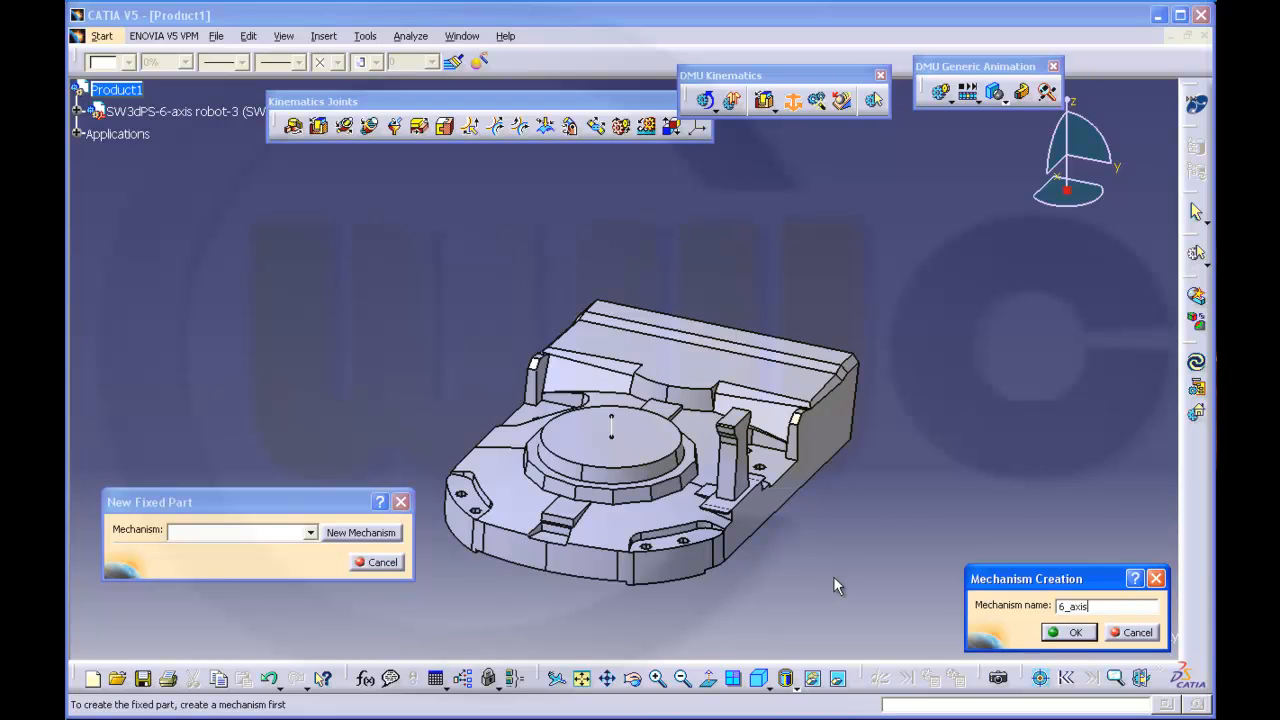
text(_robot)
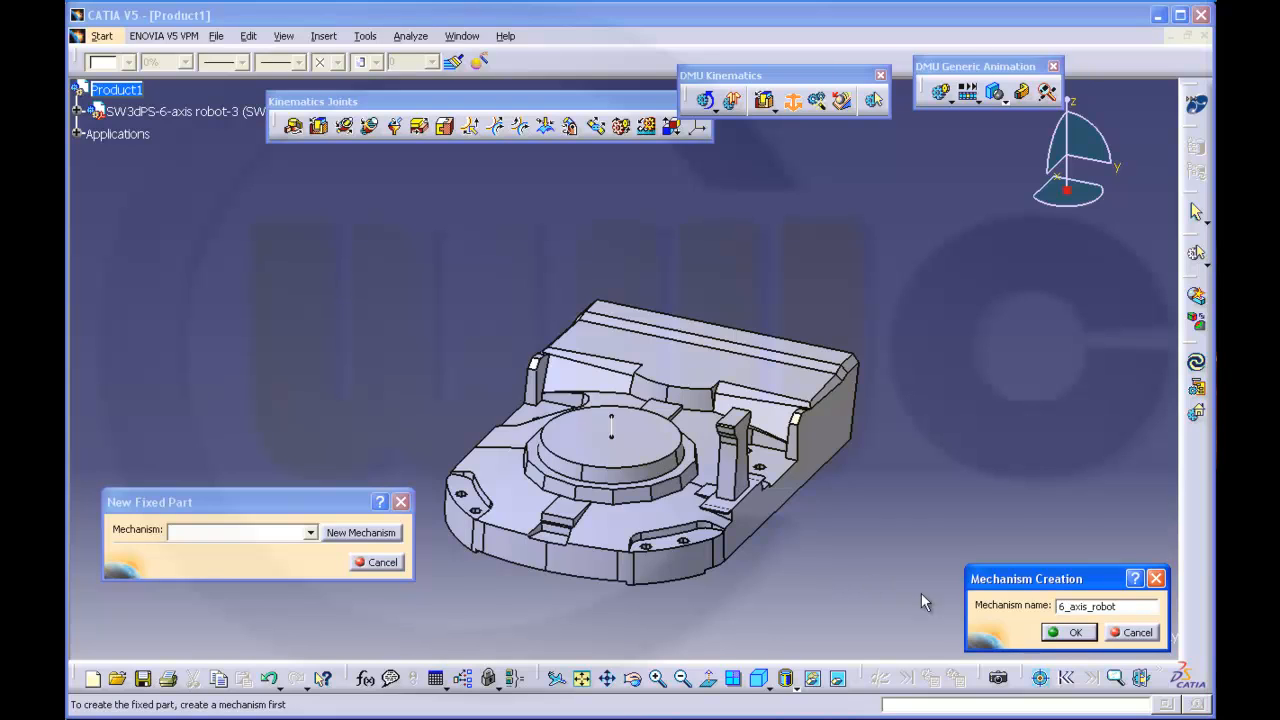
click(1070, 632)
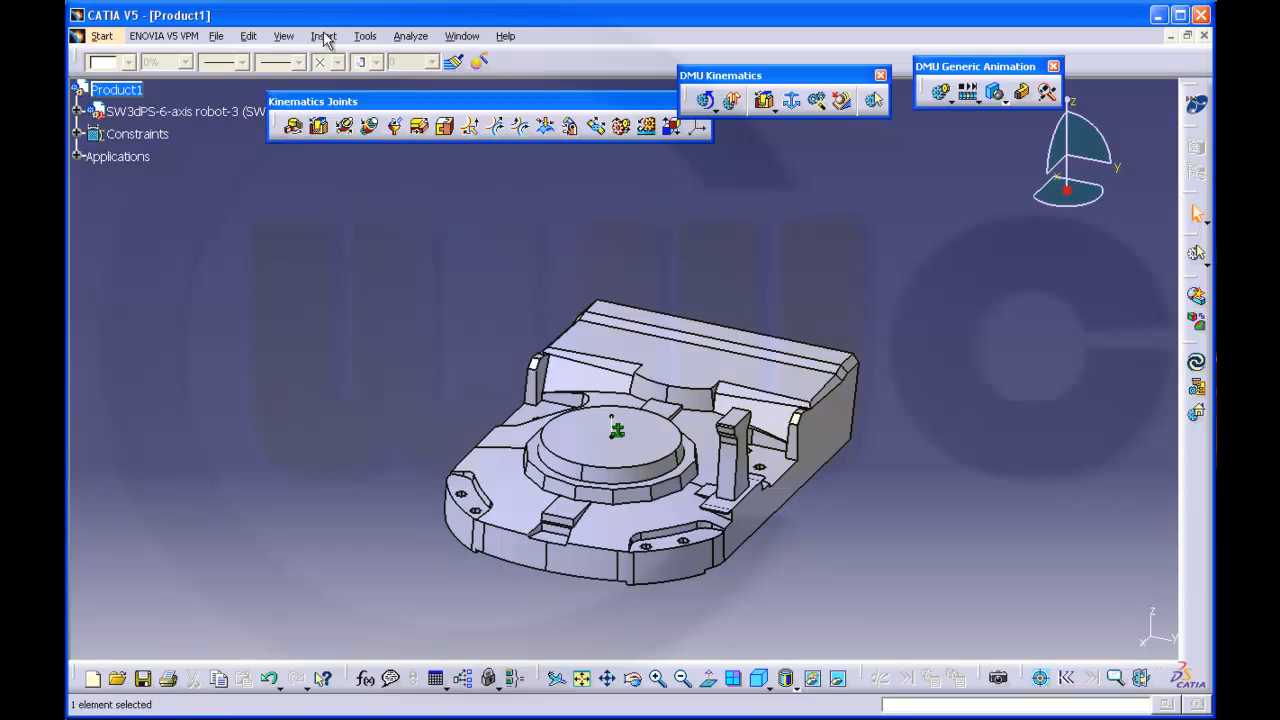
- Insert the turret part SW3dPS-6-axis robot-4.CATPart into the product
click(324, 36)
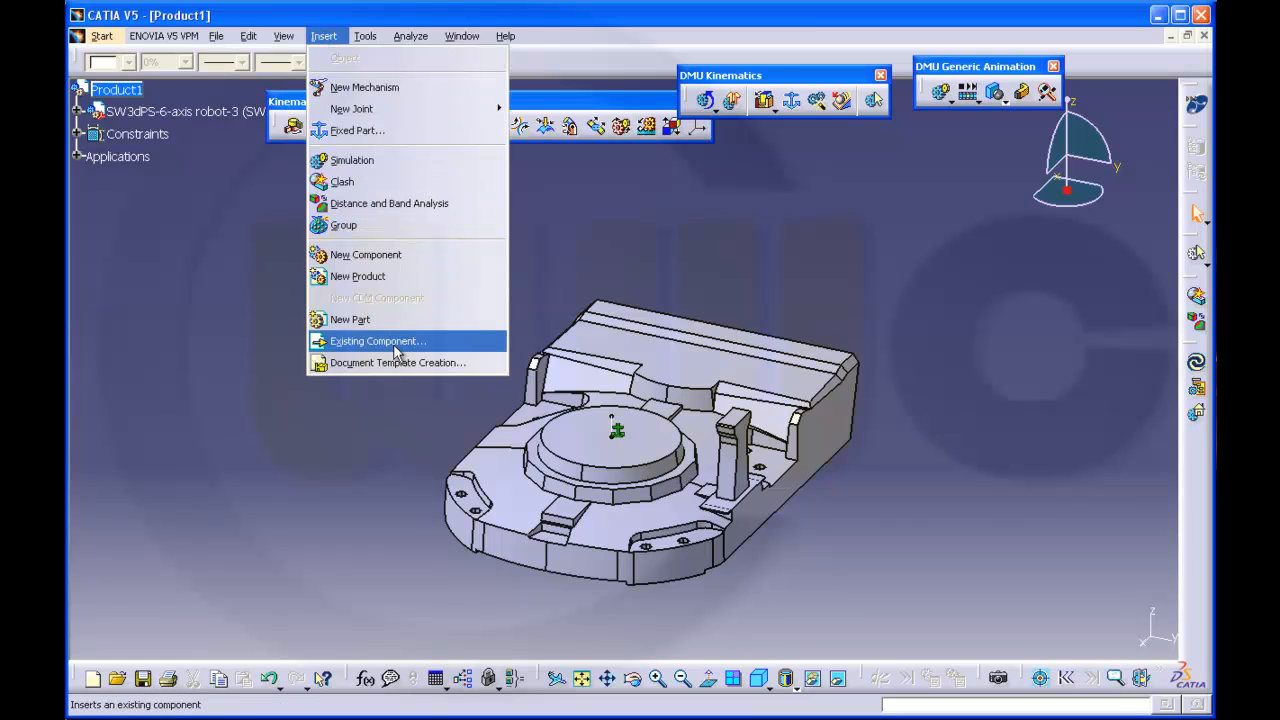
click(378, 340)
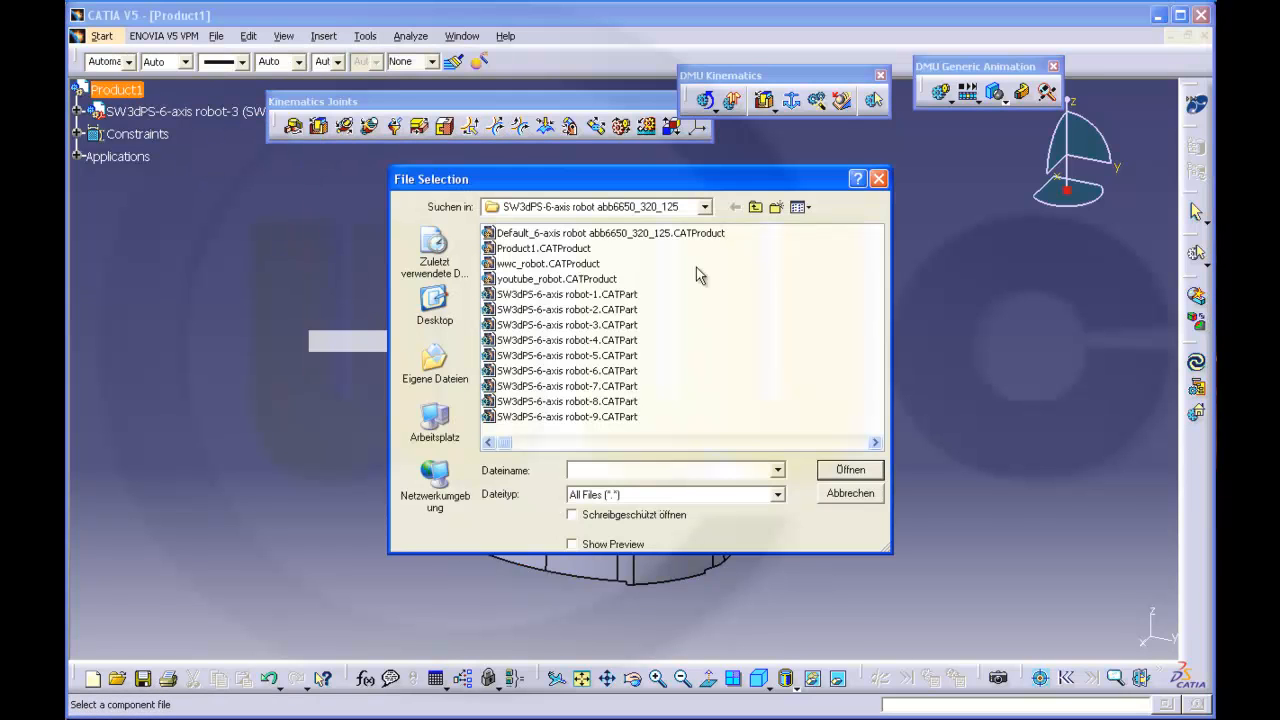
click(800, 206)
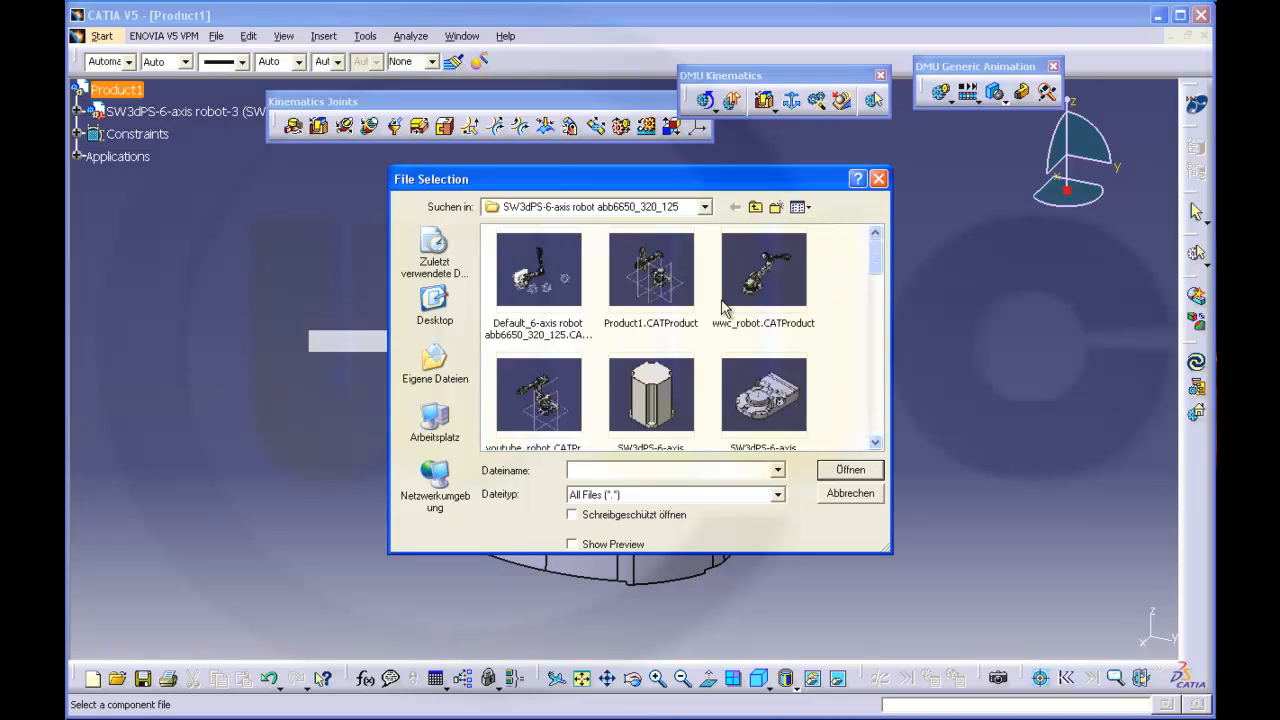
scroll(down, 3)
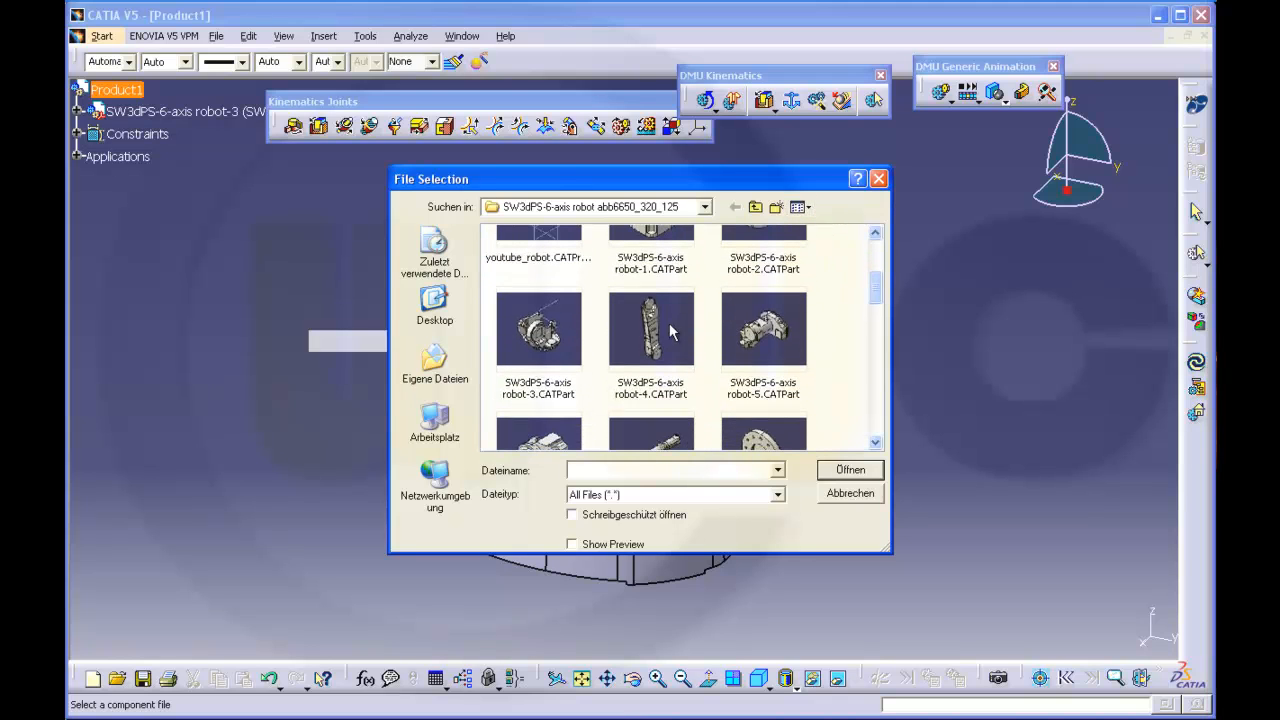
click(848, 470)
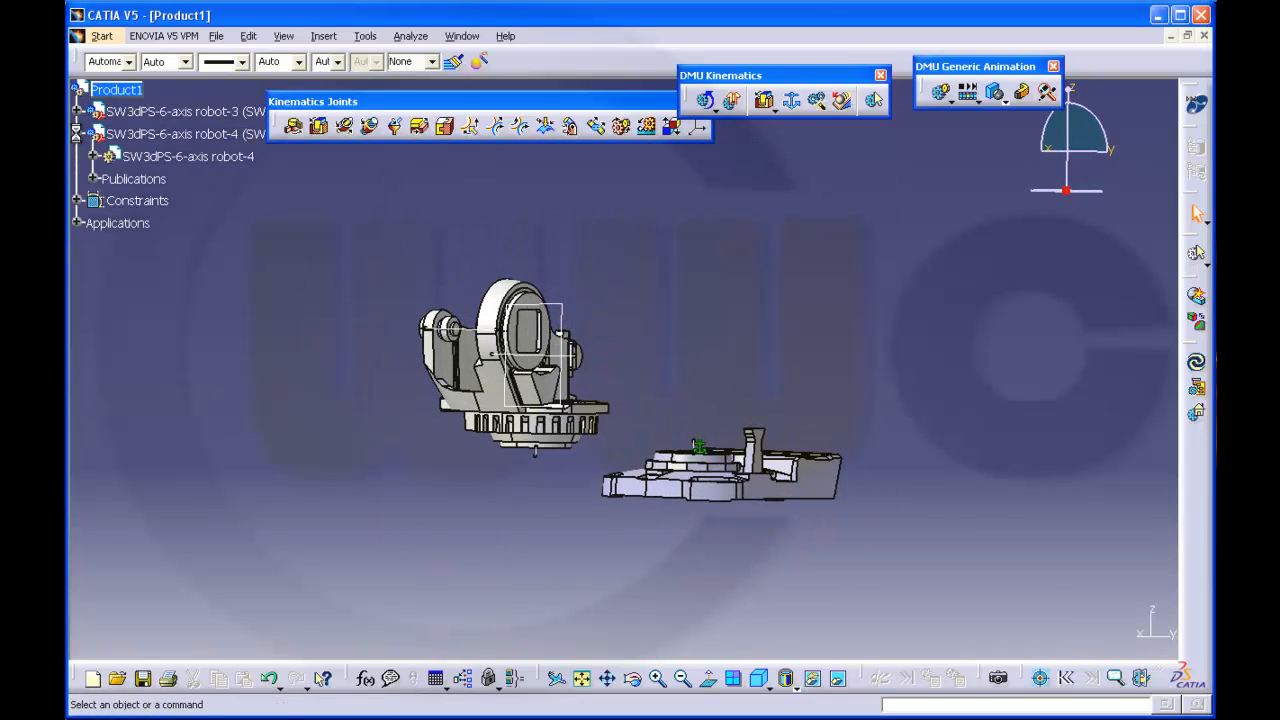
- Expand the Publications of the base and turret parts in the tree
click(78, 112)
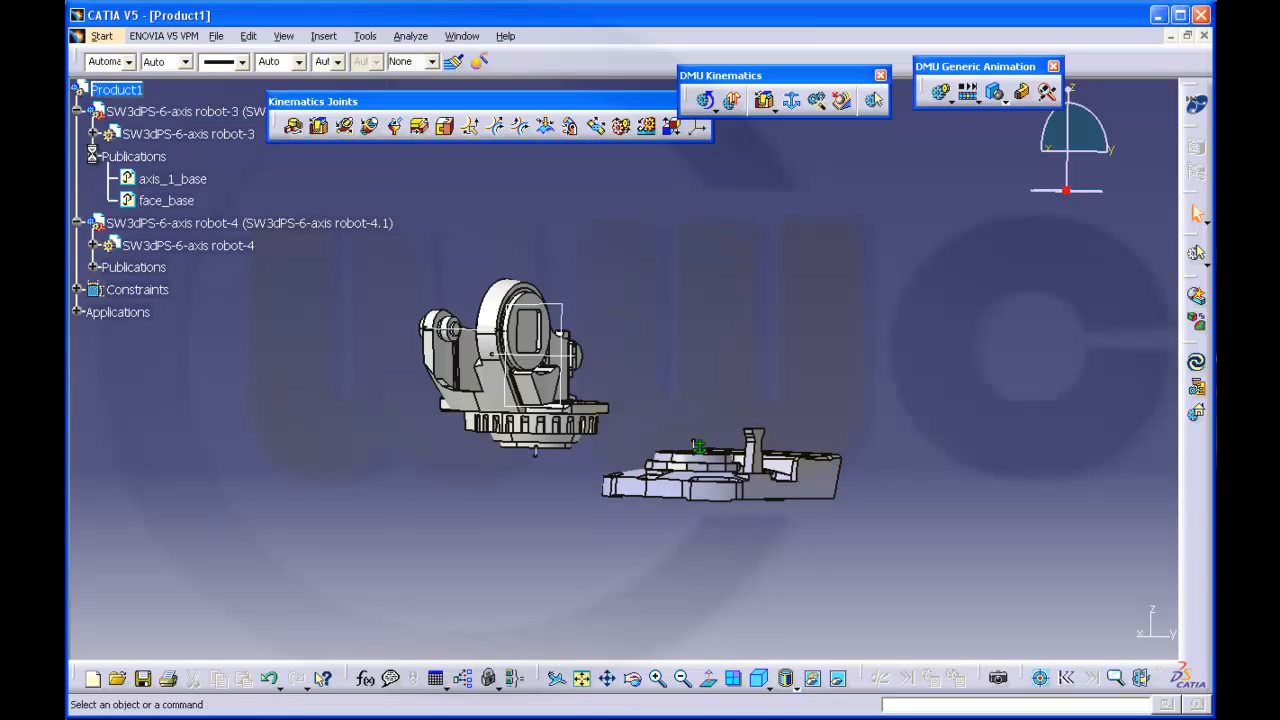
click(82, 268)
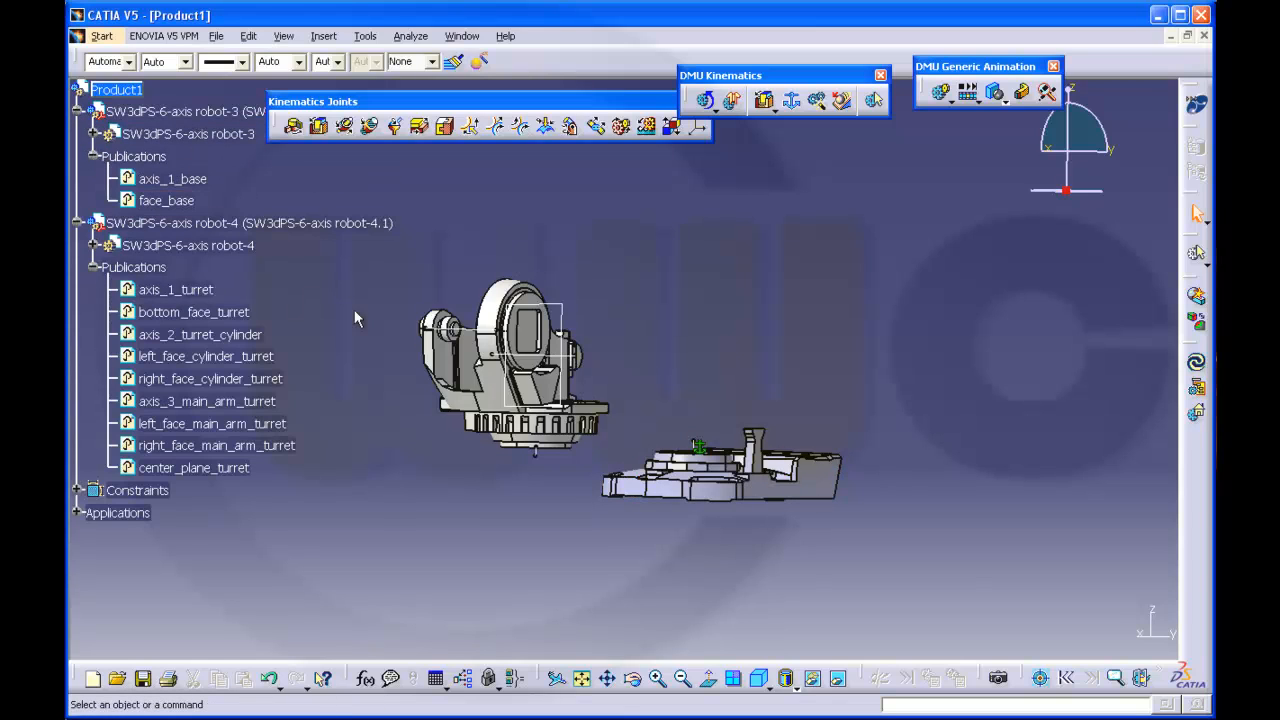
mouse_move(324, 190)
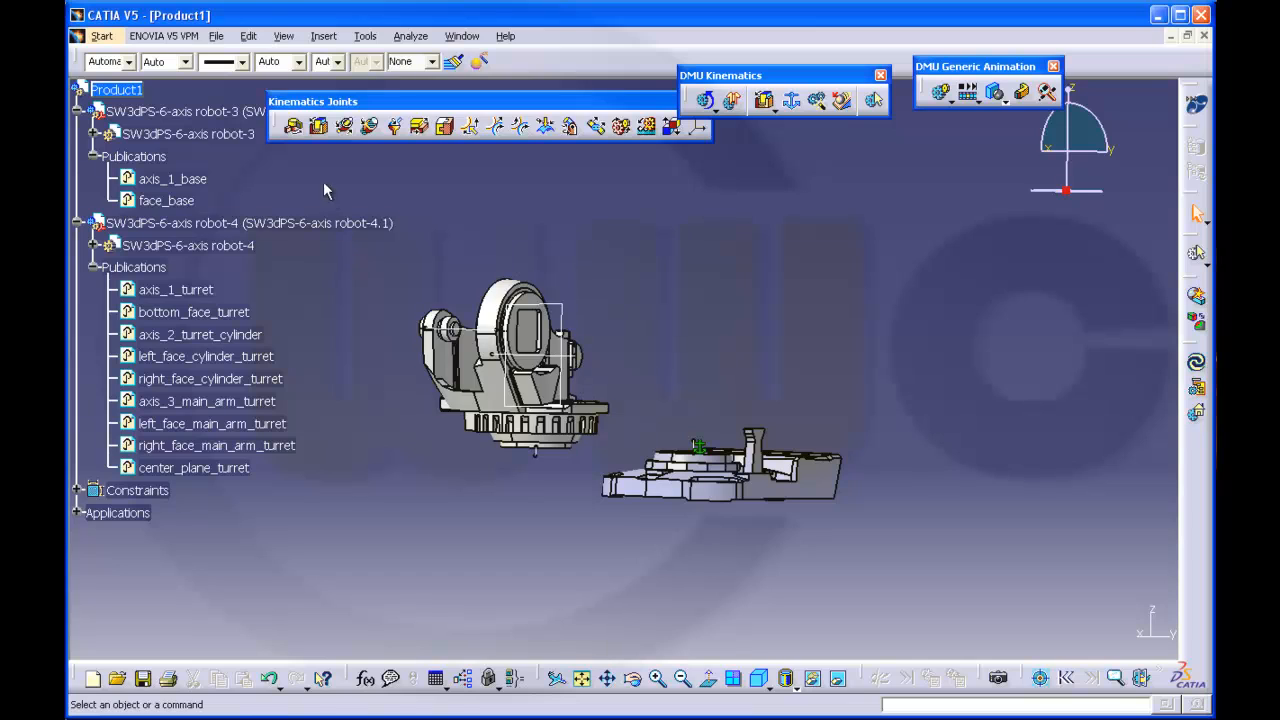
- Join turret to base with an angle-driven revolute joint on axis_1 and test-rotate Command.1
click(296, 126)
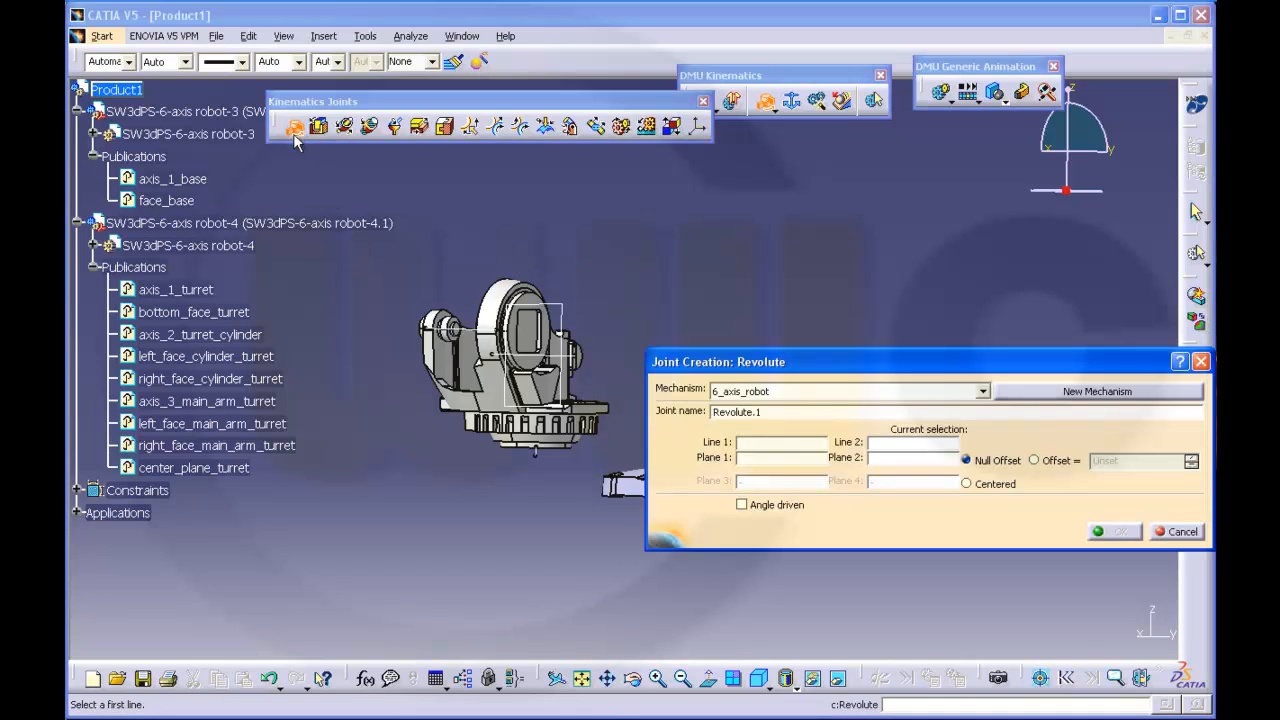
click(172, 178)
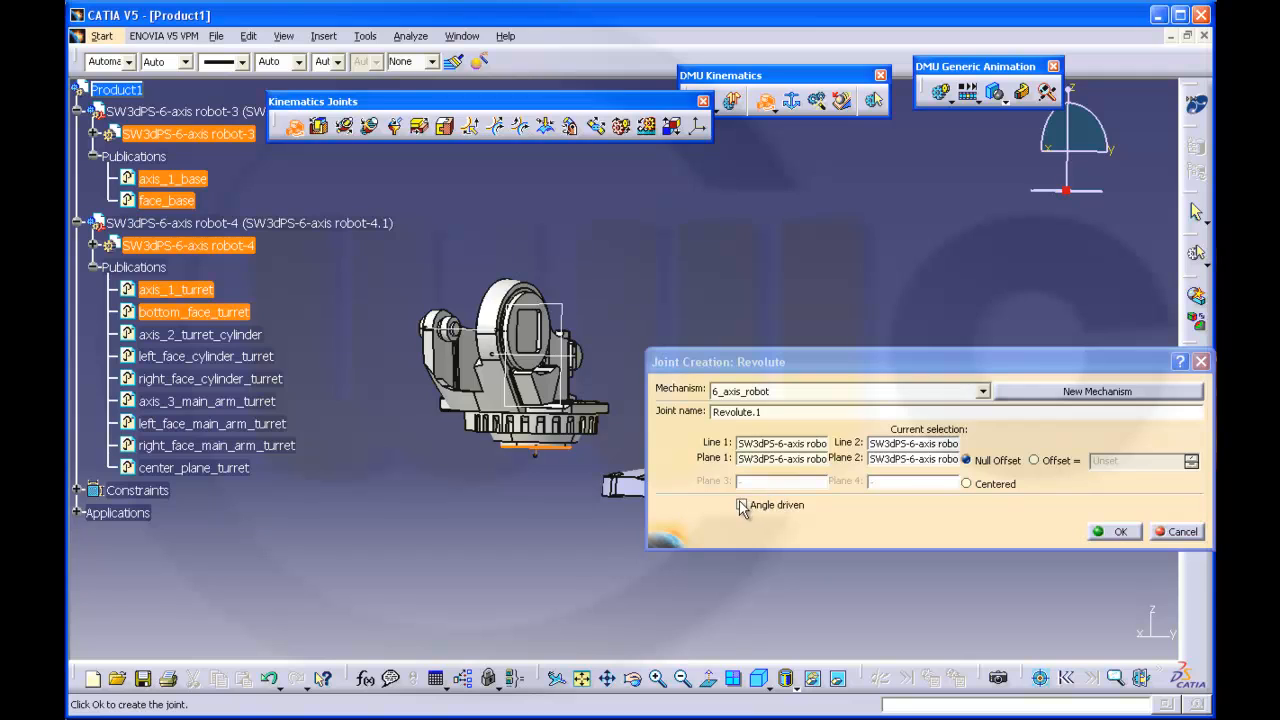
click(1112, 532)
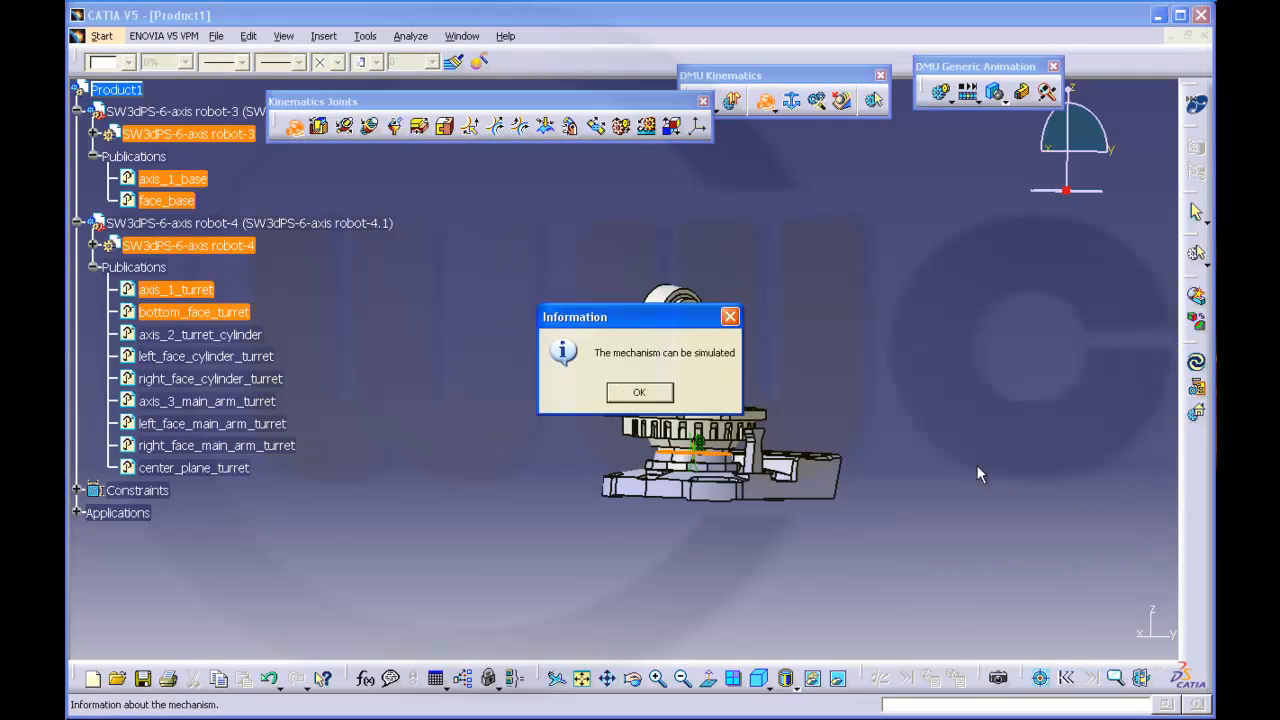
click(640, 392)
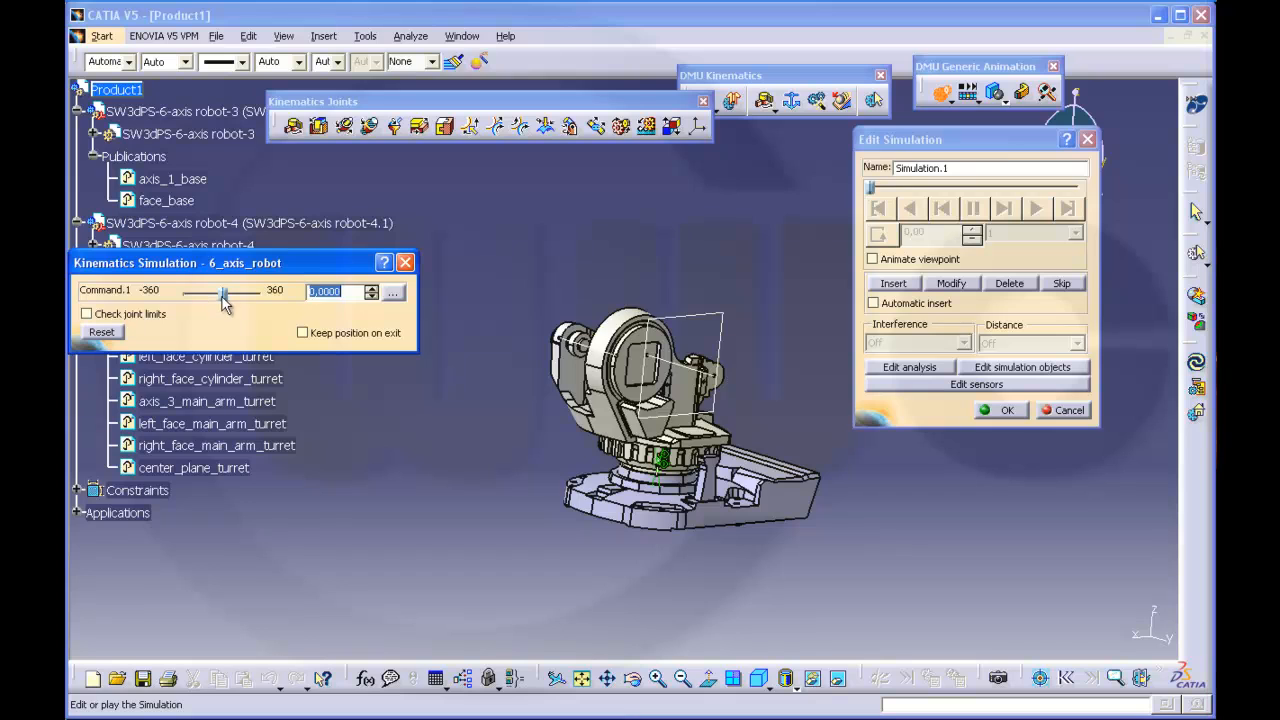
drag(224, 294, 204, 294)
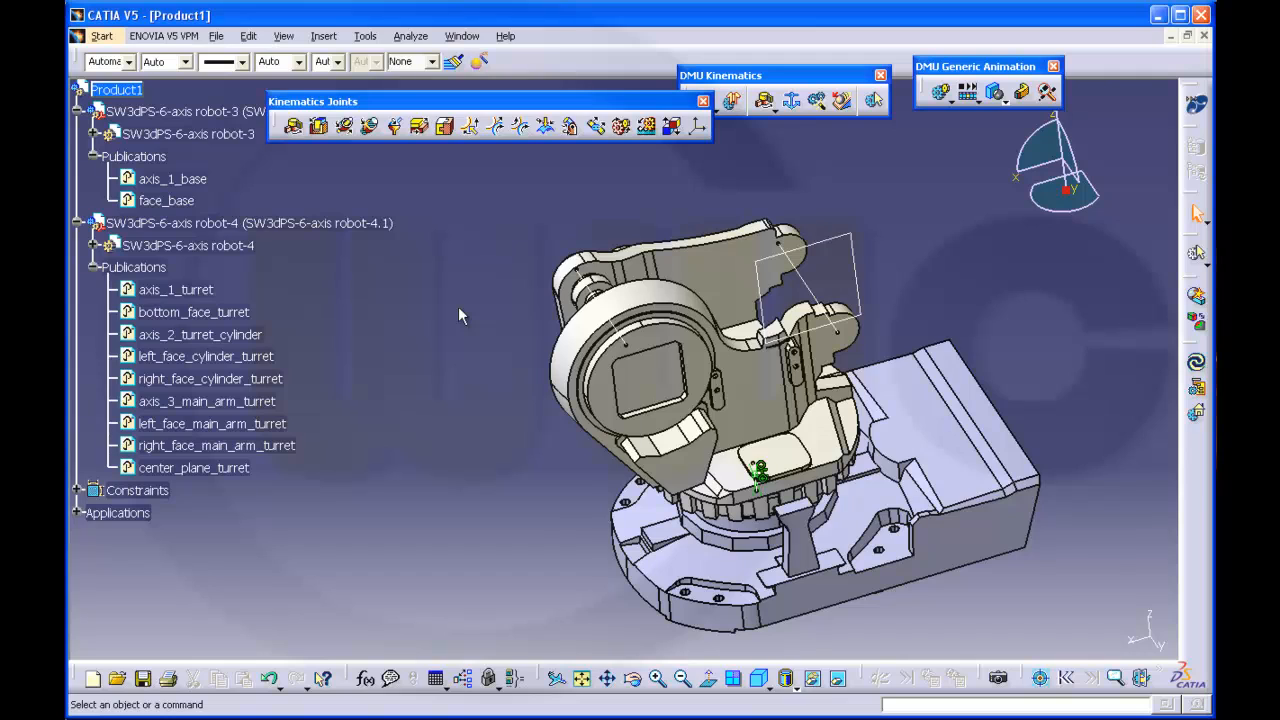
mouse_move(224, 36)
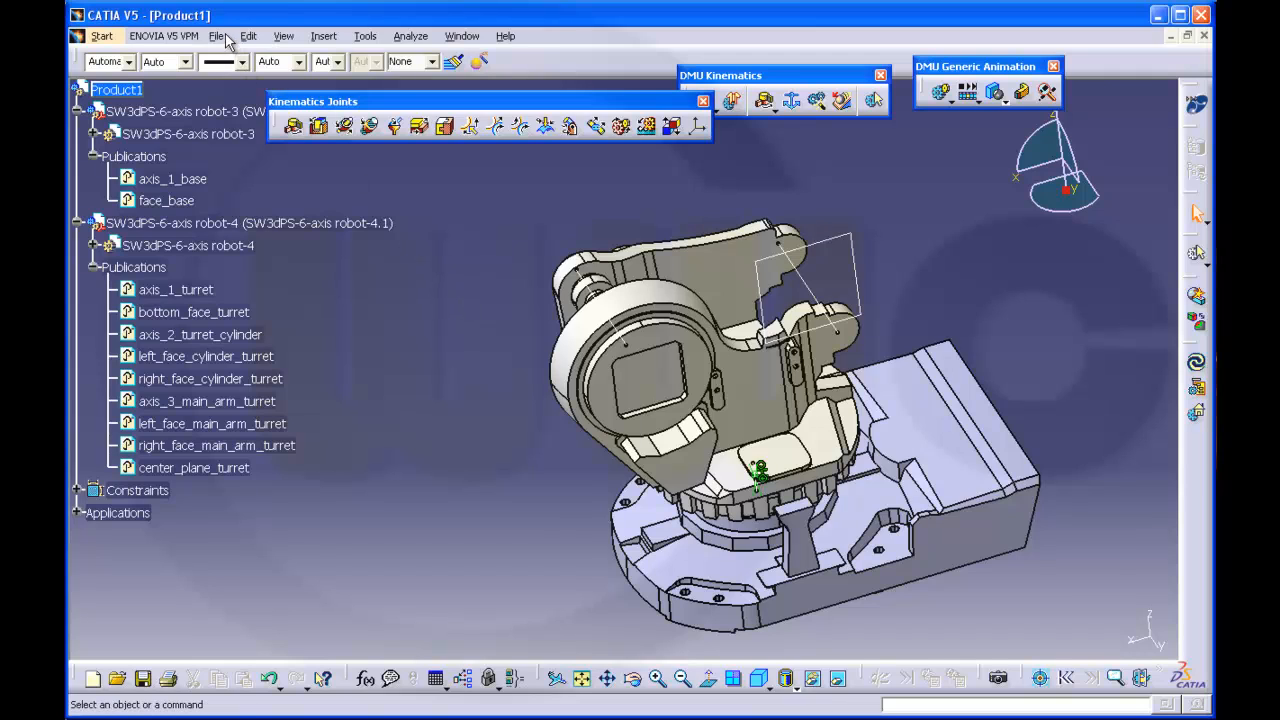
- Insert the main arm part SW3dPS-6-axis robot-5.CATPart and frame it above the turret
click(324, 36)
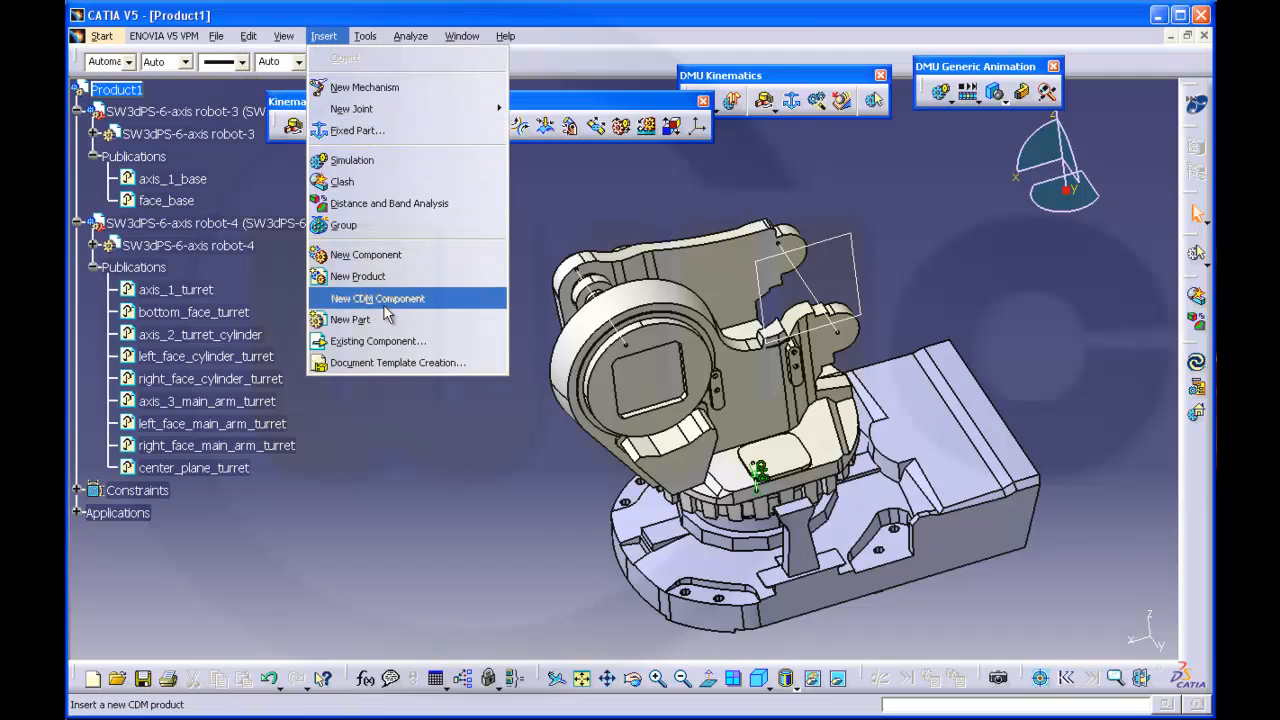
click(176, 112)
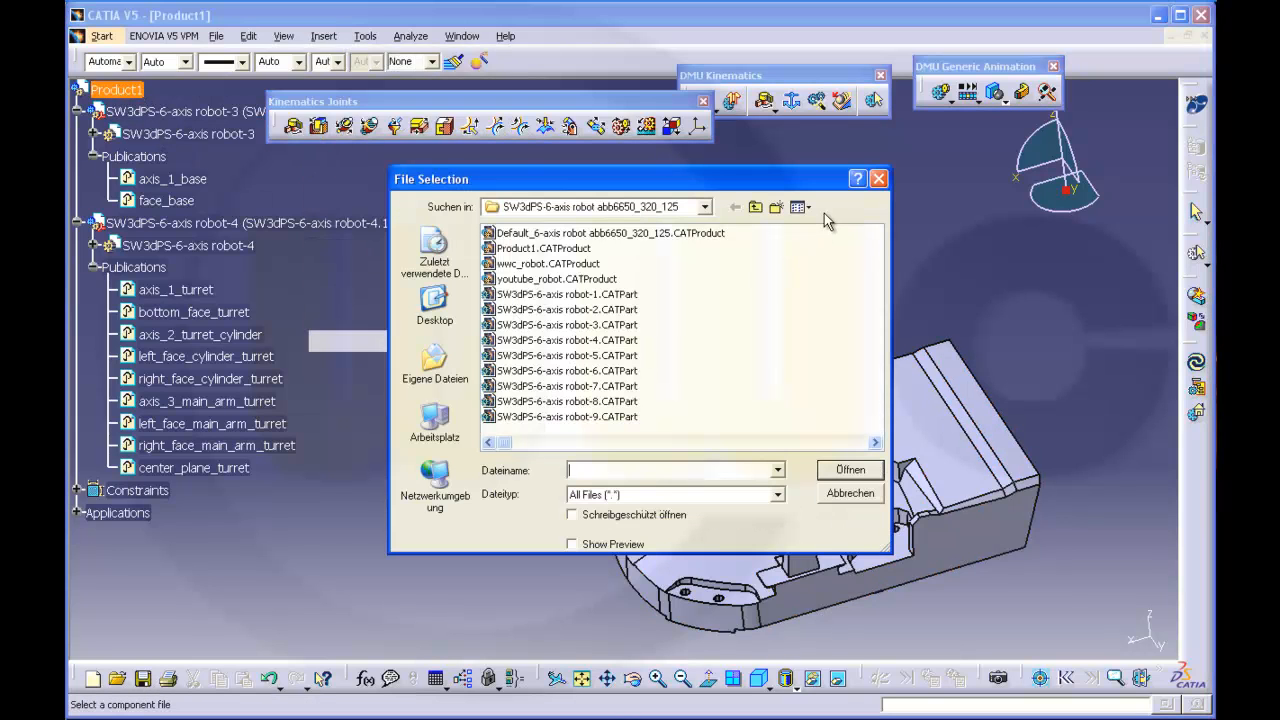
click(798, 206)
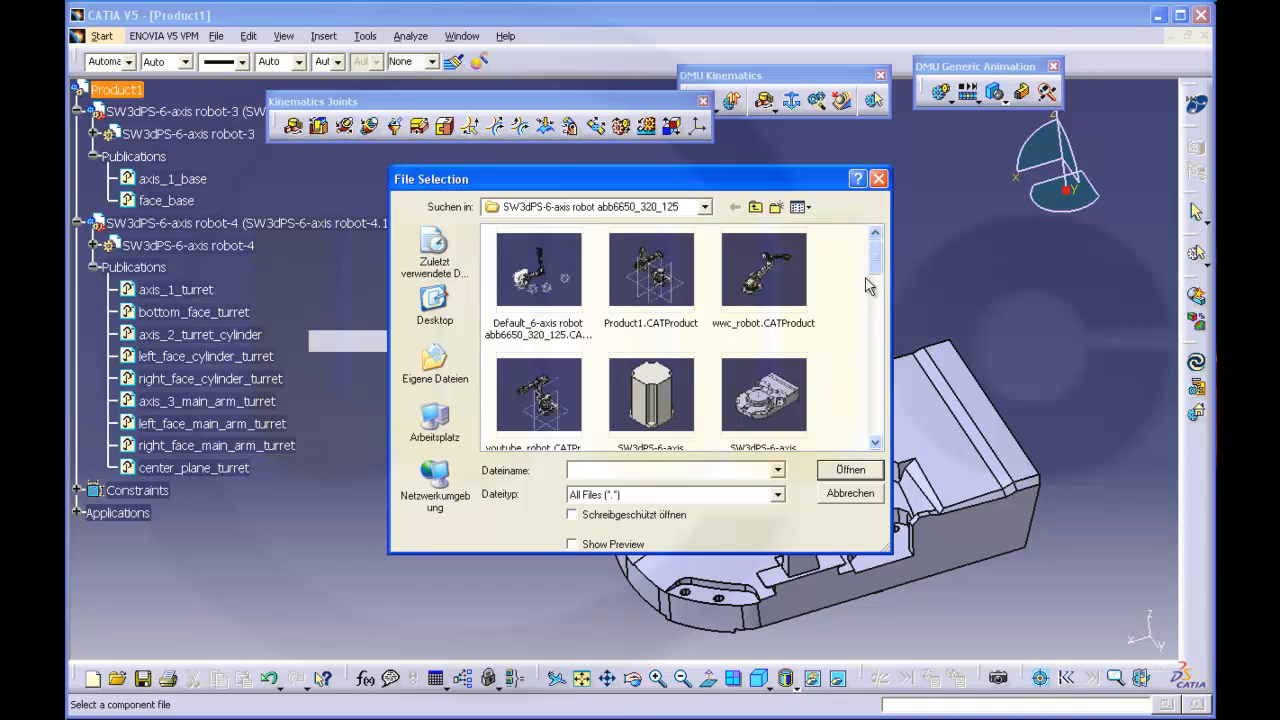
scroll(down, 3)
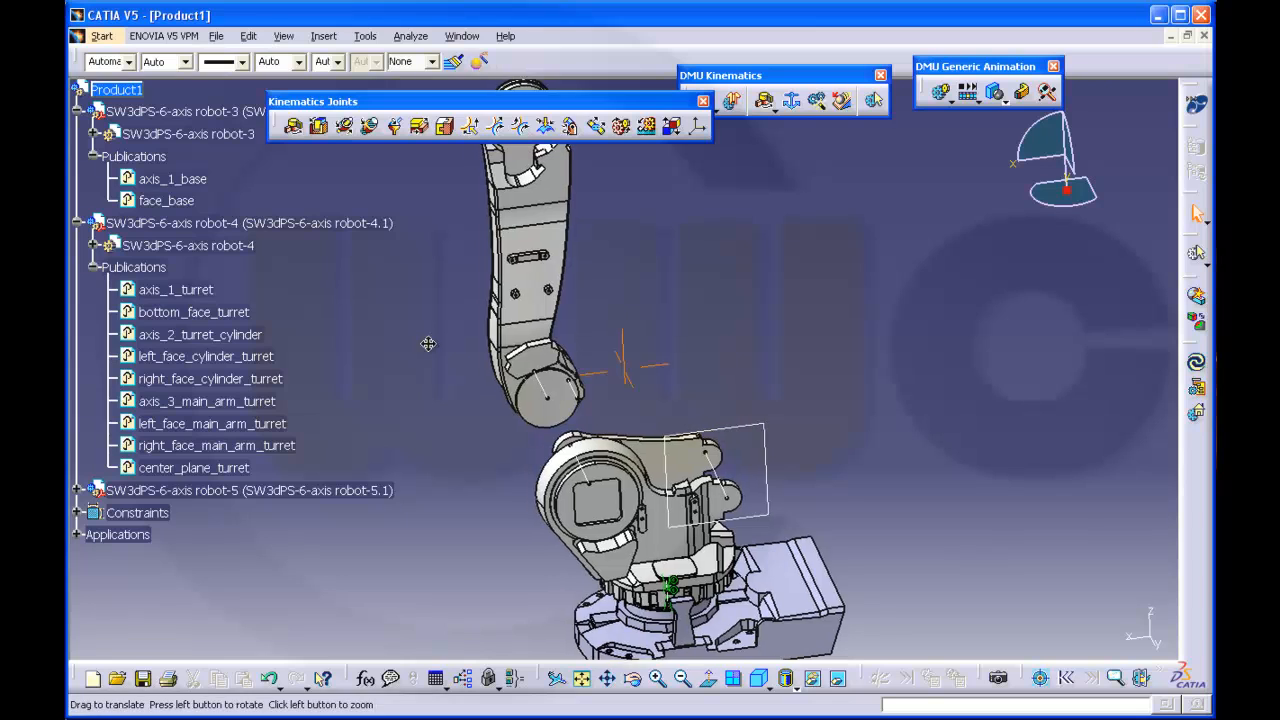
drag(428, 344, 492, 380)
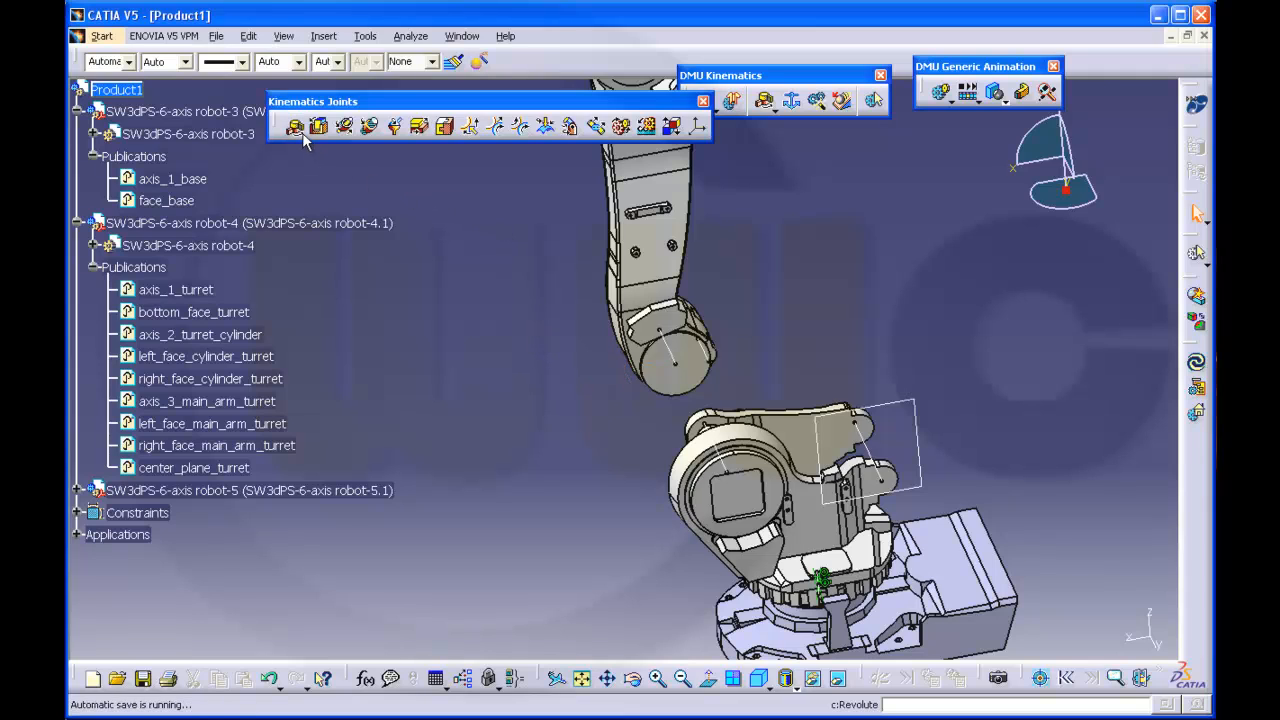
- Create centered revolute joint Revolute.2 between the main arm and the turret axes
click(296, 126)
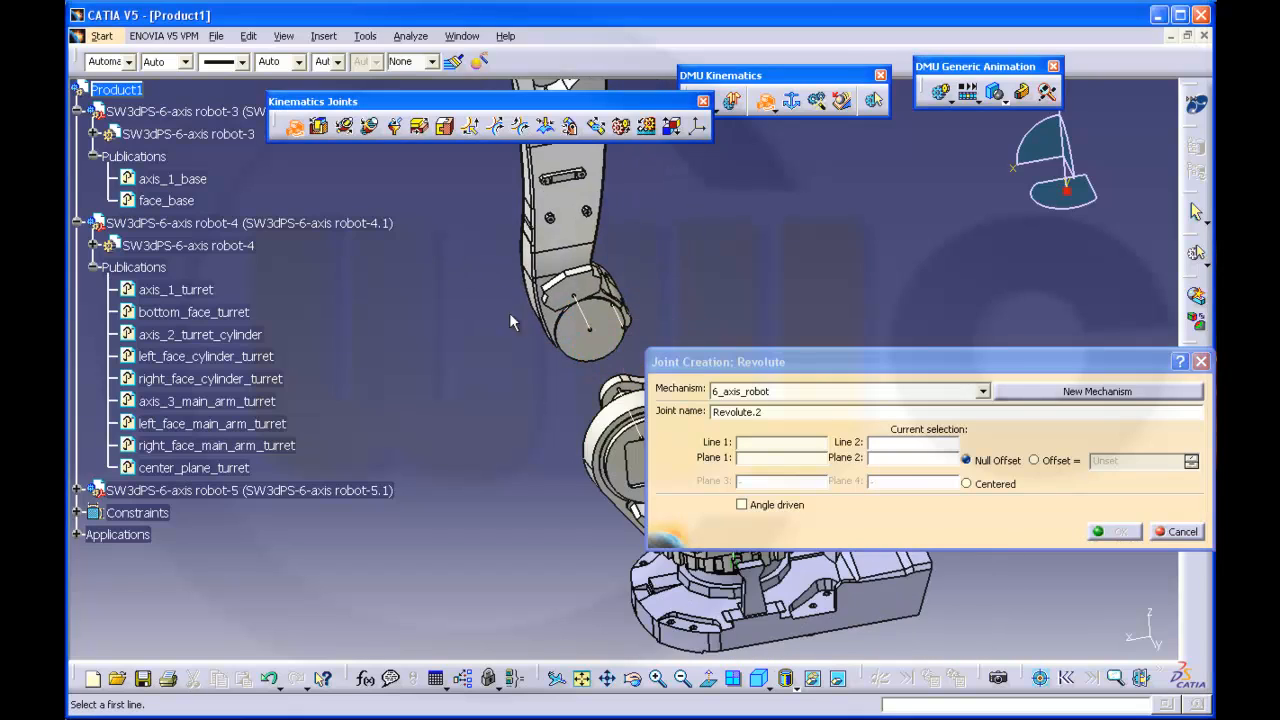
click(964, 484)
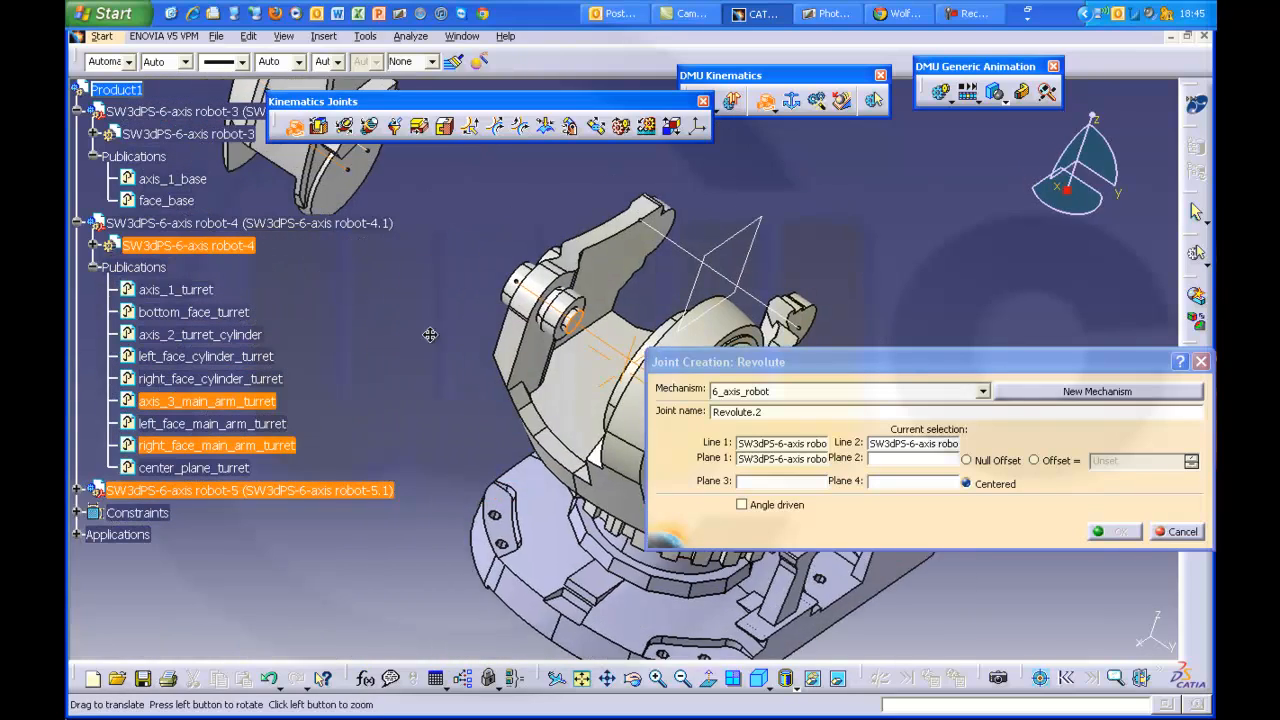
drag(430, 336, 544, 320)
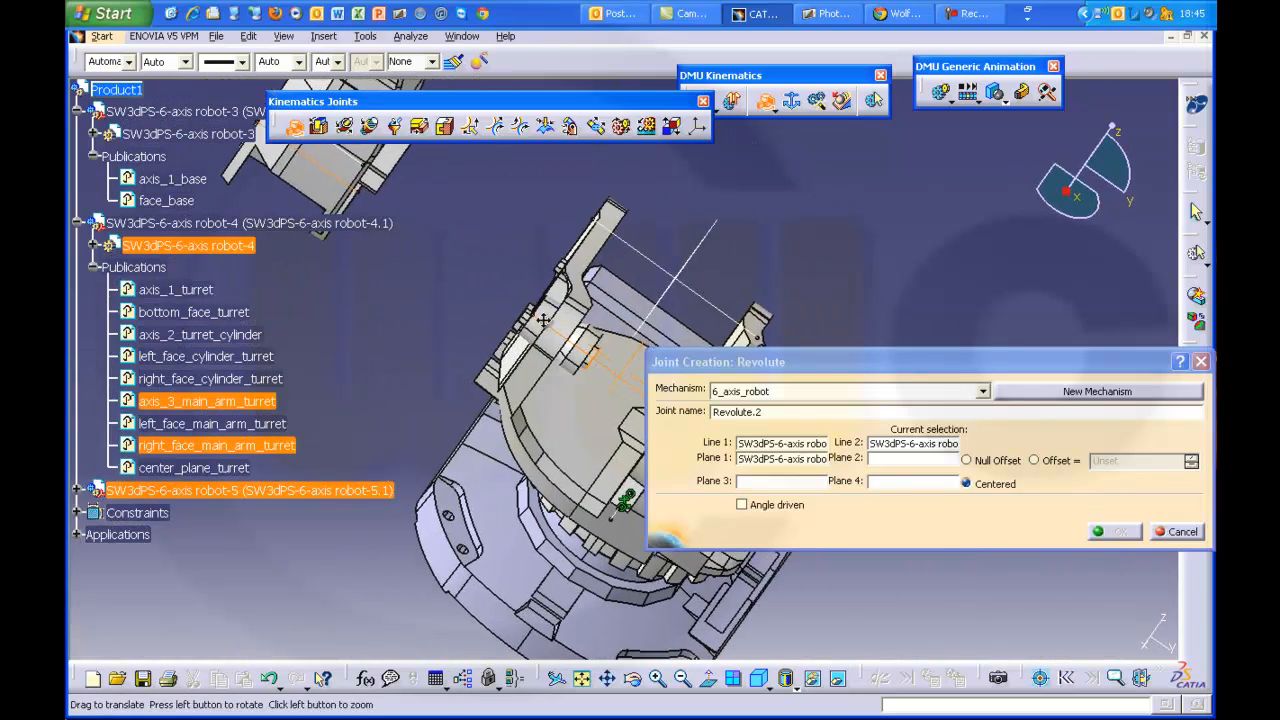
drag(544, 320, 464, 272)
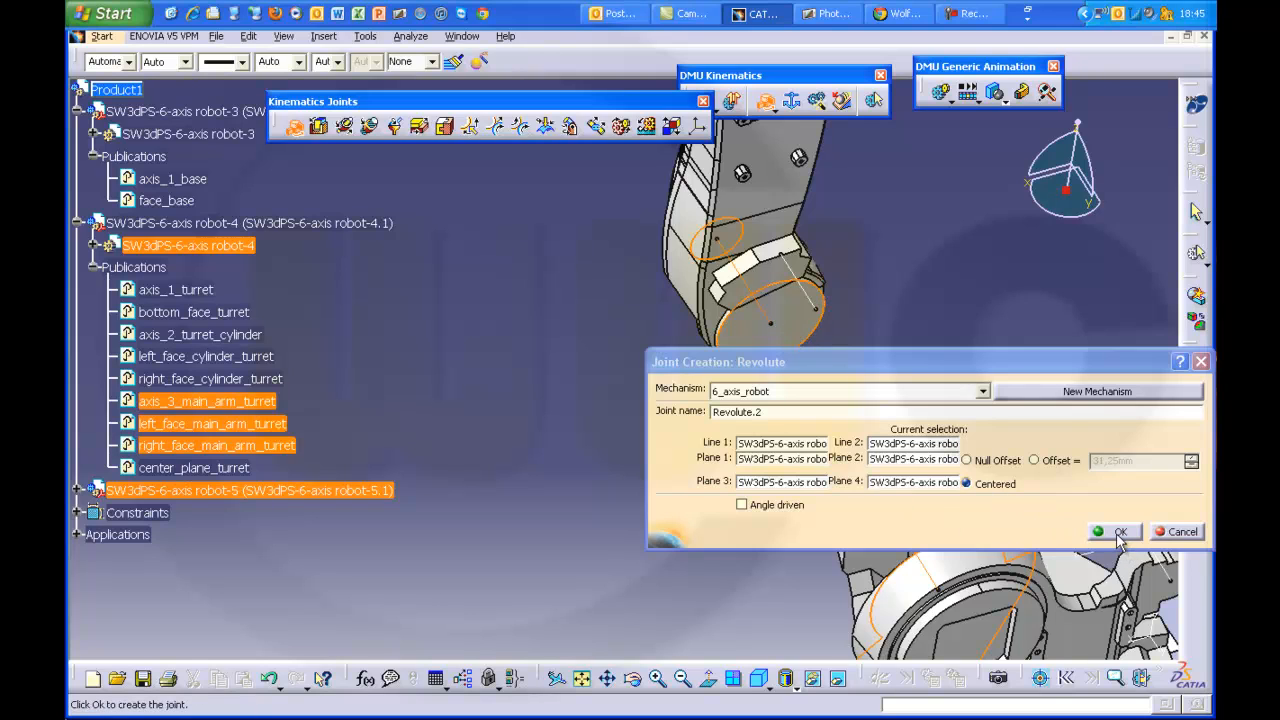
click(1116, 532)
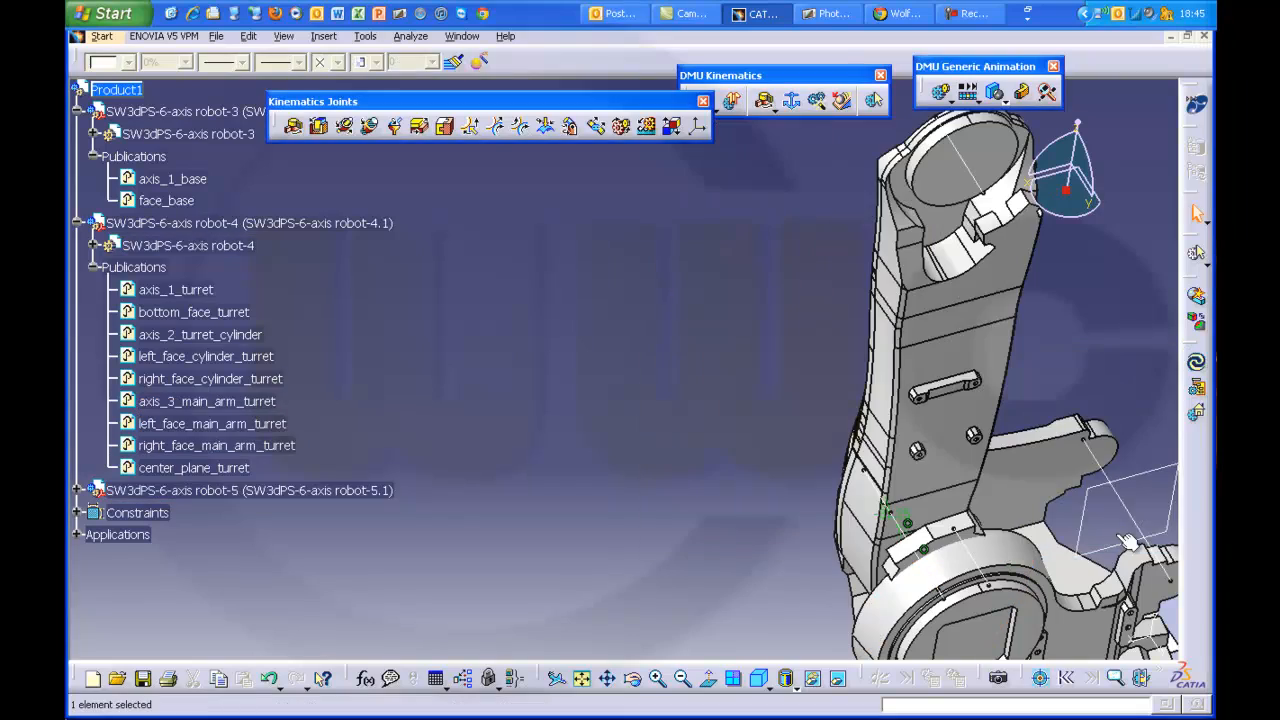
drag(1130, 540, 820, 510)
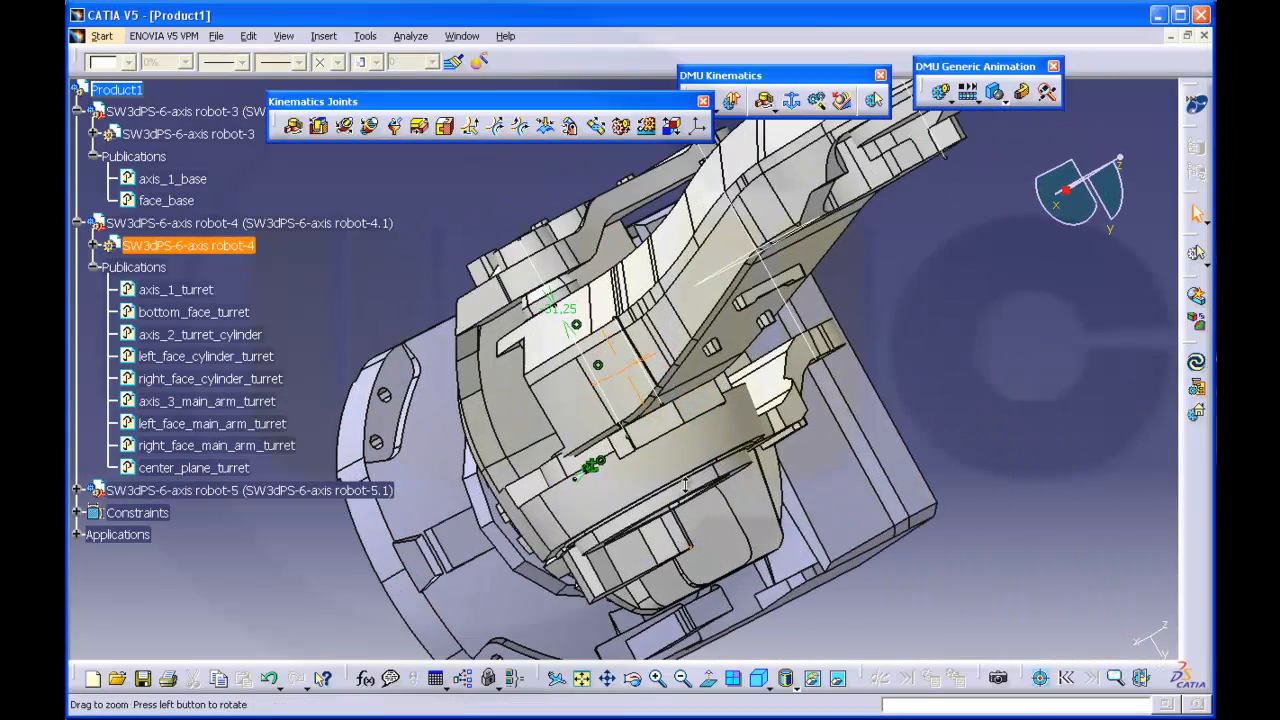
drag(684, 486, 650, 480)
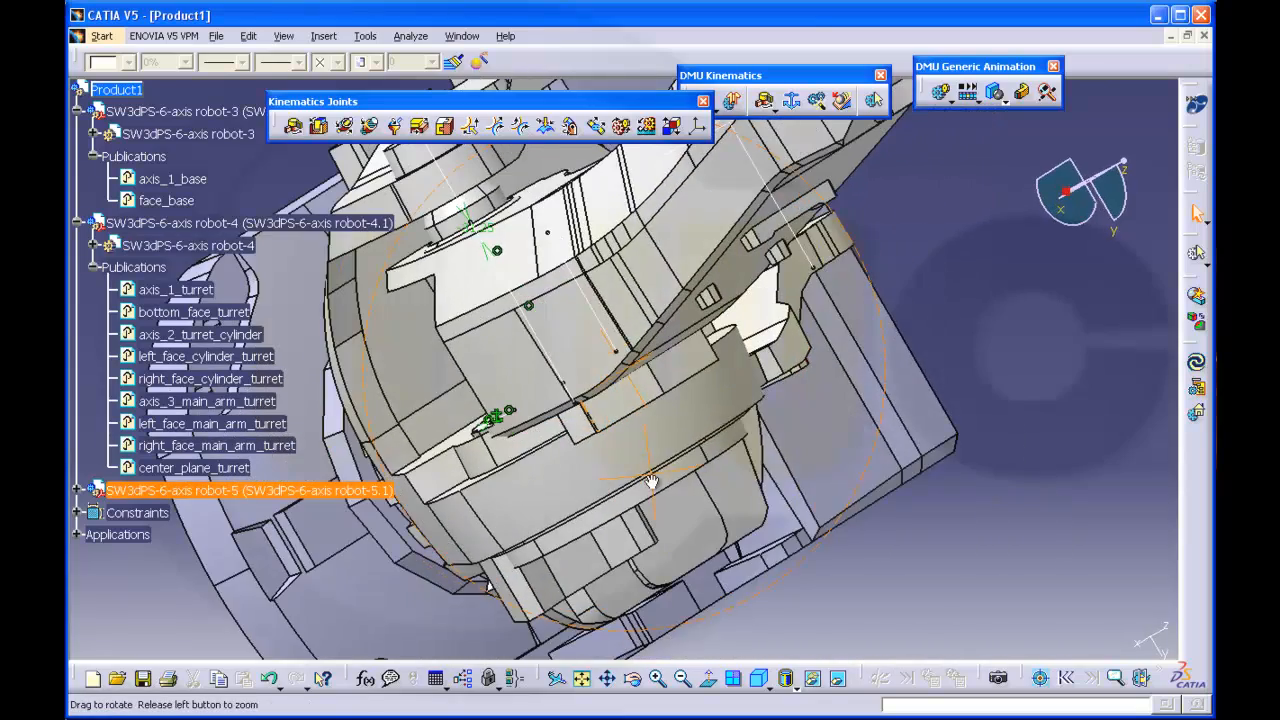
drag(650, 480, 630, 452)
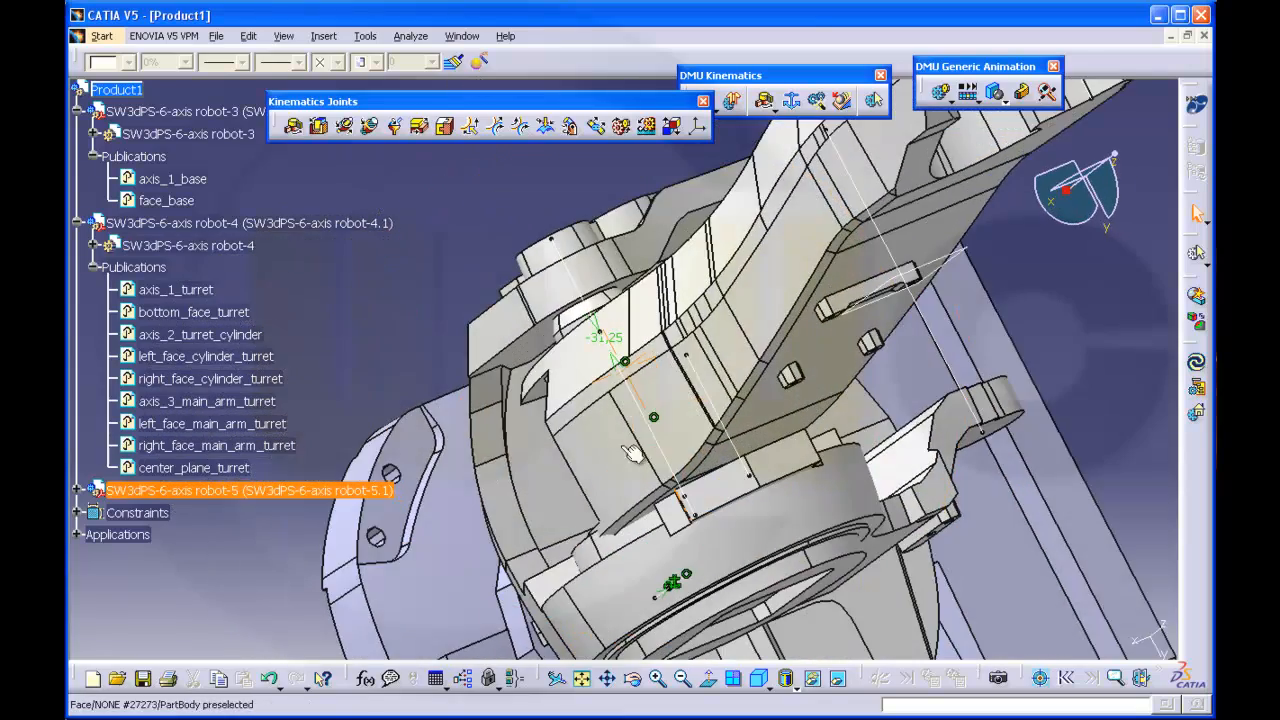
drag(630, 450, 620, 410)
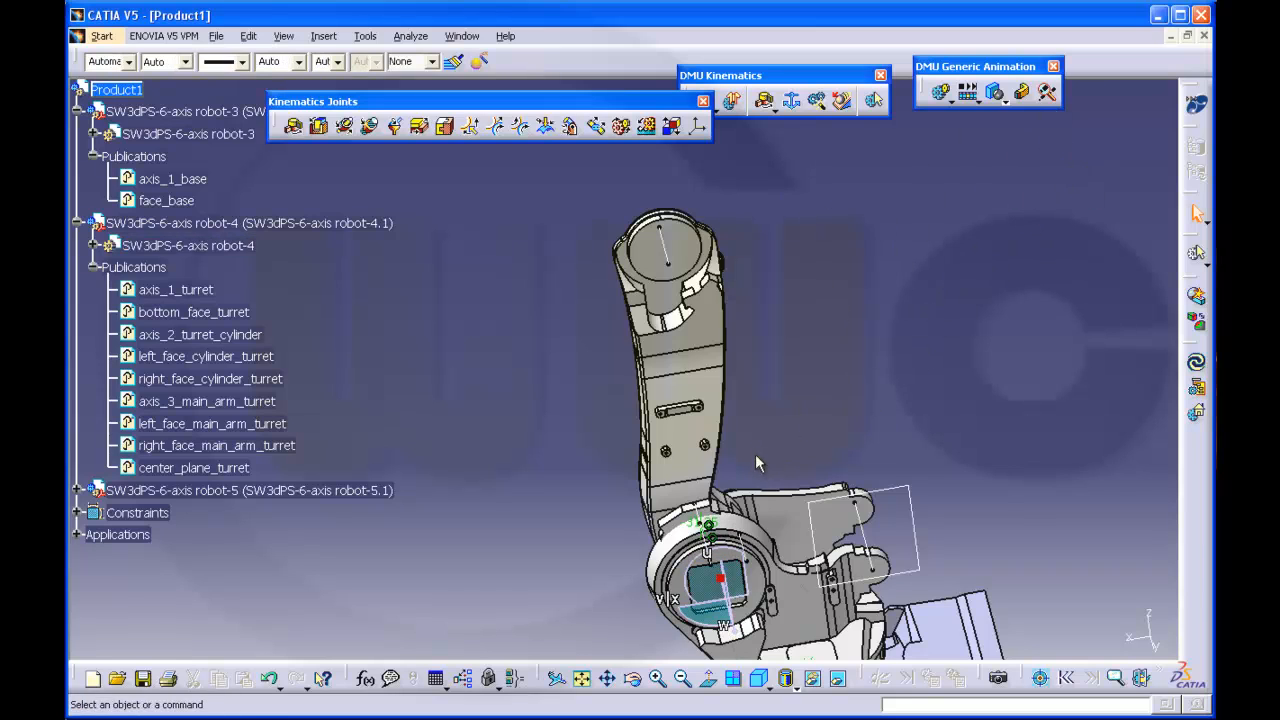
- Update the 6_axis_robot mechanism to position the arm
click(708, 604)
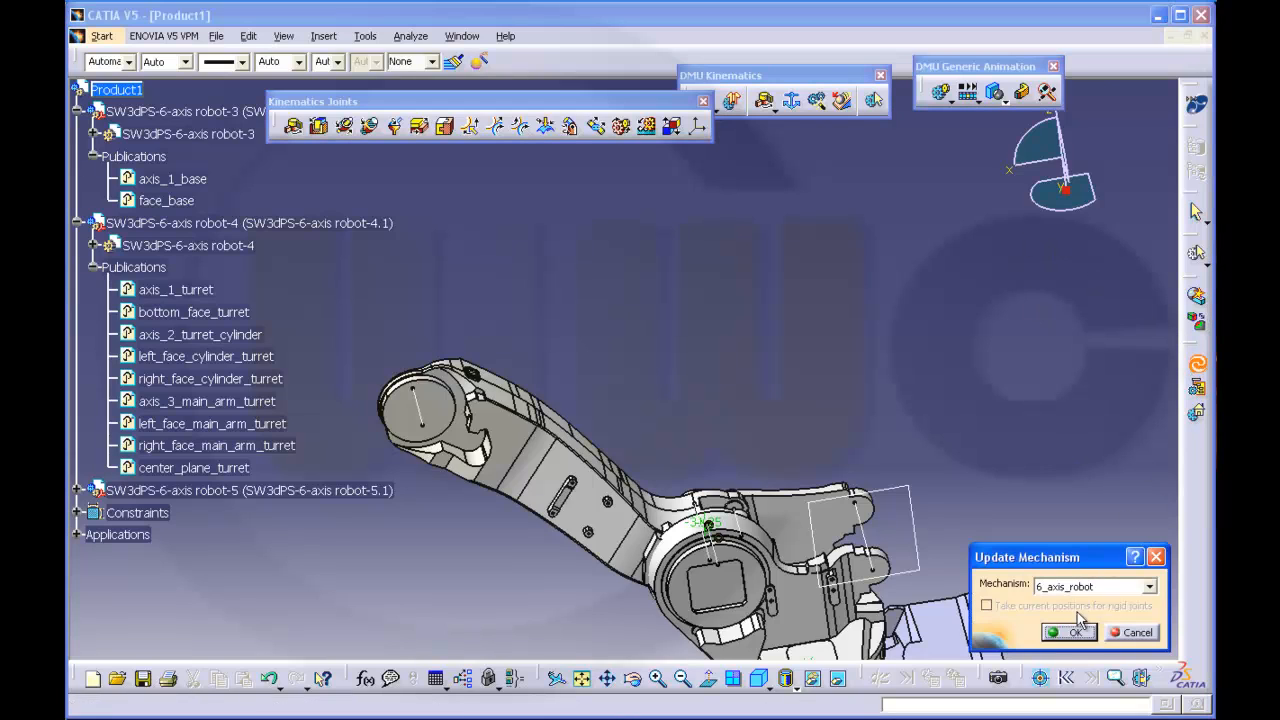
click(1068, 632)
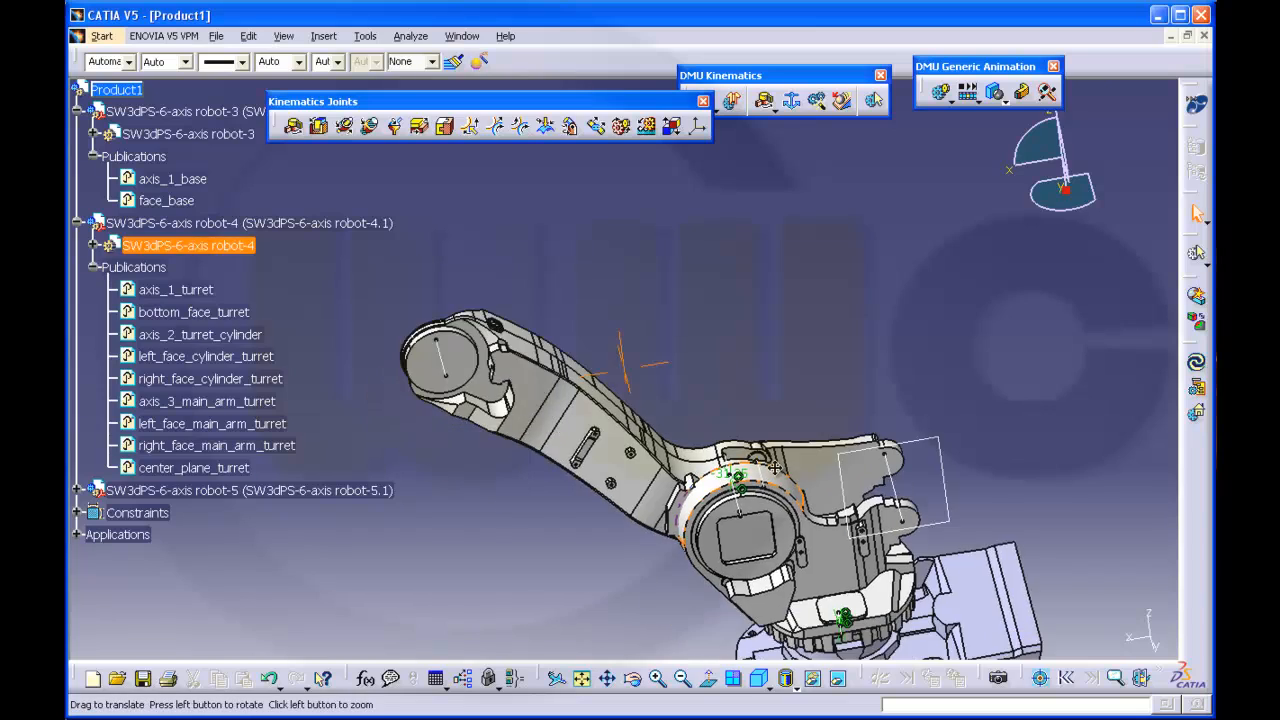
- Zoom in on the main arm where it joins the turret
drag(770, 470, 676, 596)
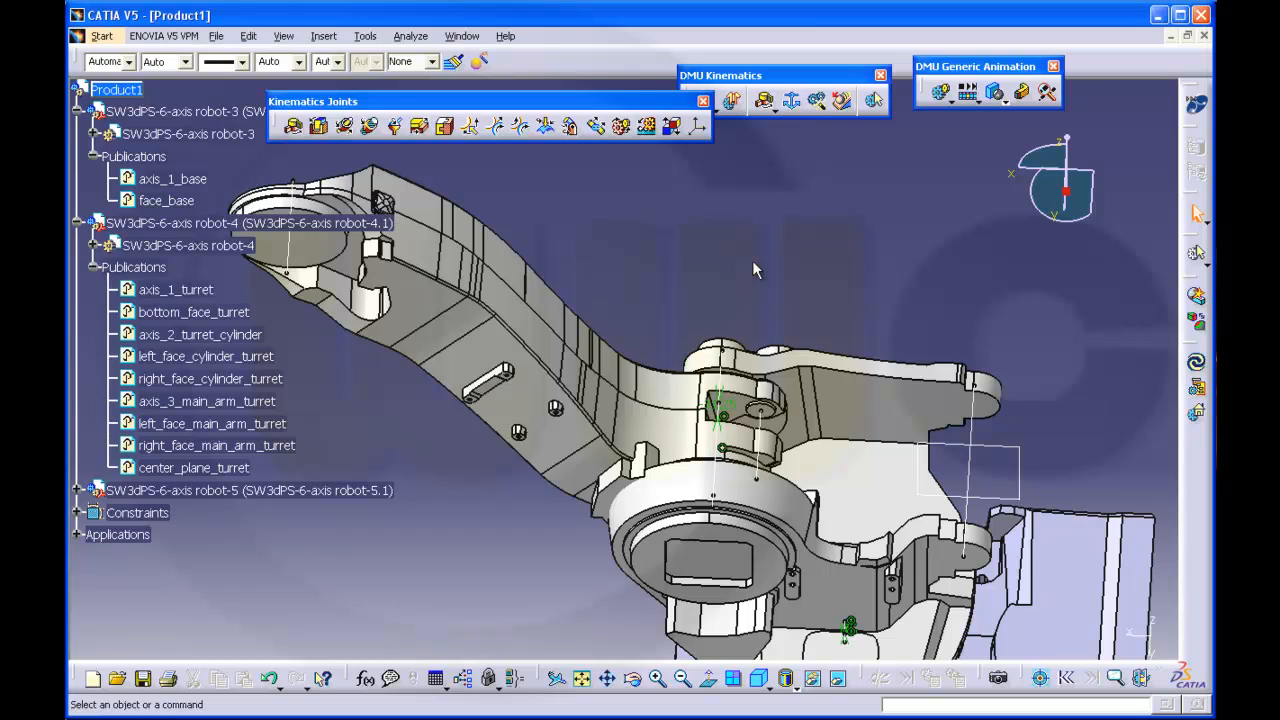
mouse_move(460, 160)
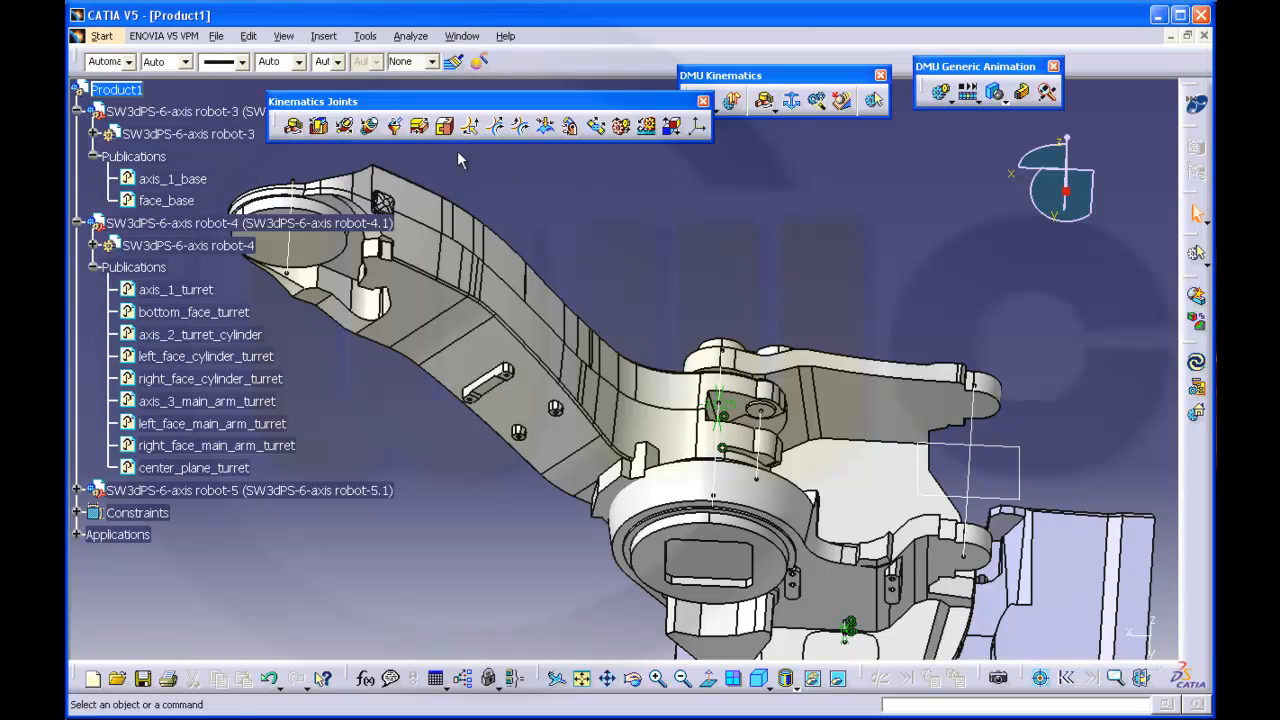
mouse_move(890, 364)
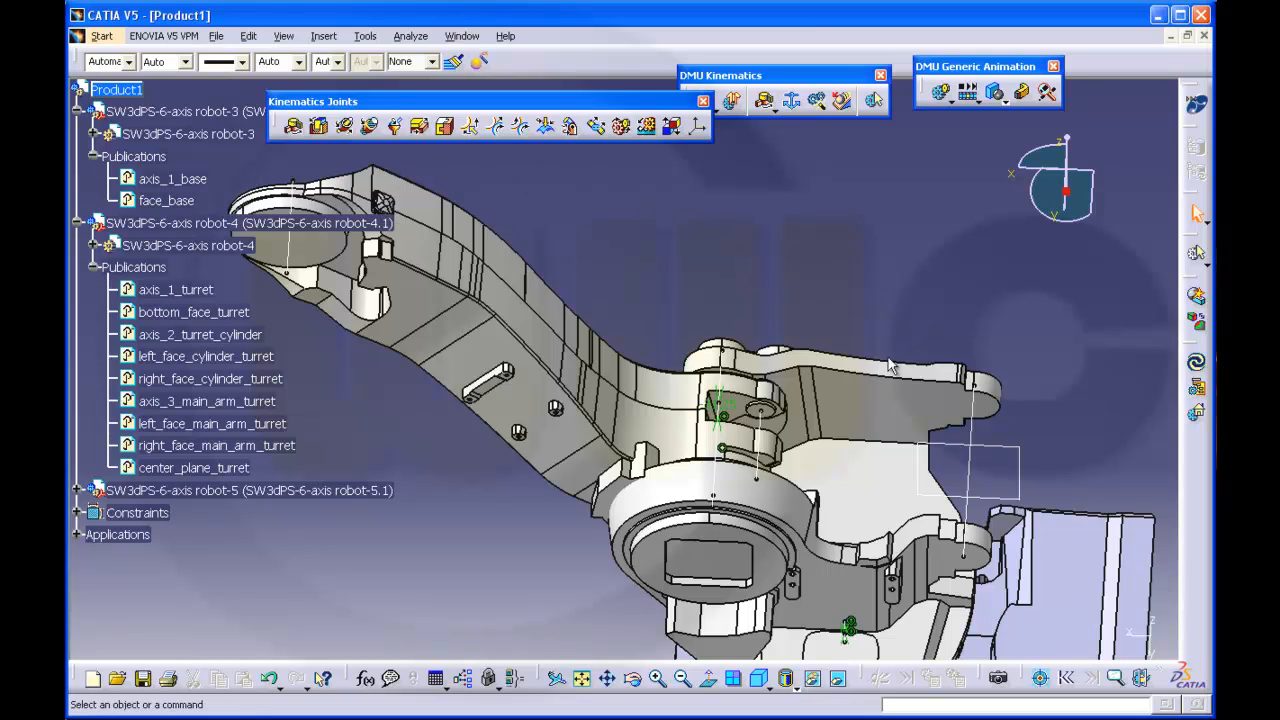
mouse_move(900, 296)
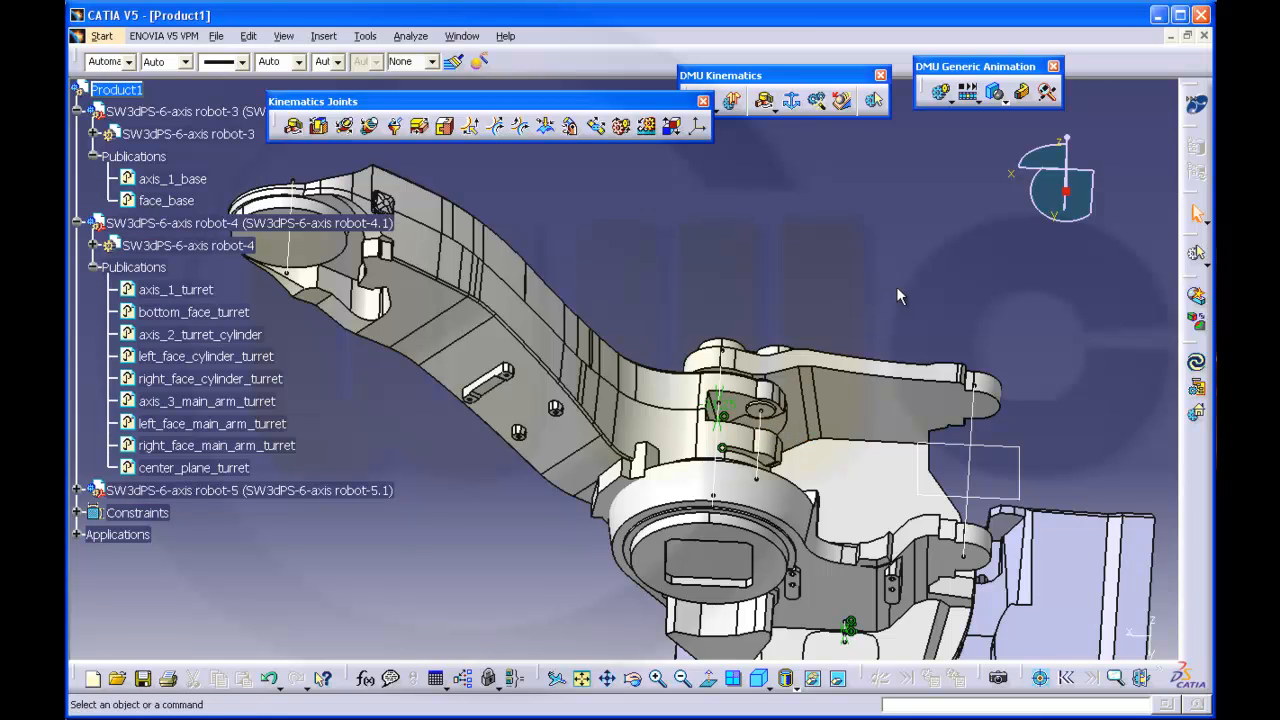
mouse_move(832, 280)
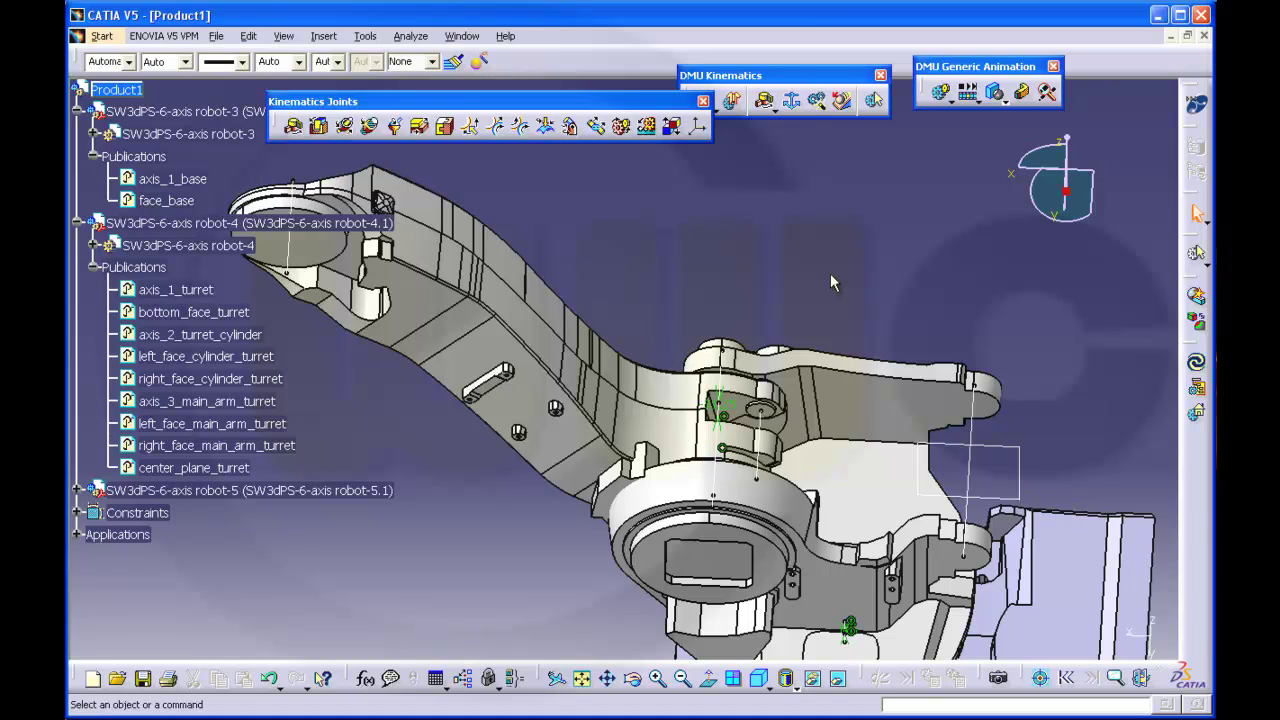
mouse_move(572, 194)
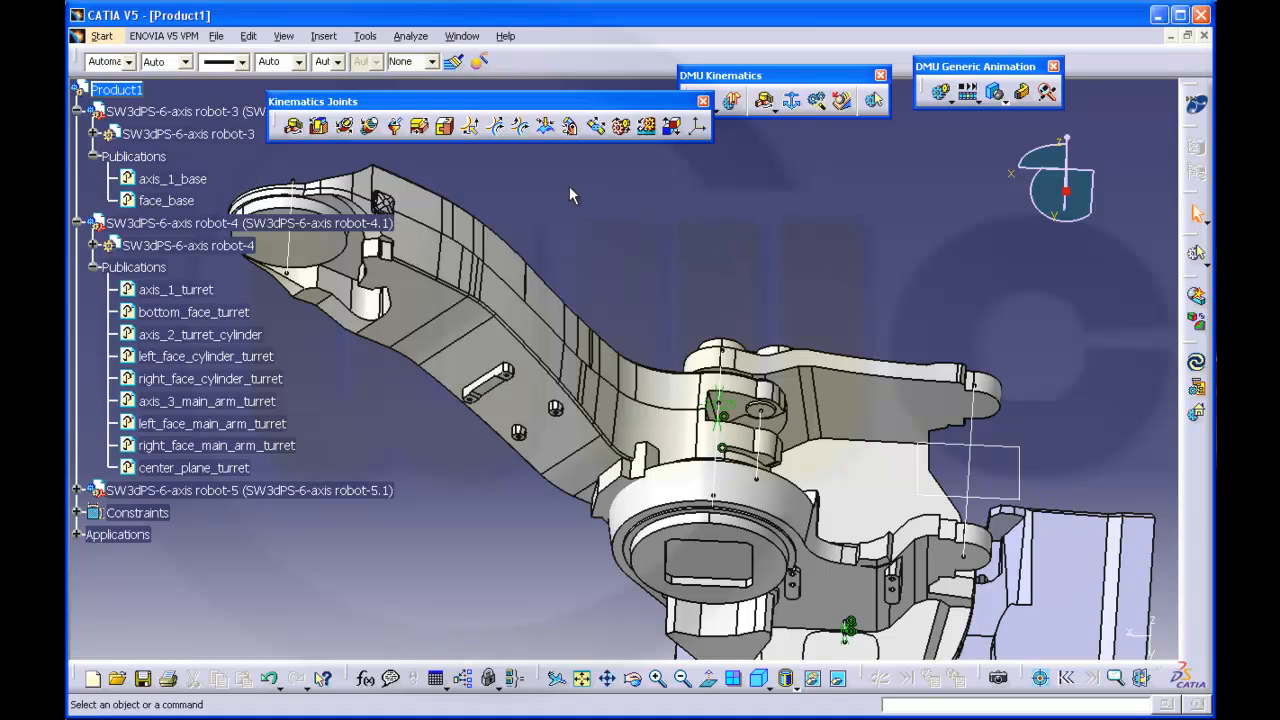
mouse_move(180, 62)
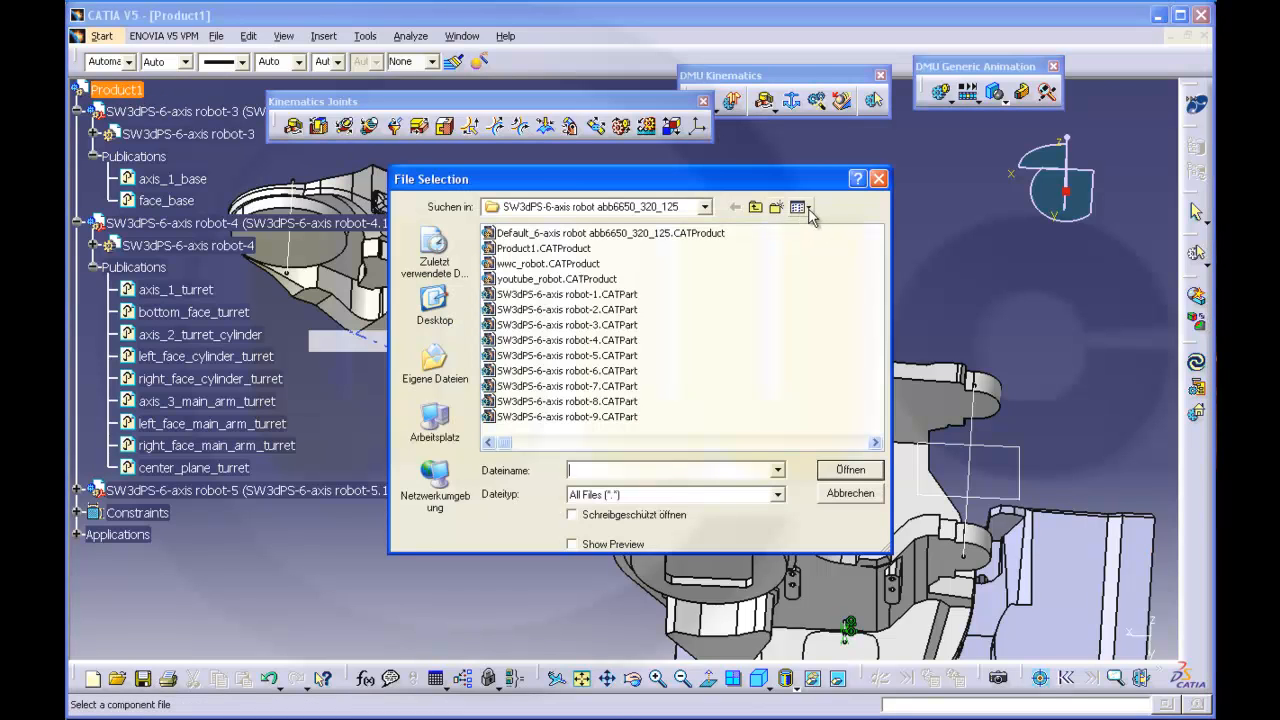
click(800, 206)
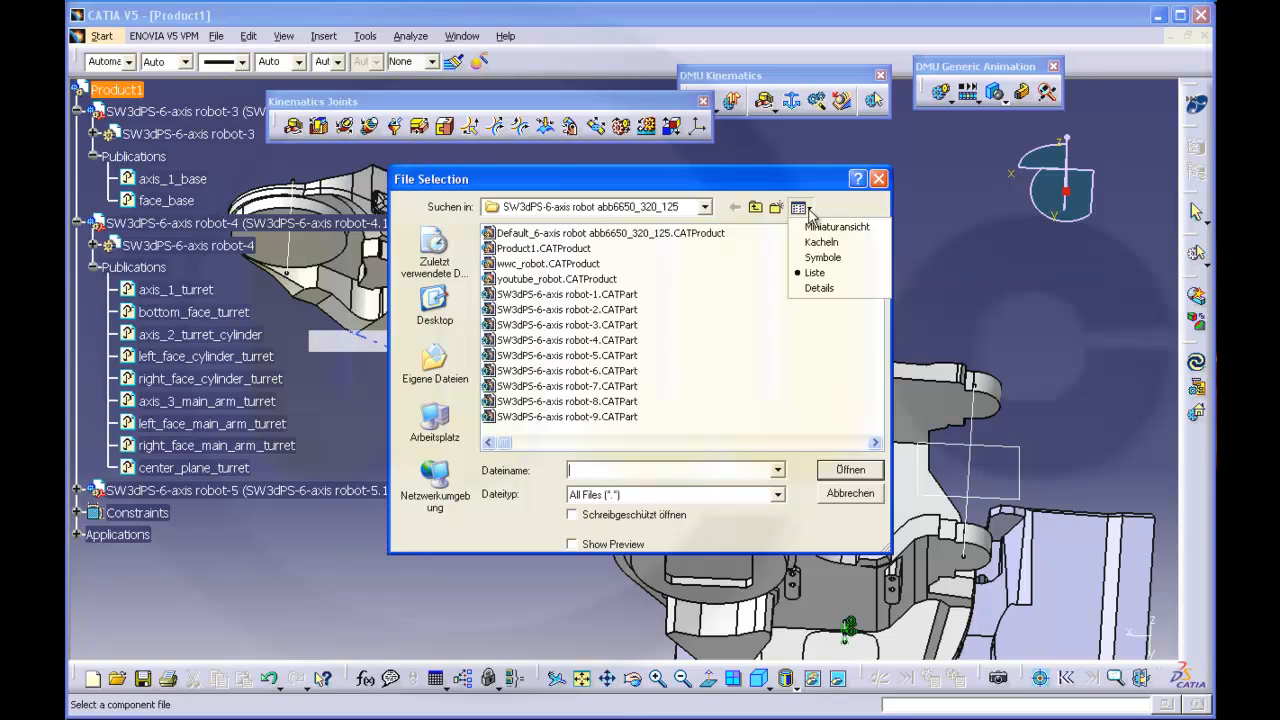
click(836, 226)
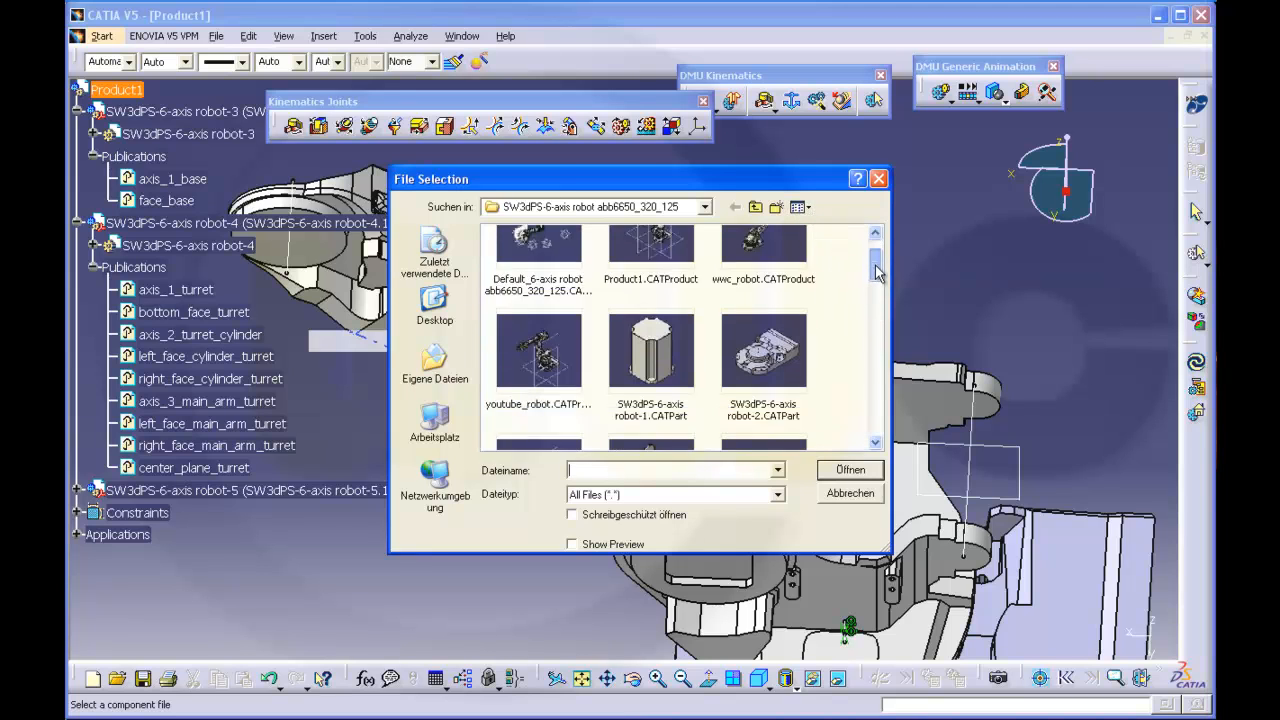
scroll(down, 3)
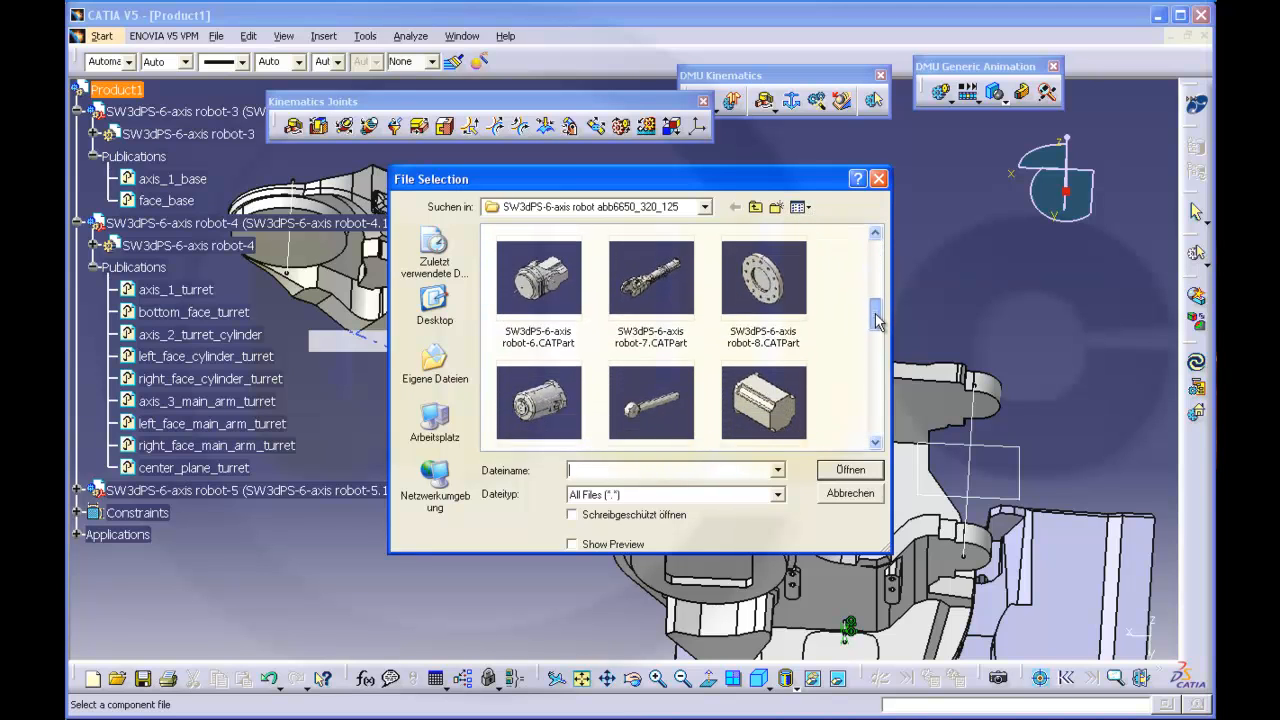
click(538, 384)
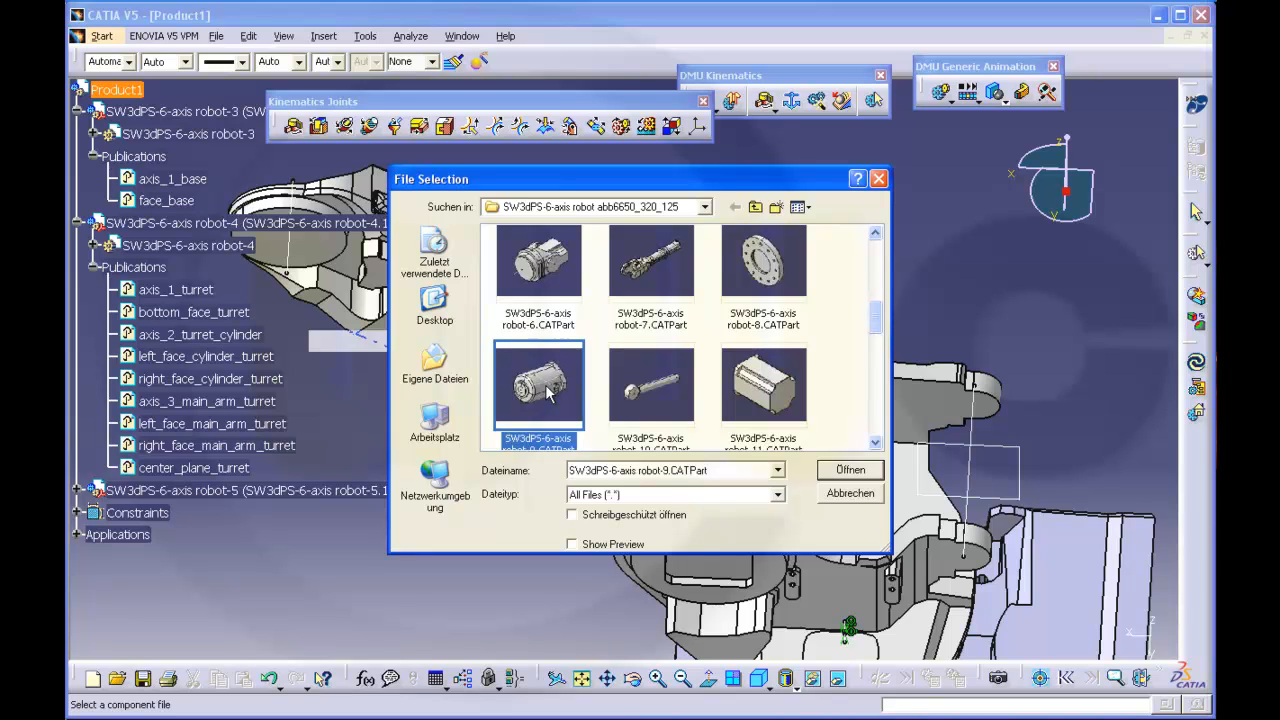
click(848, 468)
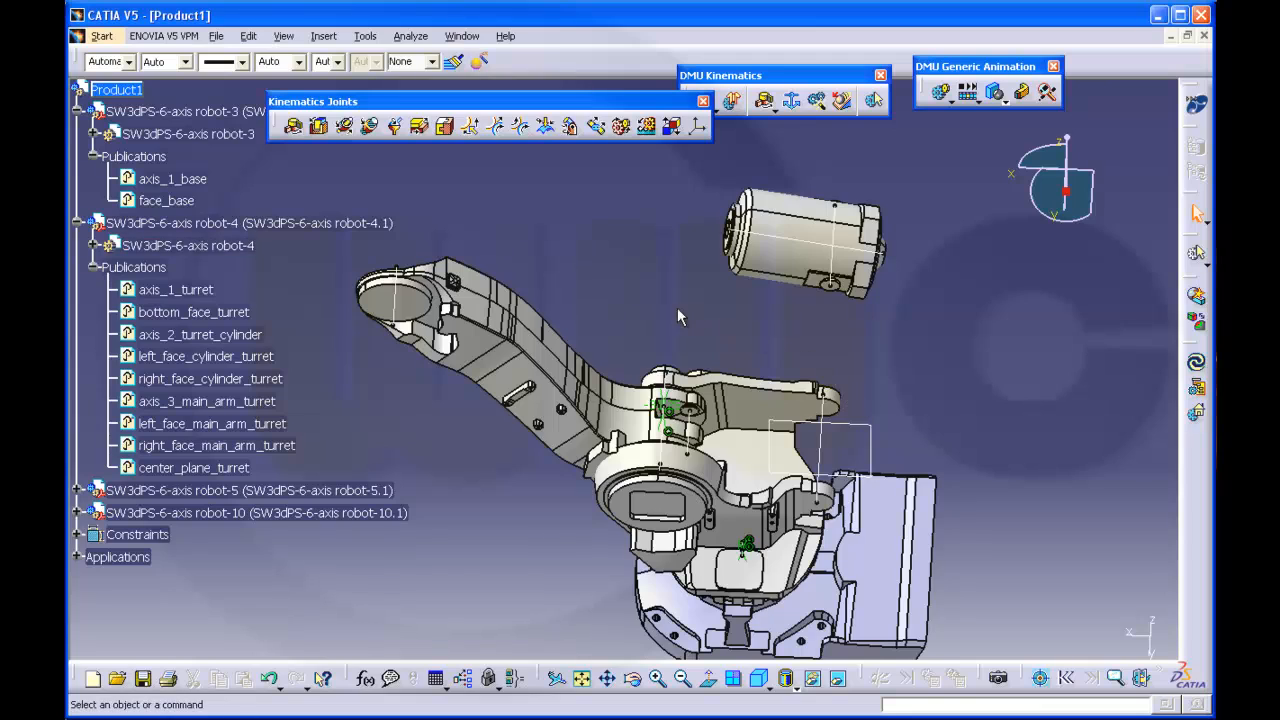
mouse_move(652, 272)
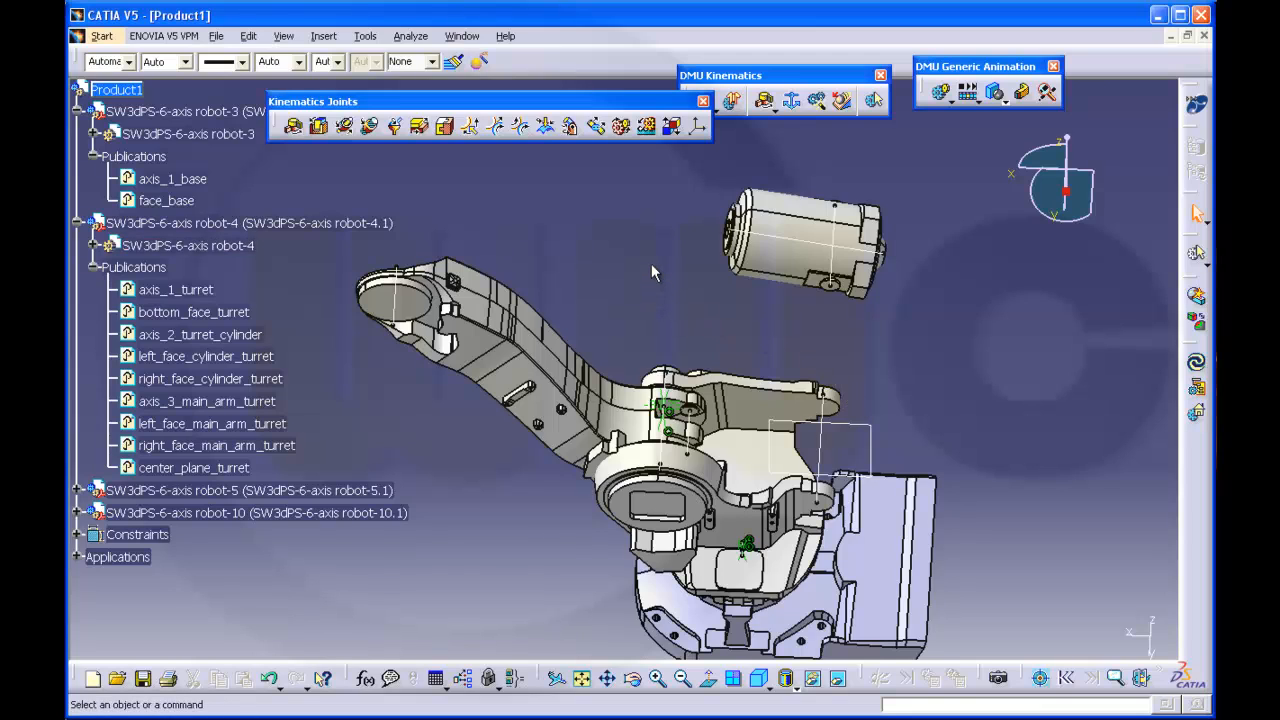
mouse_move(344, 126)
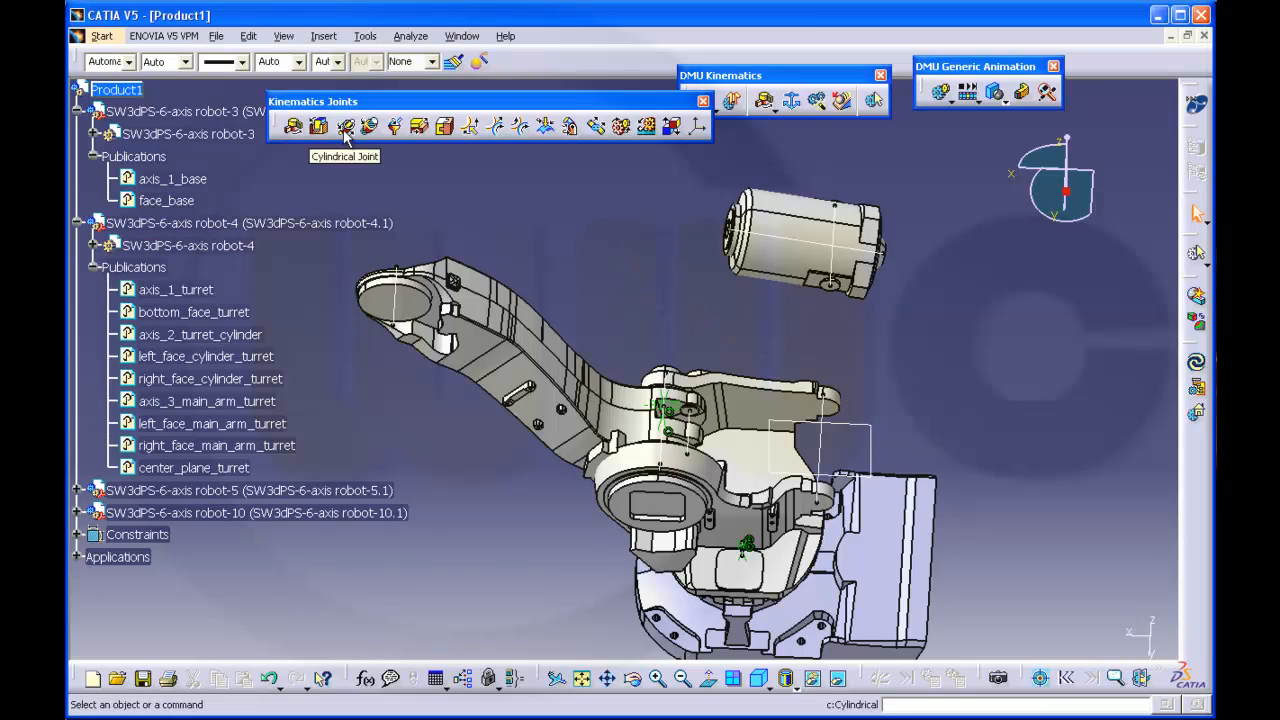
- Create cylindrical joint Cylindrical.3 between the turret cylinder axis and the cylinder part
click(344, 126)
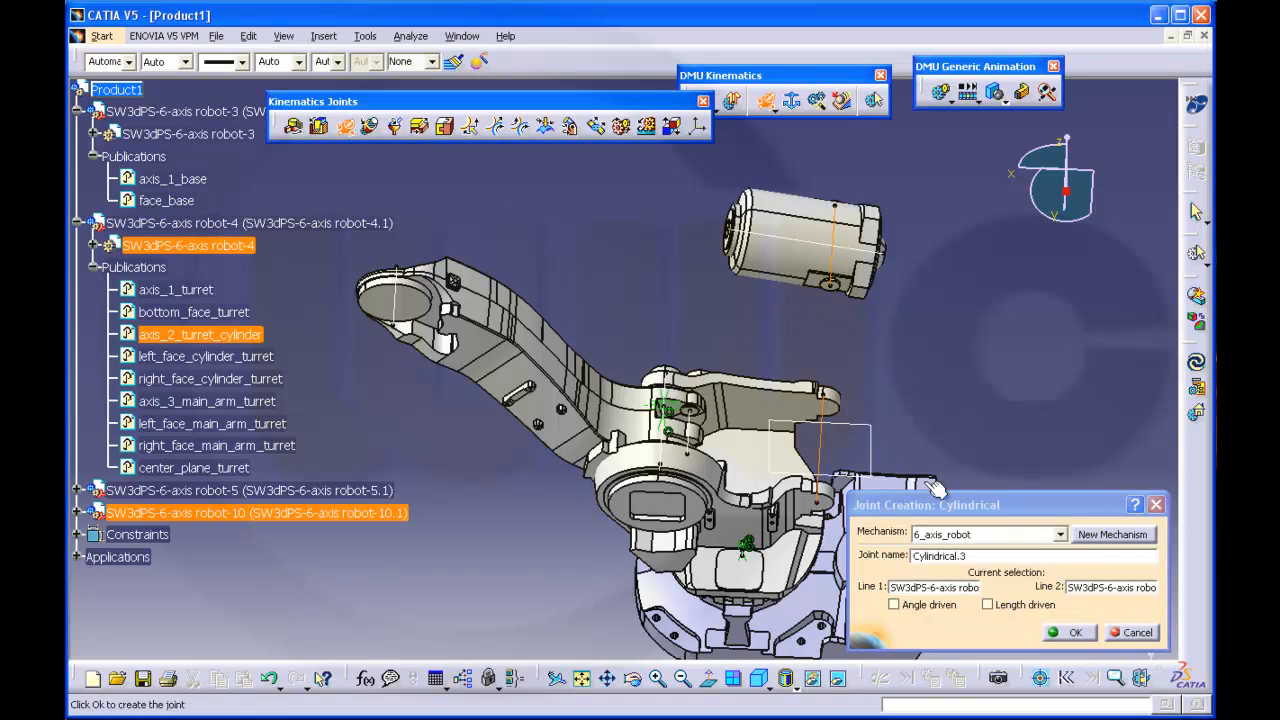
click(1068, 632)
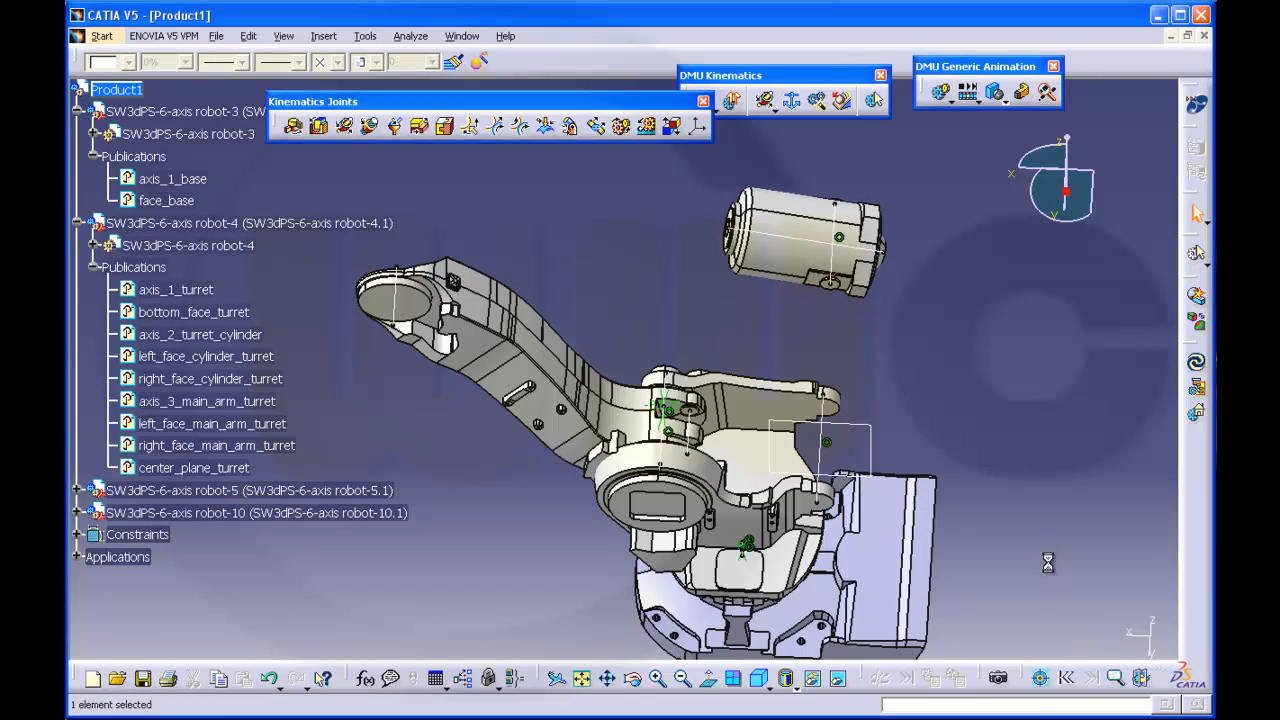
mouse_move(978, 486)
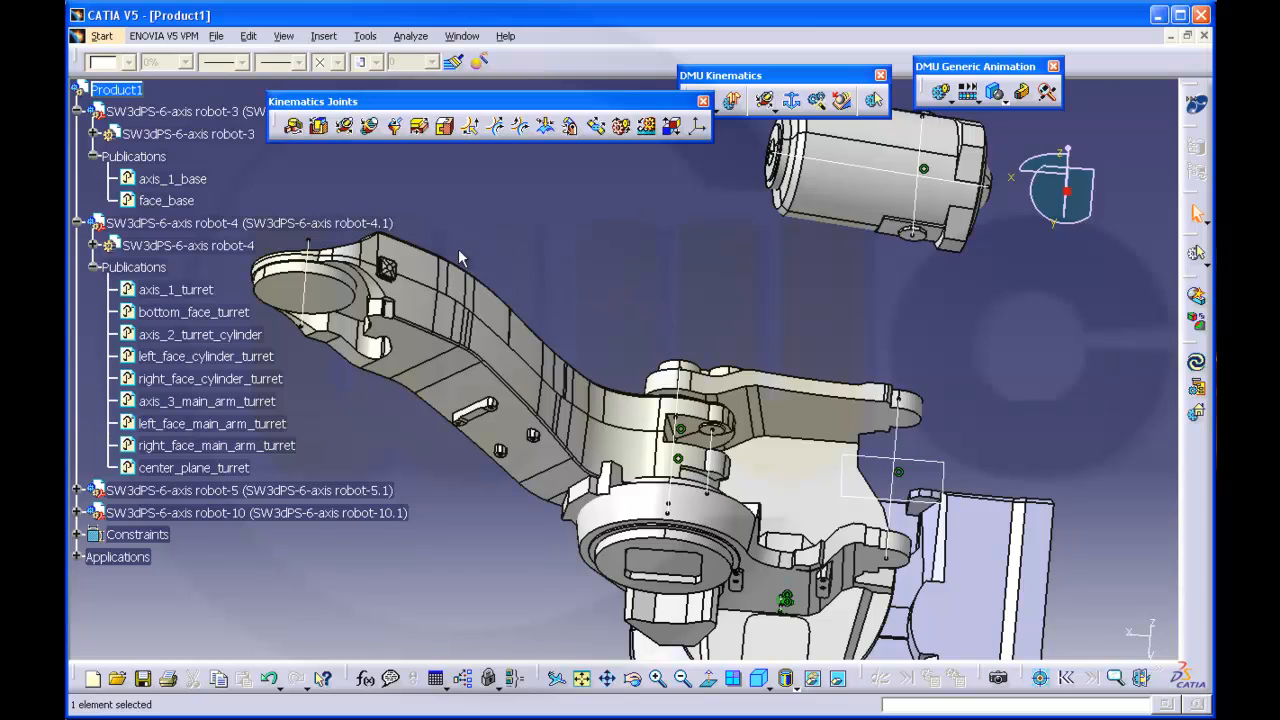
- Insert the piston rod part SW3dPS-6-axis robot-11.CATPart into the assembly
click(324, 36)
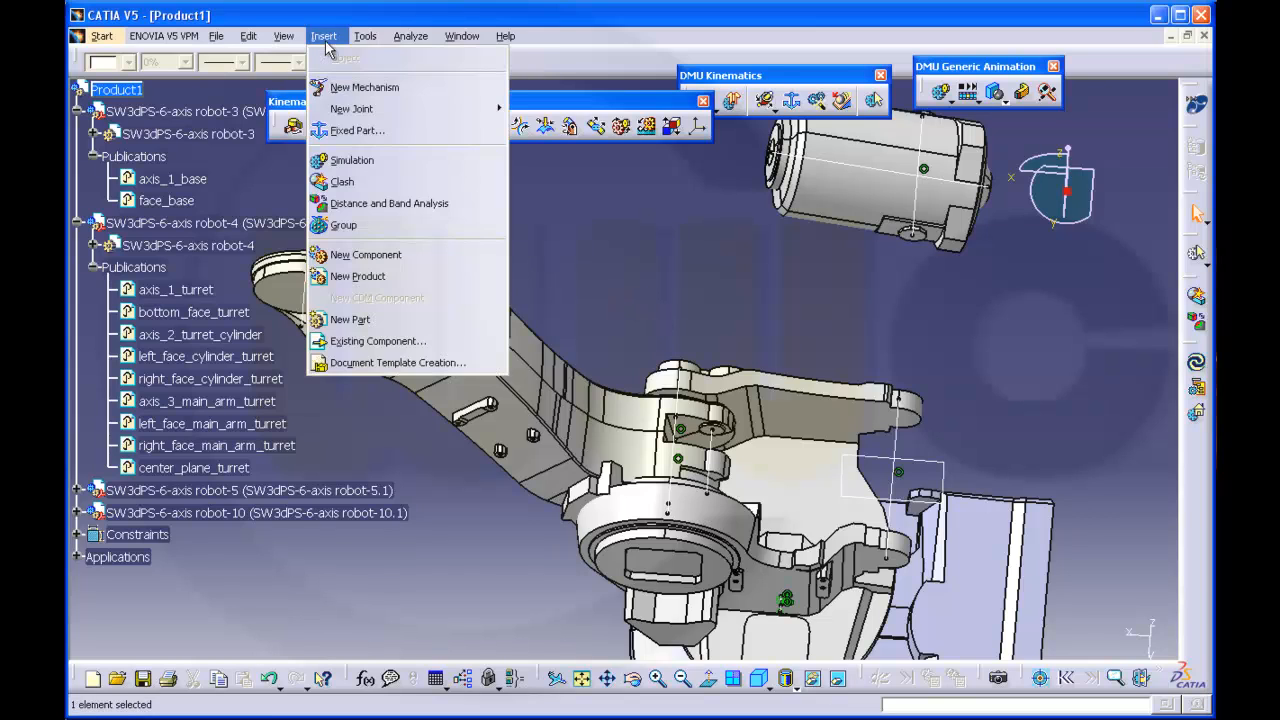
mouse_move(394, 362)
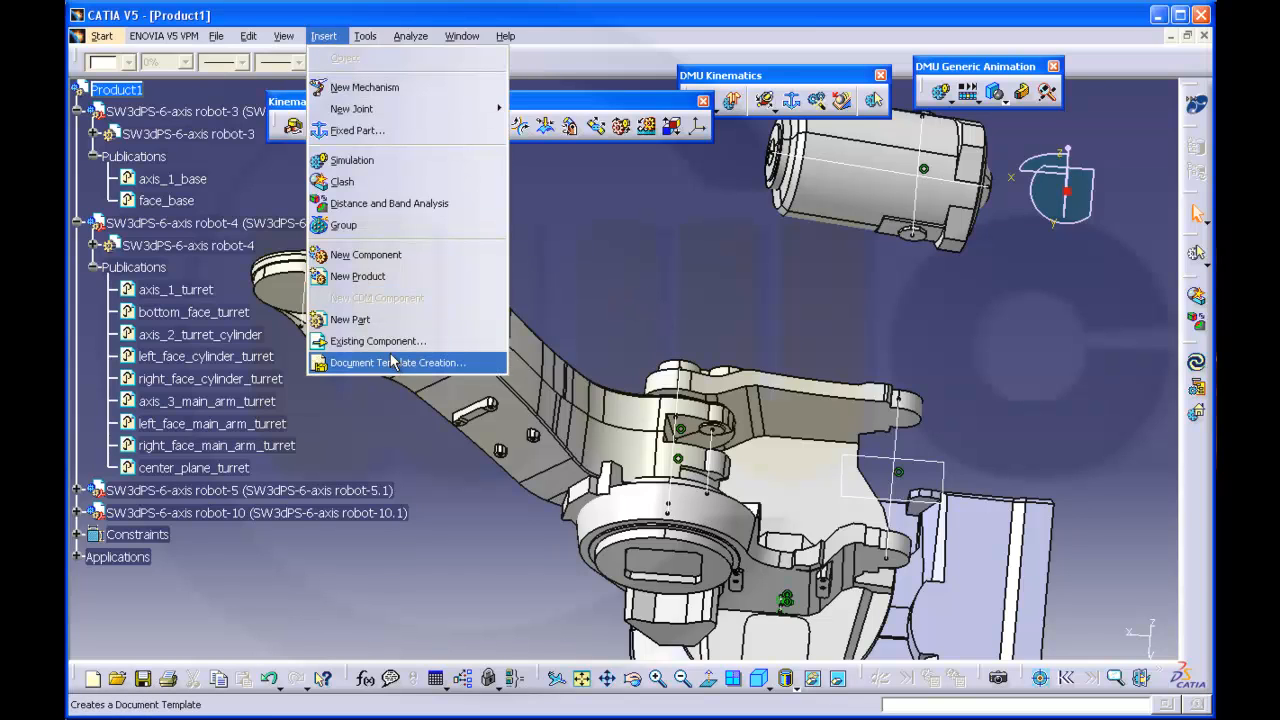
click(378, 340)
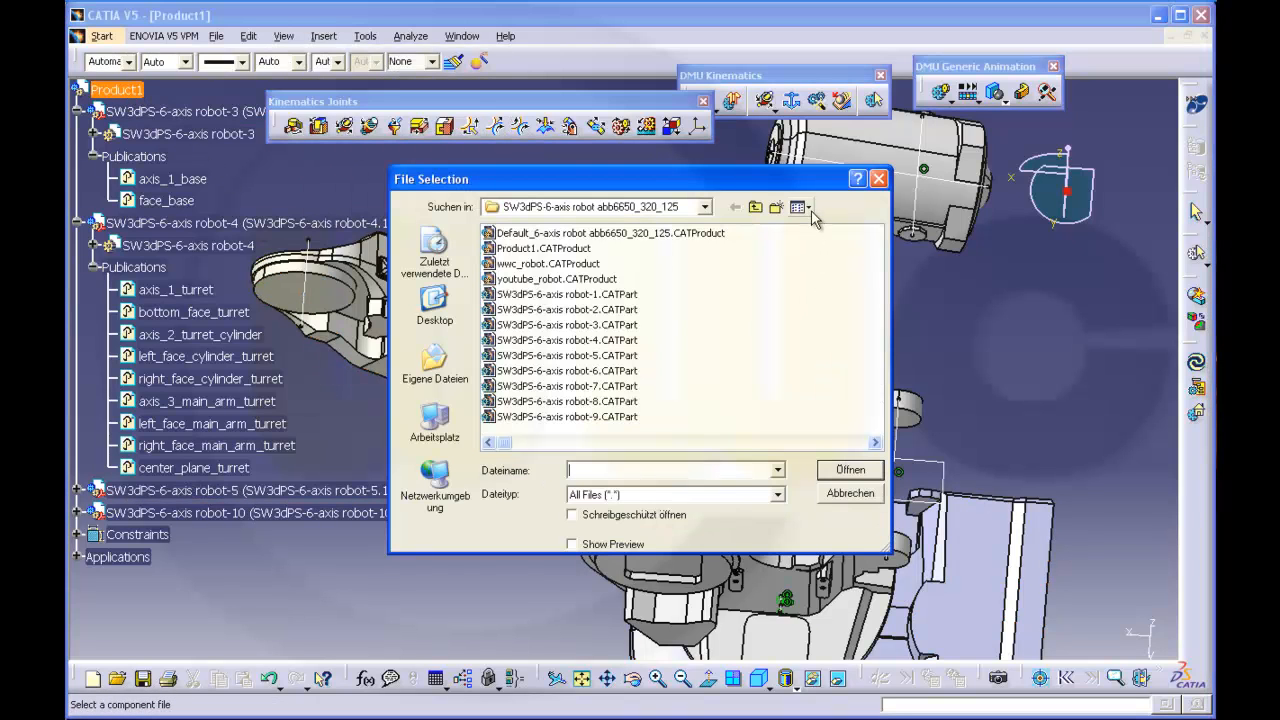
click(800, 206)
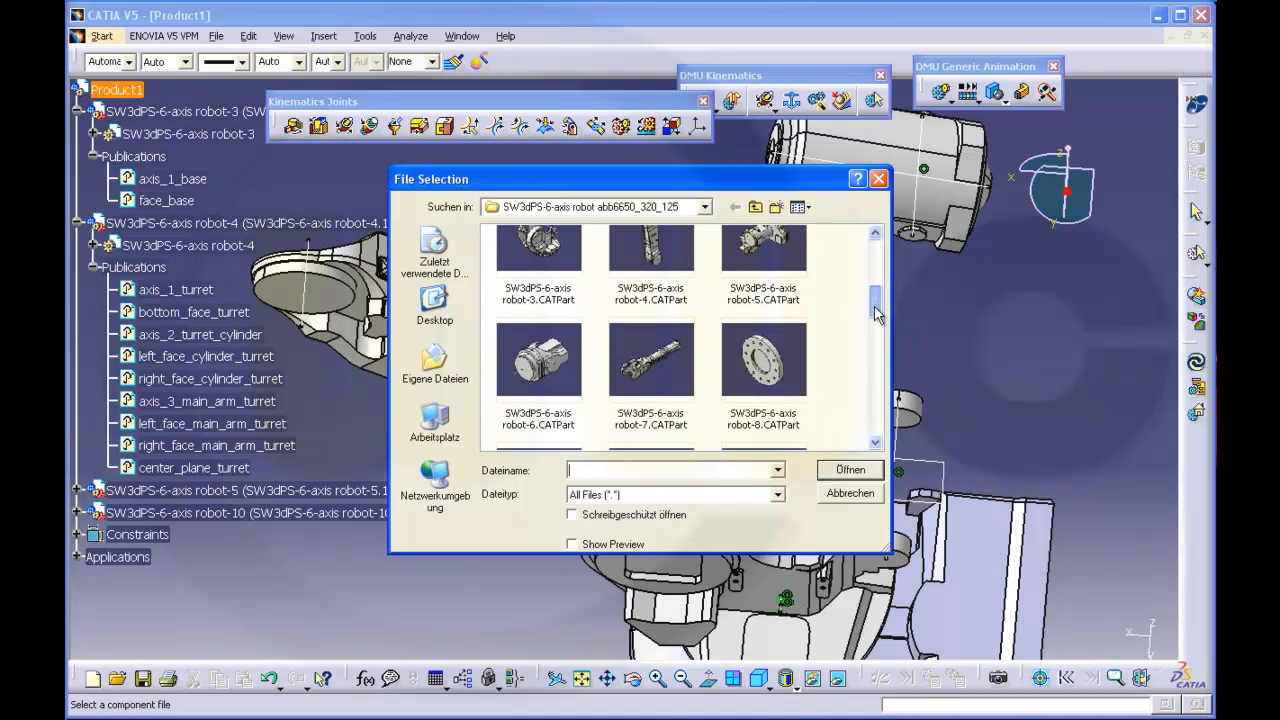
click(652, 364)
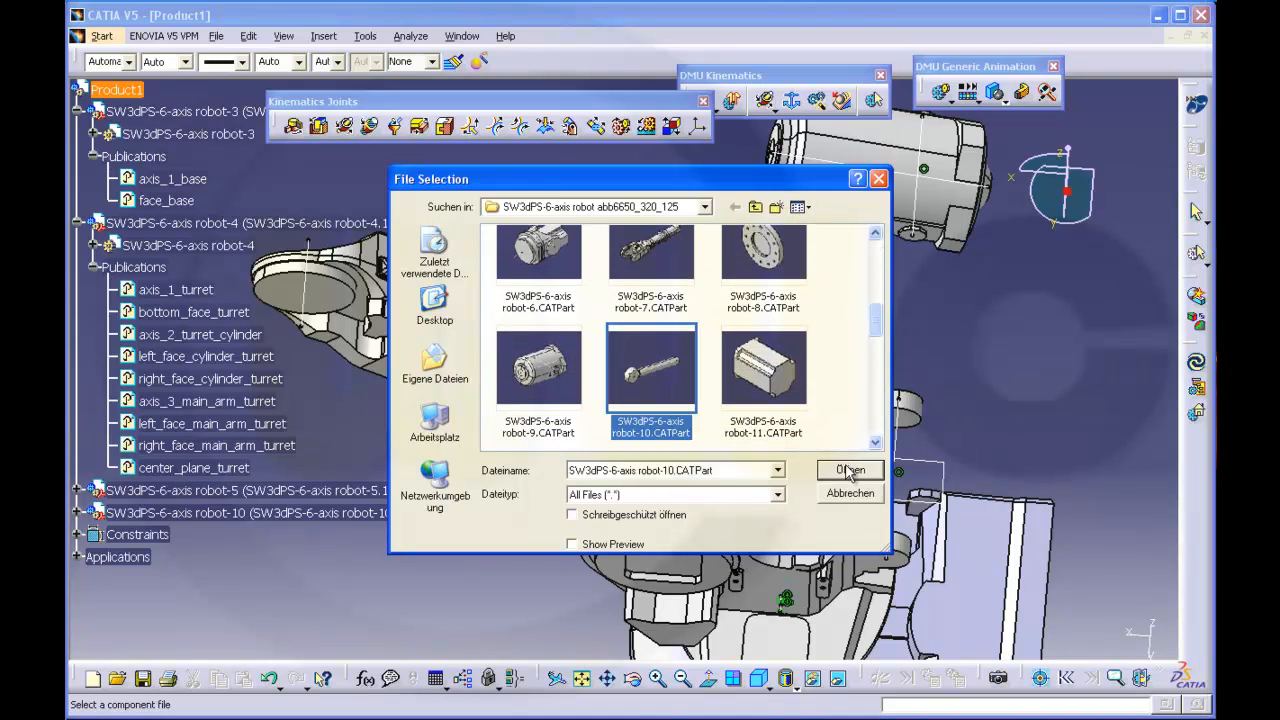
click(848, 470)
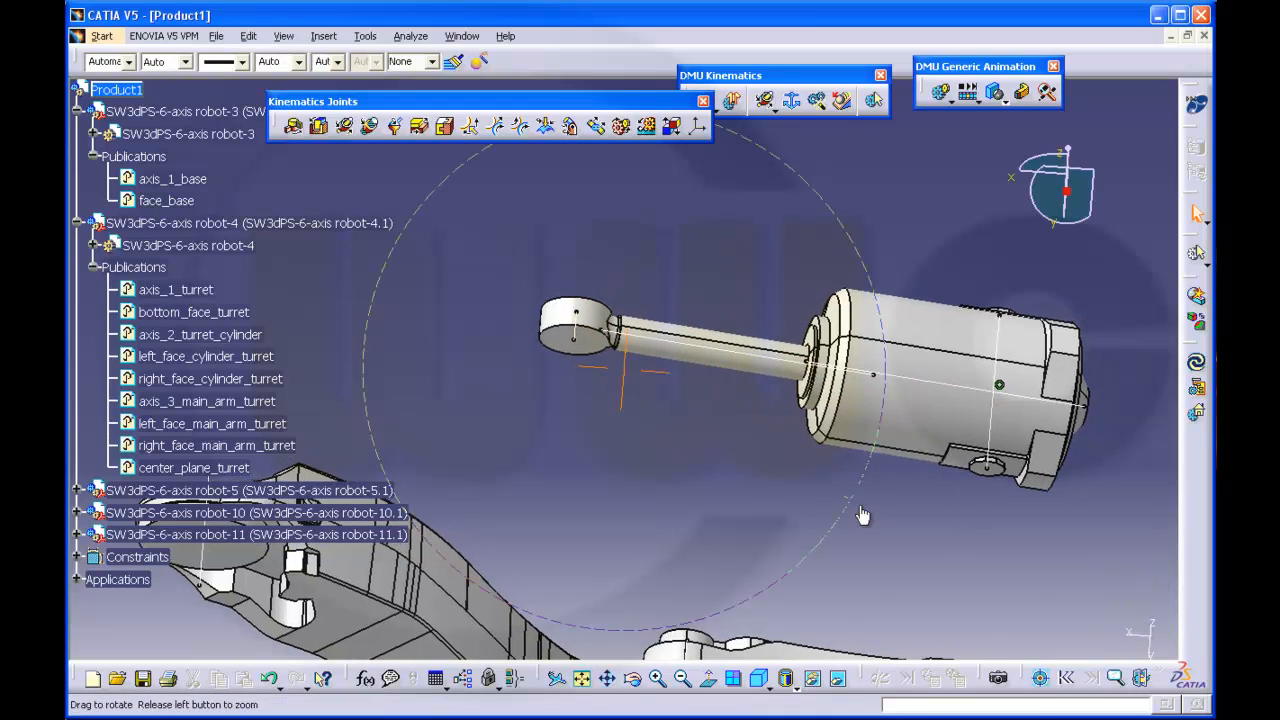
- Create length-driven Cylindrical.4 between piston rod and cylinder, hiding the cylinder housing
drag(860, 516, 736, 436)
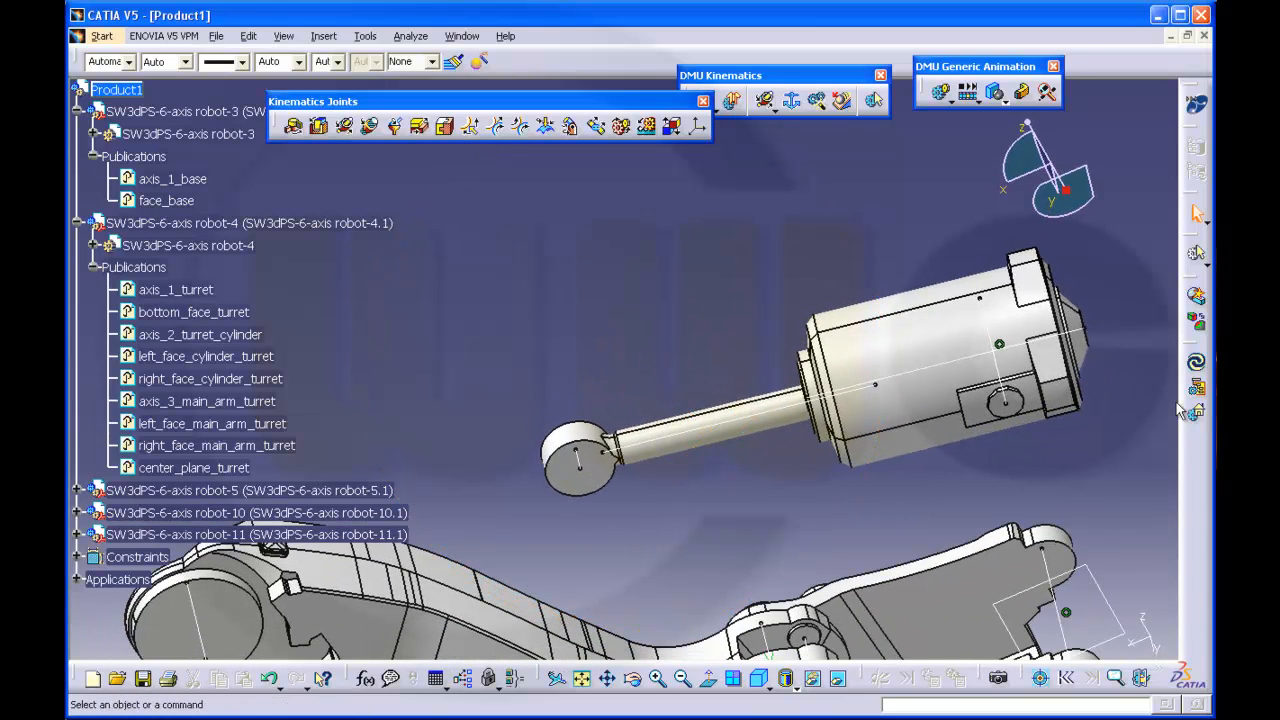
mouse_move(1068, 444)
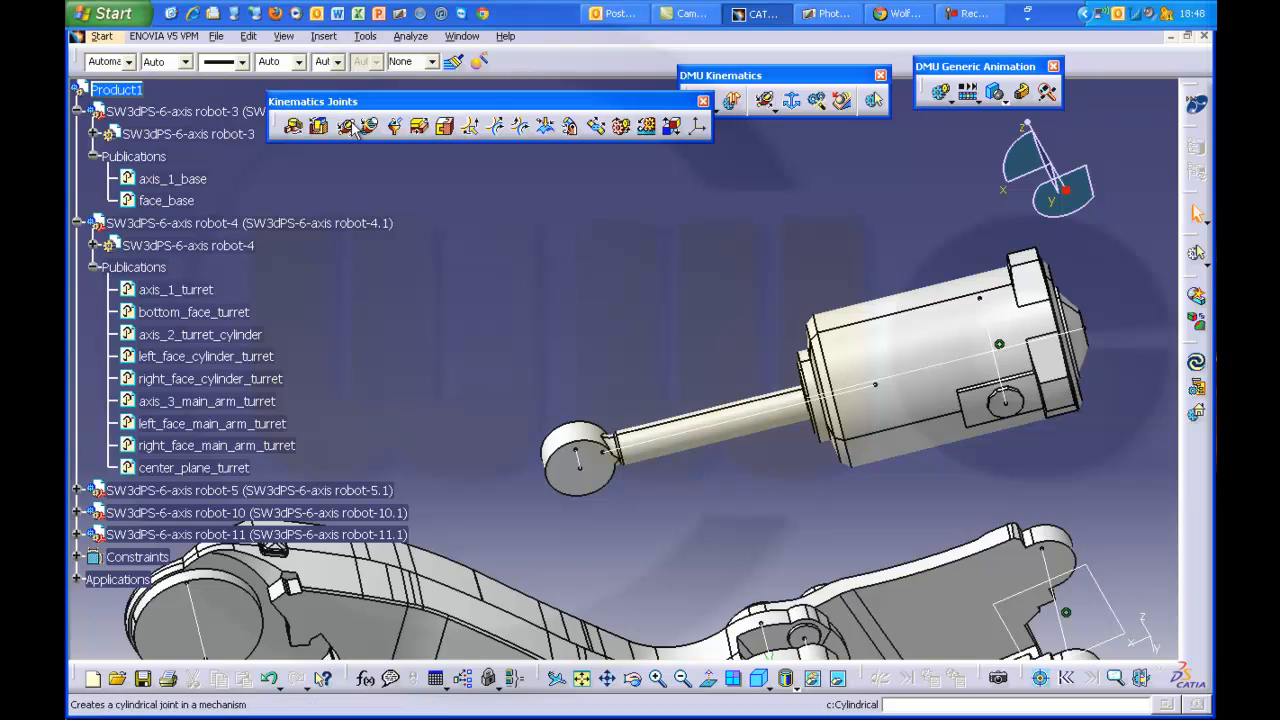
click(344, 126)
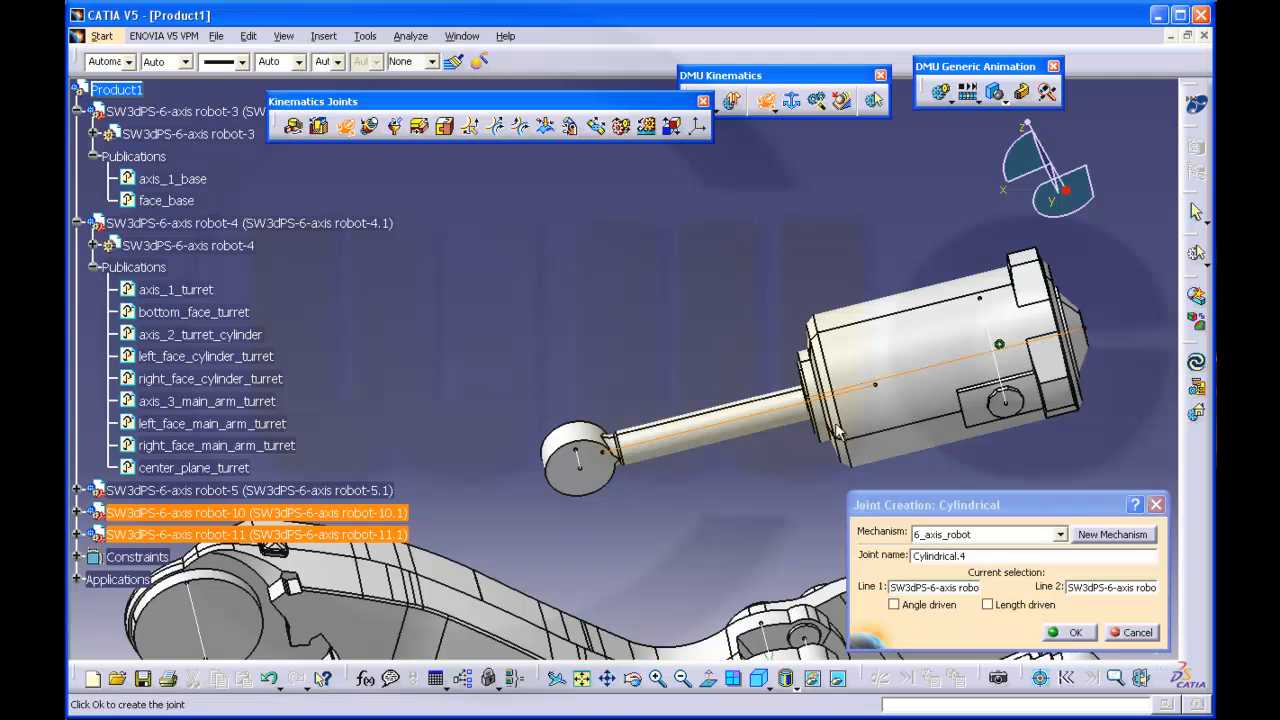
mouse_move(918, 396)
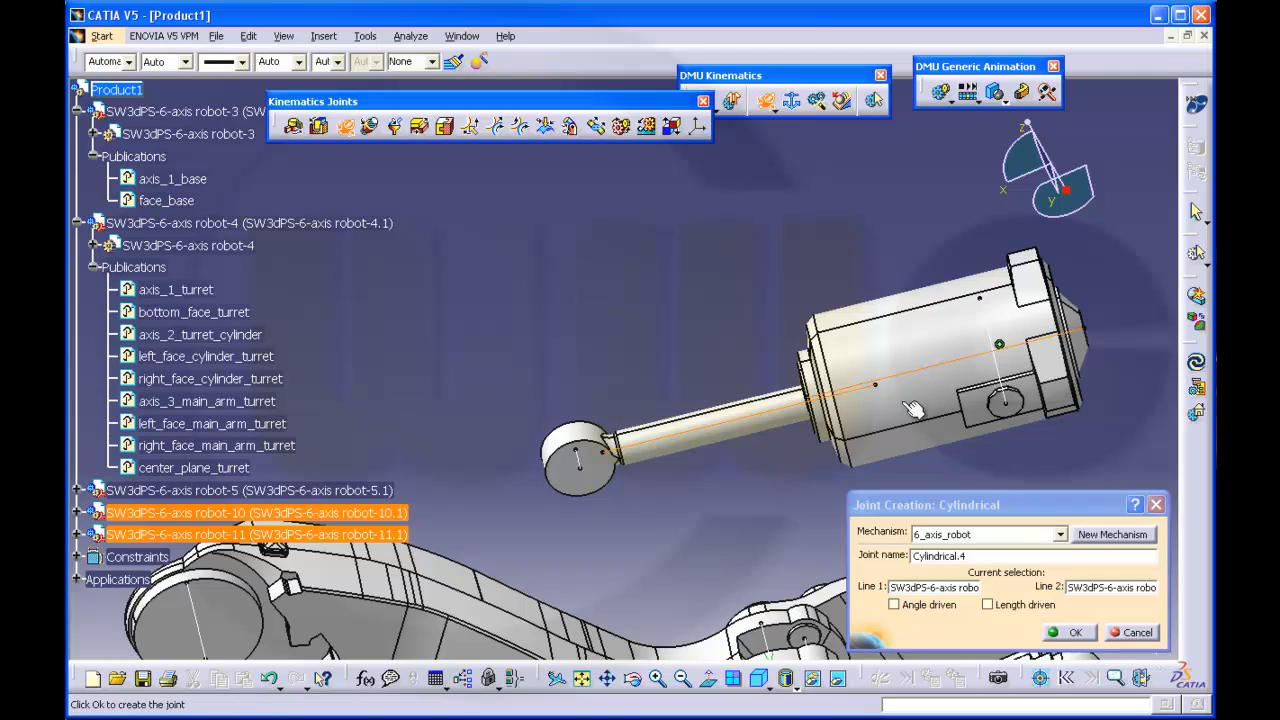
right_click(912, 408)
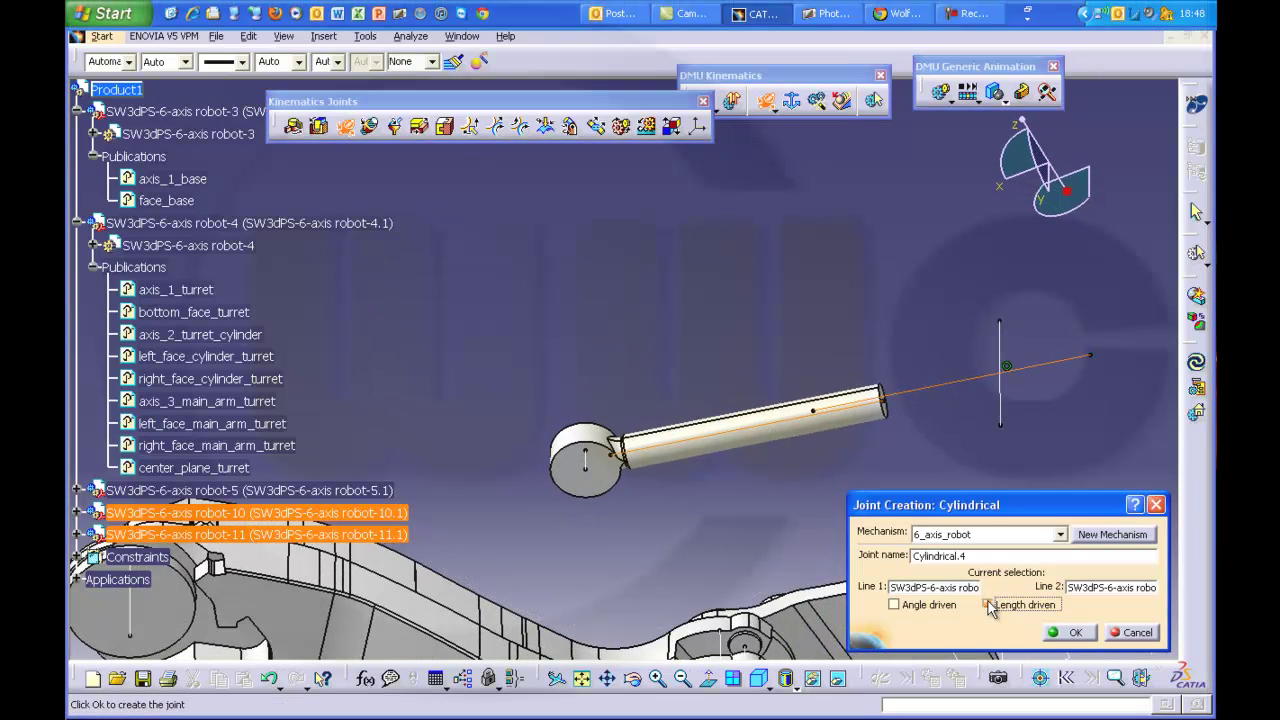
click(988, 604)
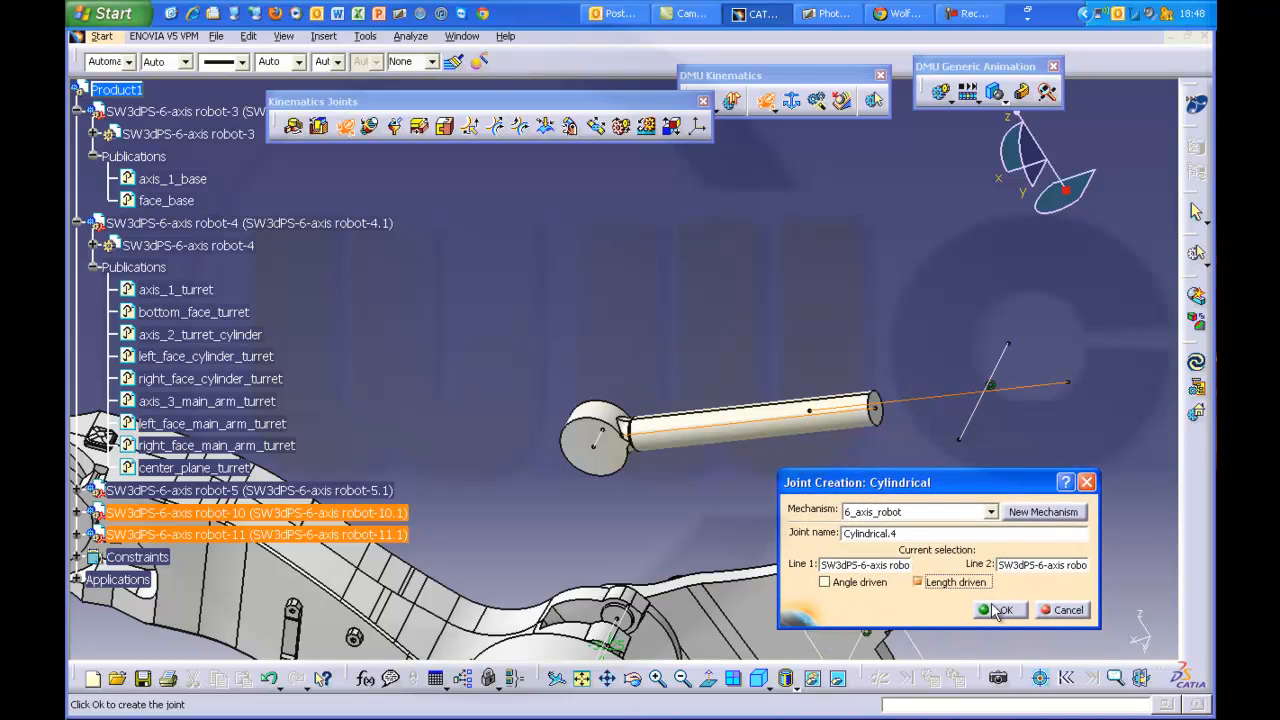
click(1002, 608)
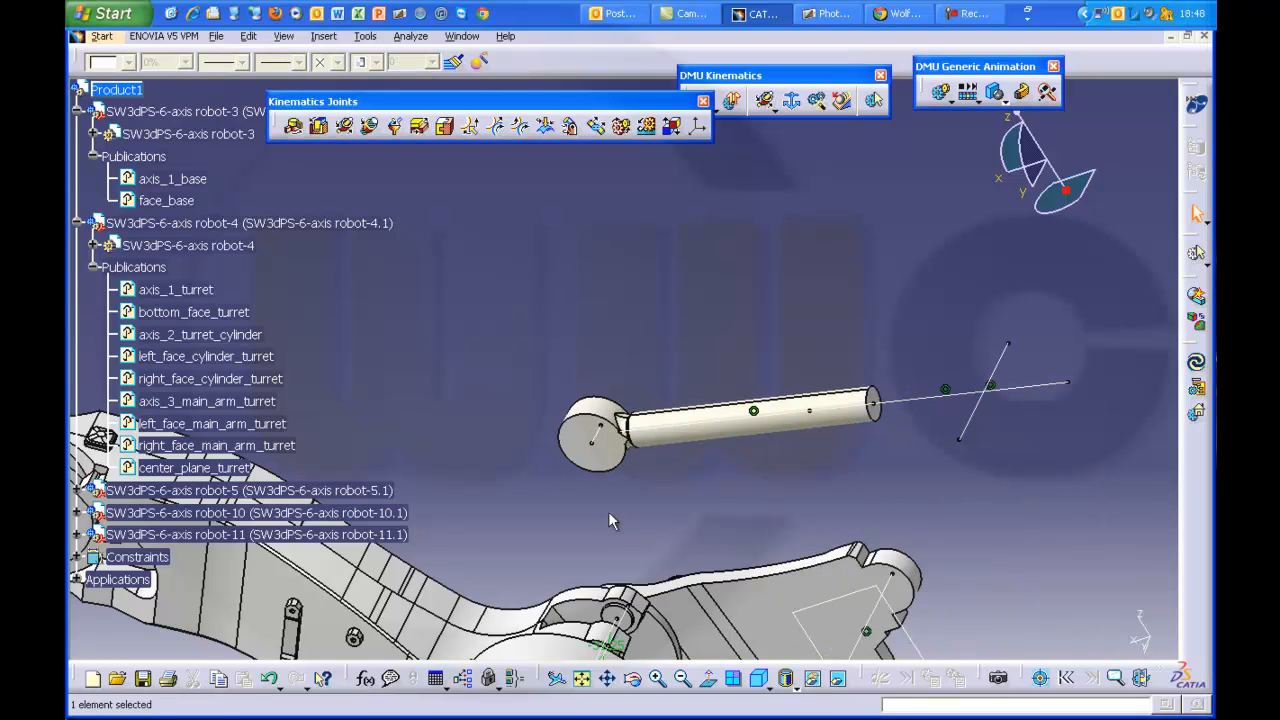
- Expand the Joints list and leave Cylindrical.4 with length limits -100mm to 100mm, no angle limits
click(84, 580)
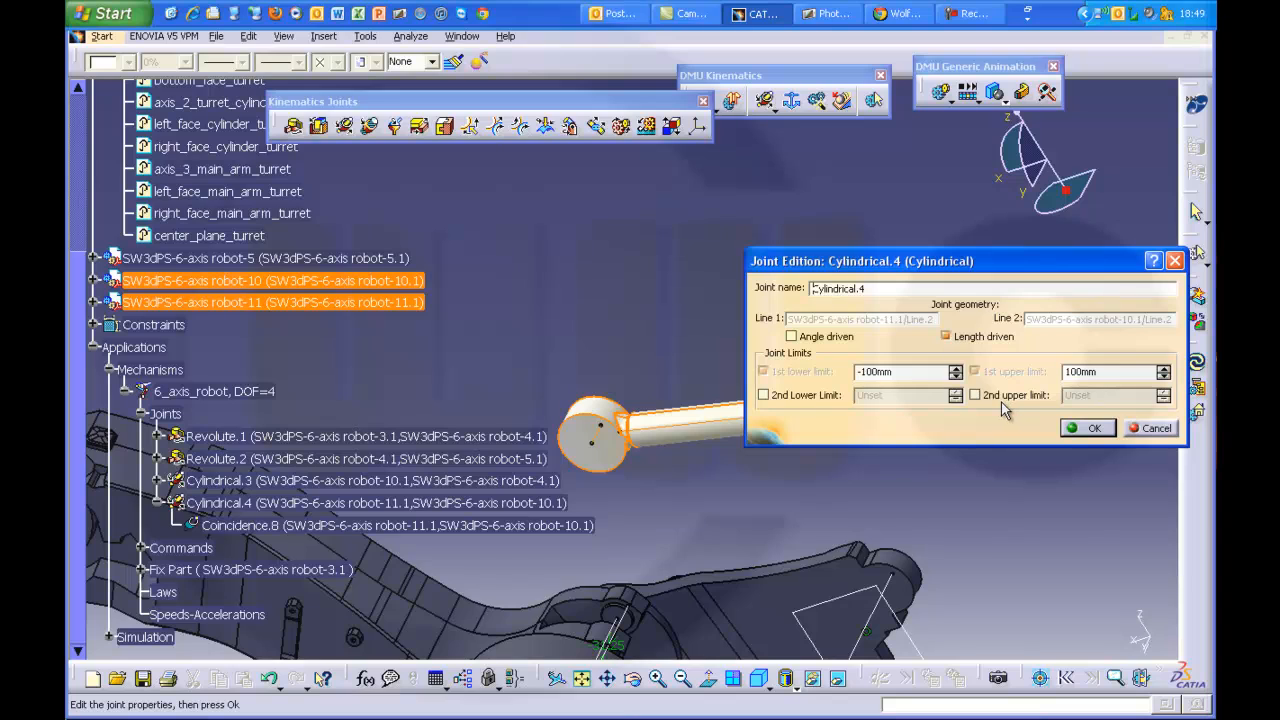
mouse_move(992, 420)
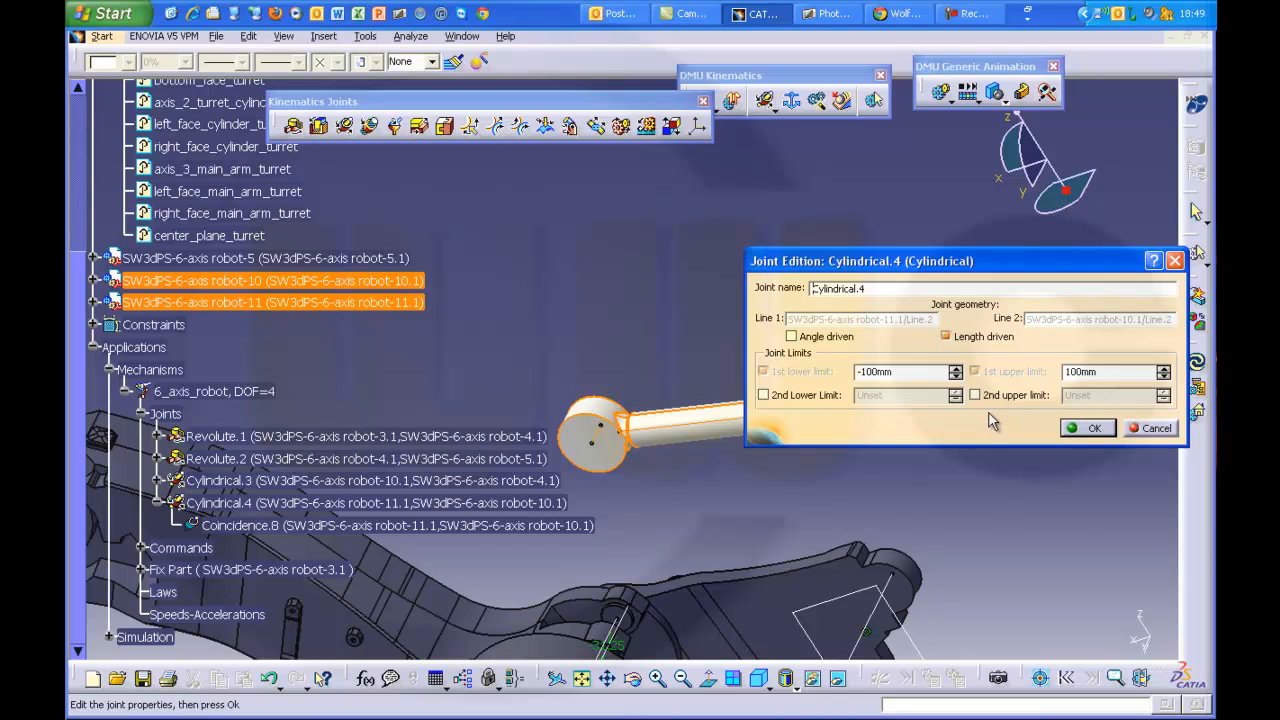
click(760, 396)
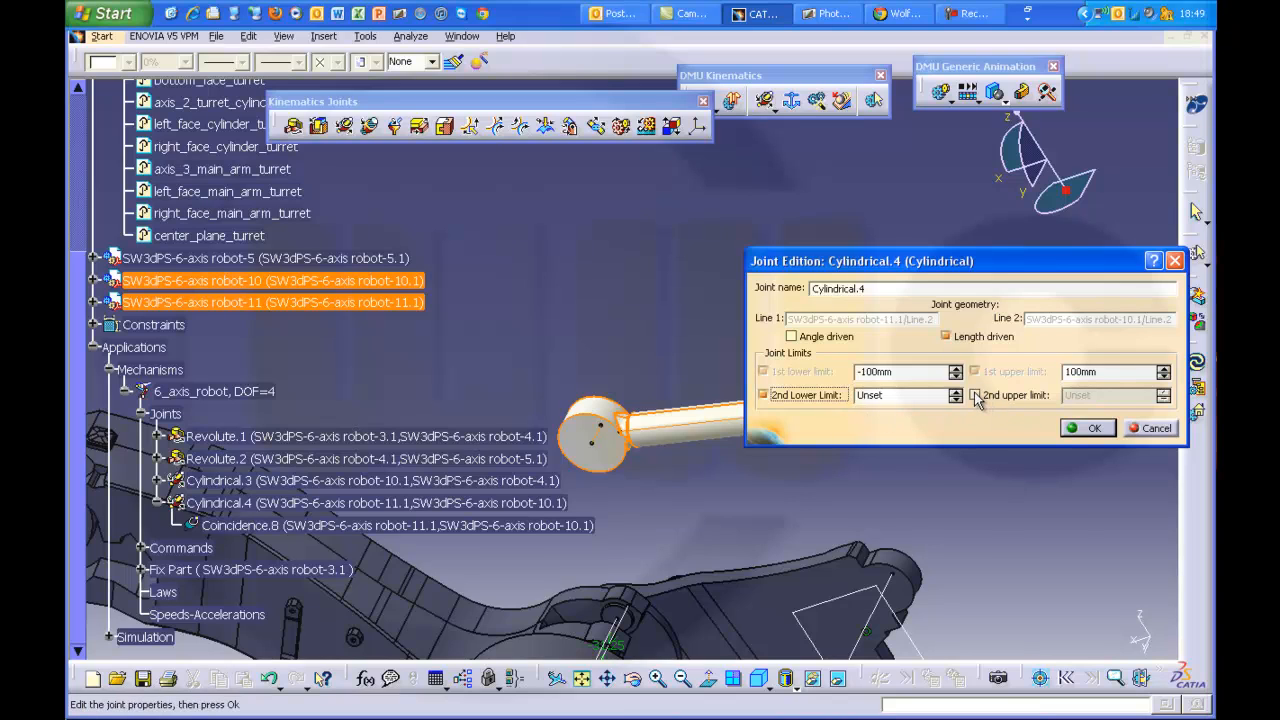
click(974, 396)
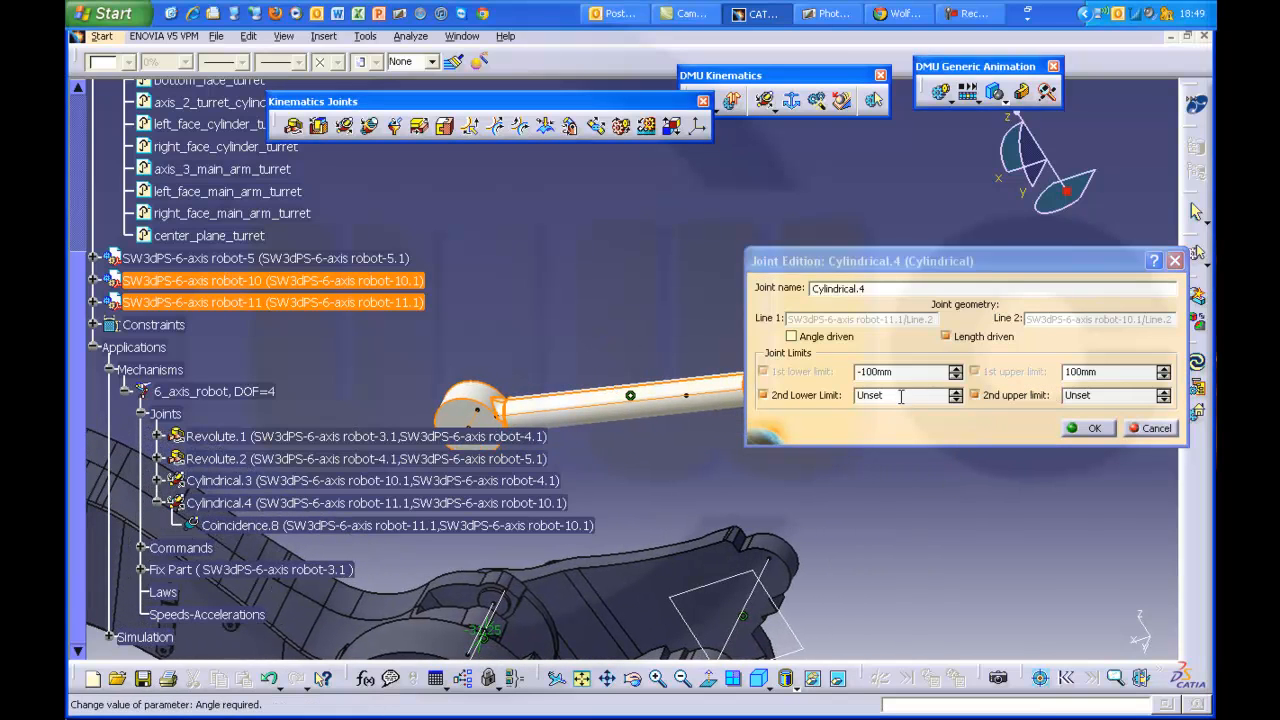
click(764, 396)
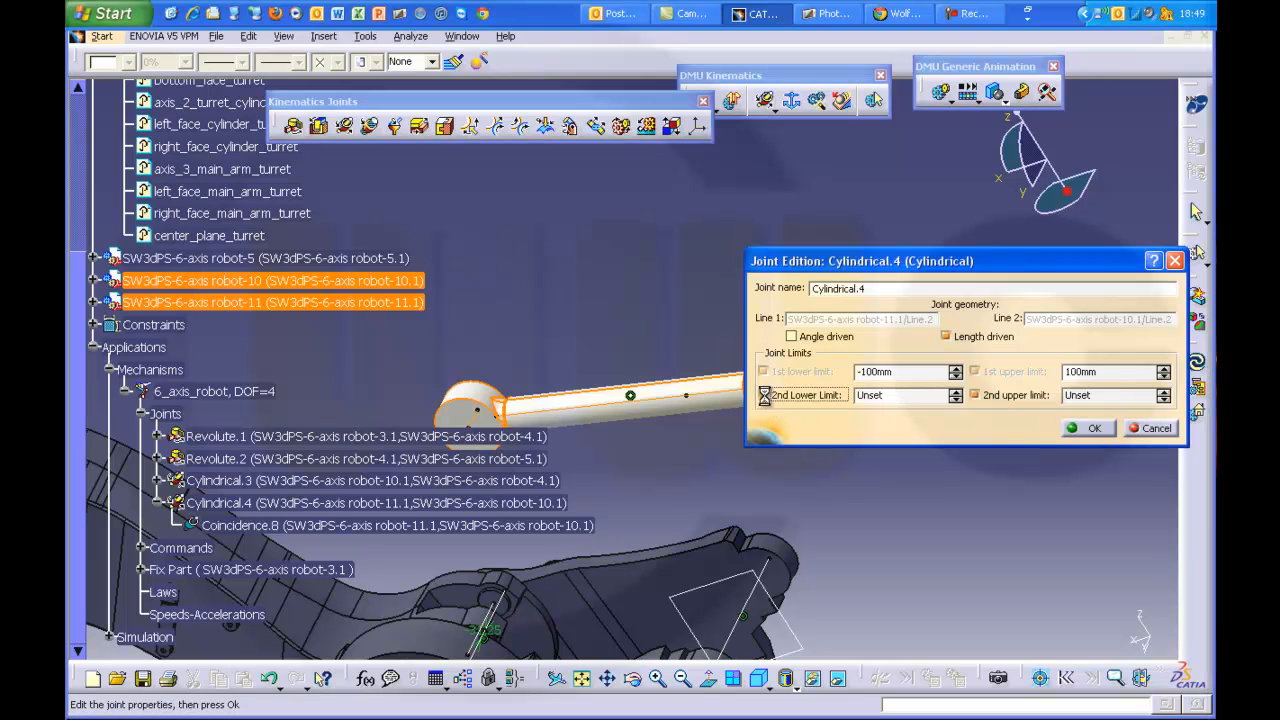
click(762, 396)
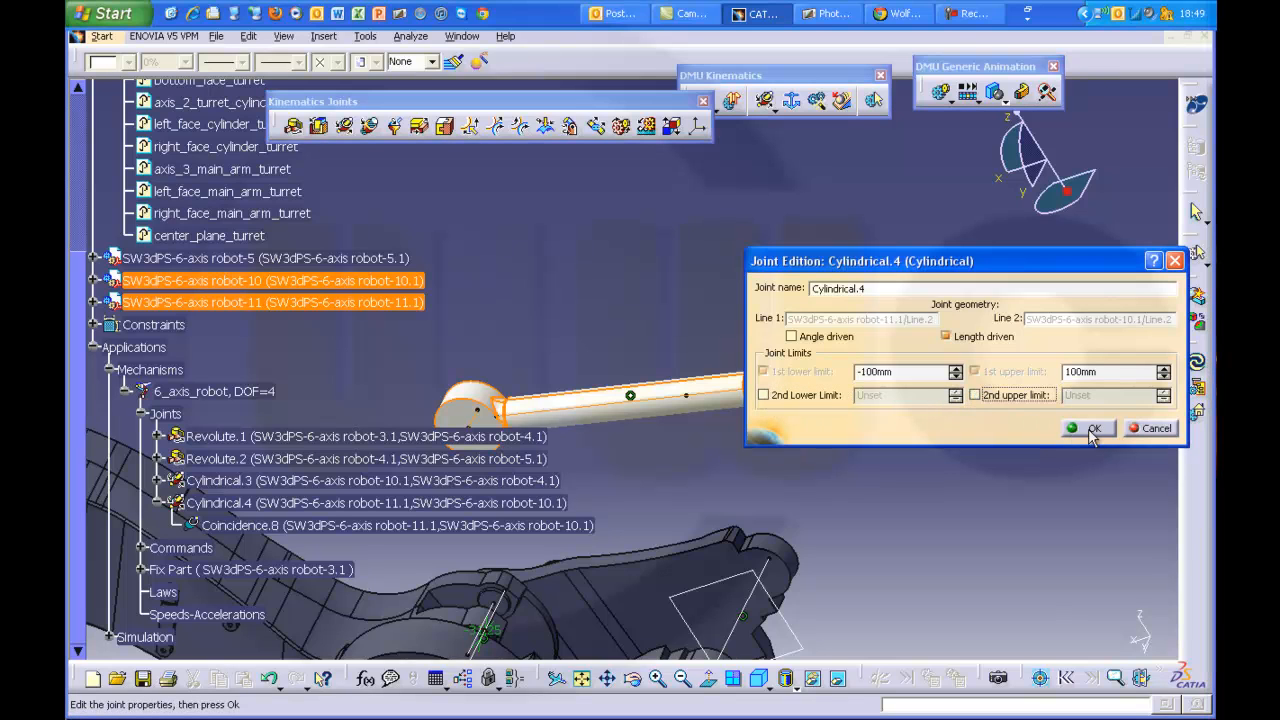
click(1088, 428)
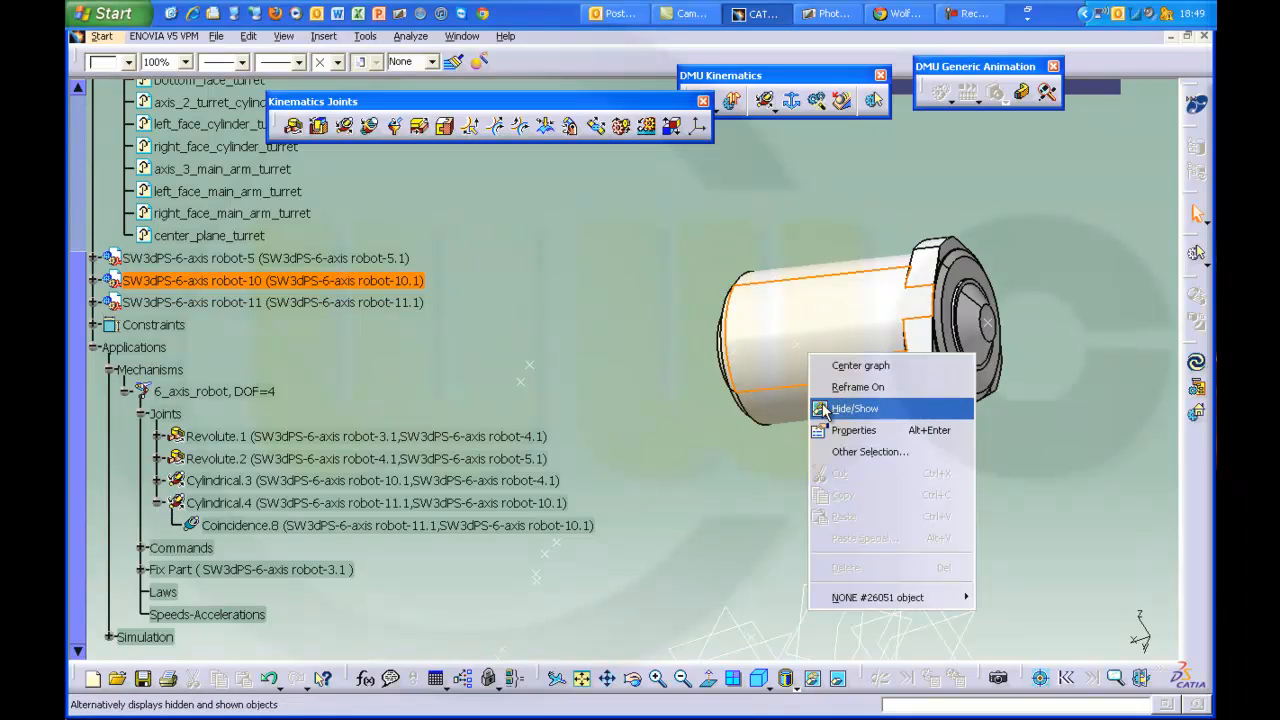
- Unhide the cylinder housing so it shows around the piston rod again
click(856, 408)
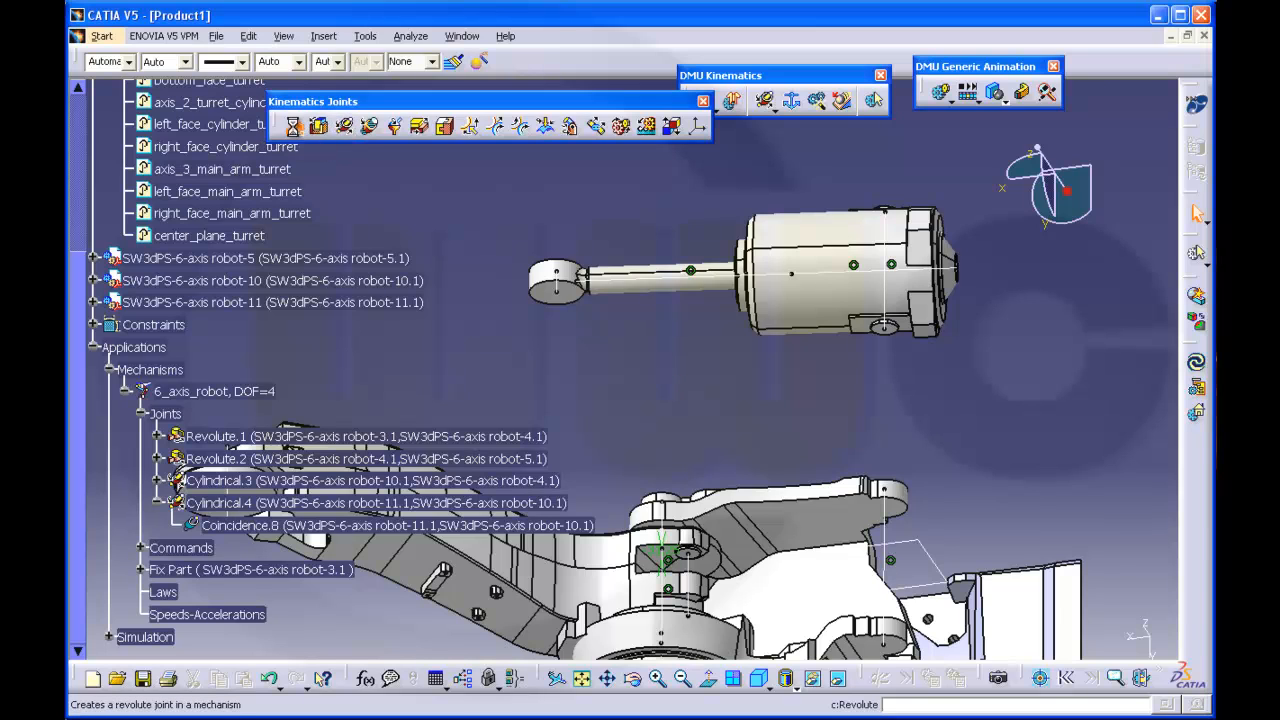
- Create centered Revolute.5 from the axis lines and planes of robot-5 and piston rod robot-11
click(292, 124)
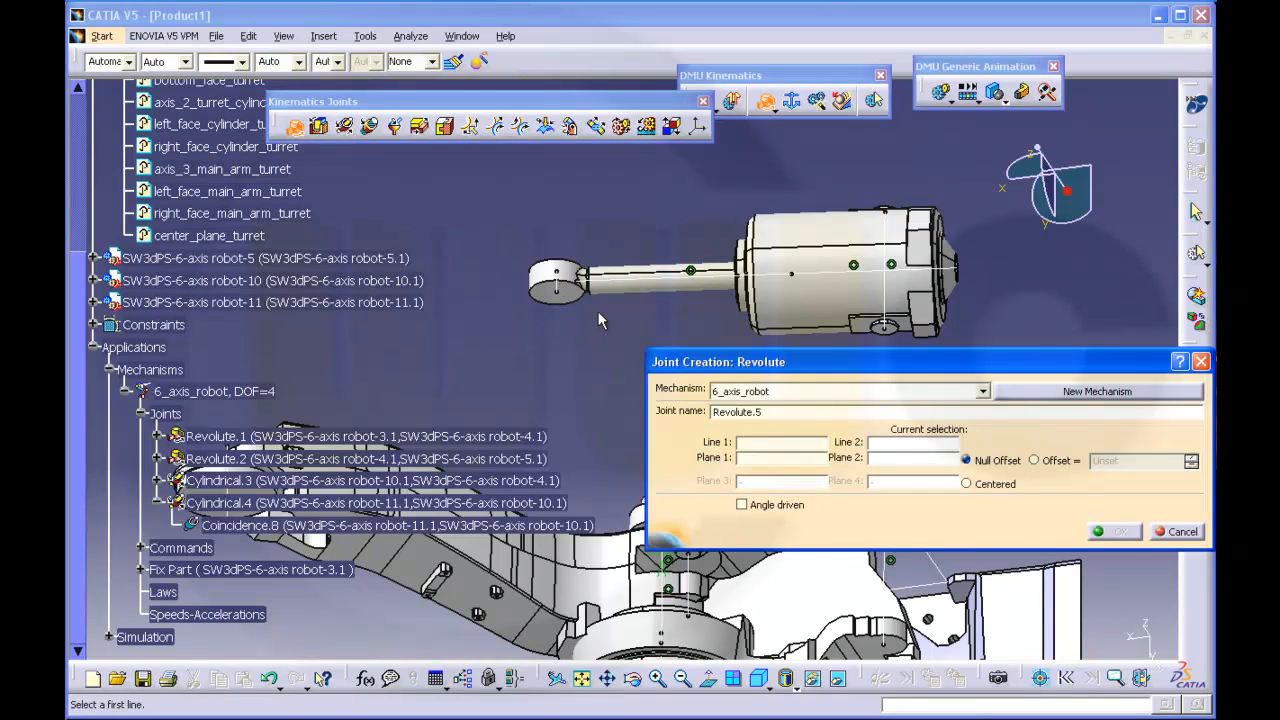
click(964, 484)
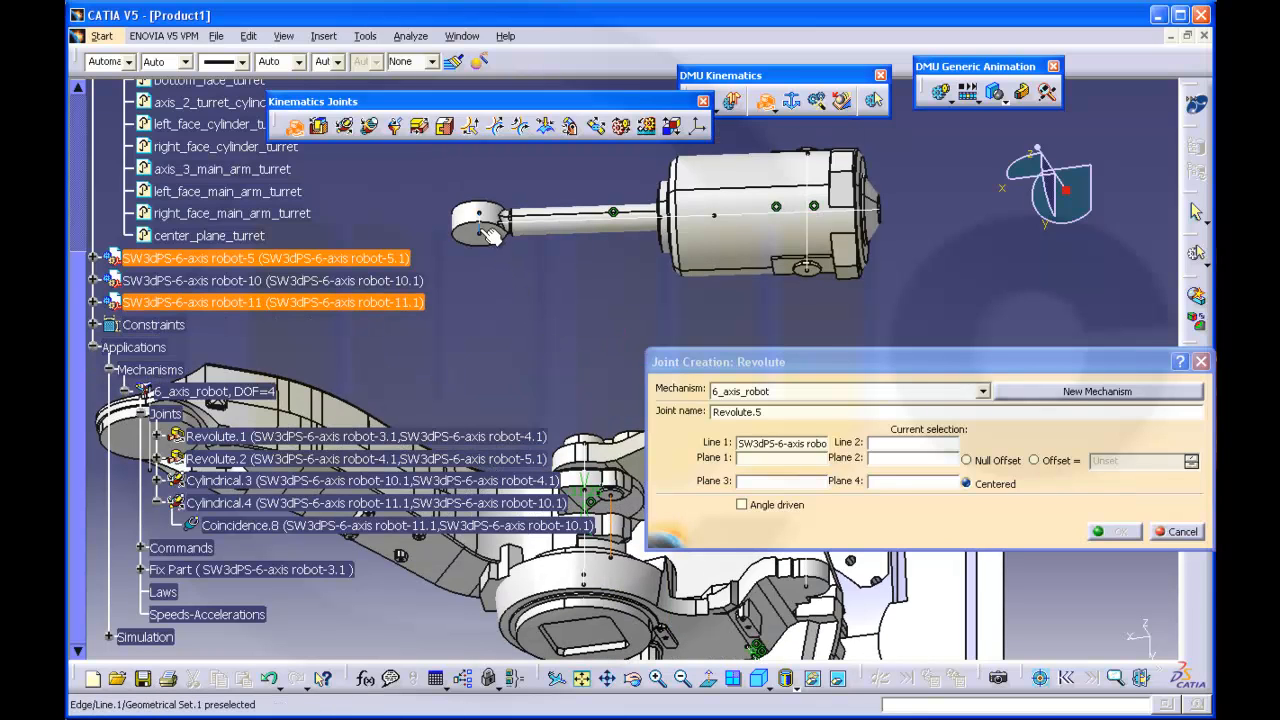
click(470, 220)
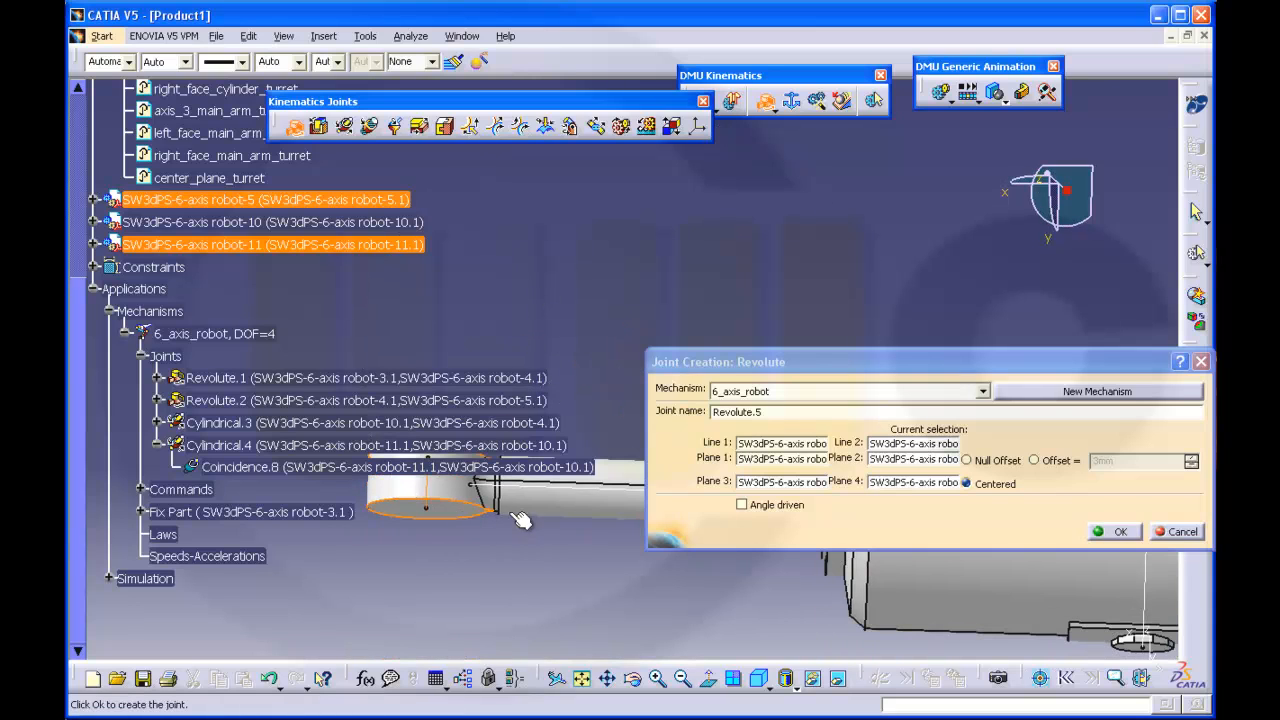
click(1112, 532)
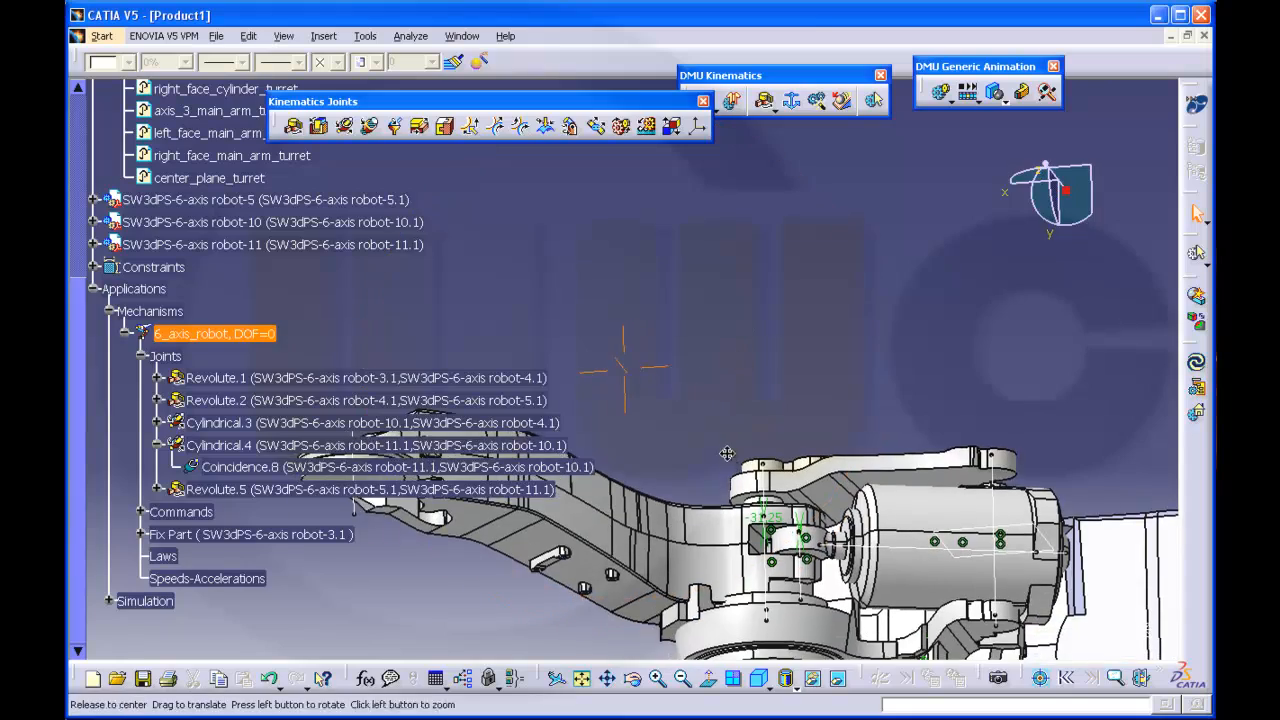
drag(728, 452, 700, 332)
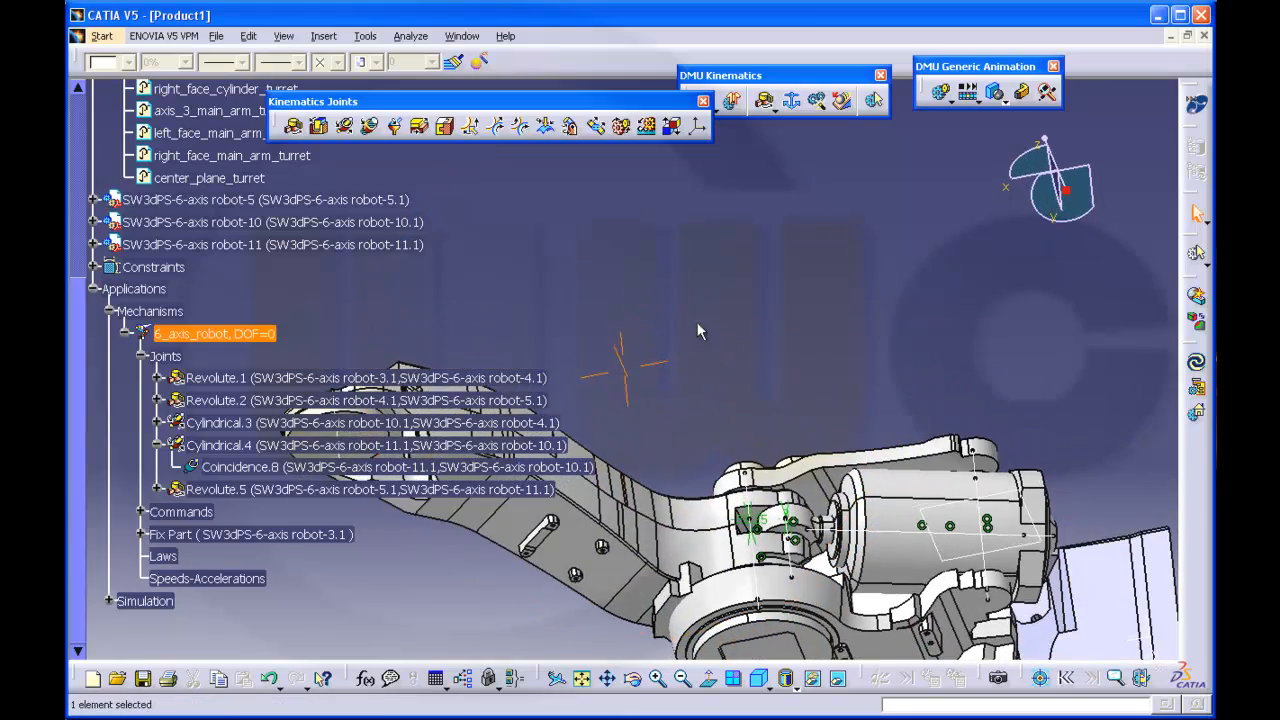
drag(700, 330, 690, 316)
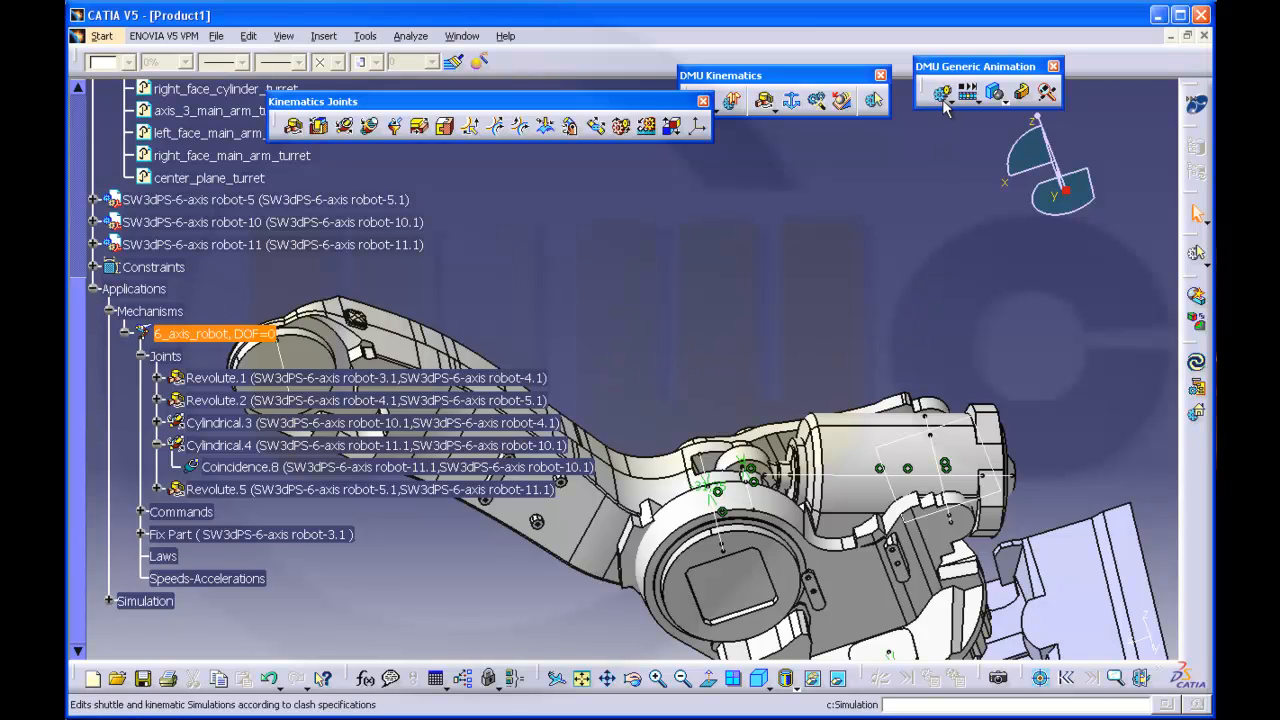
click(938, 94)
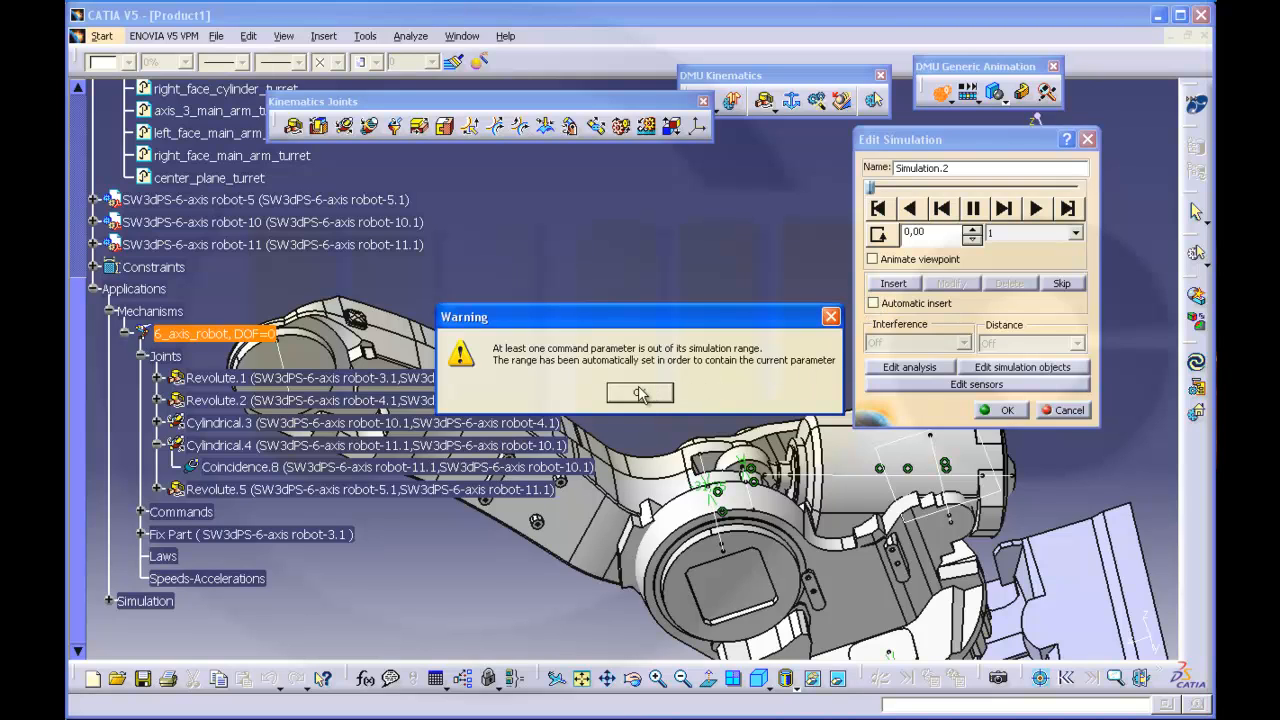
click(640, 392)
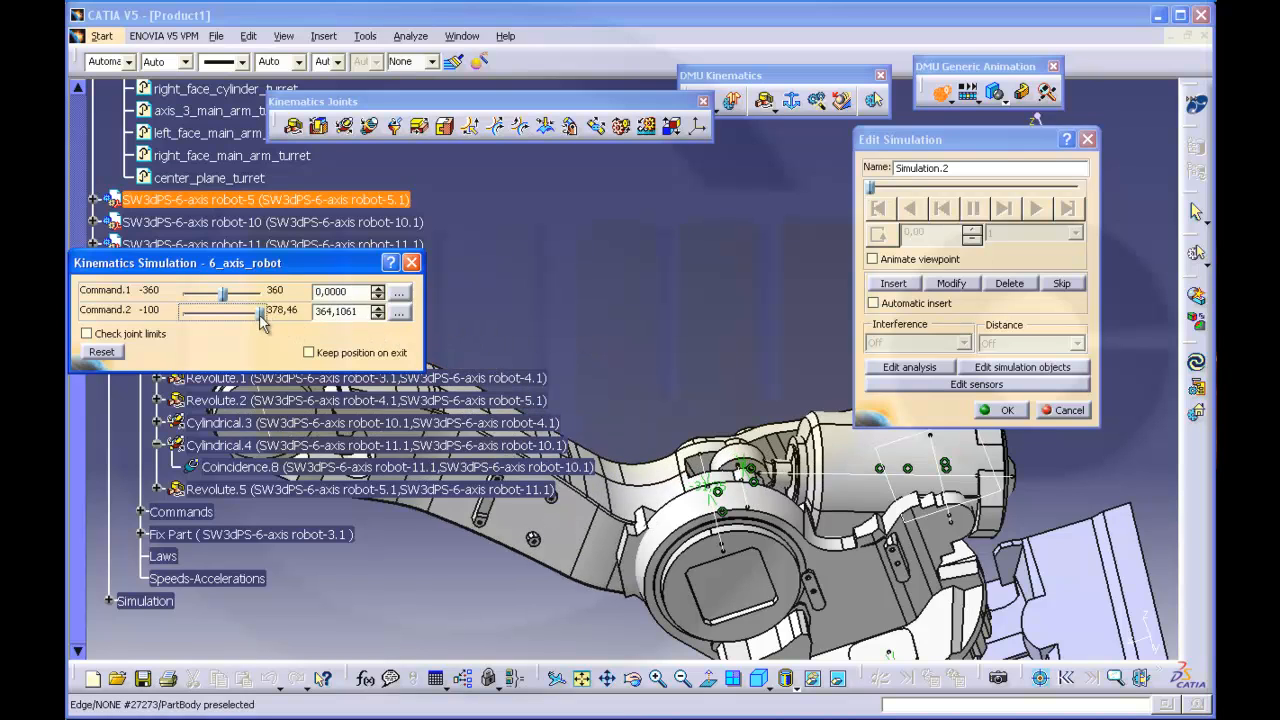
drag(230, 312, 256, 312)
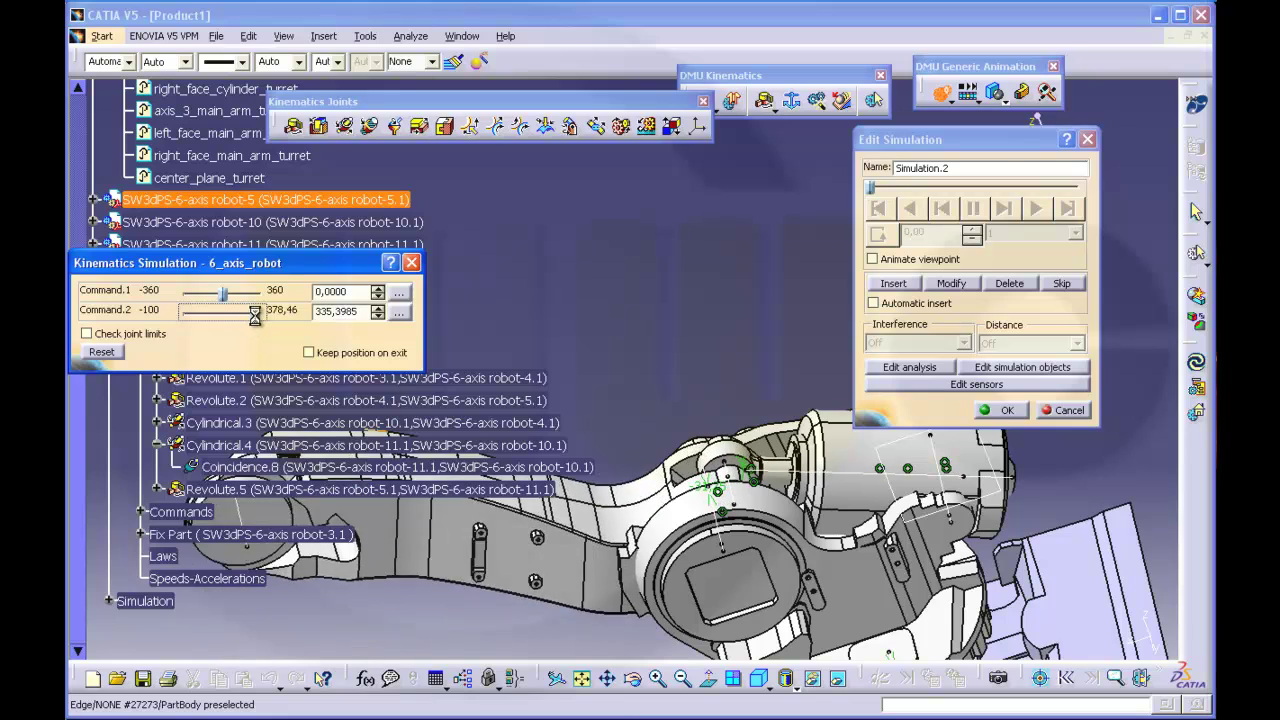
drag(256, 312, 238, 312)
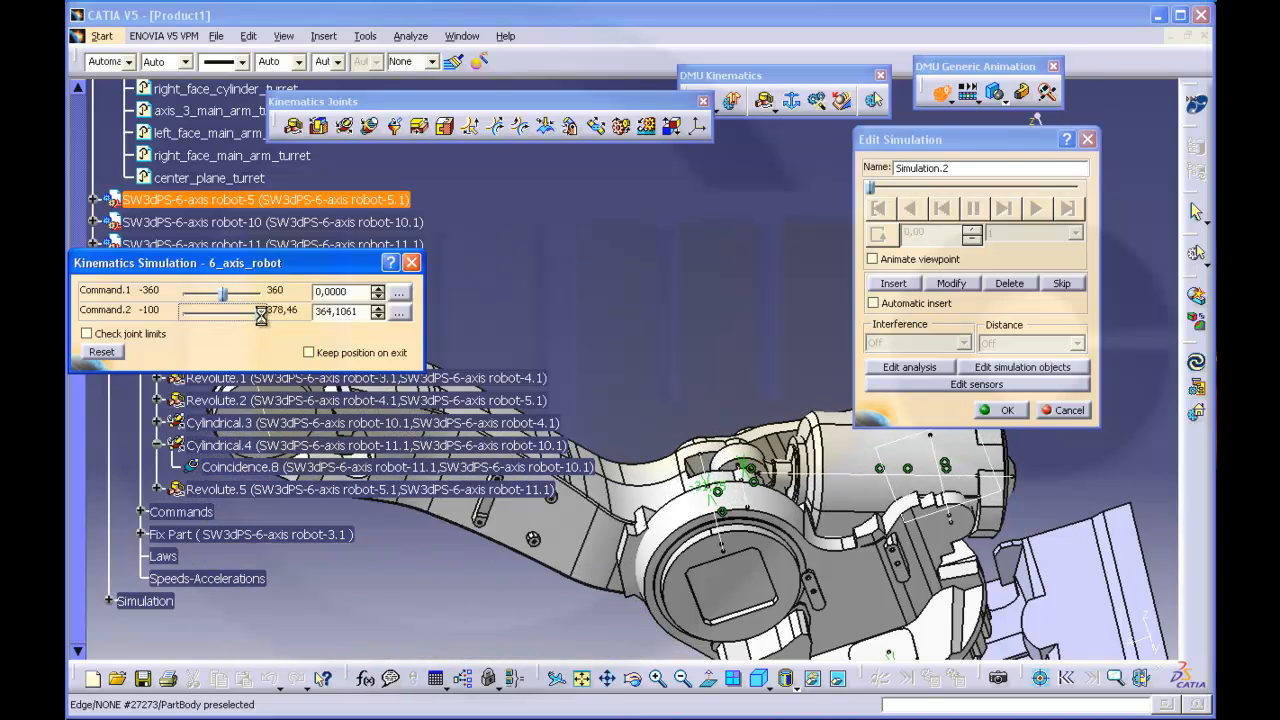
drag(260, 310, 268, 310)
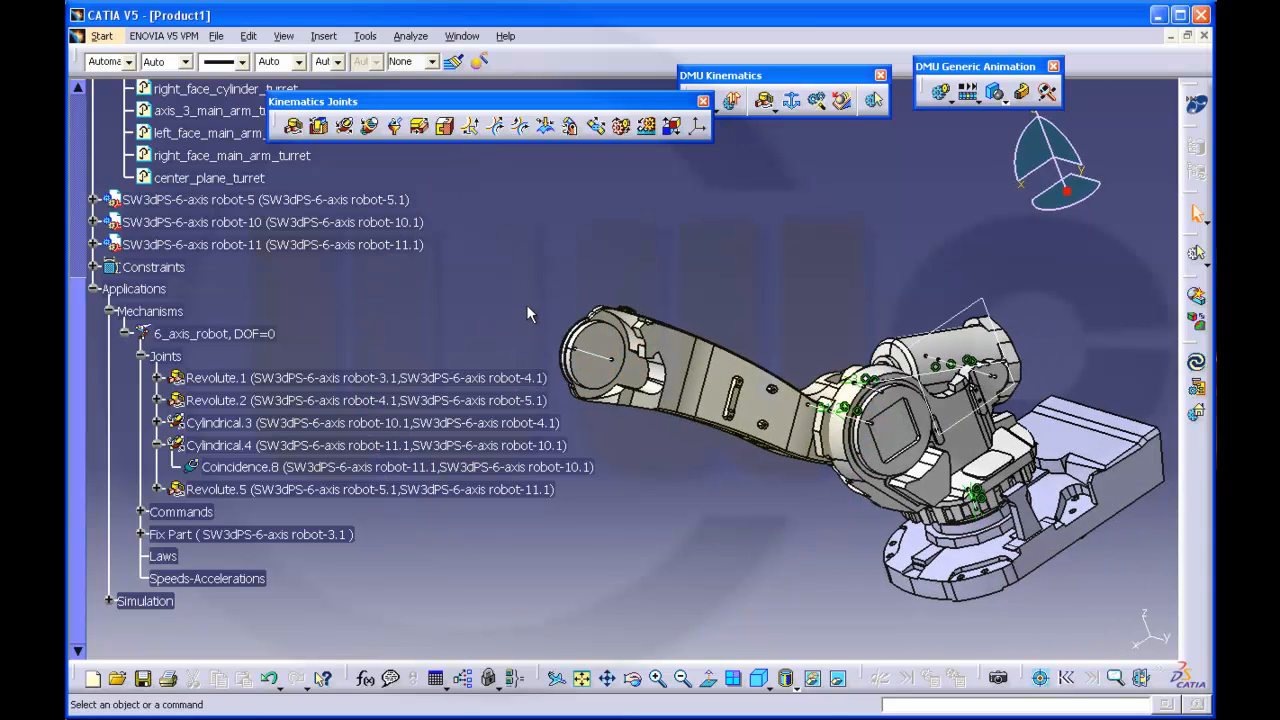
mouse_move(464, 306)
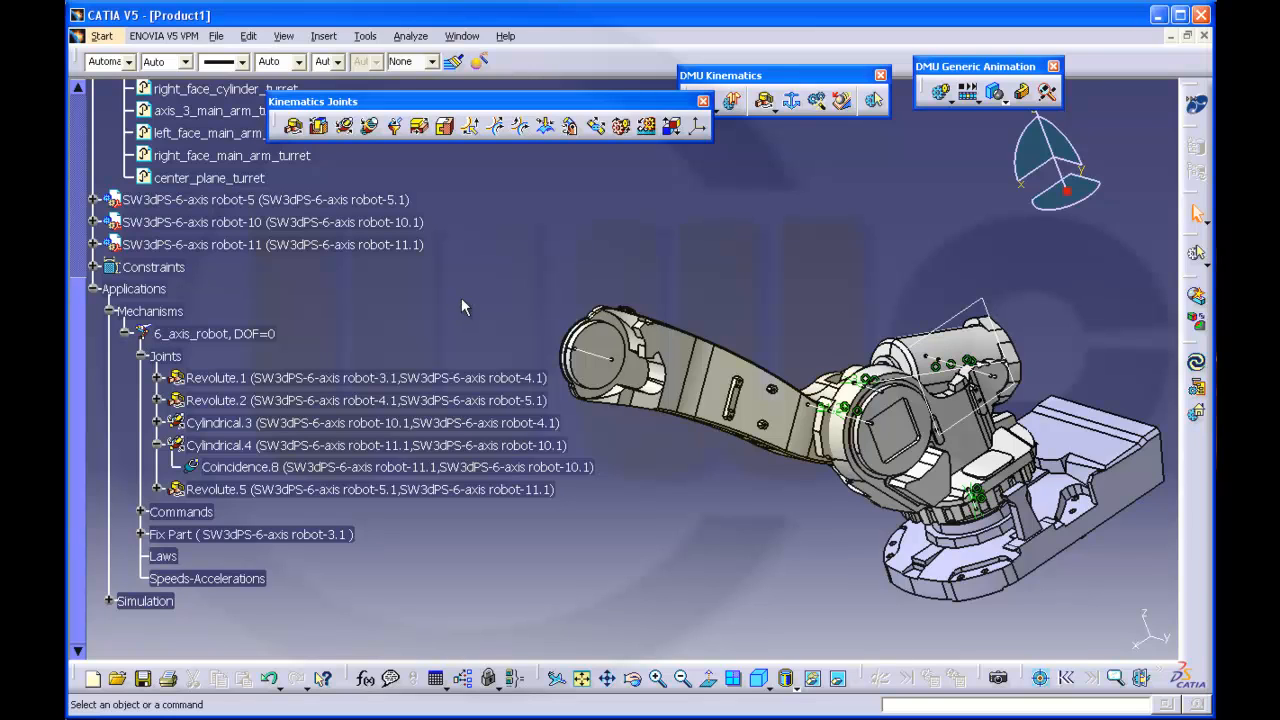
- Insert SW3dPS-6-axis robot-6.CATPart as an existing component, picked from the thumbnail file list
click(324, 36)
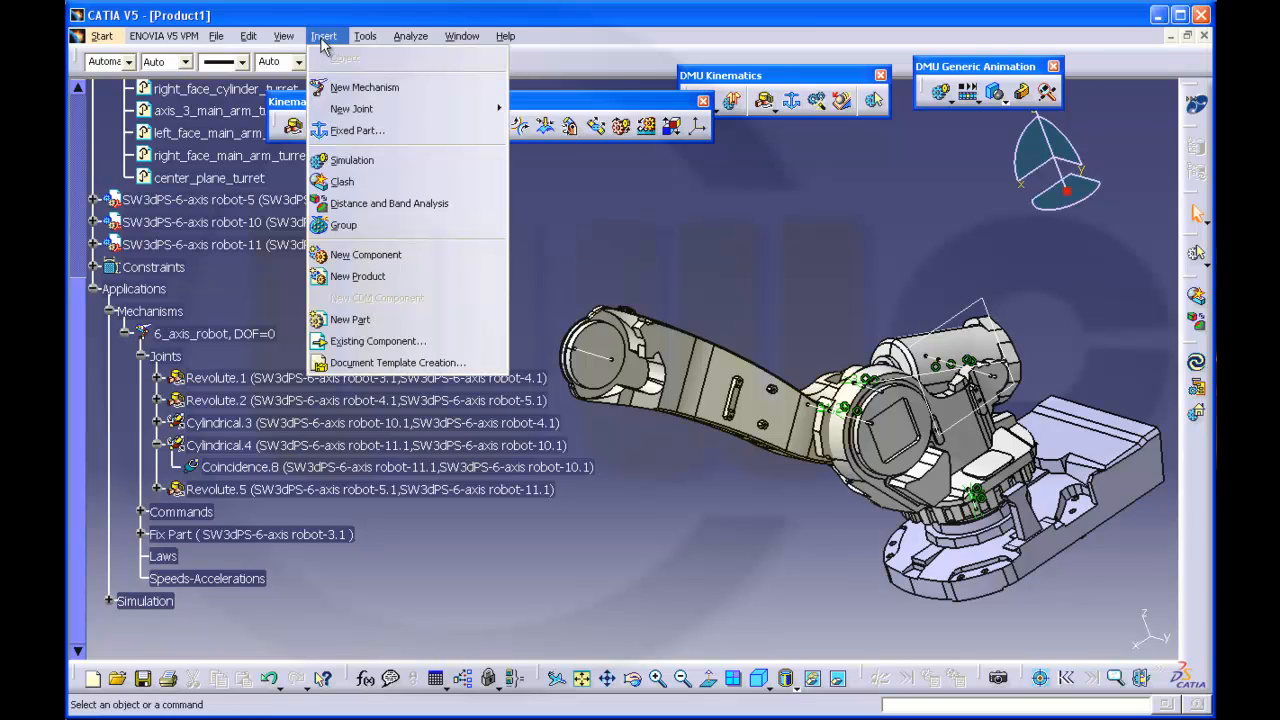
mouse_move(380, 340)
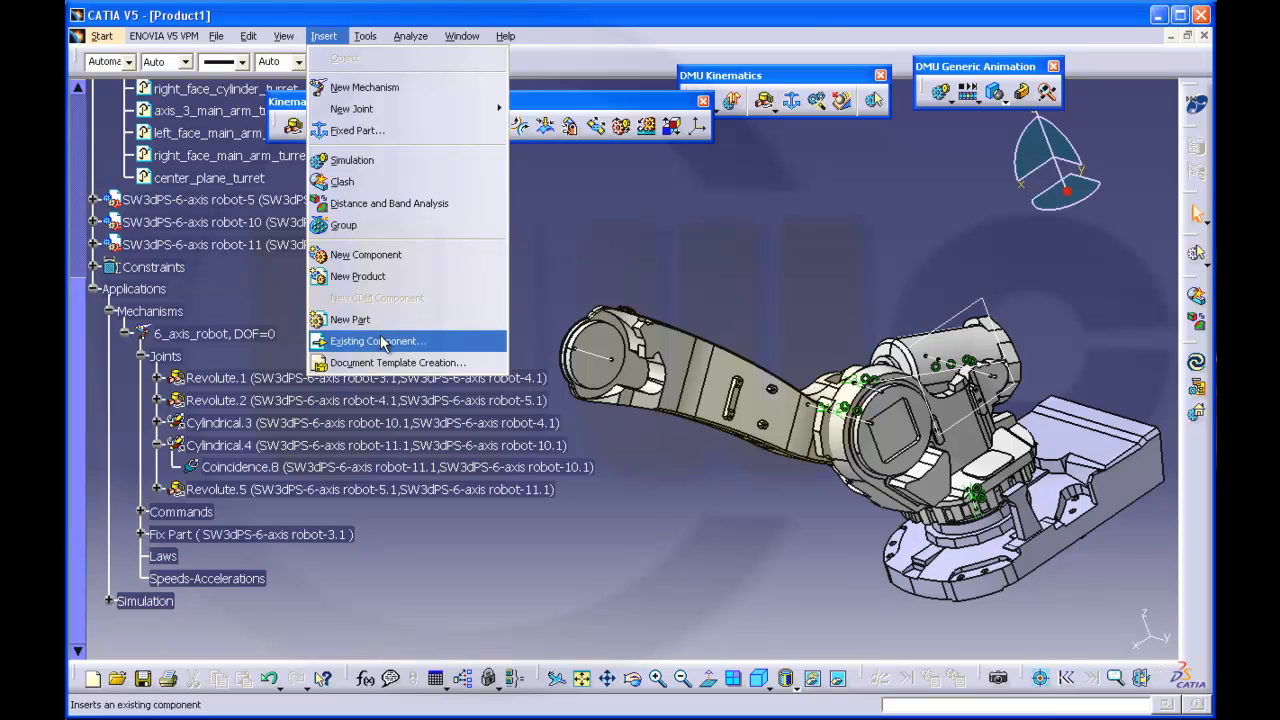
click(376, 340)
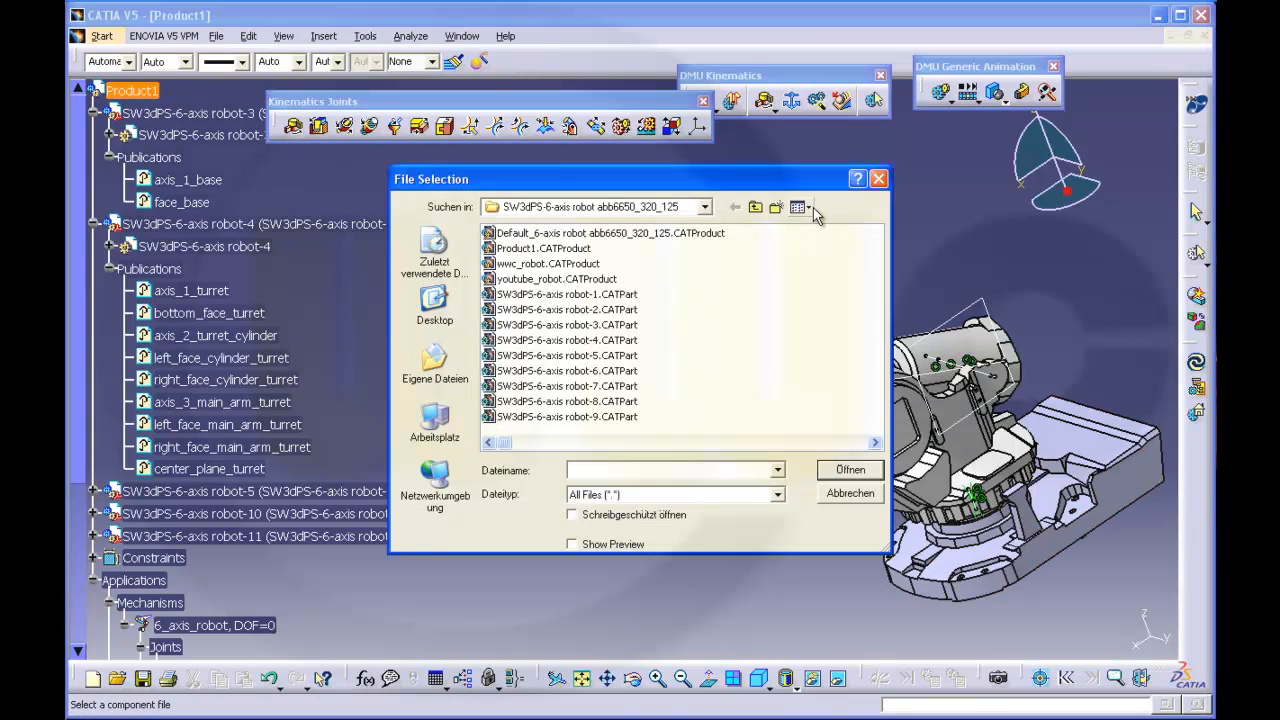
click(802, 206)
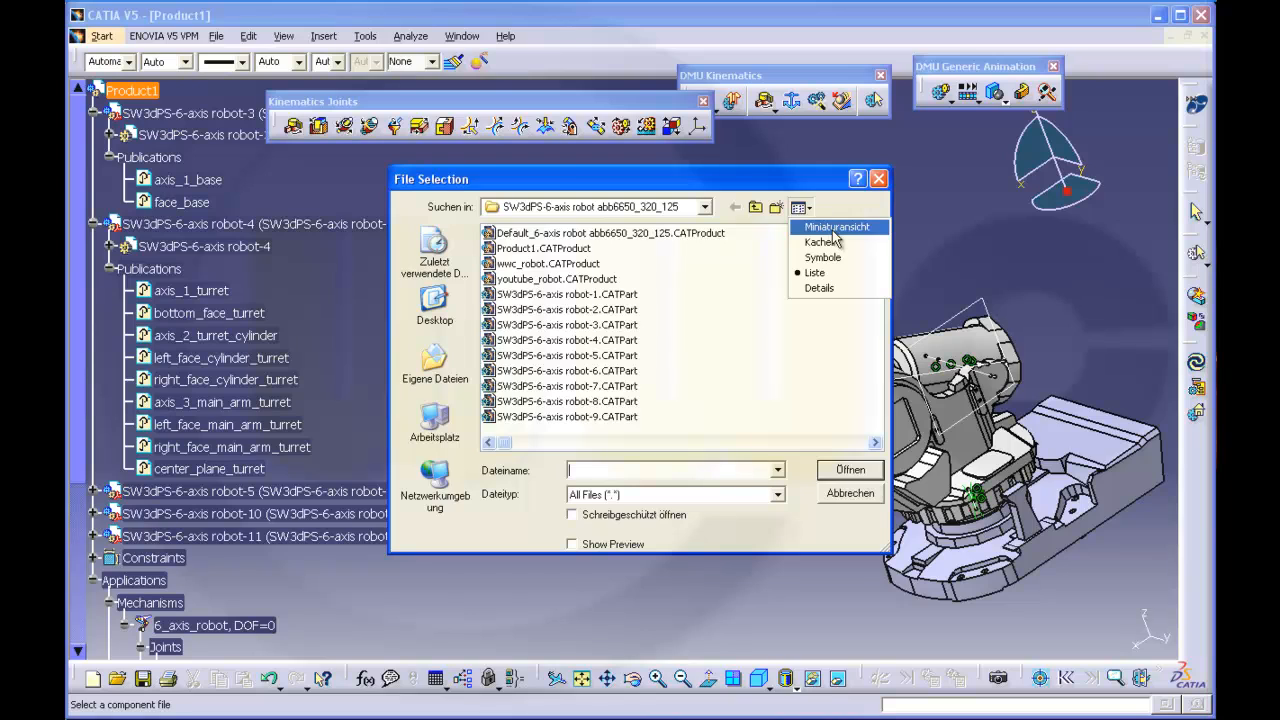
click(820, 228)
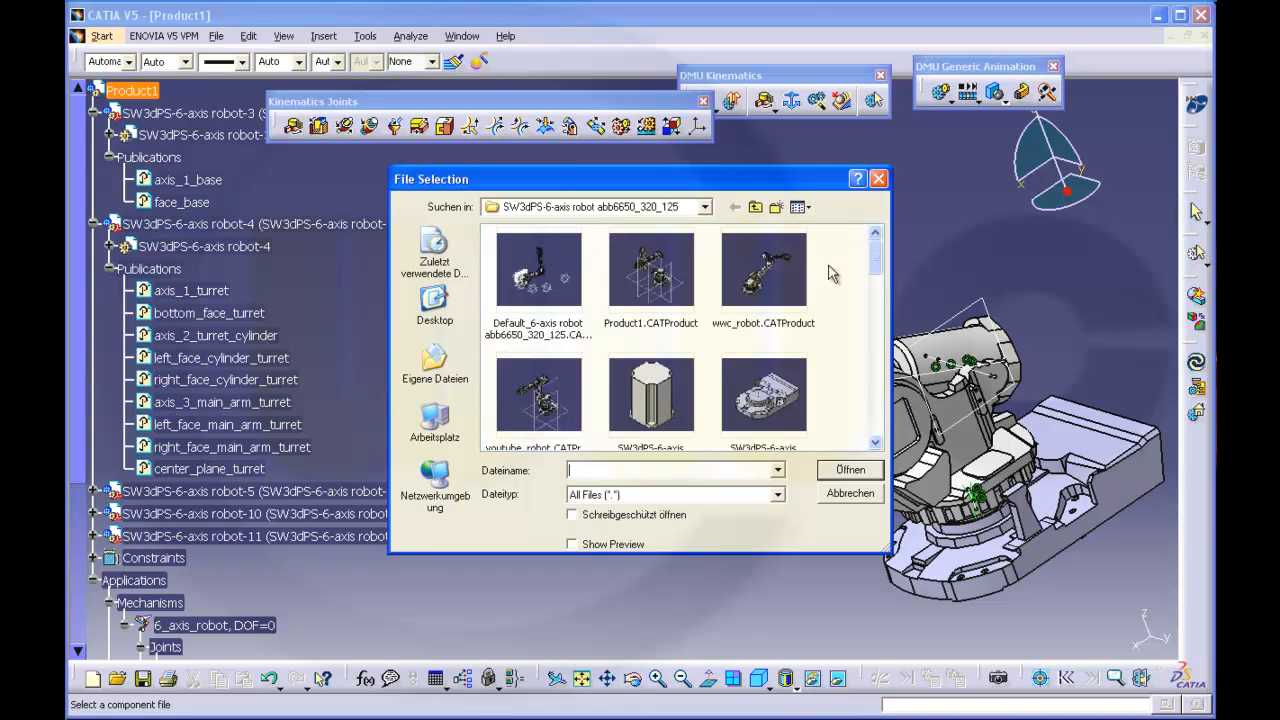
scroll(down, 3)
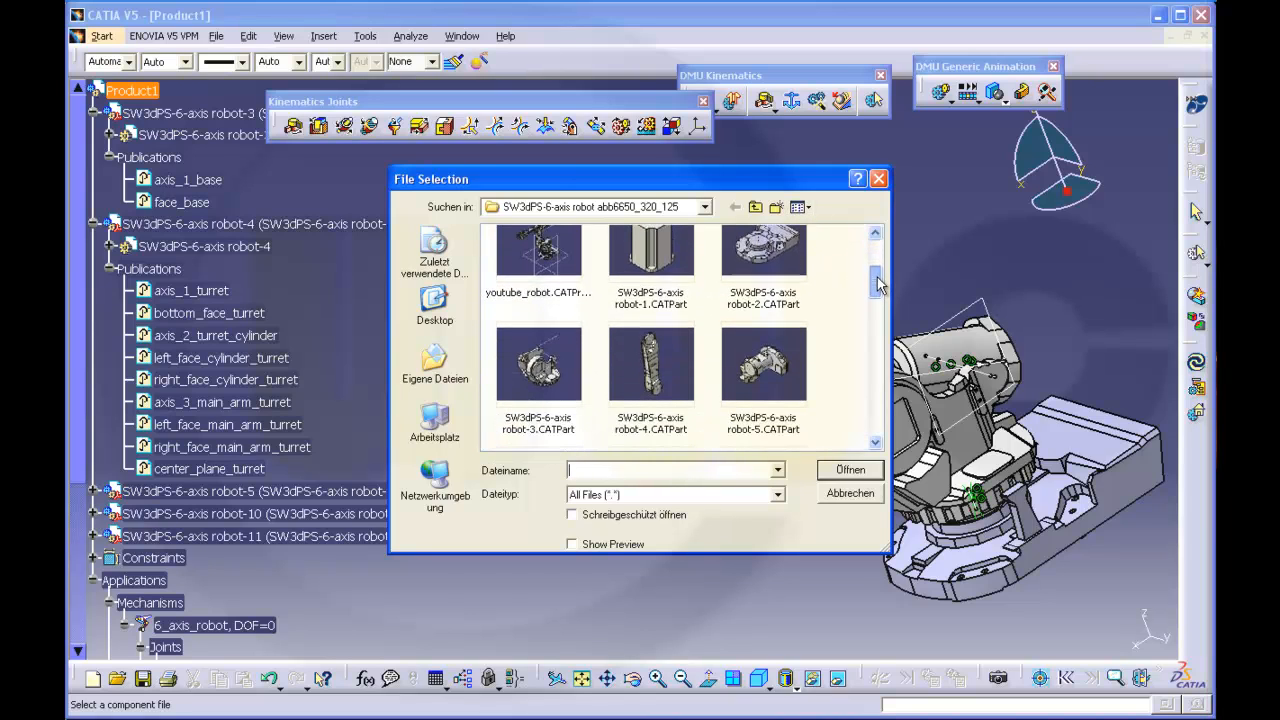
scroll(down, 3)
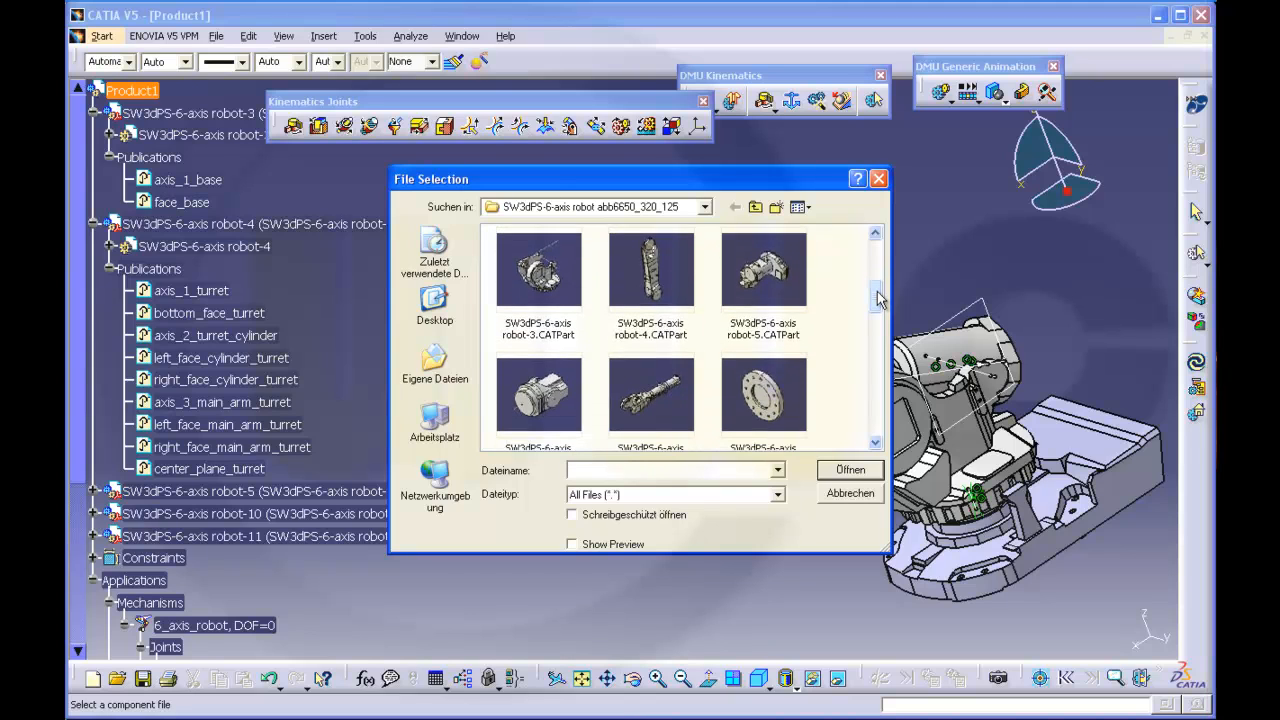
click(764, 270)
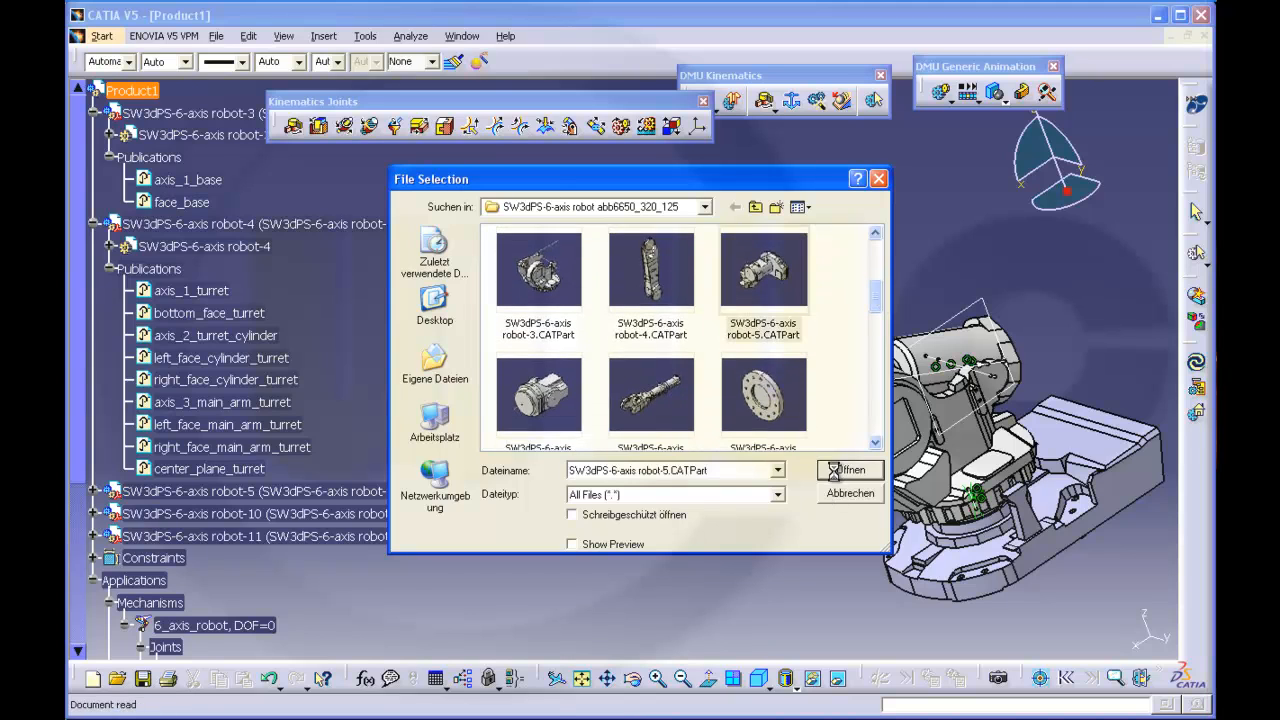
click(848, 470)
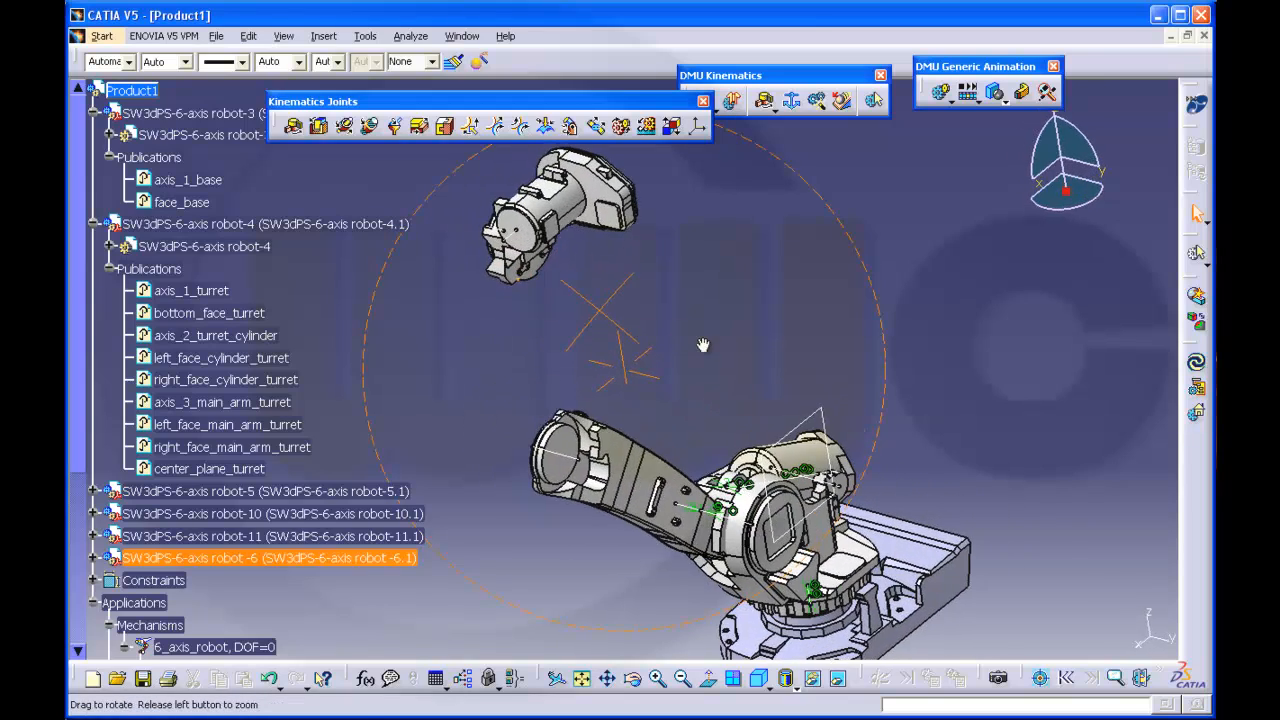
- Rotate the view around the newly loaded wrist part floating above the arm
drag(704, 344, 744, 378)
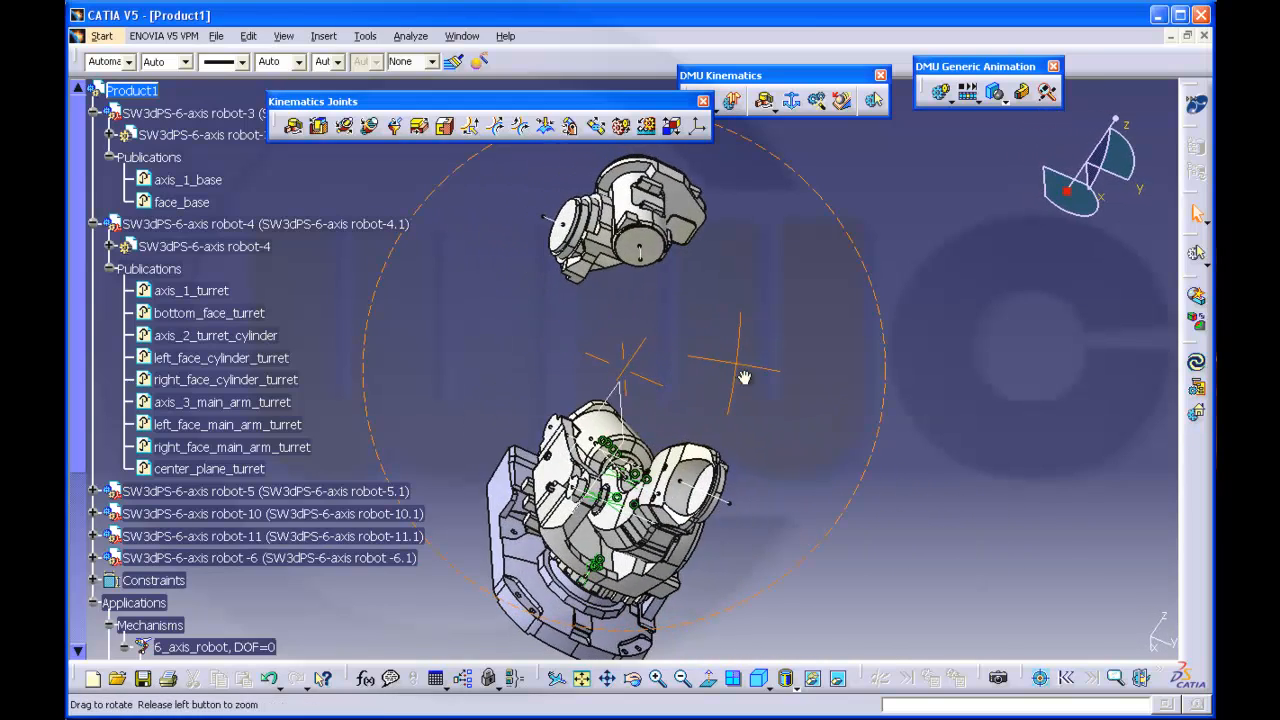
drag(744, 376, 730, 370)
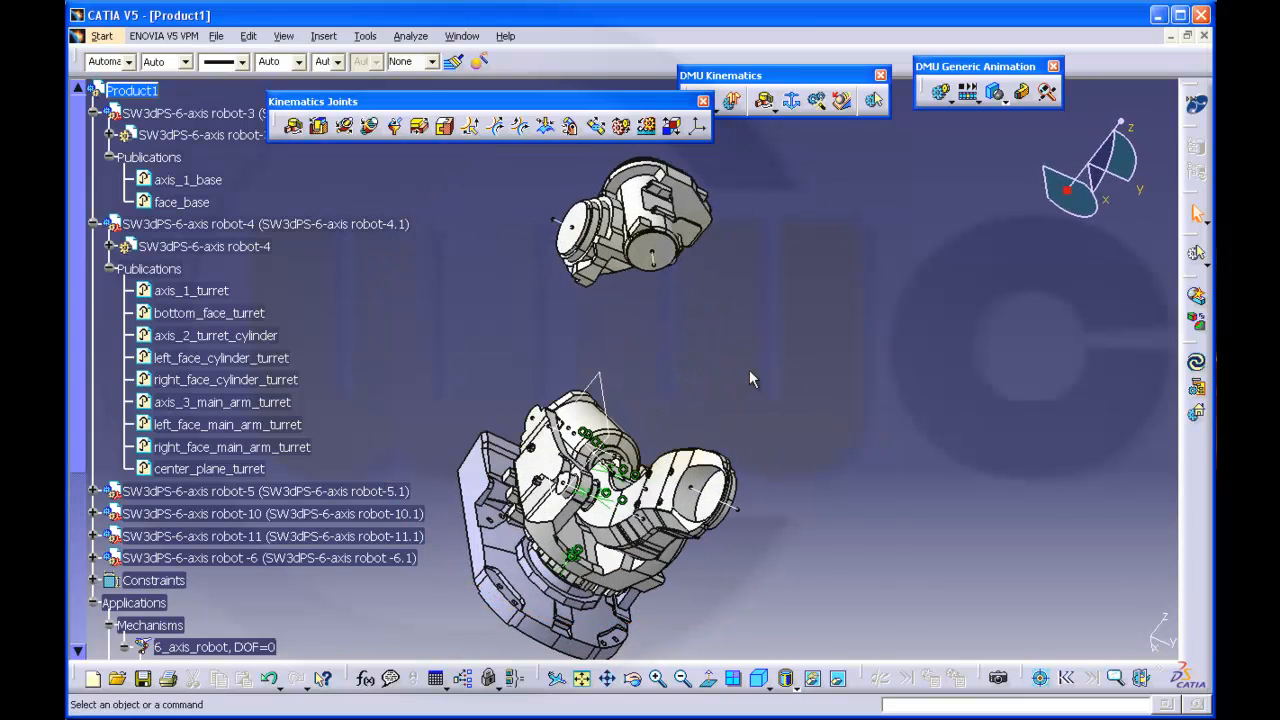
click(292, 126)
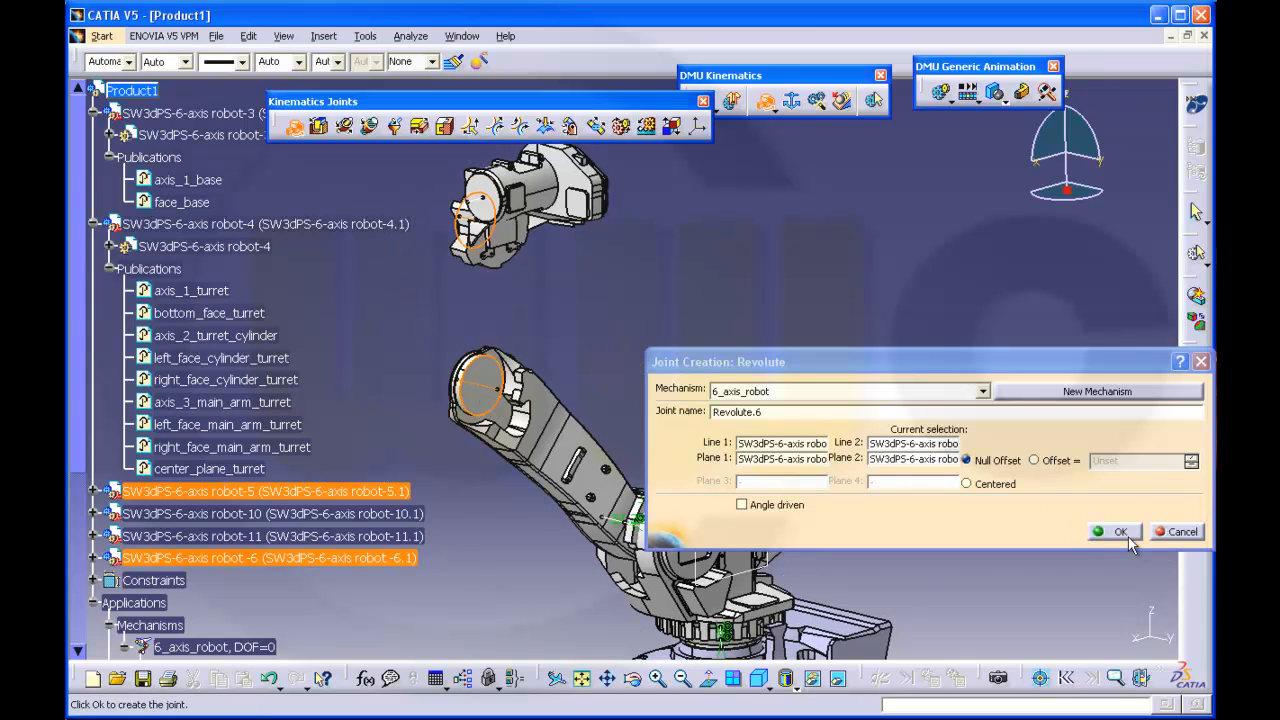
- Create angle-driven Revolute.6 seating robot-6 on the wrist and acknowledge the mechanism is simulatable
click(742, 504)
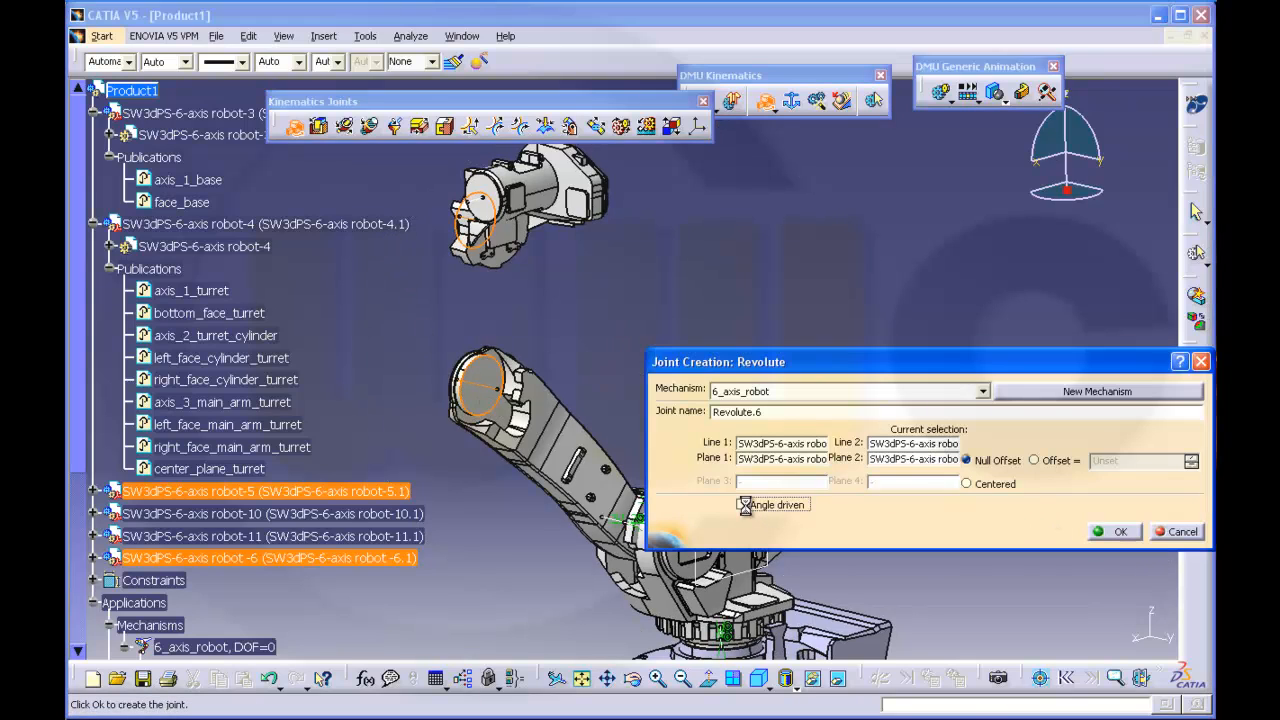
click(1114, 532)
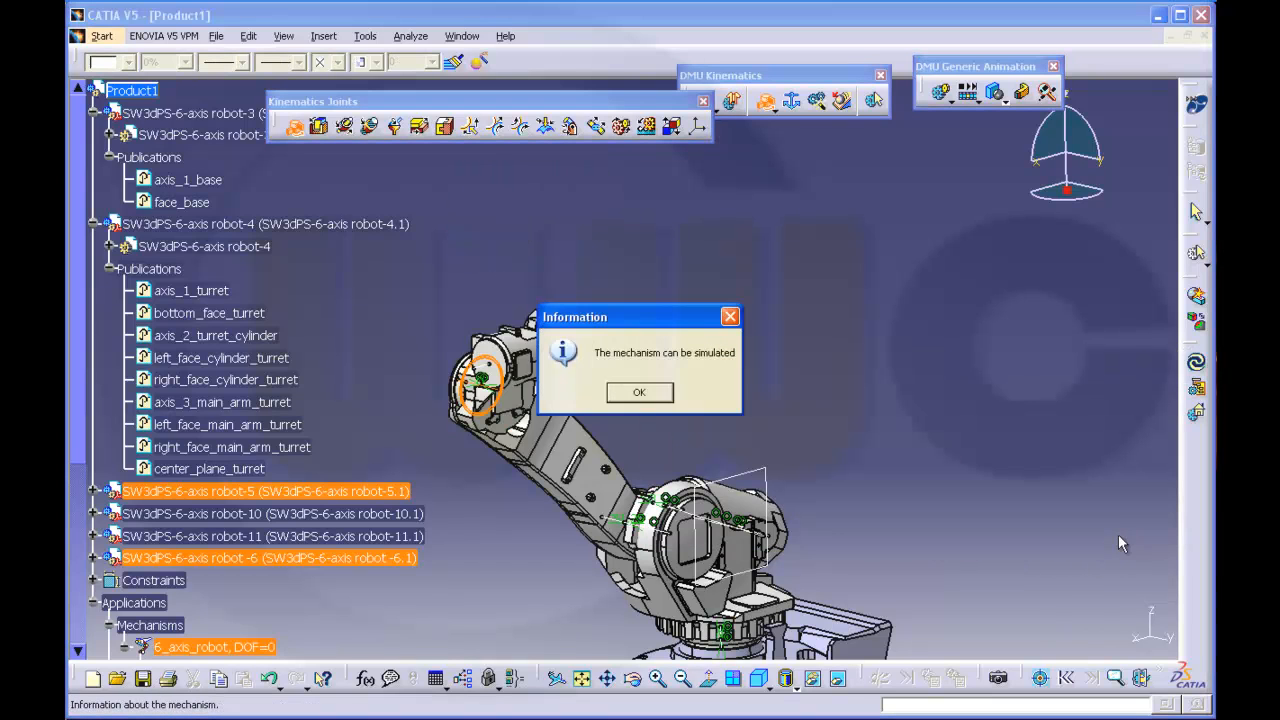
click(640, 392)
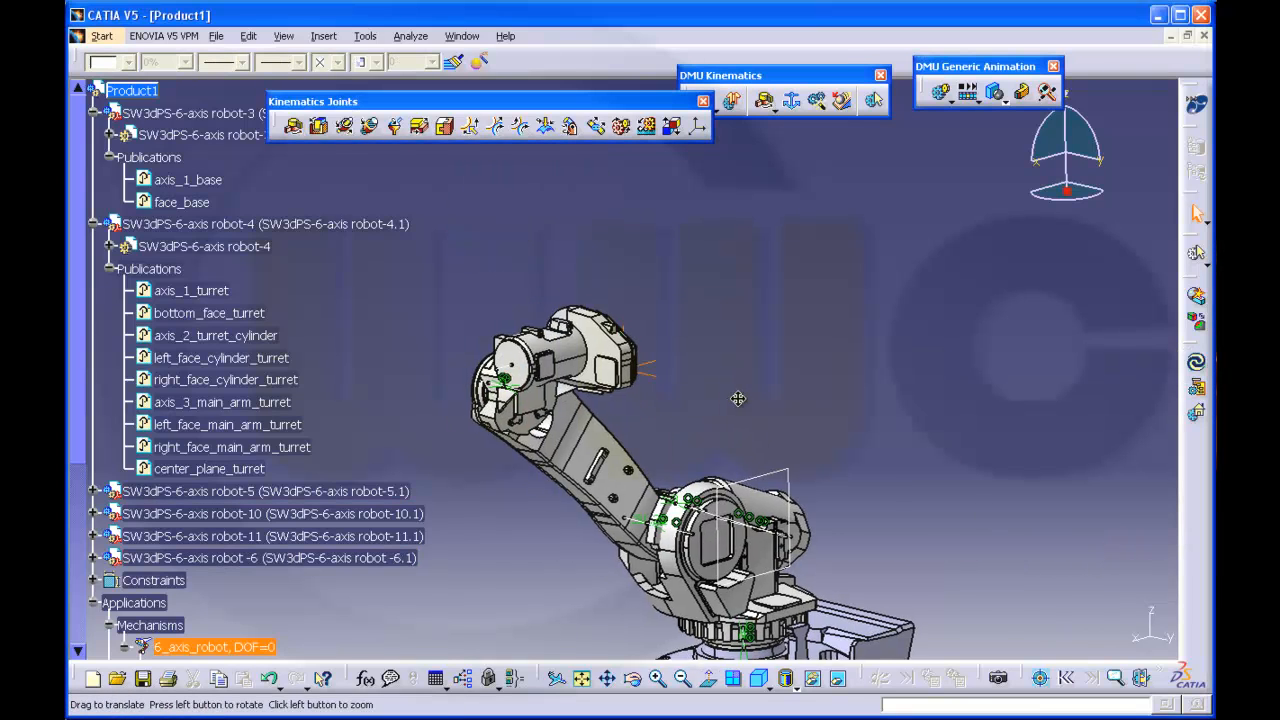
drag(738, 400, 898, 400)
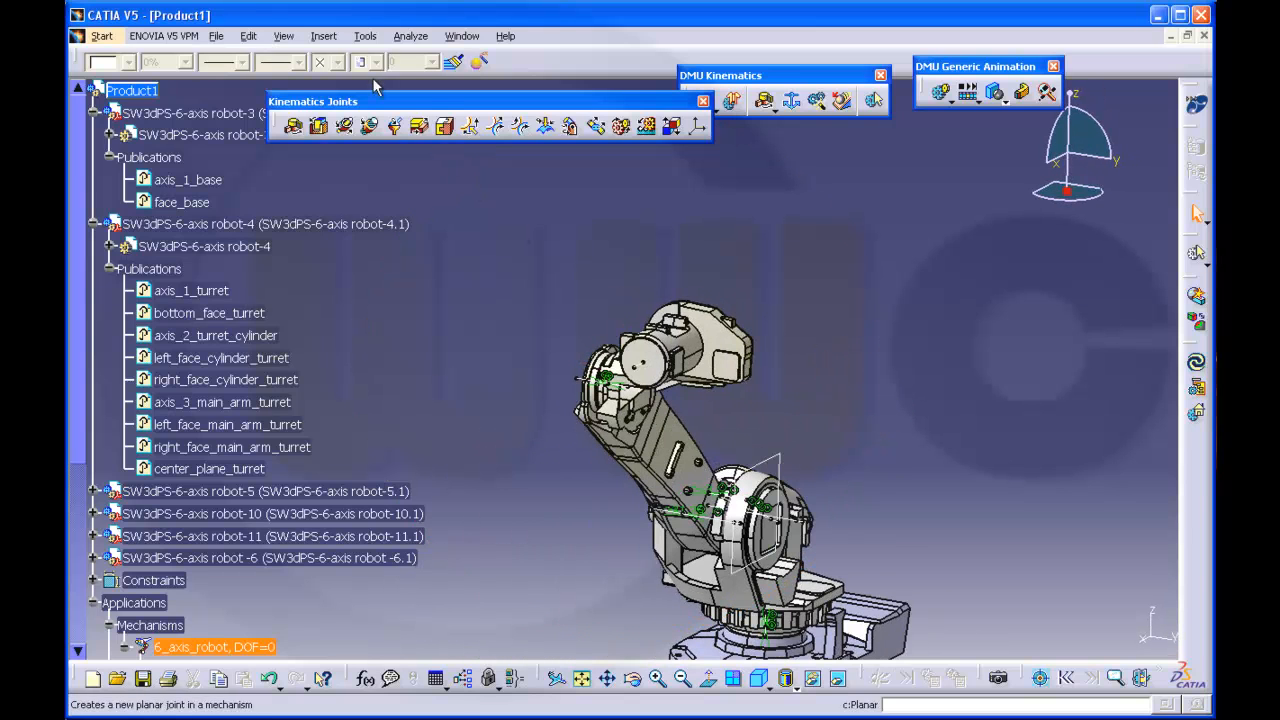
click(324, 36)
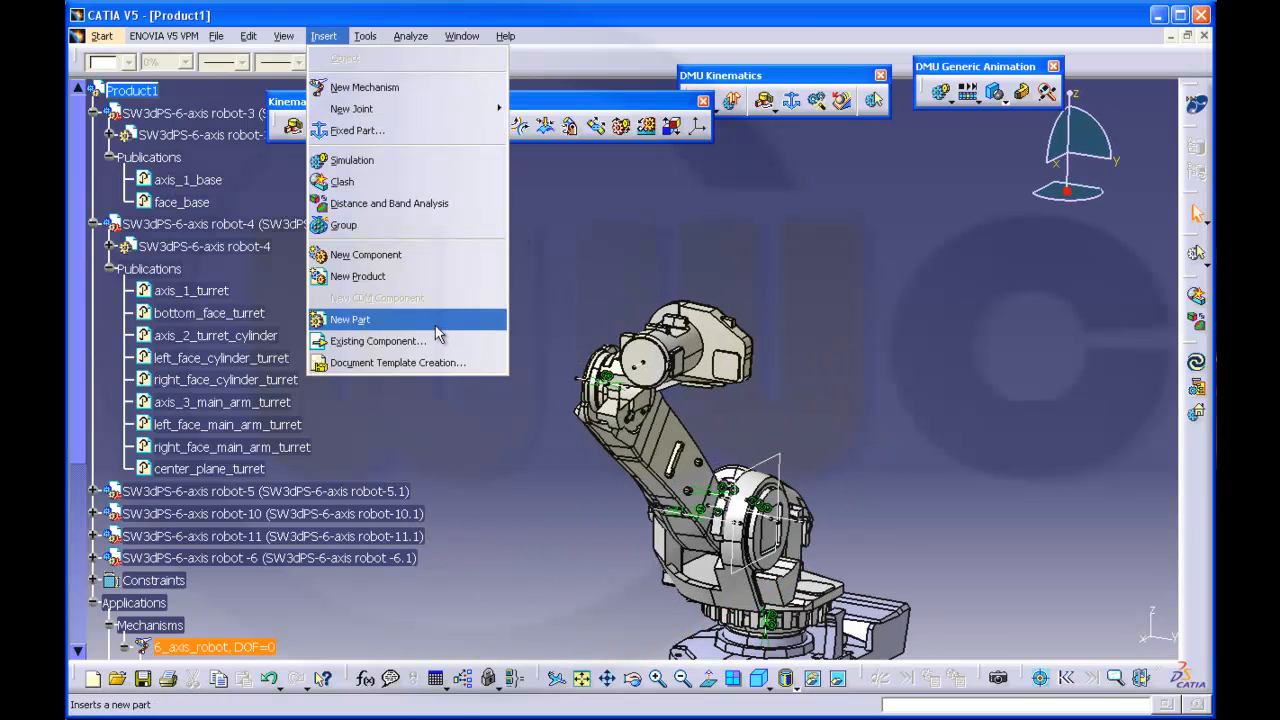
click(376, 340)
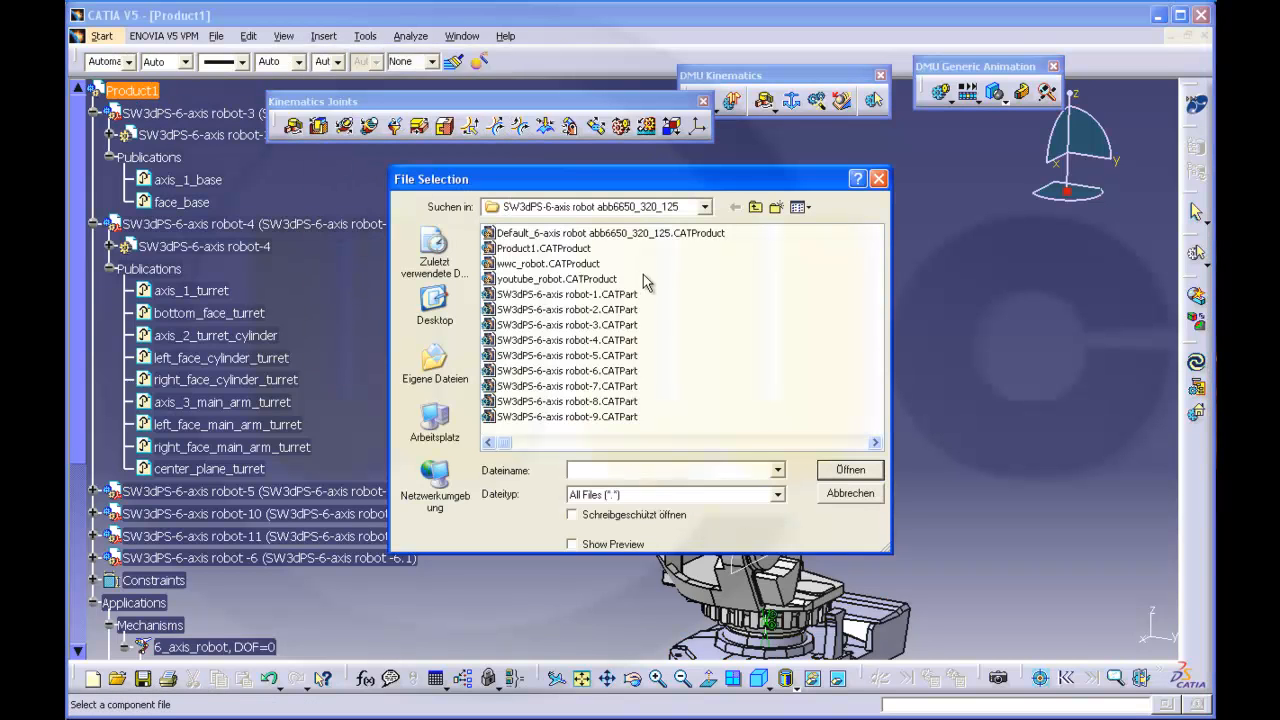
click(798, 206)
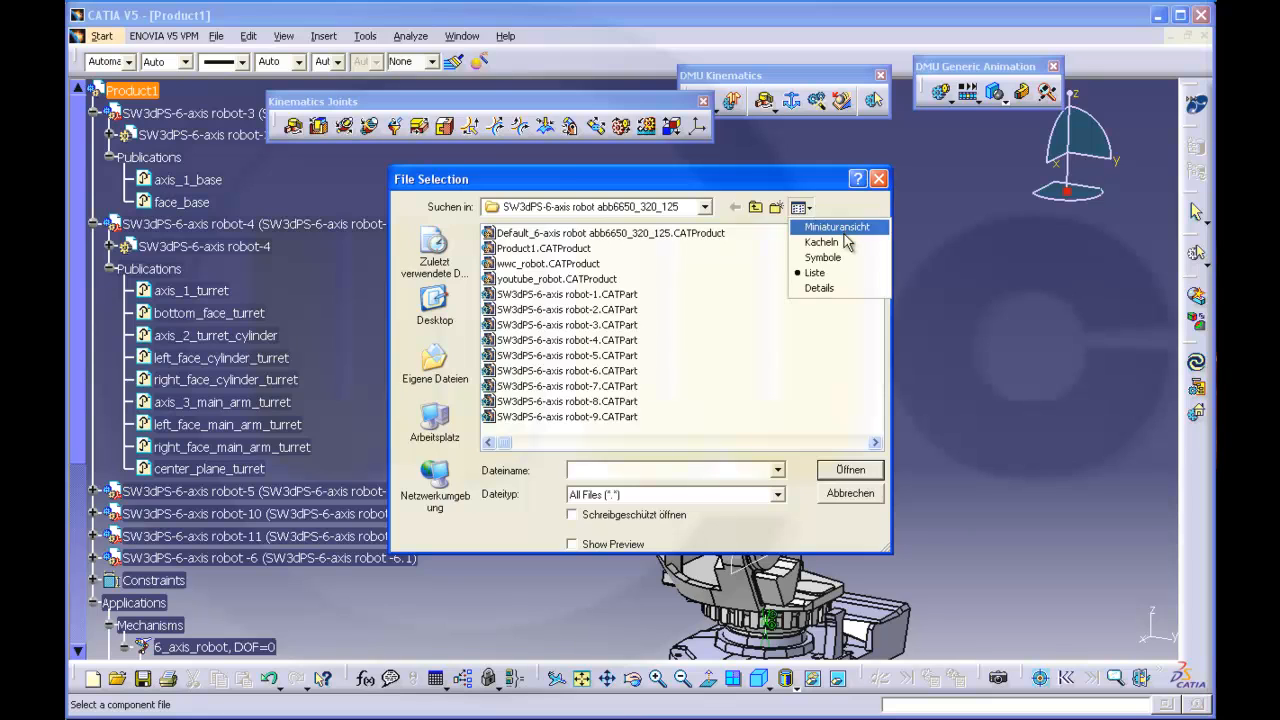
click(826, 228)
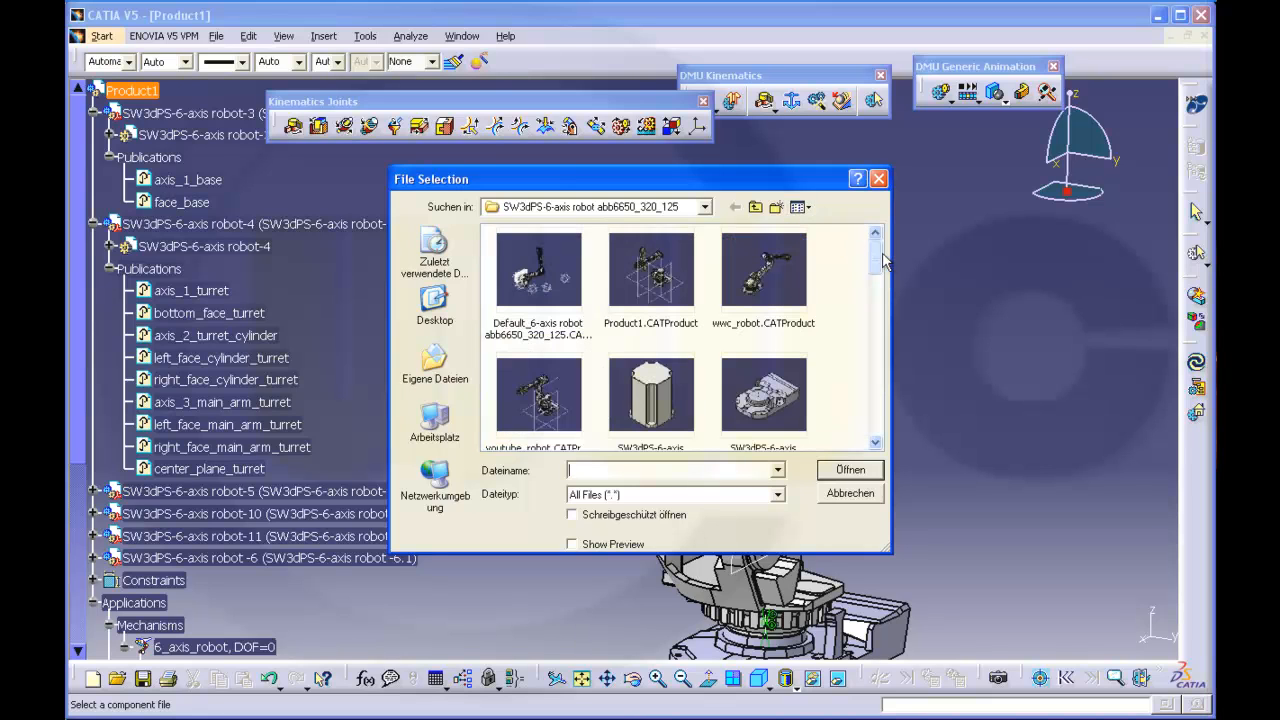
scroll(down, 3)
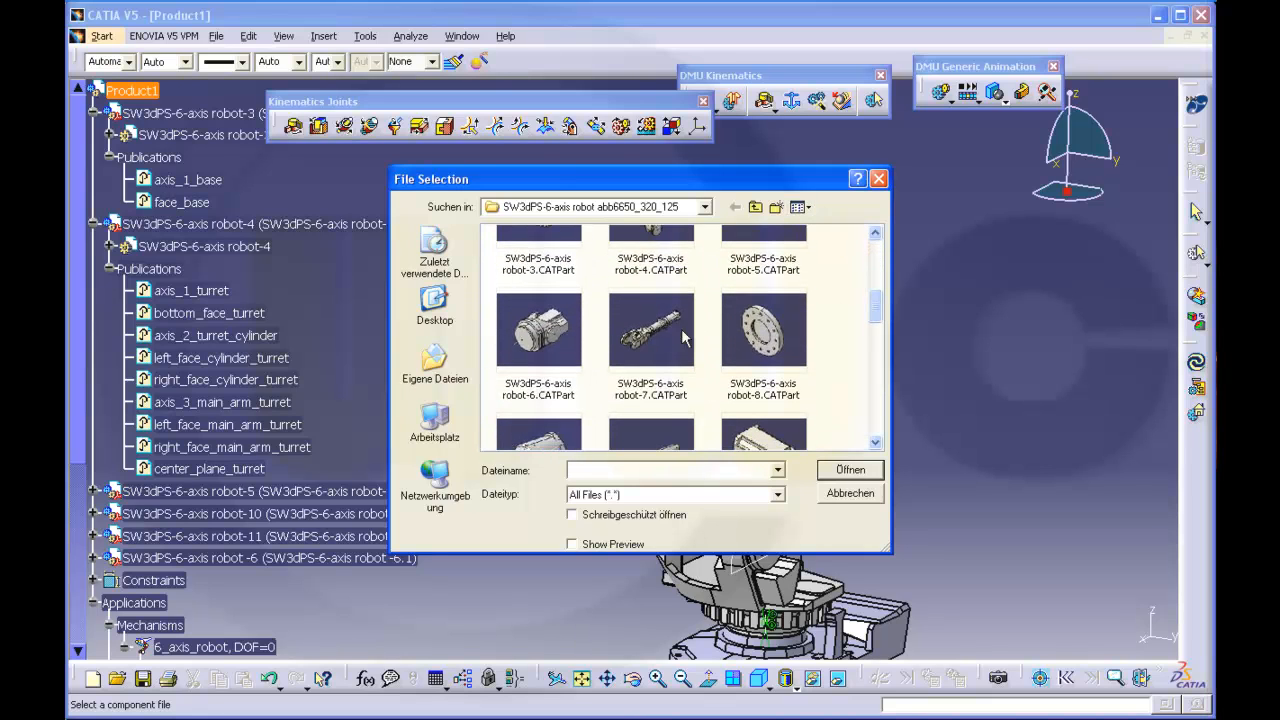
click(850, 492)
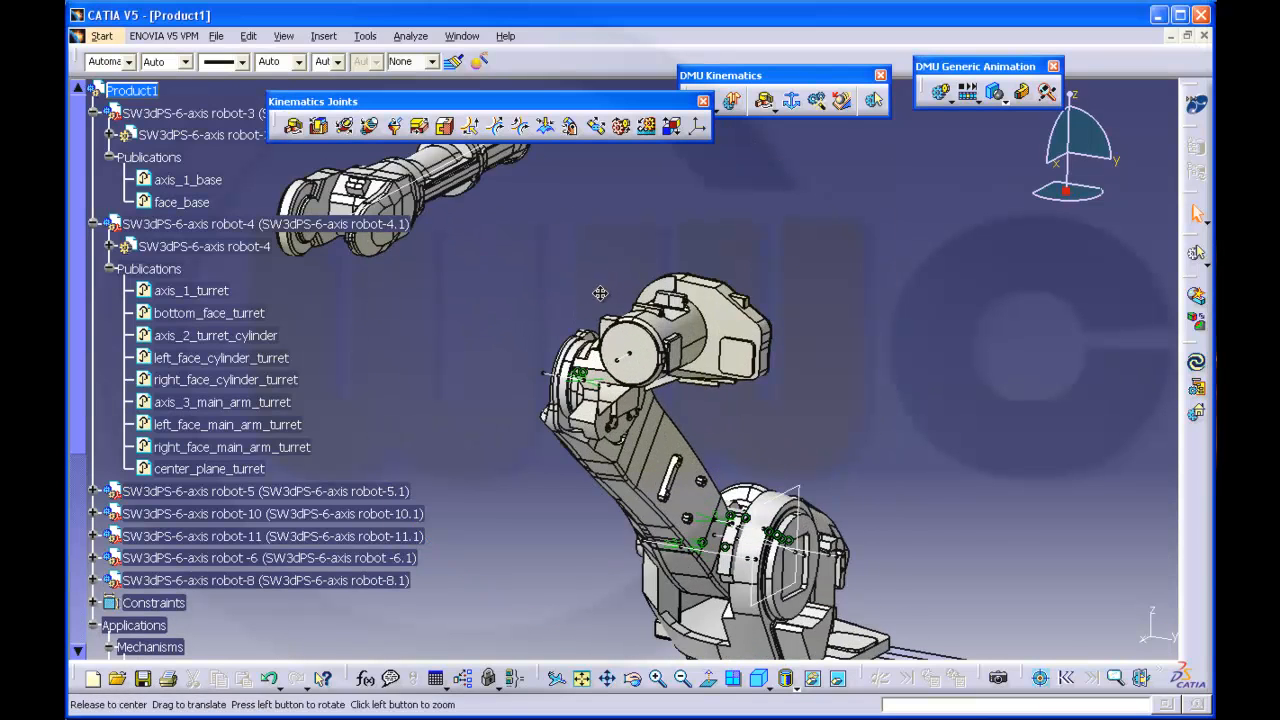
drag(600, 292, 620, 360)
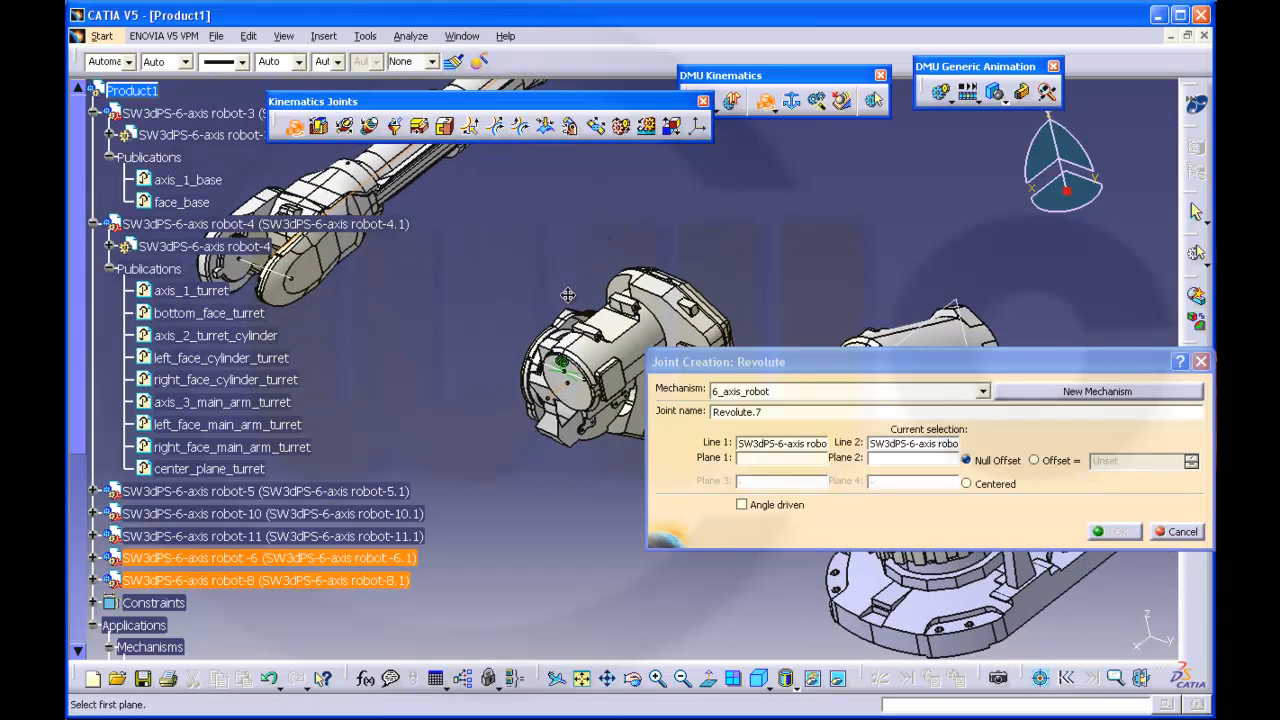
- Create Revolute.7 between robot-8 and robot-6 and make it angle driven, giving DOF=0
drag(568, 294, 520, 344)
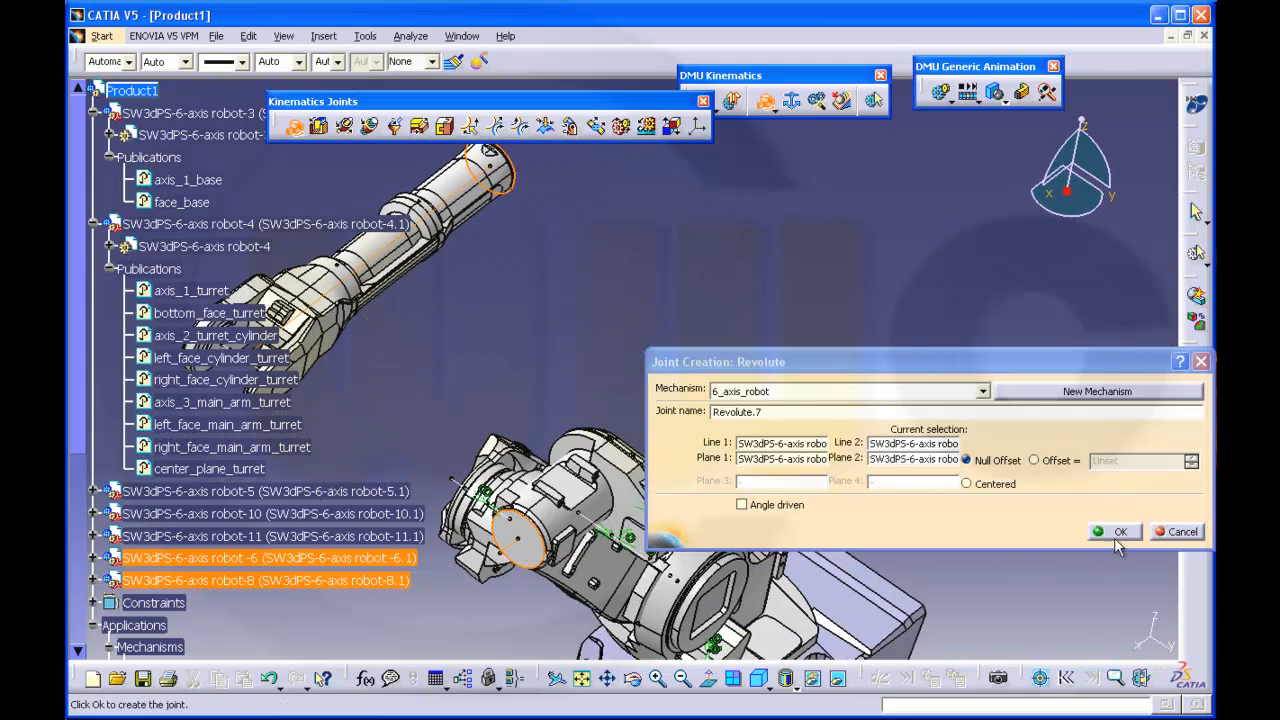
click(1118, 532)
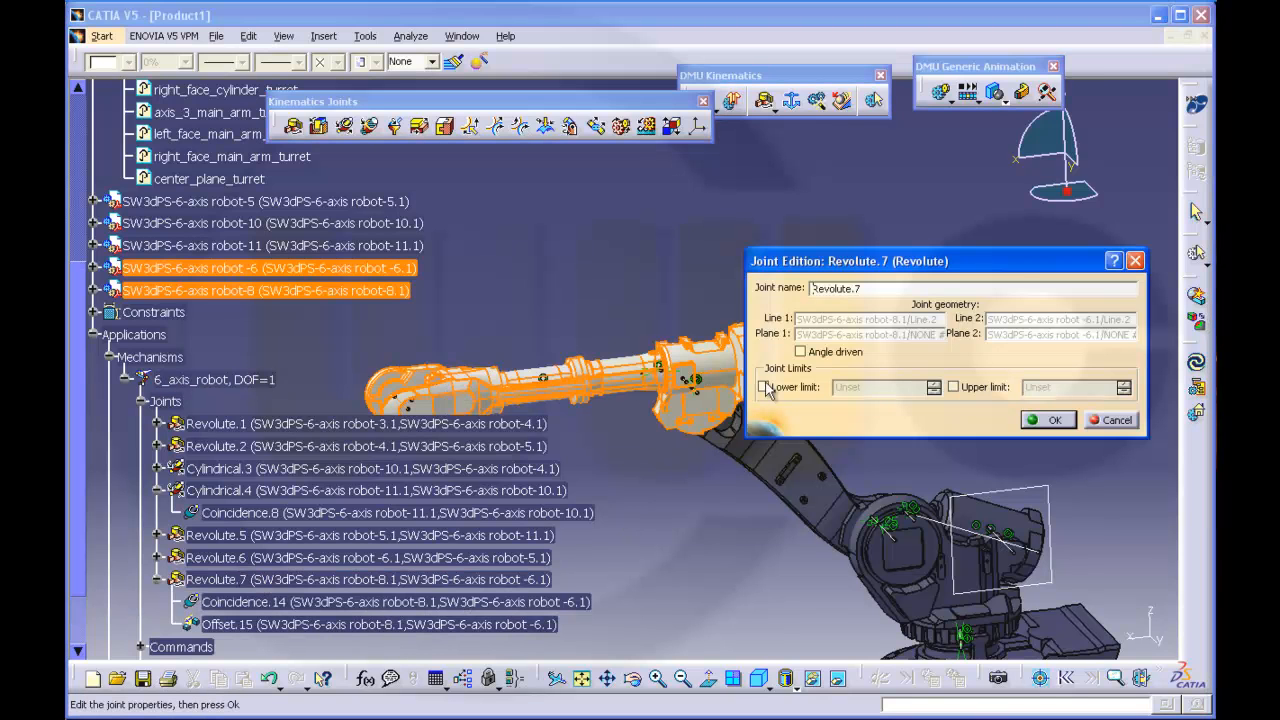
click(1048, 420)
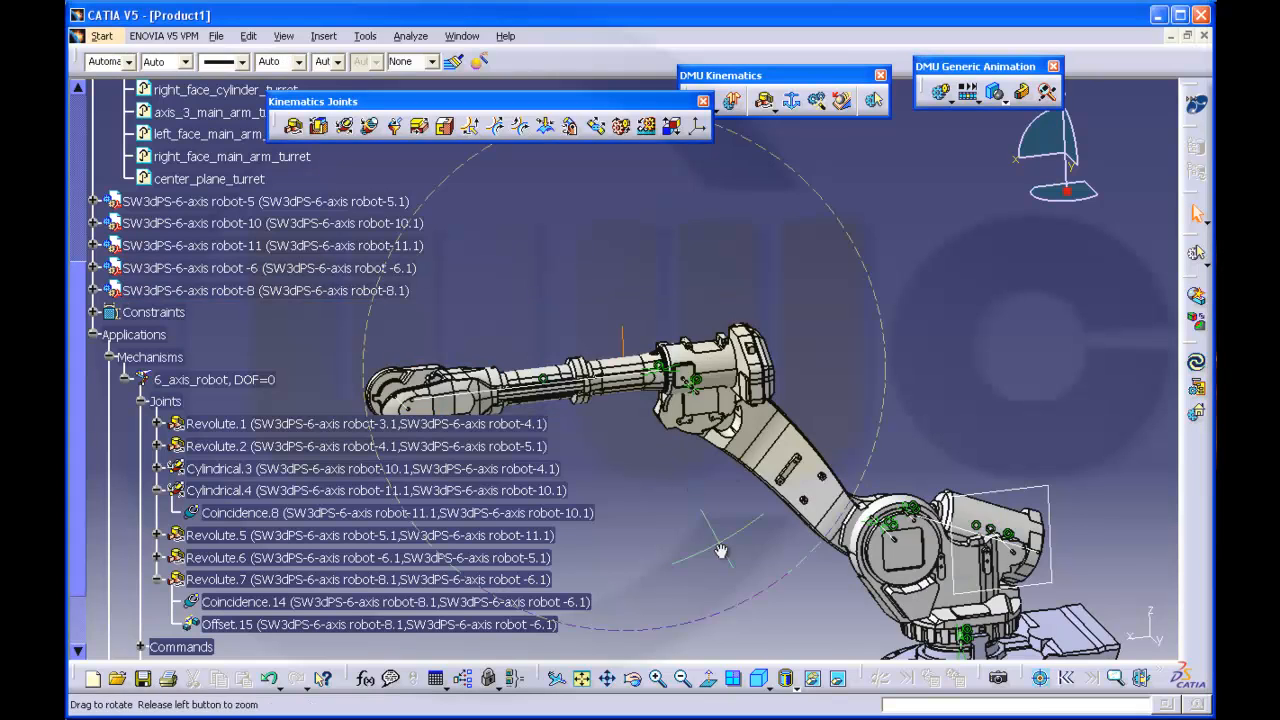
click(264, 290)
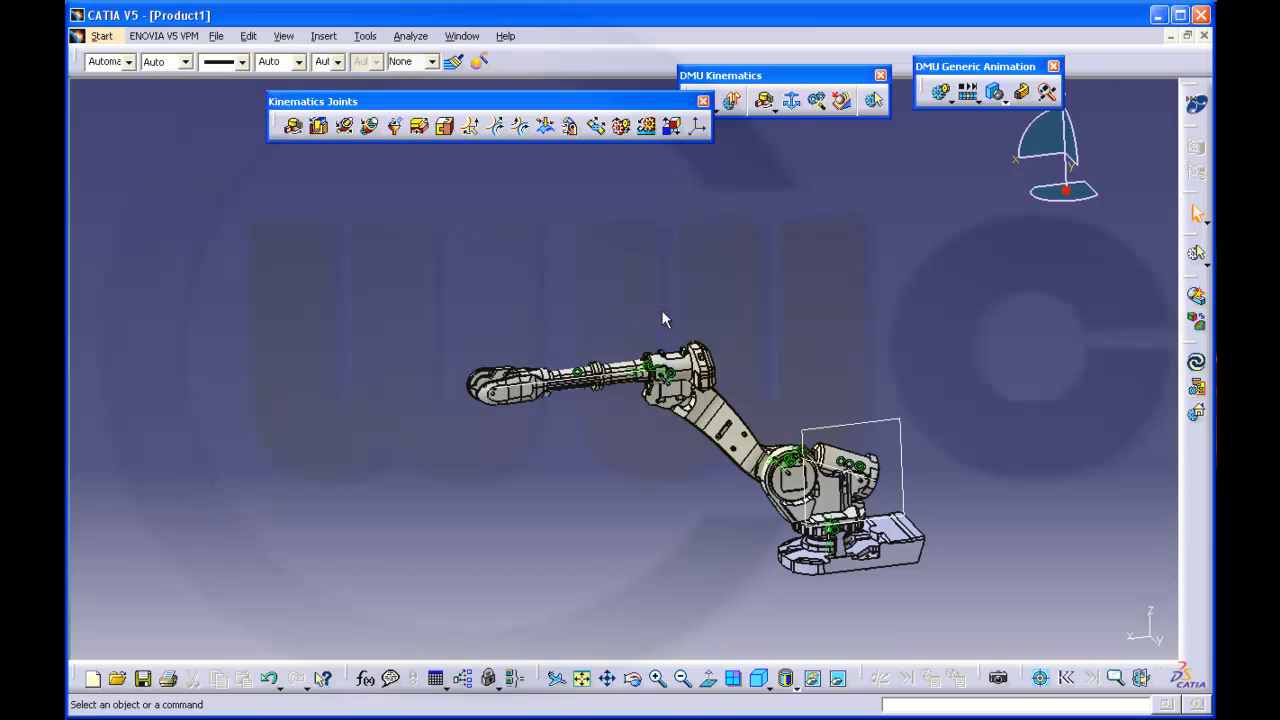
- Start a simulation with commands on the 6_axis_robot mechanism
drag(664, 318, 898, 430)
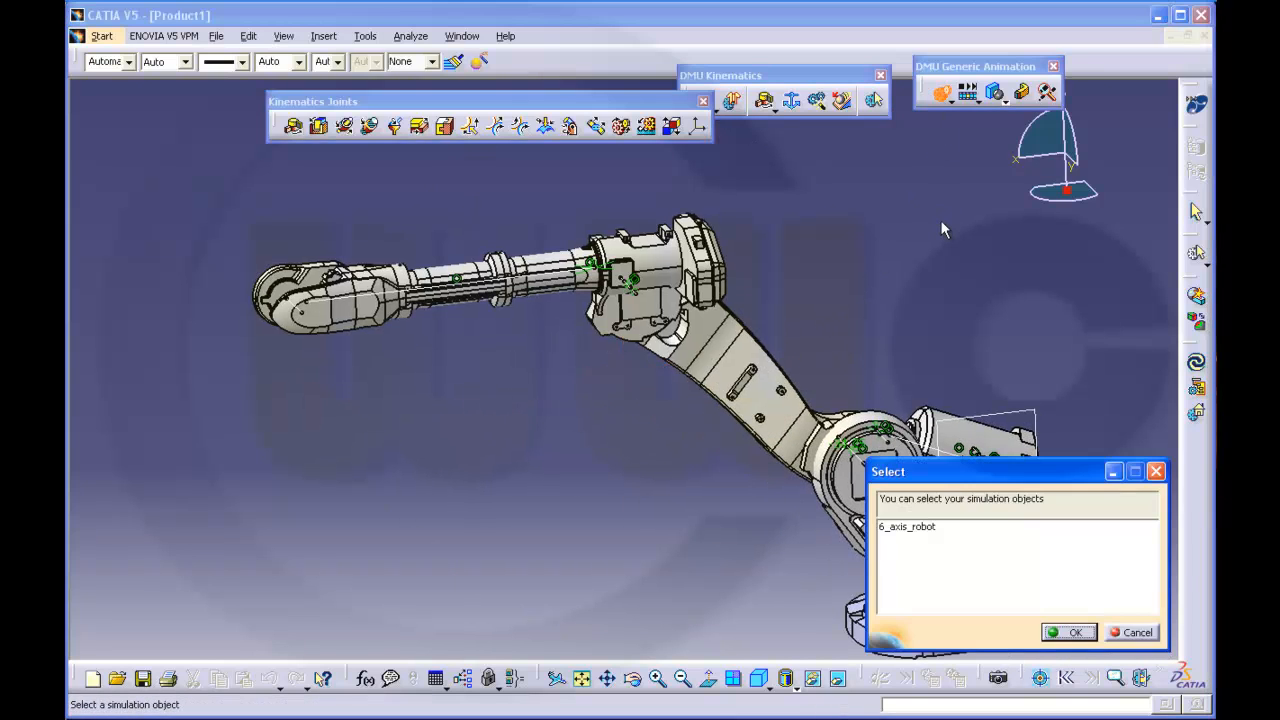
click(906, 526)
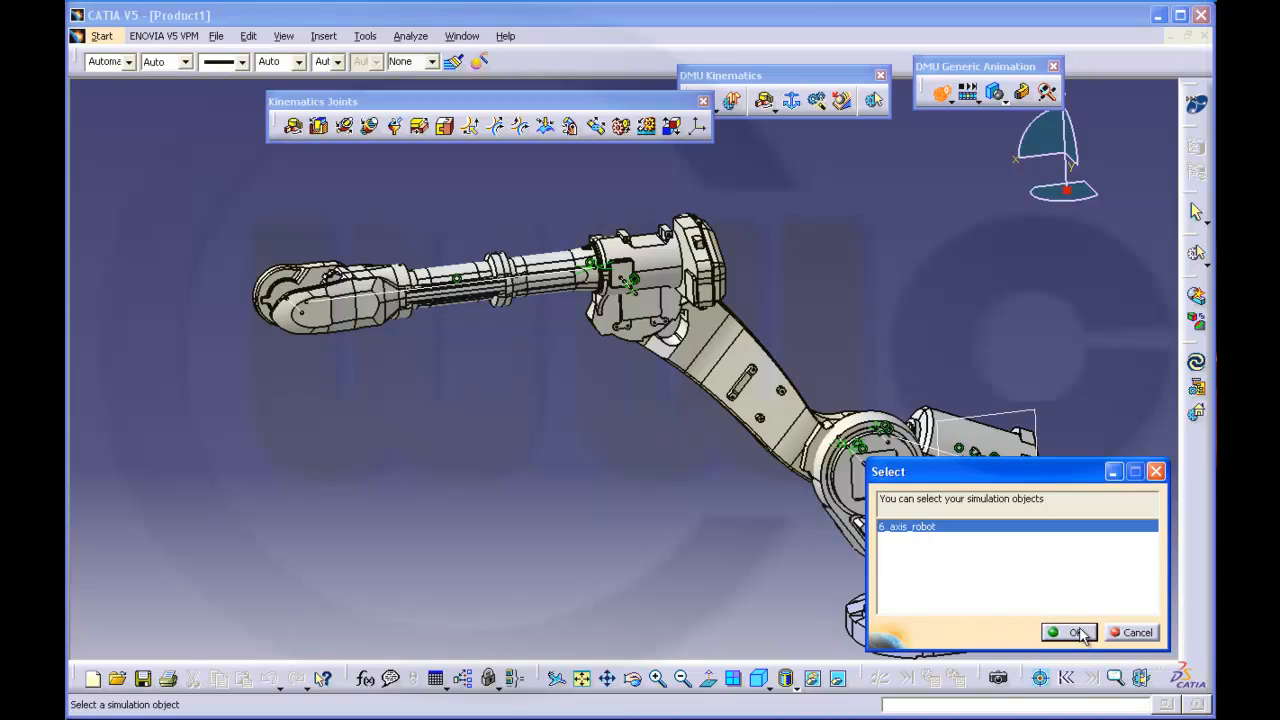
click(1076, 632)
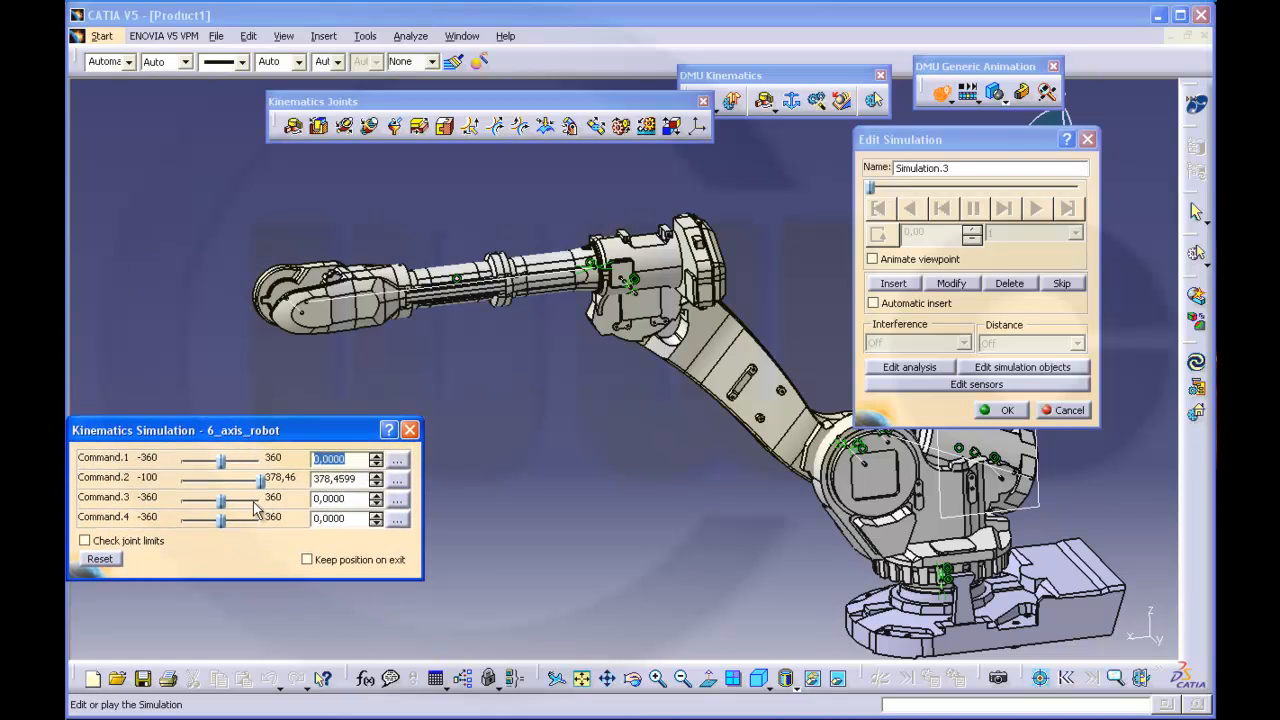
- Swing the third, fourth and base joints through values like -100, 14.4, 21.6, -7.2 degrees, reset and close
drag(256, 496, 210, 496)
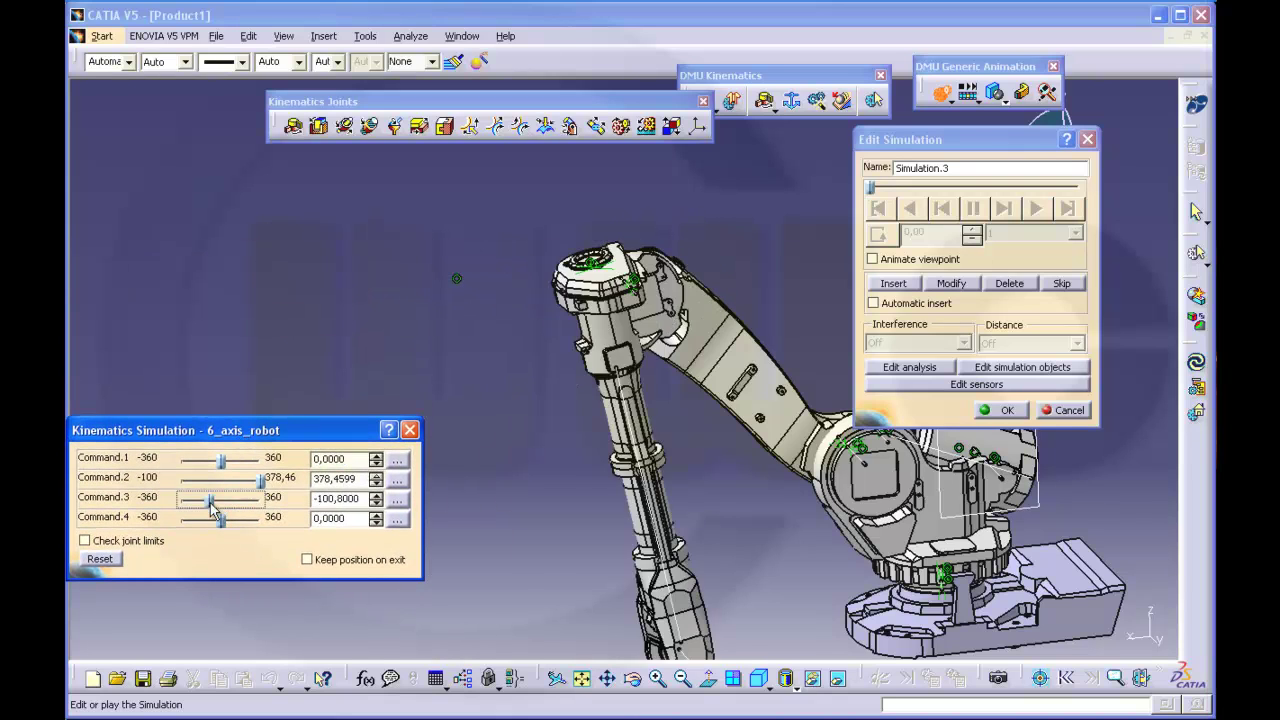
drag(210, 498, 218, 498)
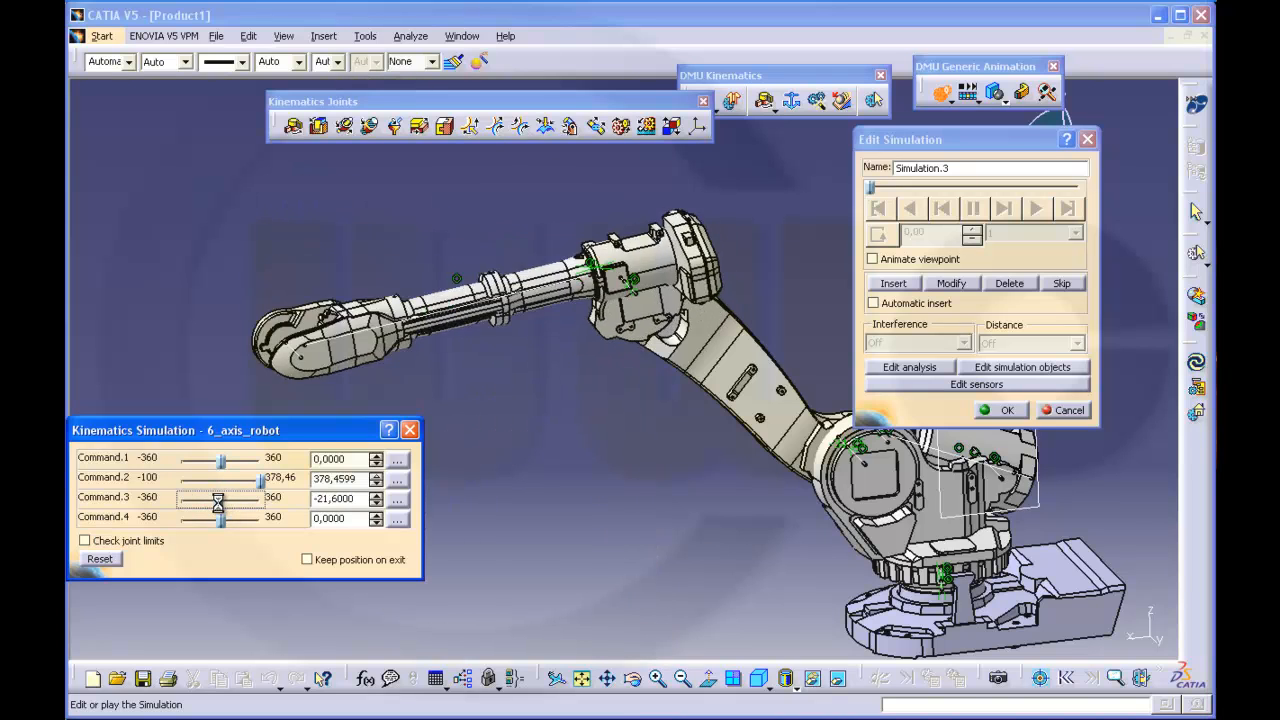
drag(218, 496, 224, 496)
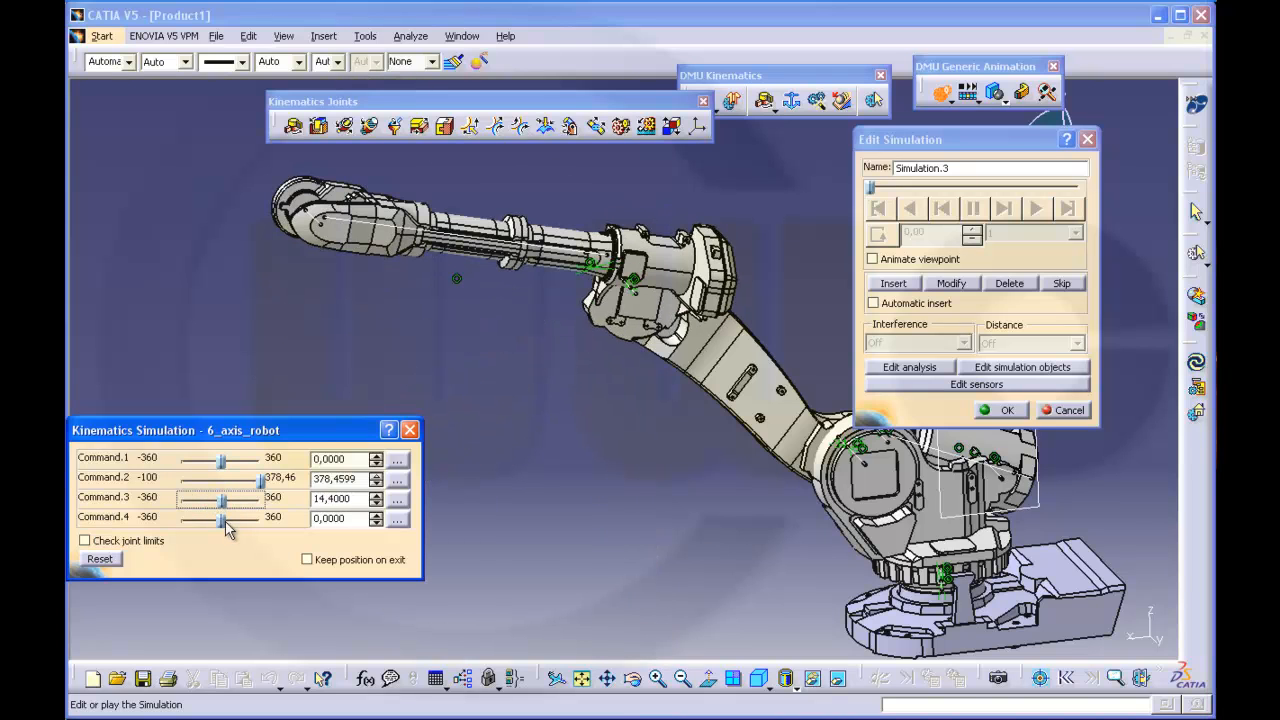
drag(222, 518, 224, 518)
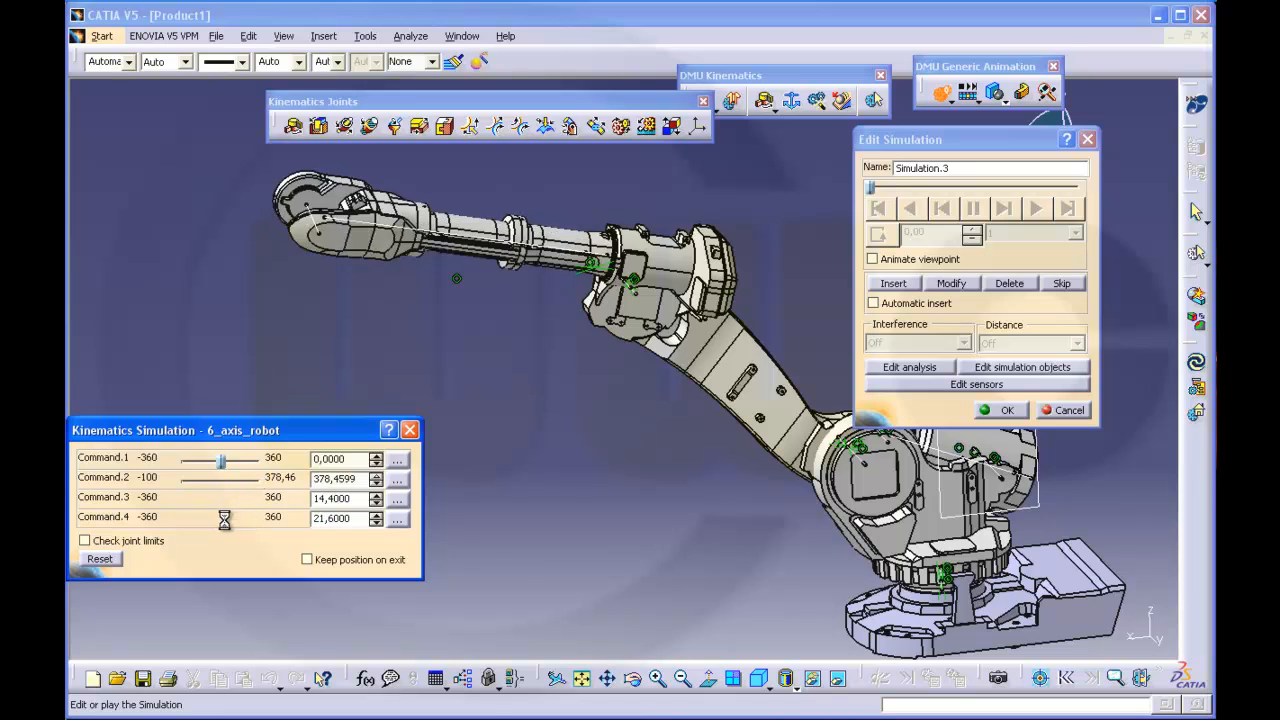
drag(224, 516, 264, 516)
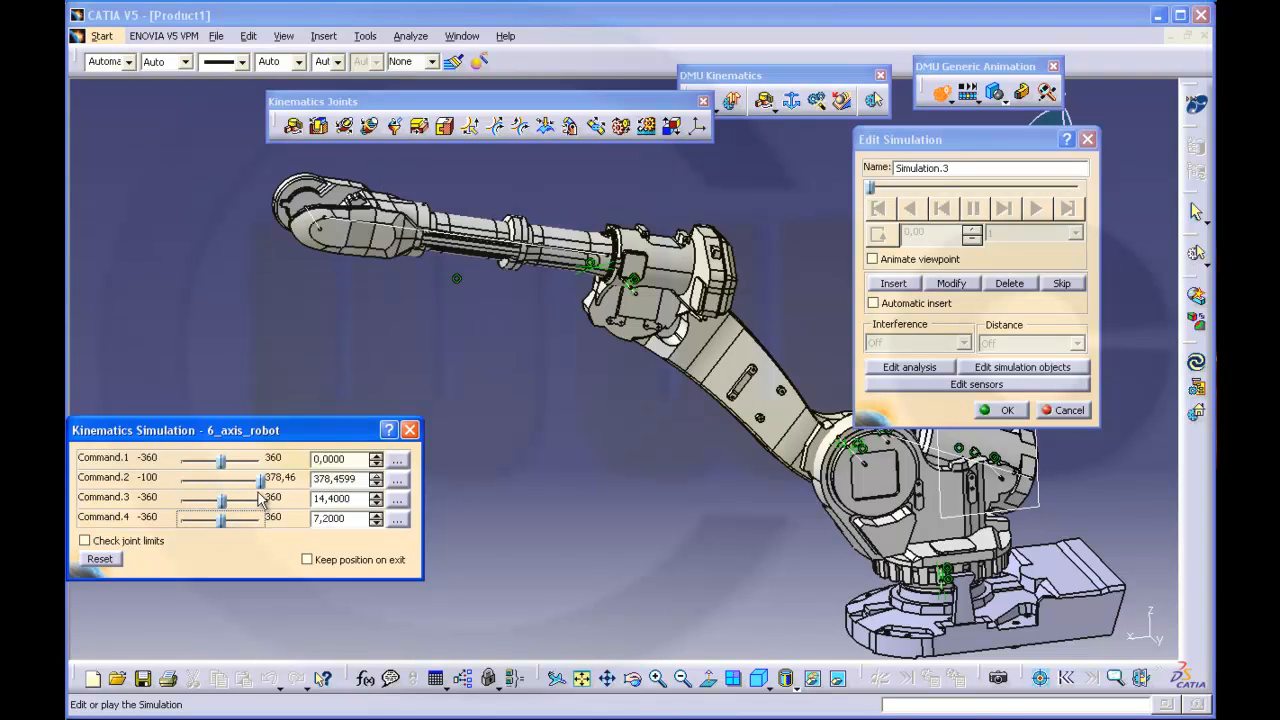
drag(256, 478, 250, 478)
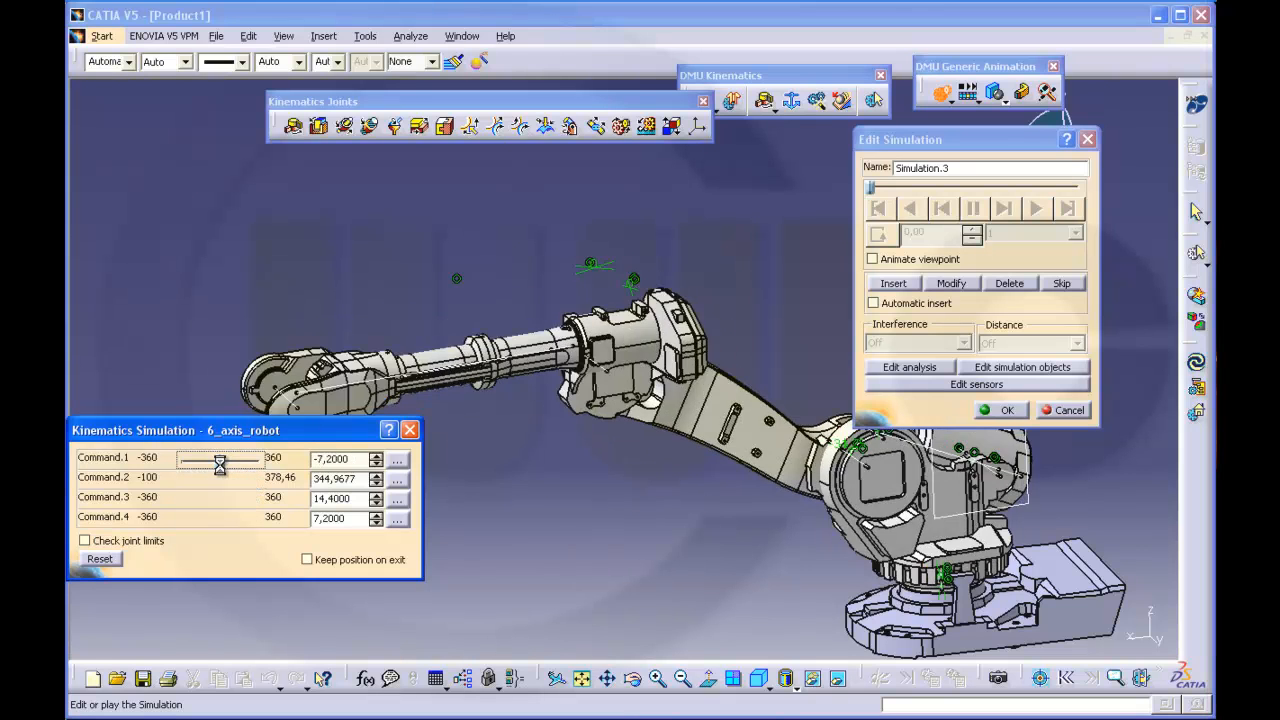
click(100, 558)
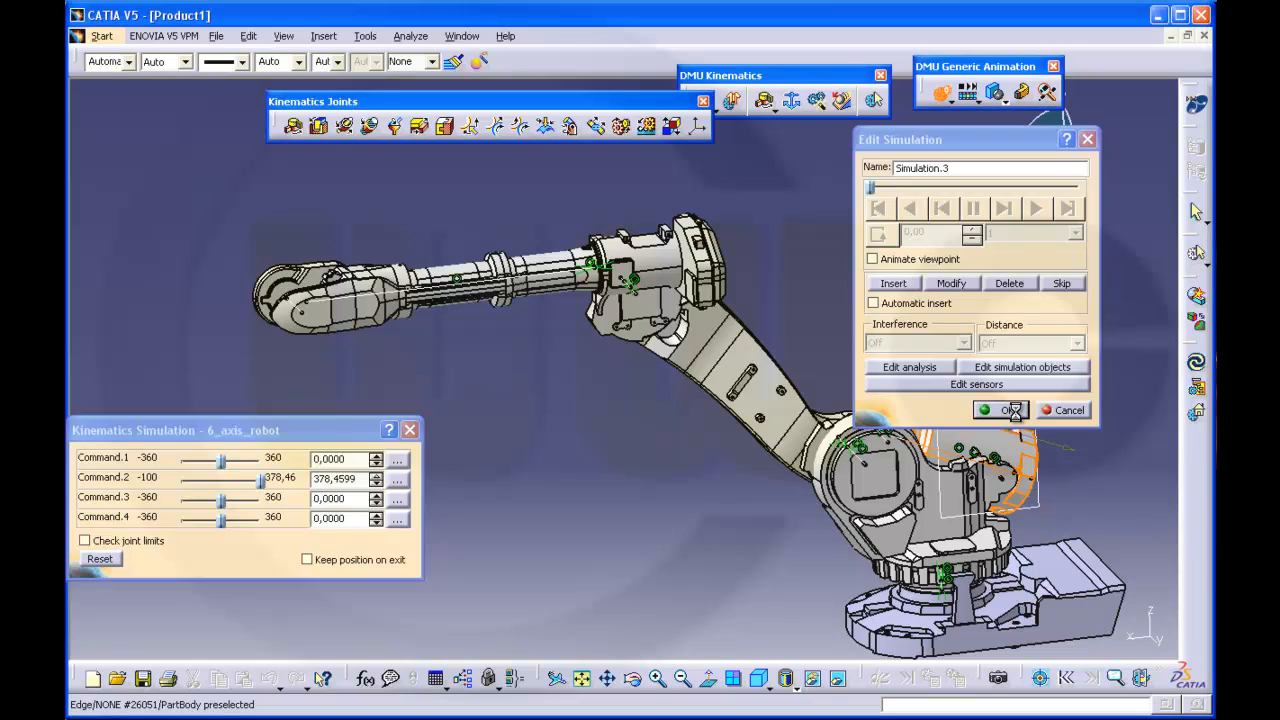
click(1000, 410)
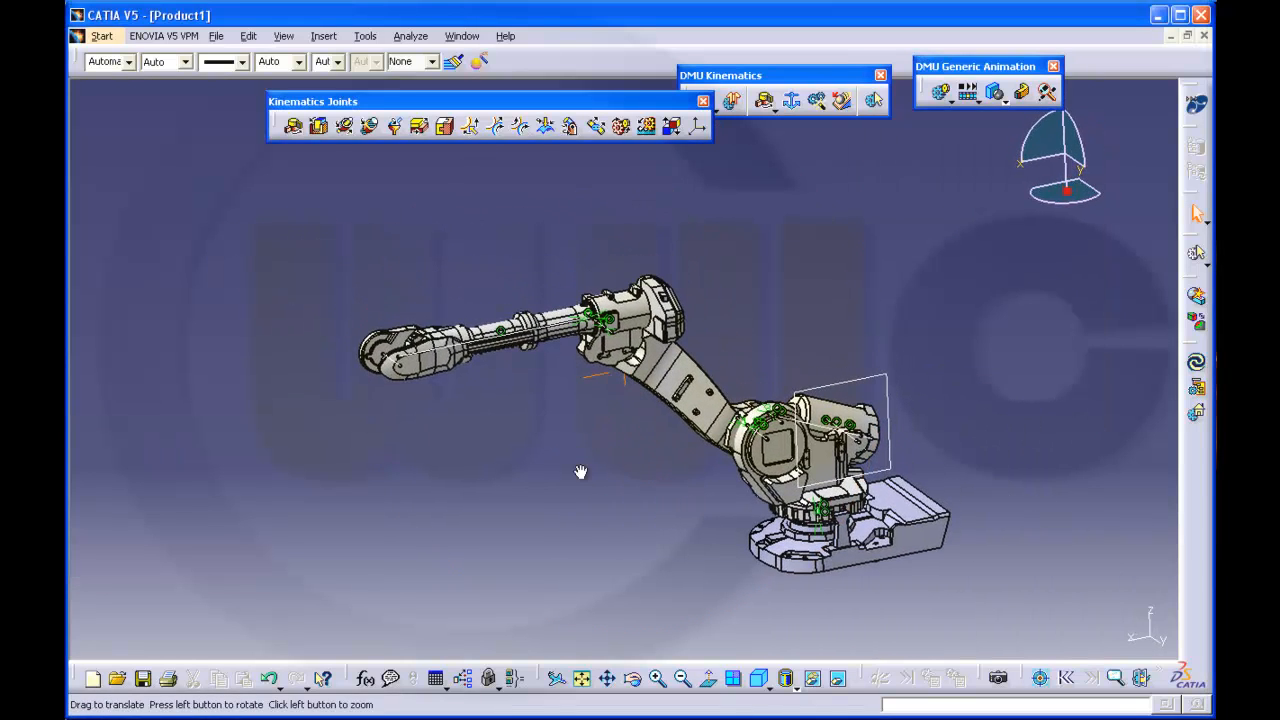
drag(580, 472, 348, 390)
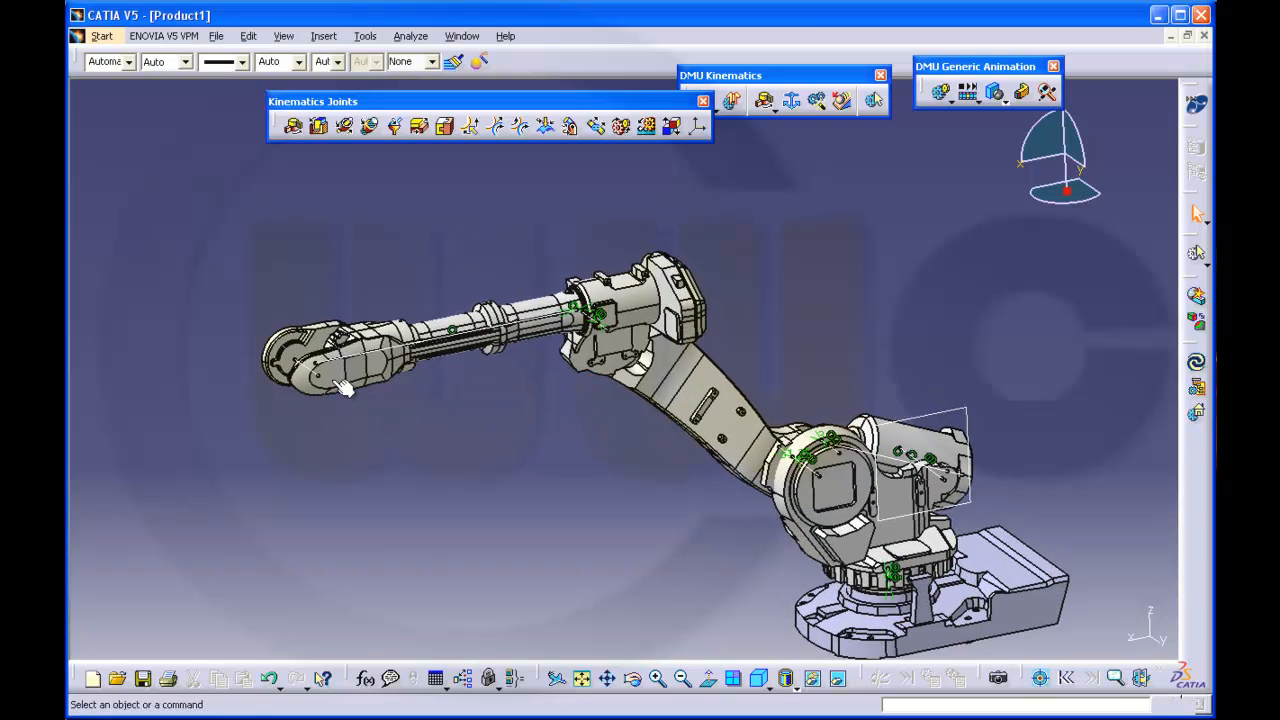
drag(344, 390, 384, 482)
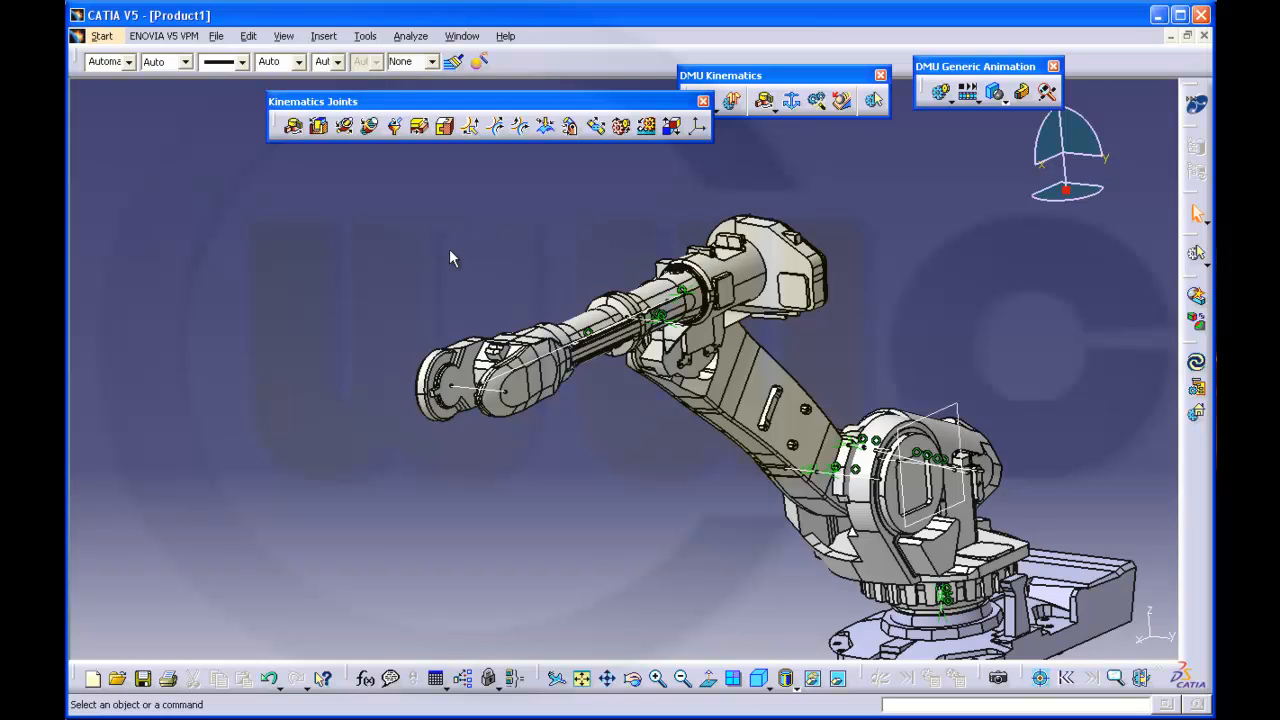
mouse_move(452, 240)
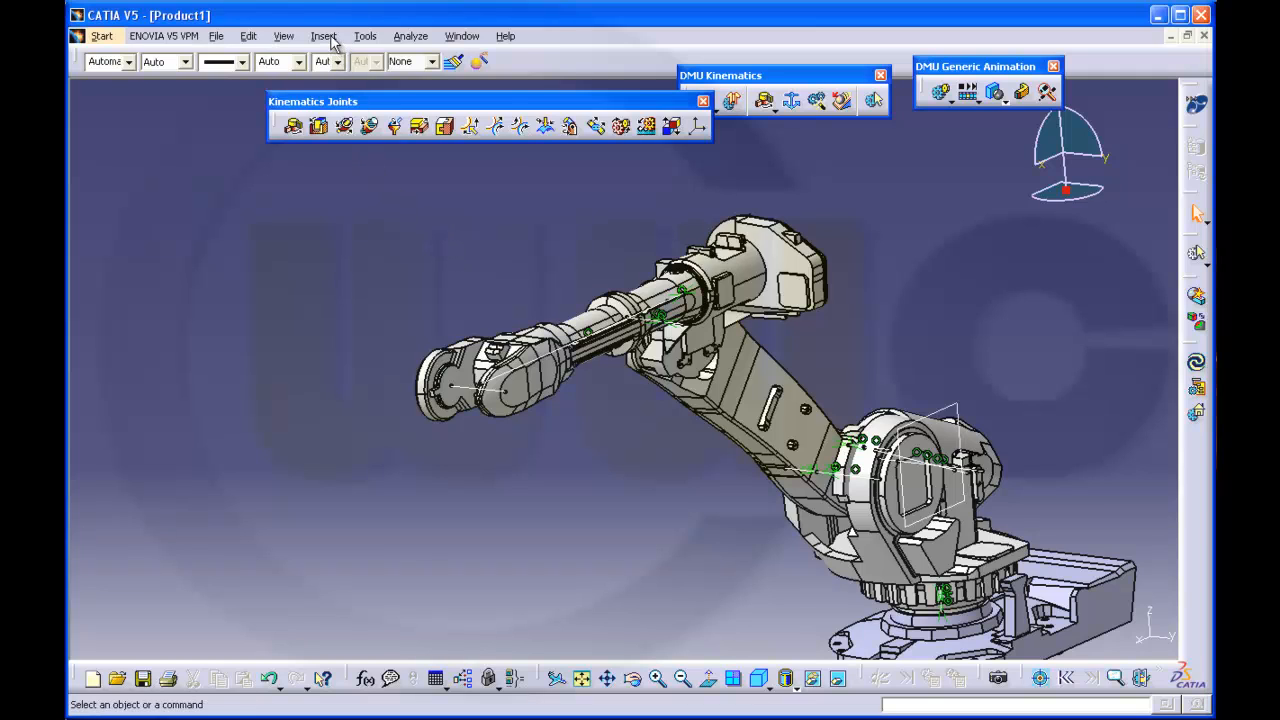
click(324, 36)
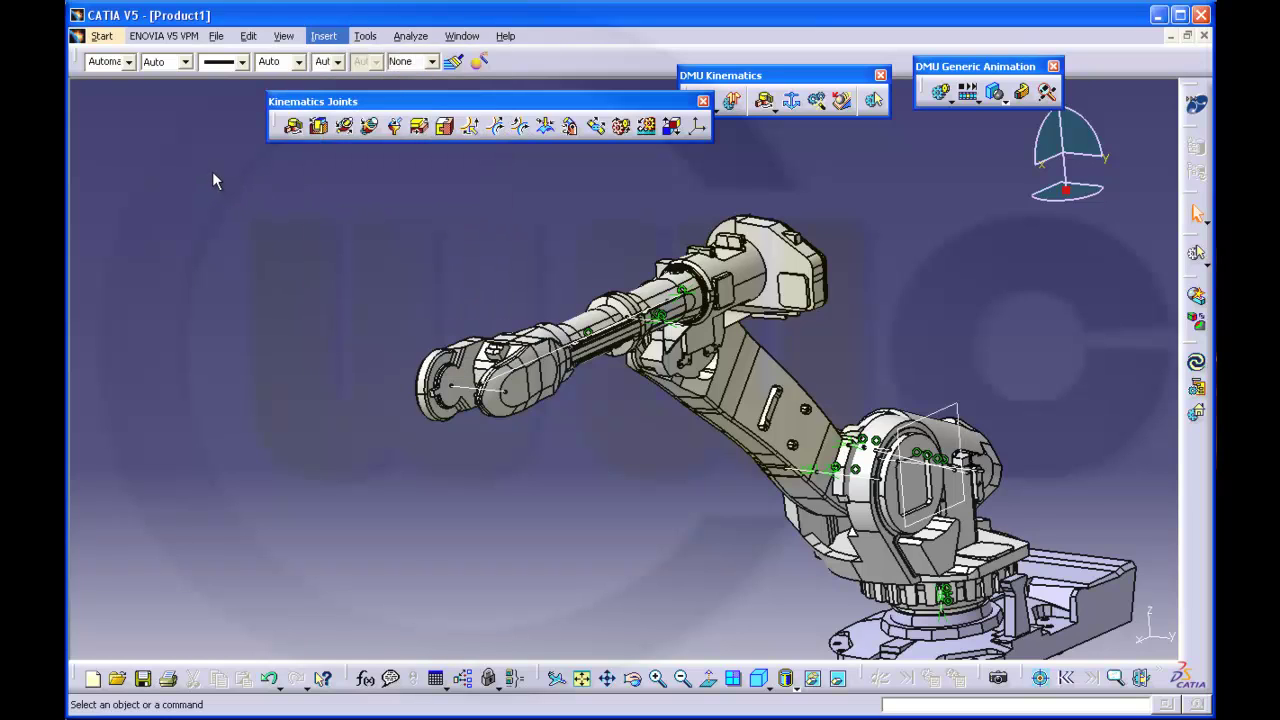
mouse_move(224, 180)
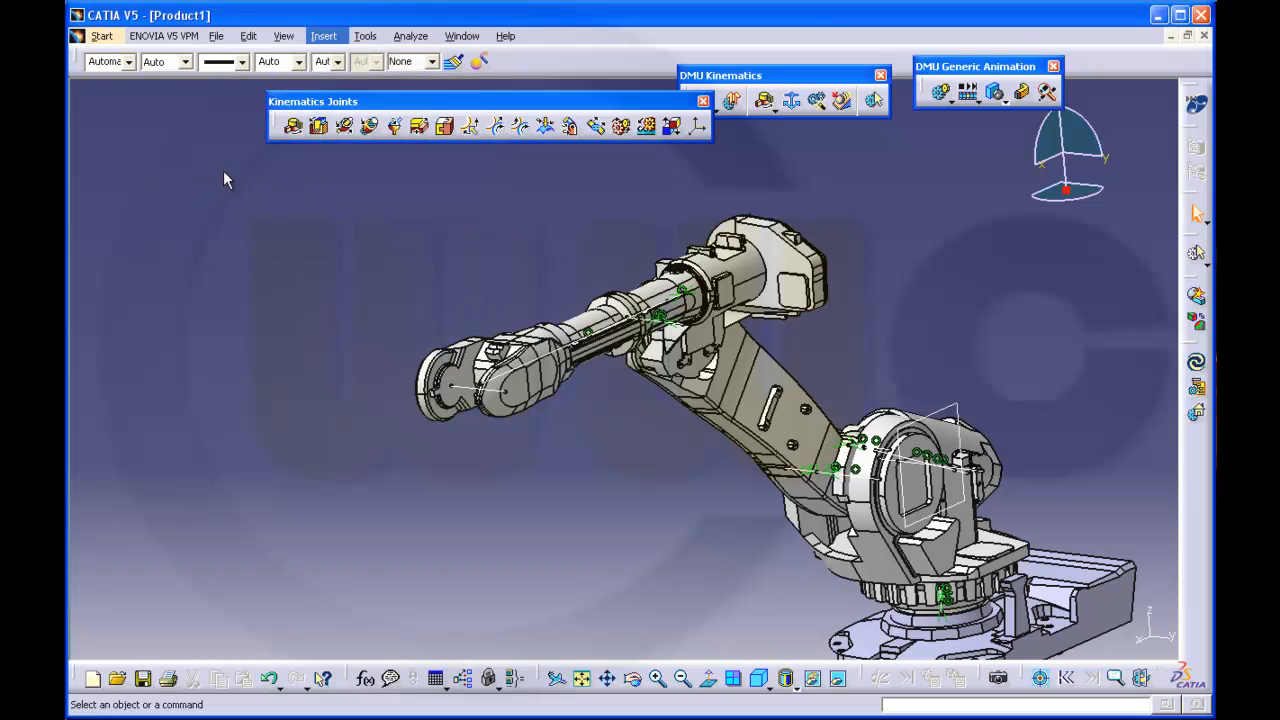
mouse_move(224, 210)
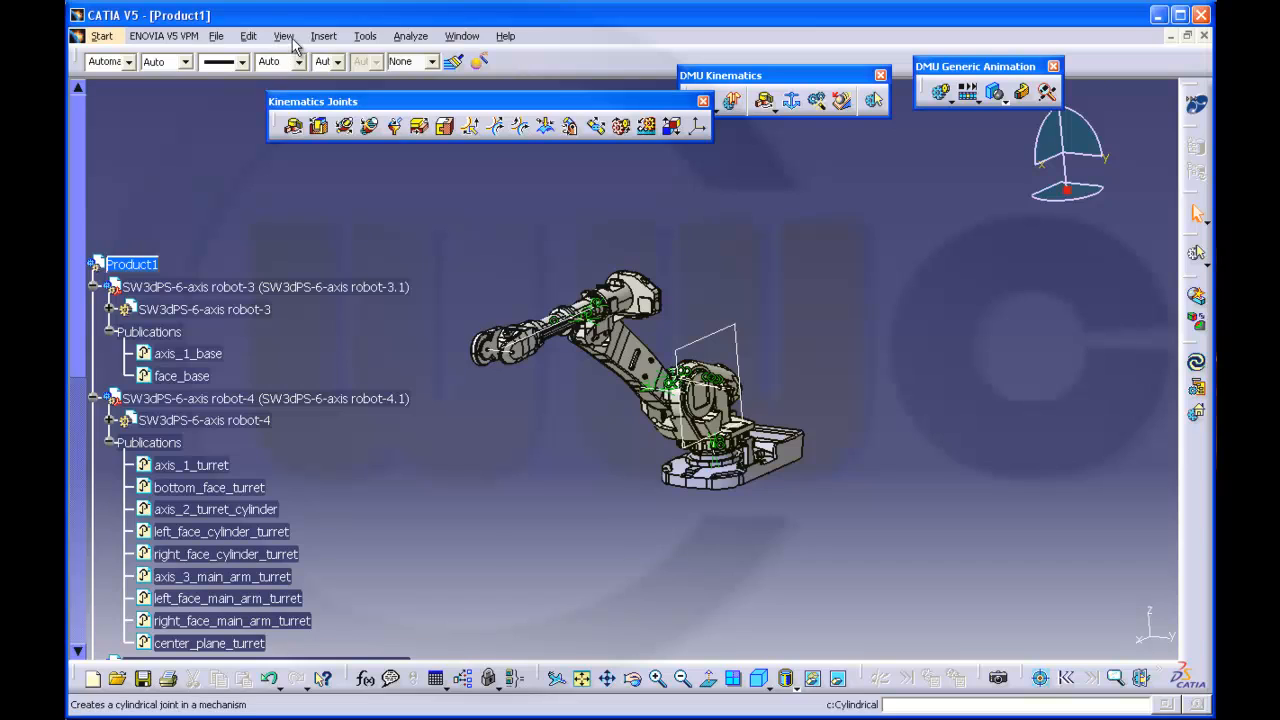
- Collapse the specification tree to its second level via View > Tree Expansion
click(284, 36)
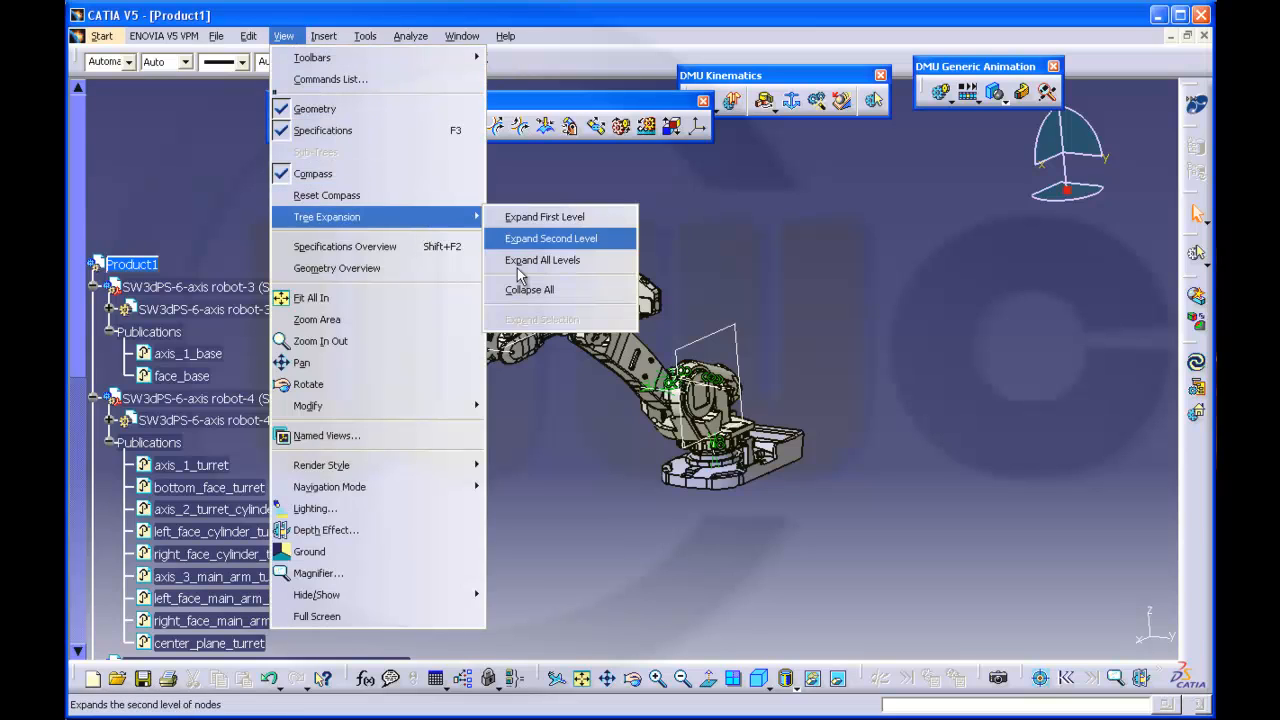
click(548, 238)
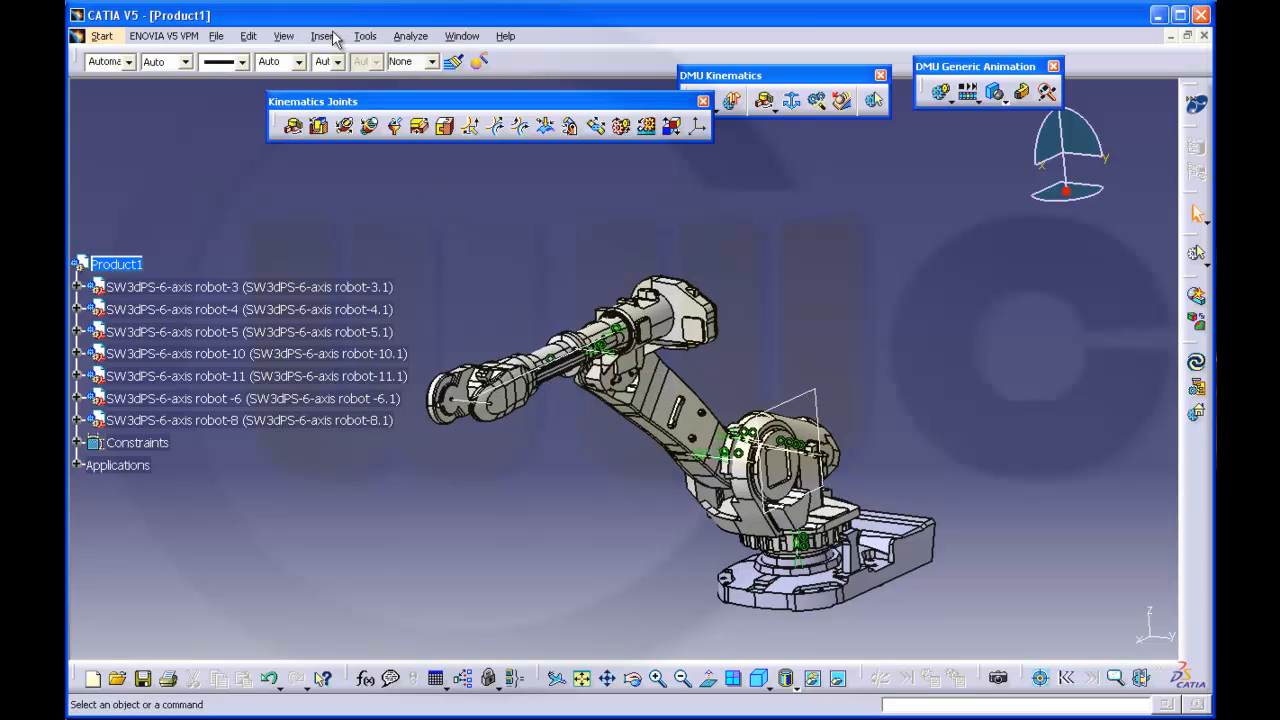
click(324, 36)
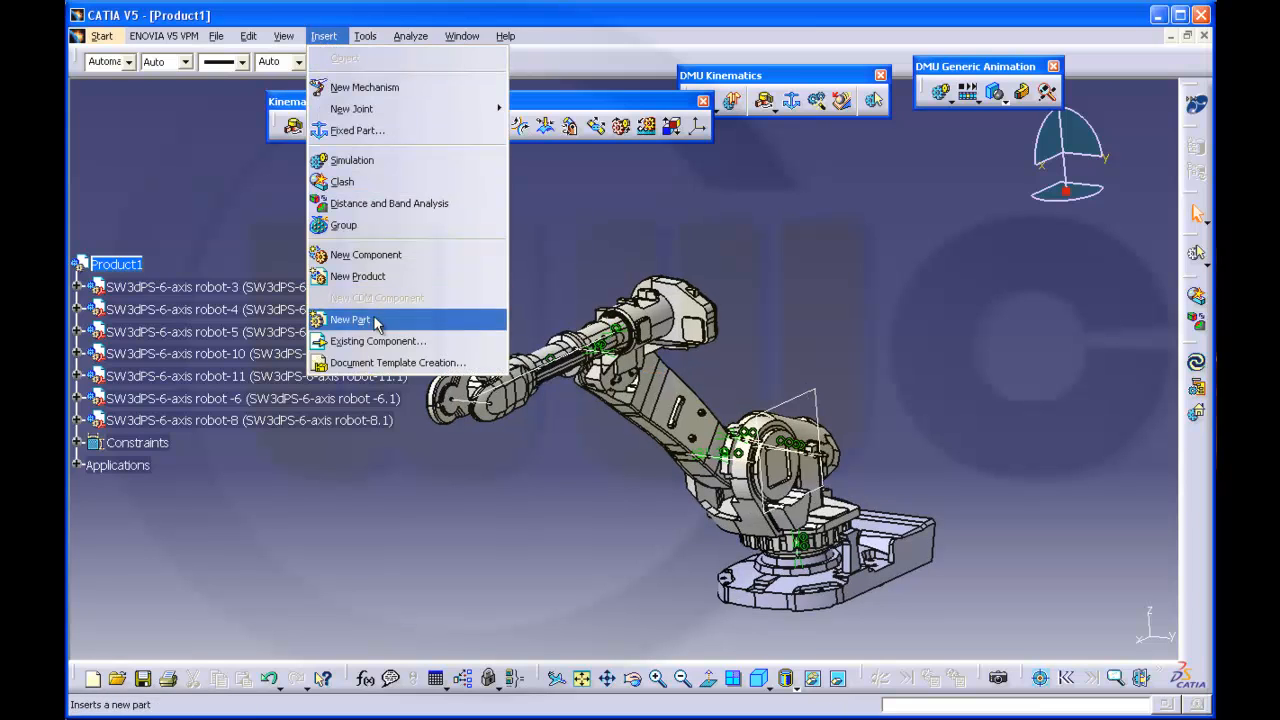
- Insert SW3dPS-6-axis robot-7.CATPart as an existing component and bring it into view
click(376, 340)
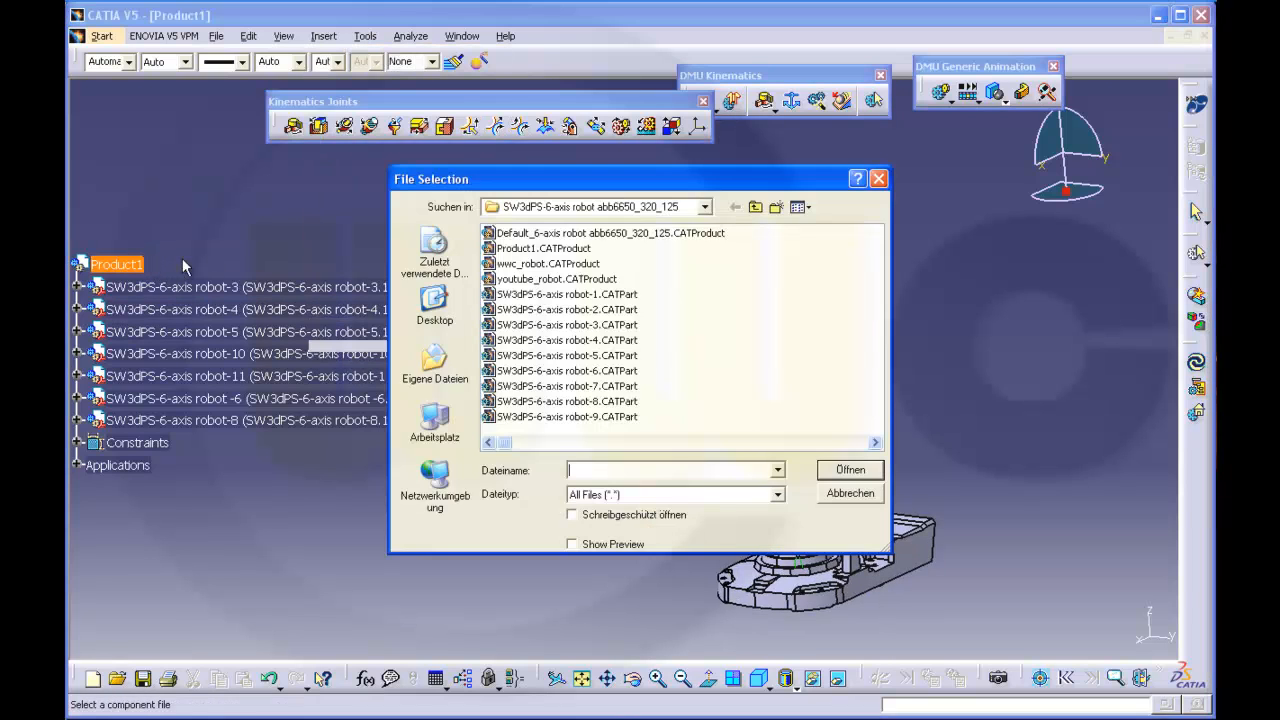
click(796, 206)
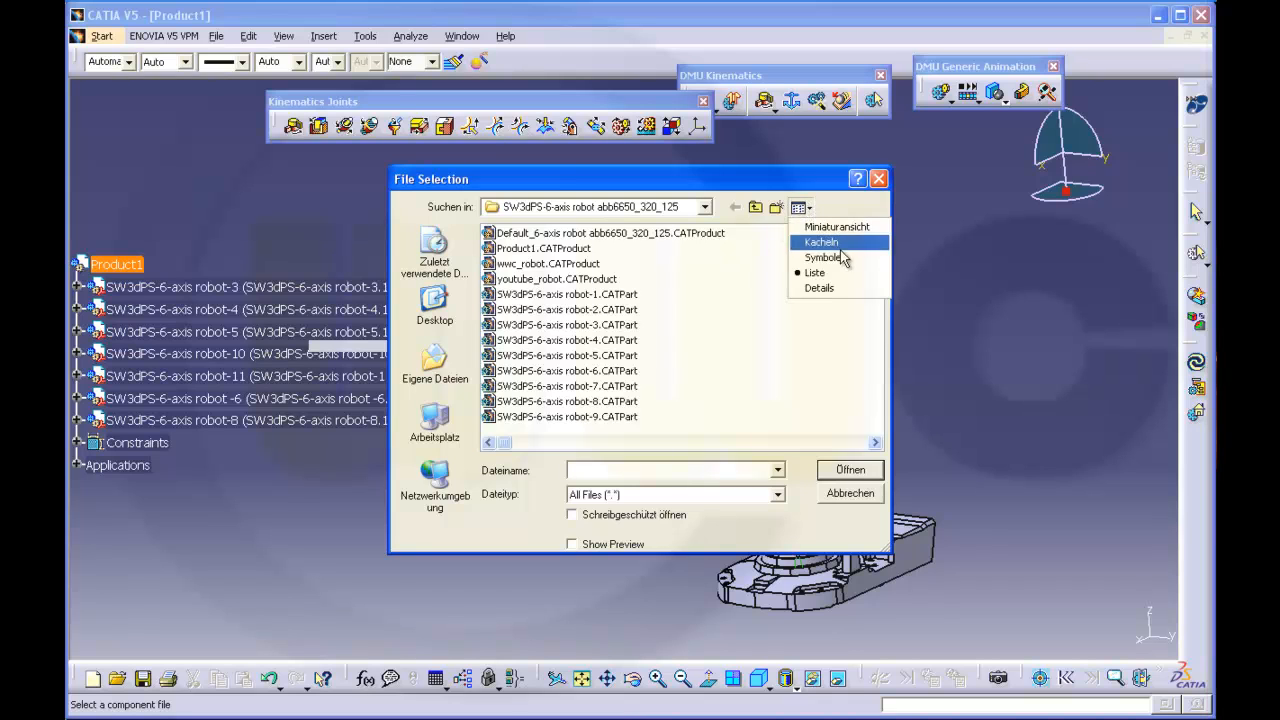
click(820, 242)
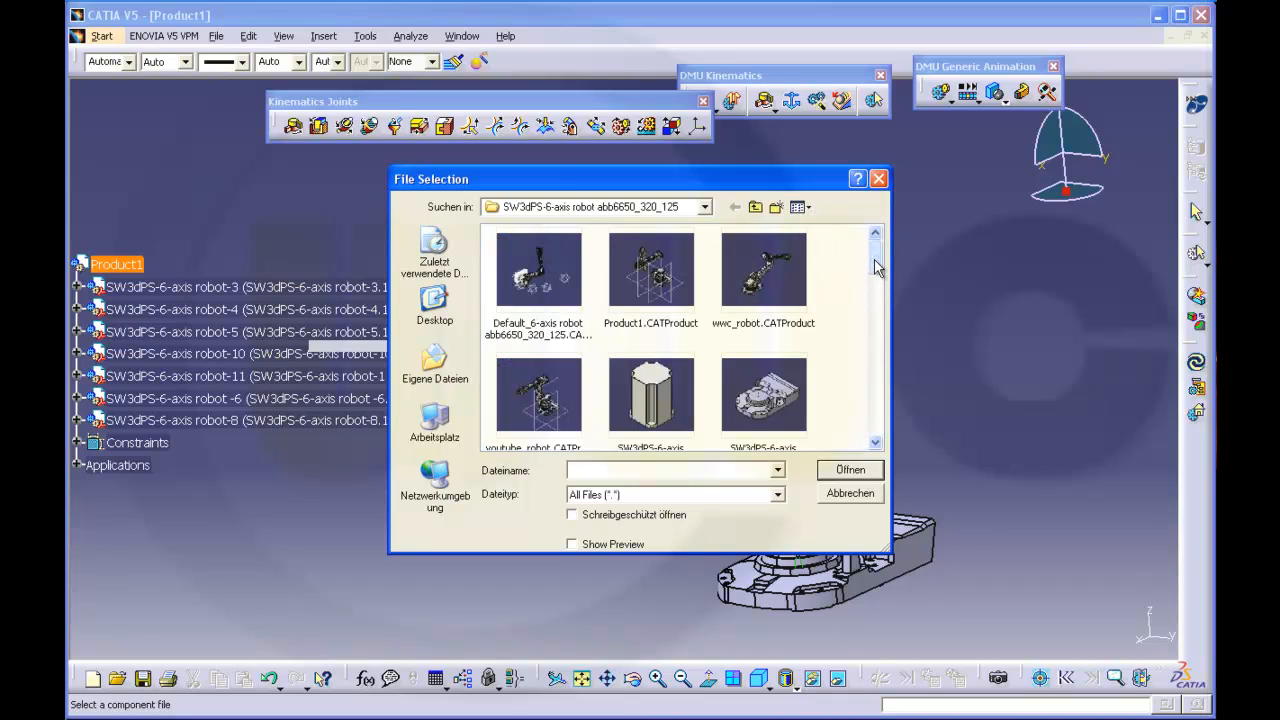
scroll(down, 3)
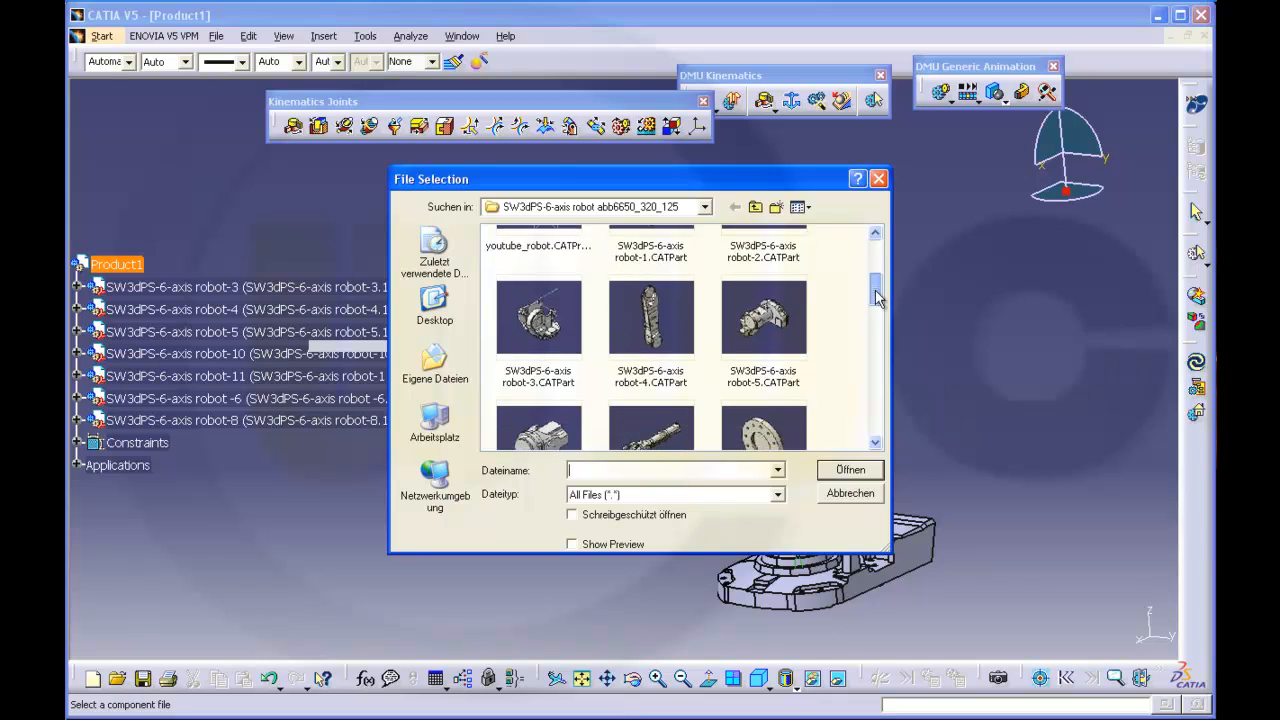
scroll(down, 3)
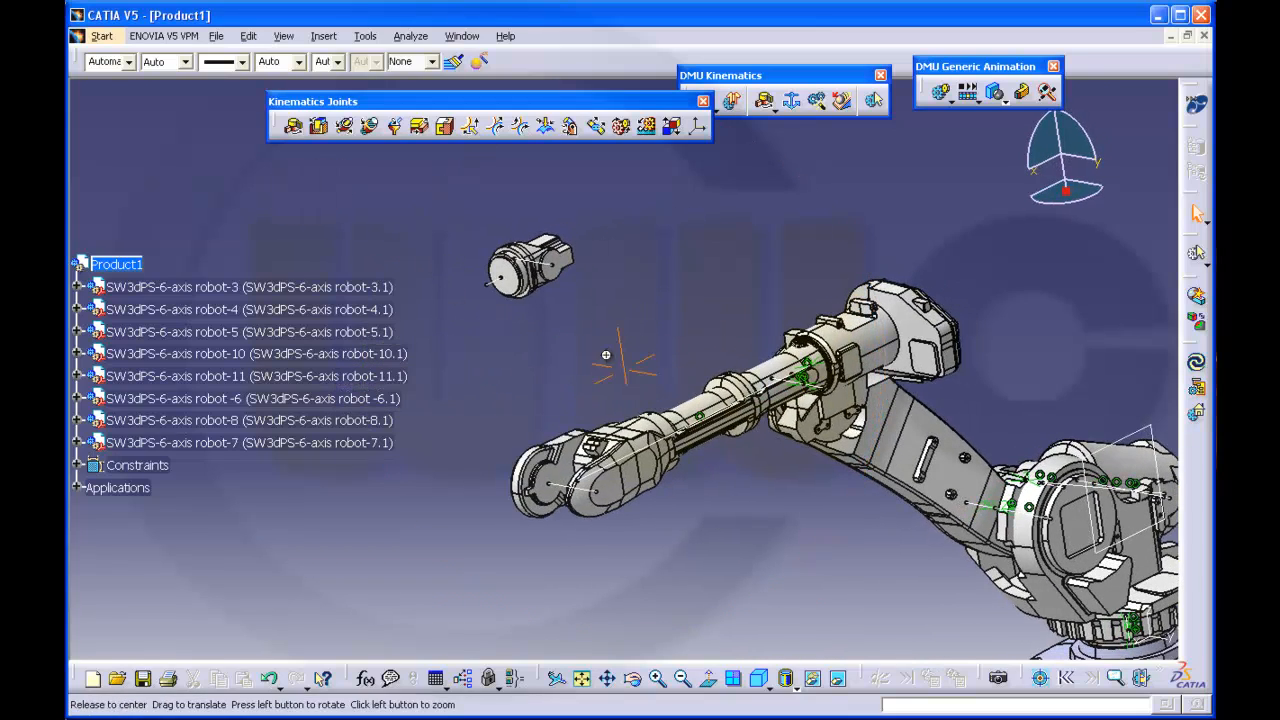
drag(604, 356, 684, 326)
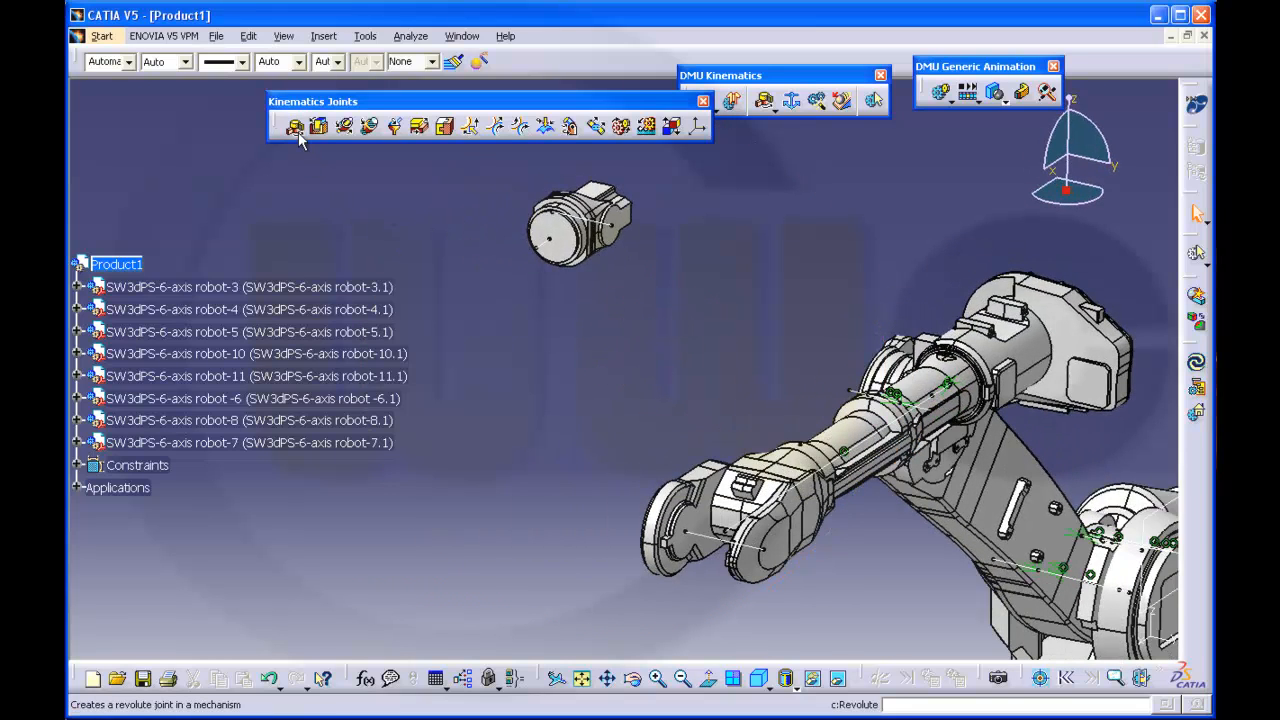
- Create centered Revolute.8 from the axis lines and planes of robot-8 and robot-7
click(294, 126)
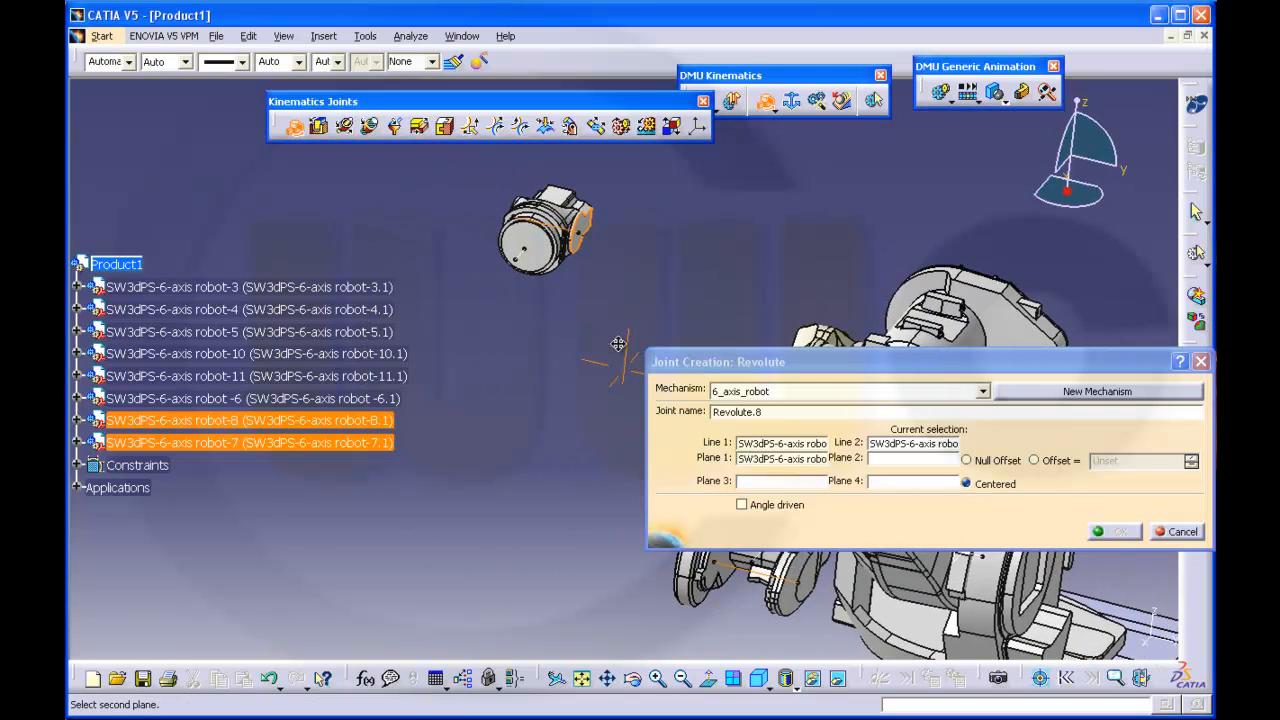
drag(618, 344, 460, 320)
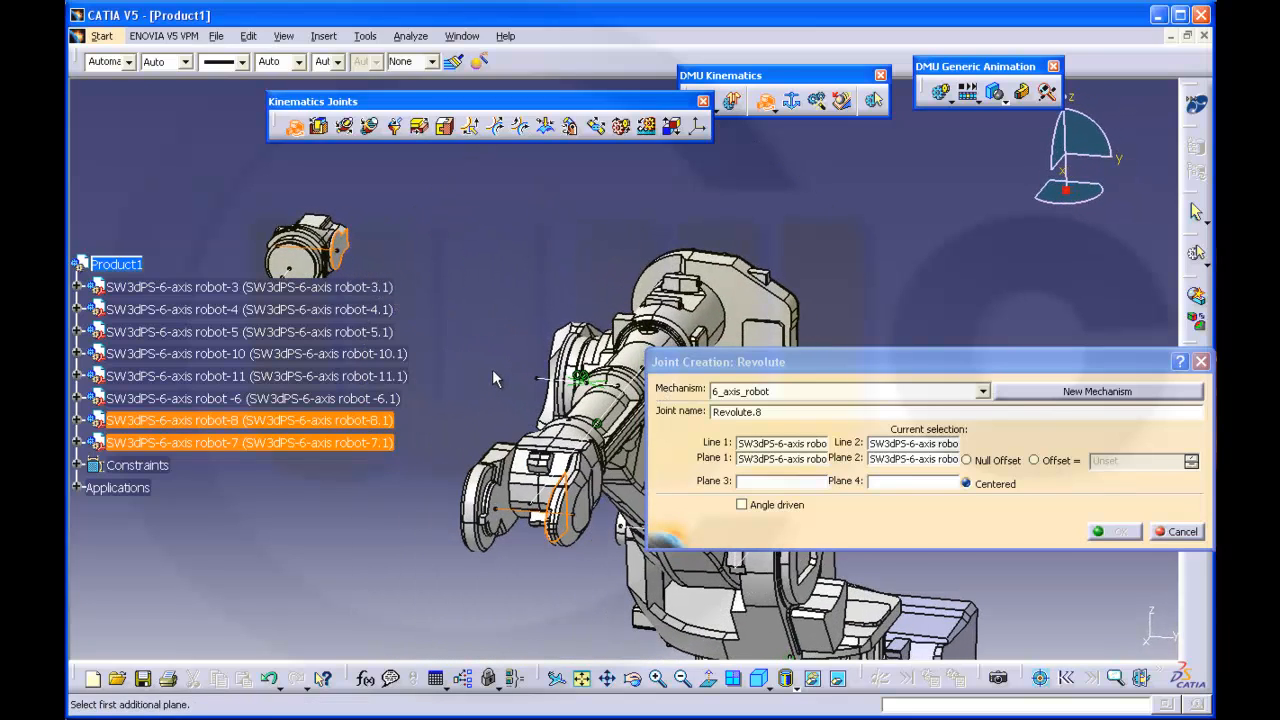
mouse_move(460, 344)
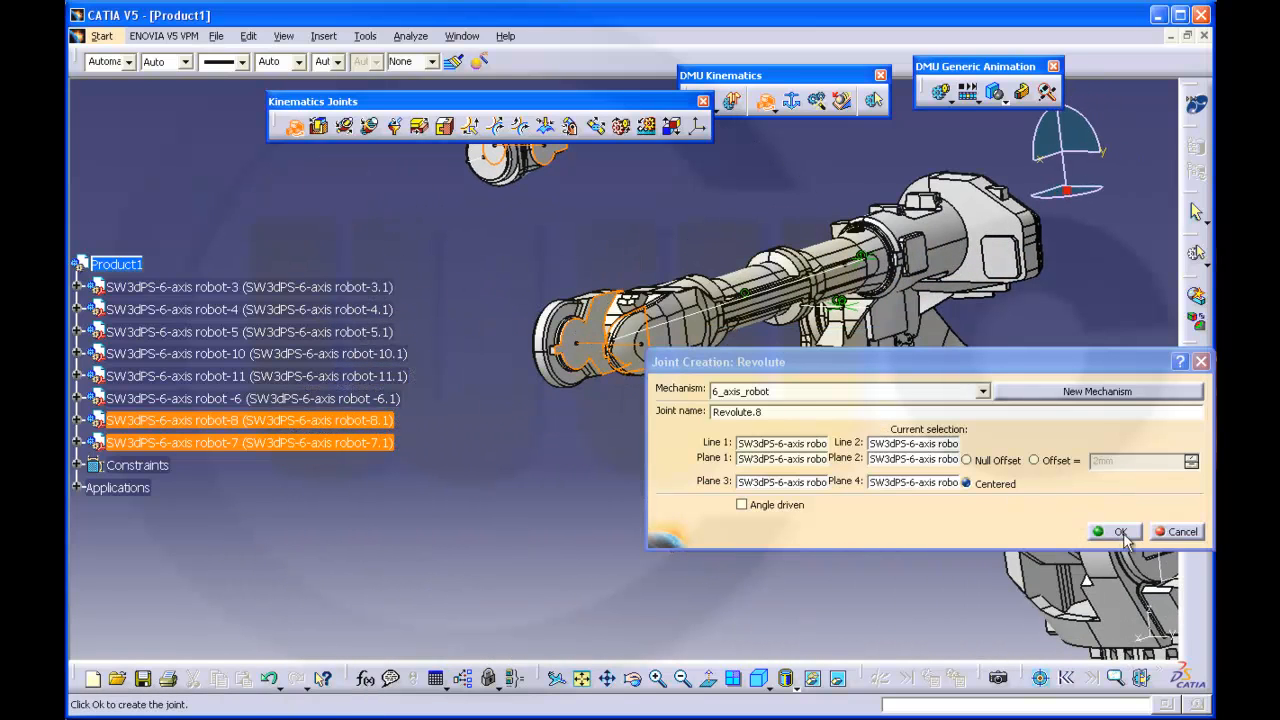
click(1112, 532)
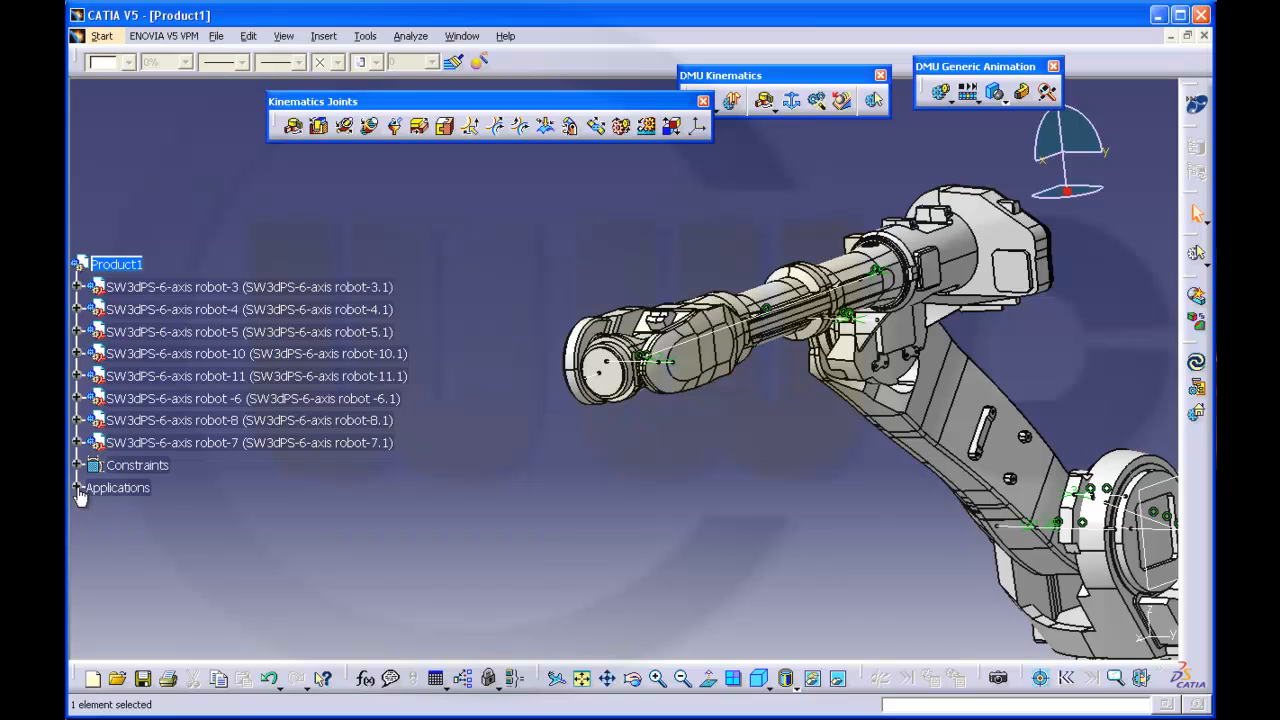
- Make Revolute.8 angle-driven and accept the mechanism-can-be-simulated message, DOF now 0
click(78, 488)
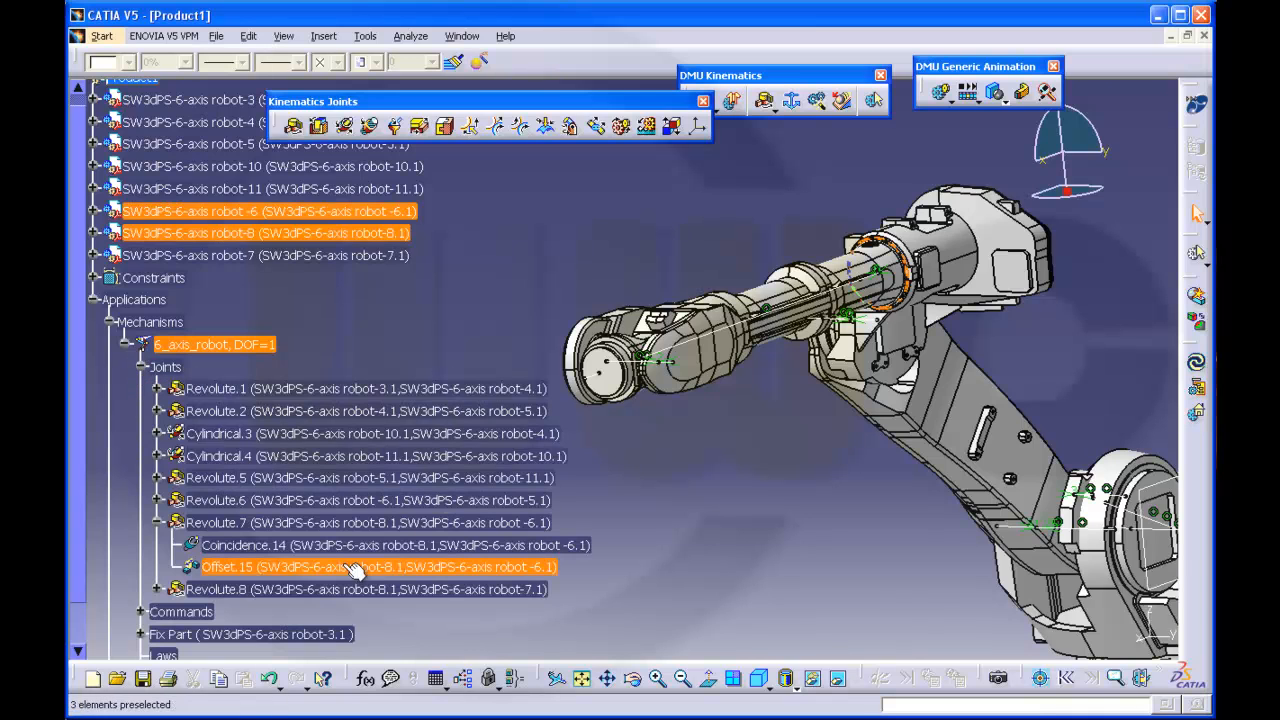
double_click(226, 588)
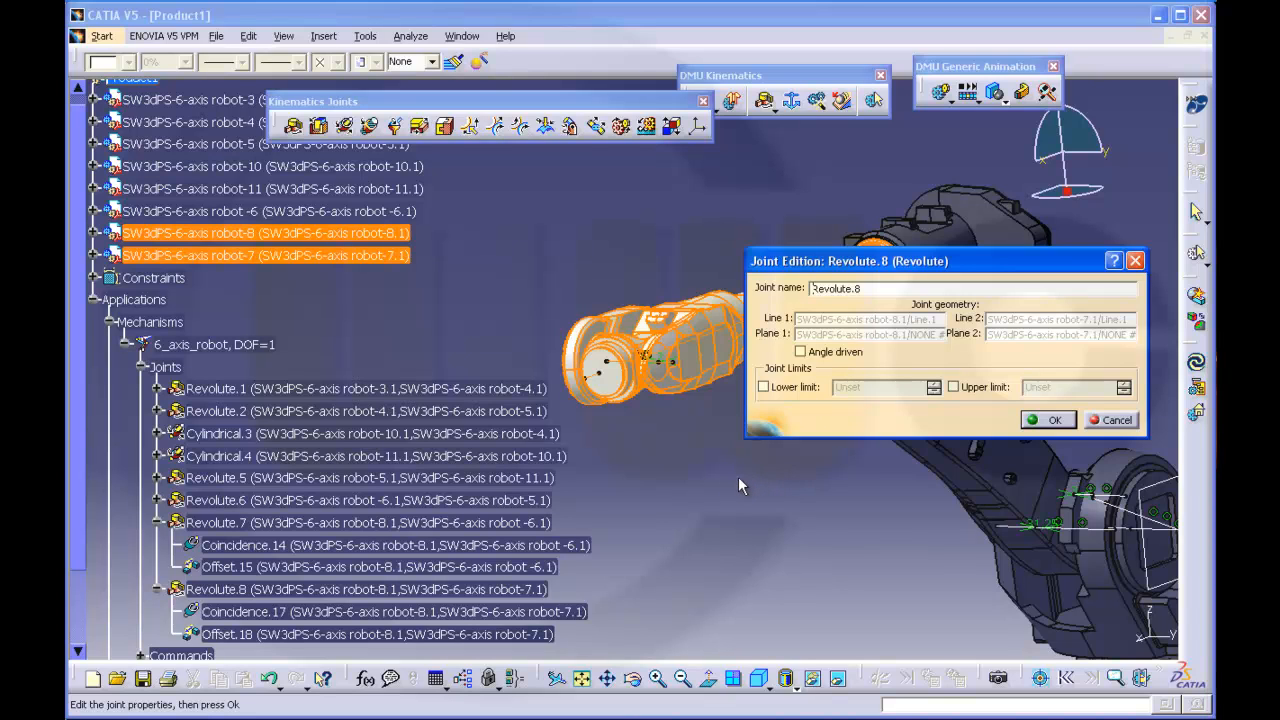
mouse_move(744, 480)
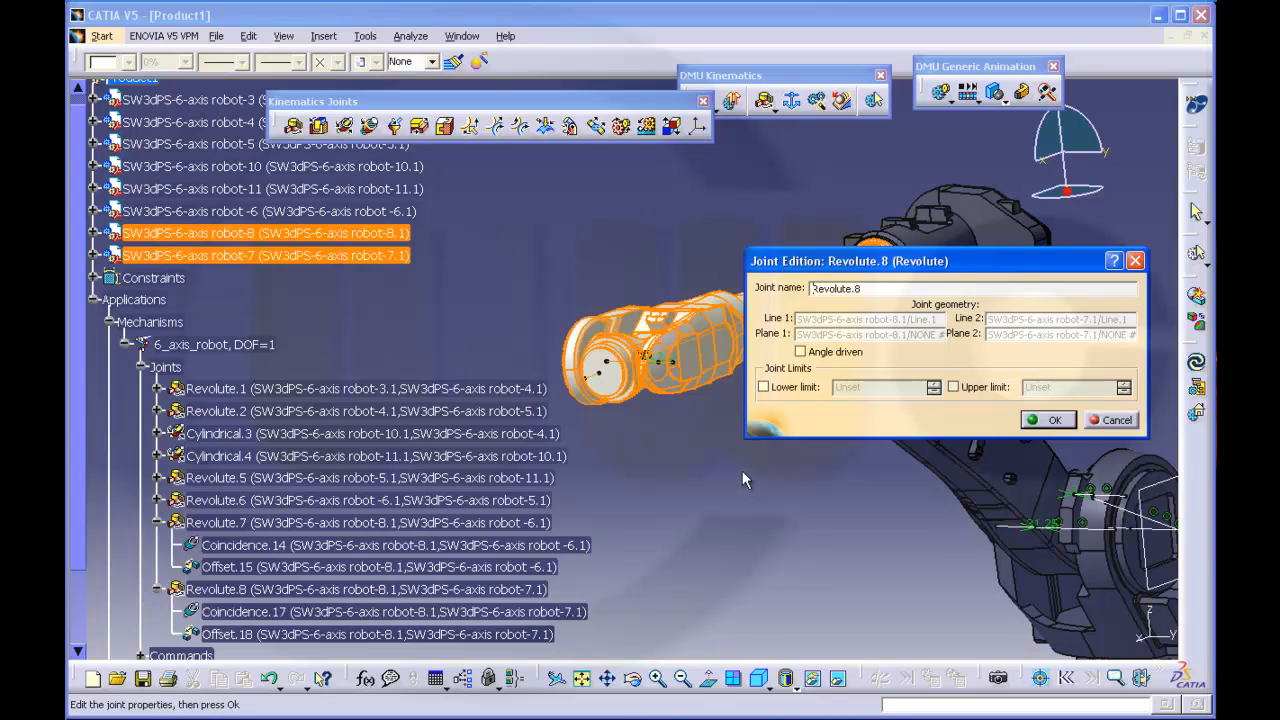
mouse_move(740, 476)
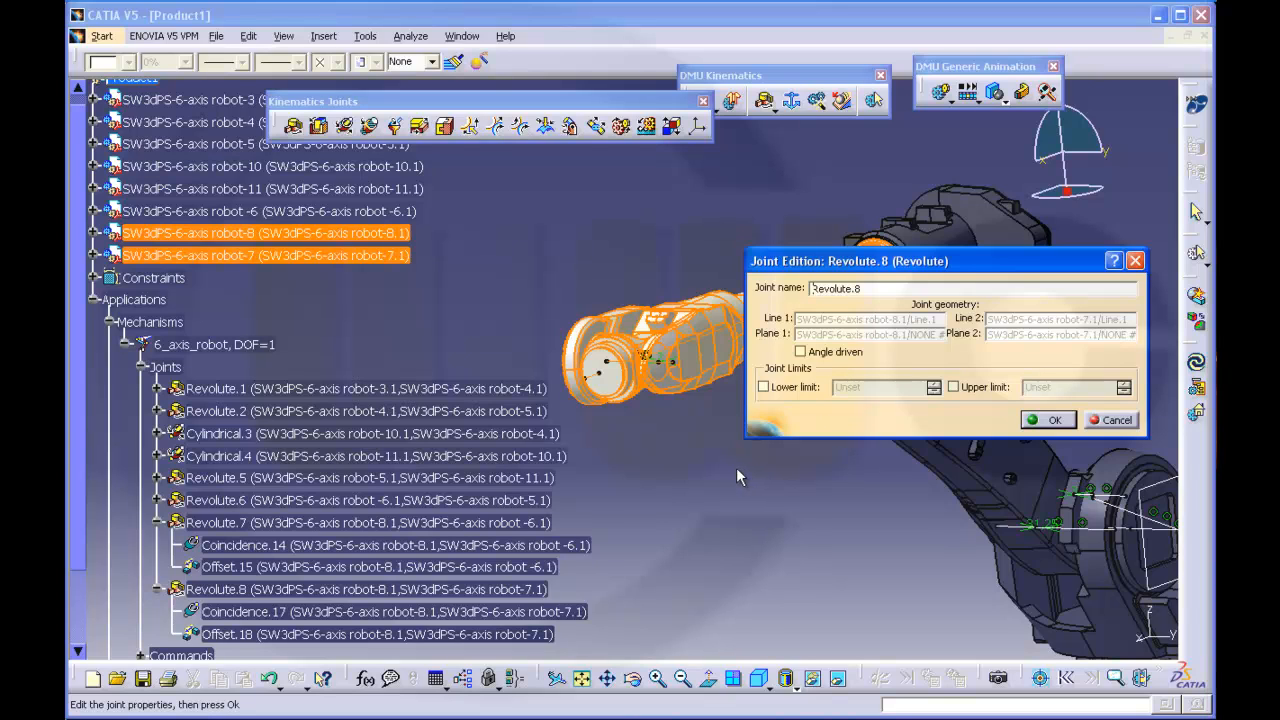
mouse_move(856, 454)
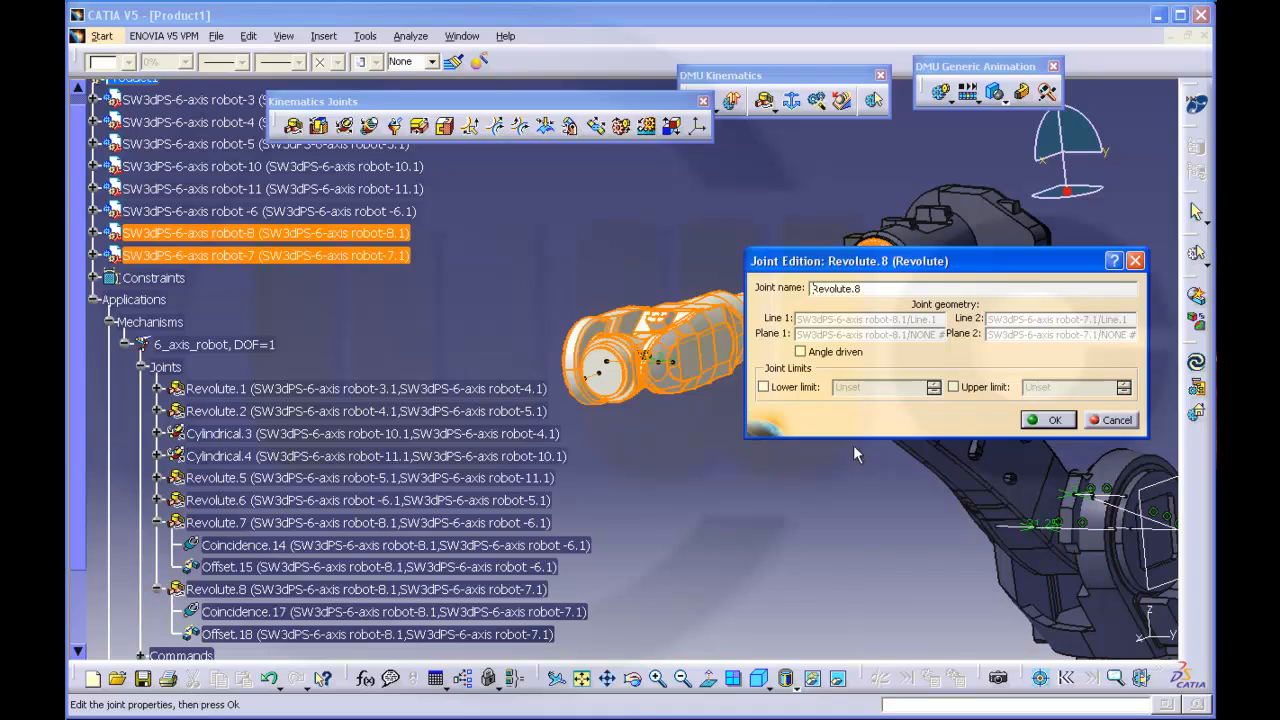
click(800, 352)
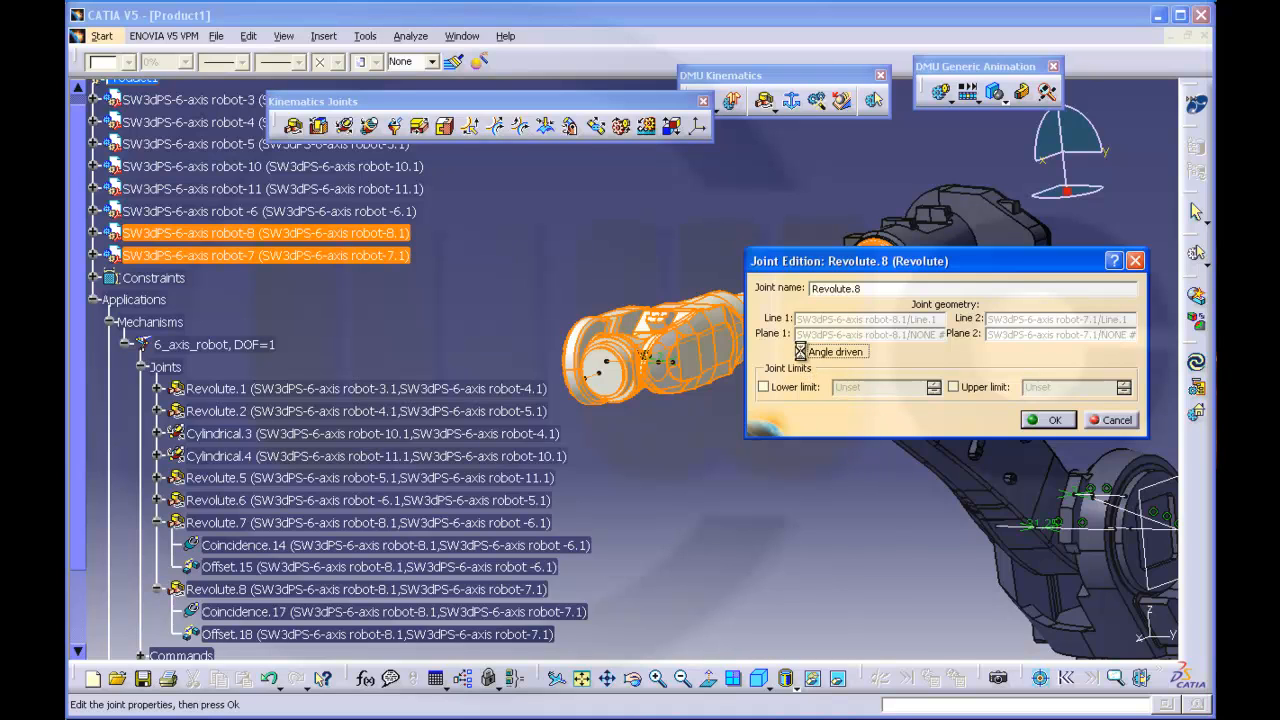
click(1048, 420)
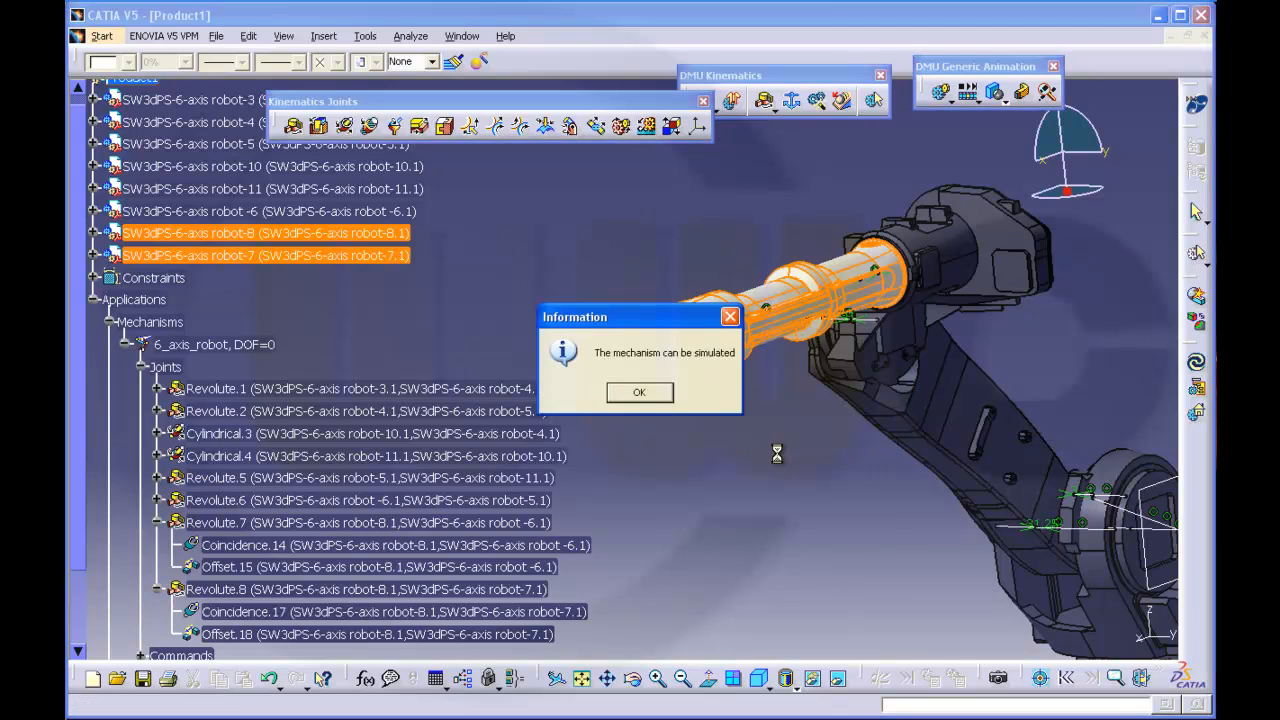
click(640, 392)
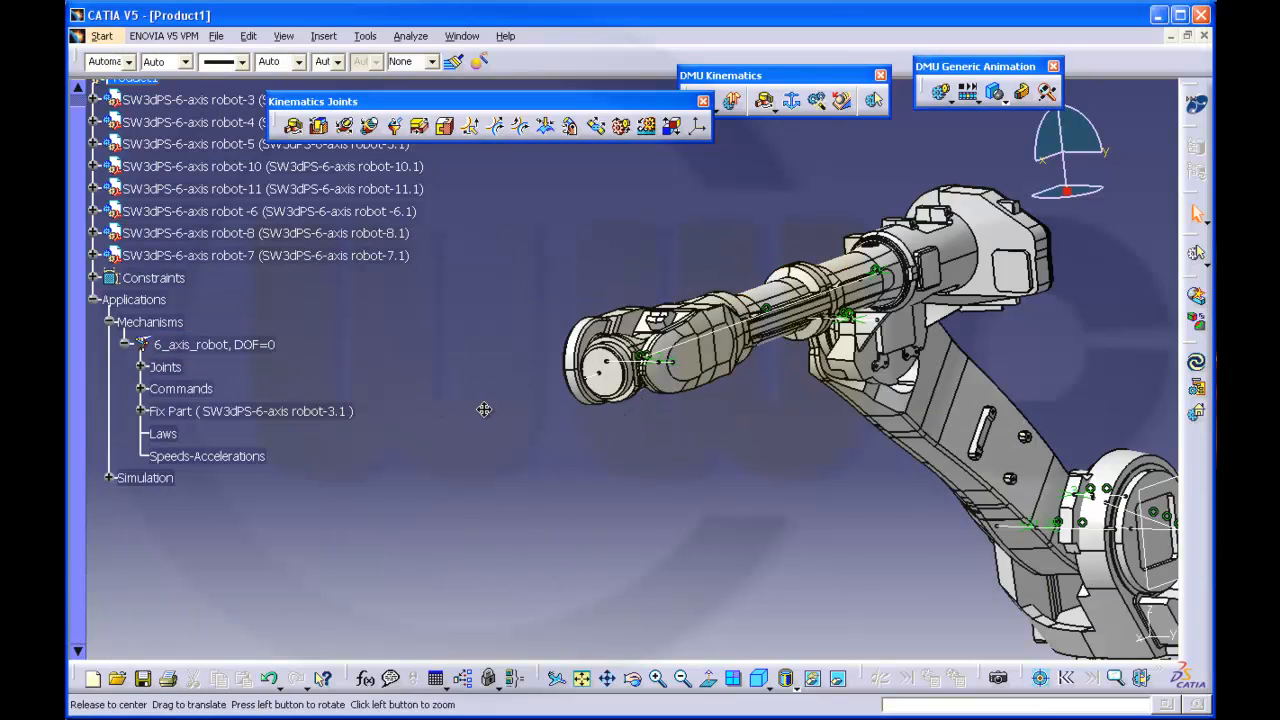
drag(484, 408, 588, 418)
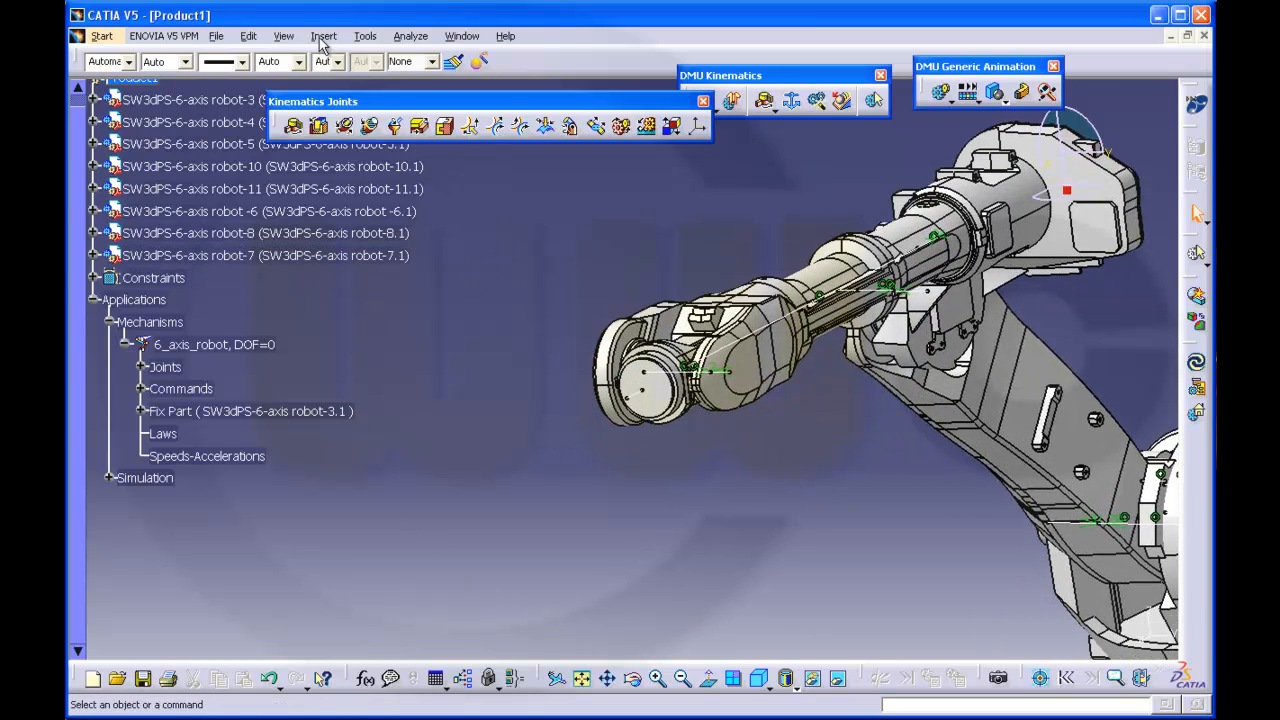
- Insert the flange CATPart robot-9 as an existing component, browsing files as thumbnails
click(324, 36)
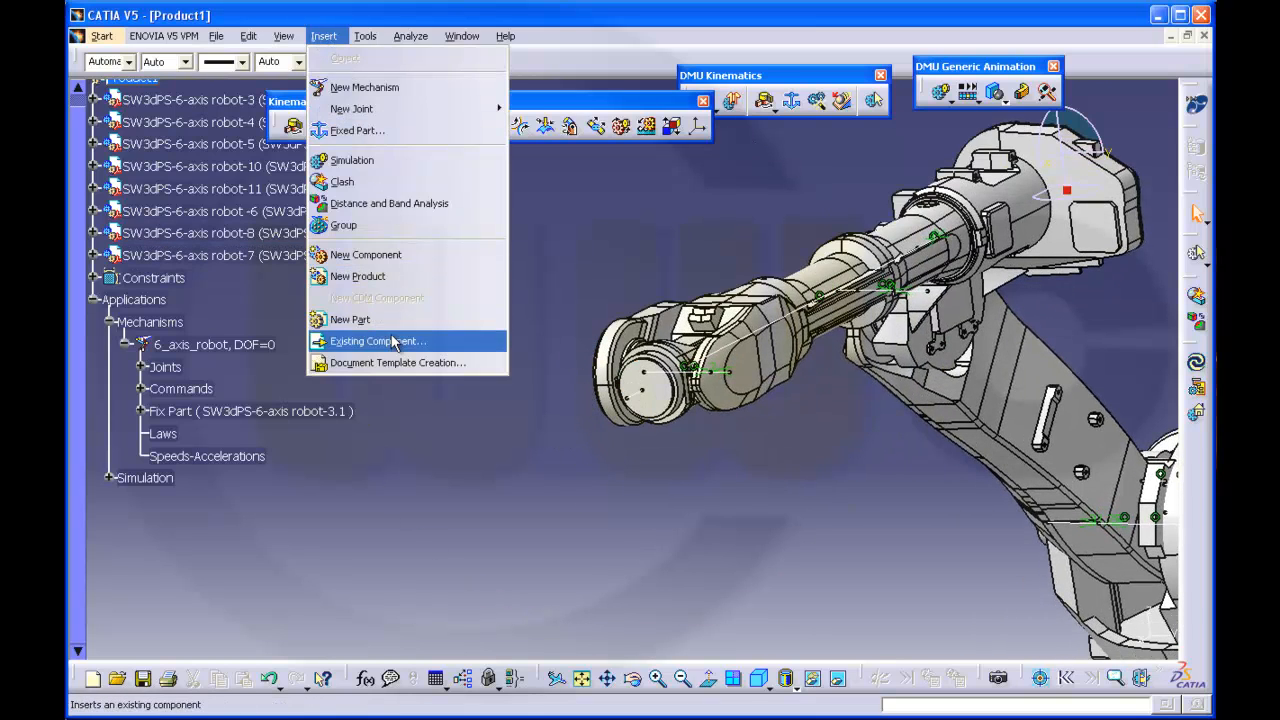
click(376, 340)
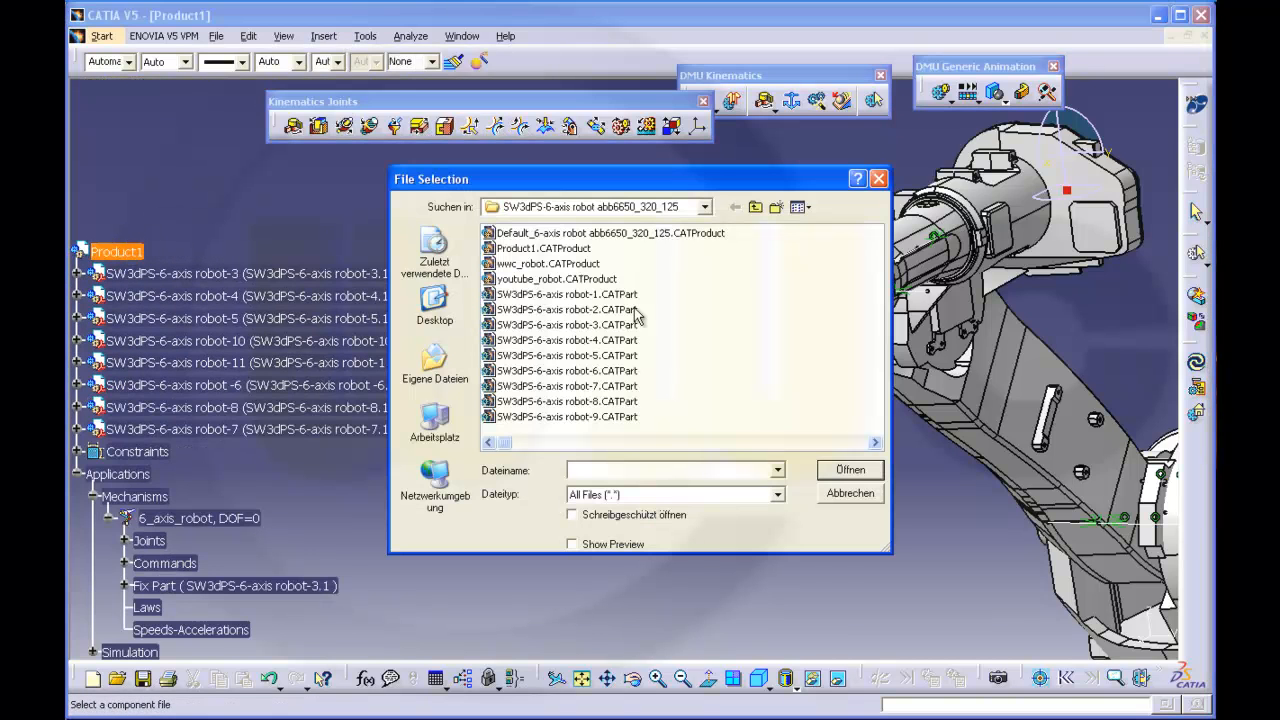
click(800, 206)
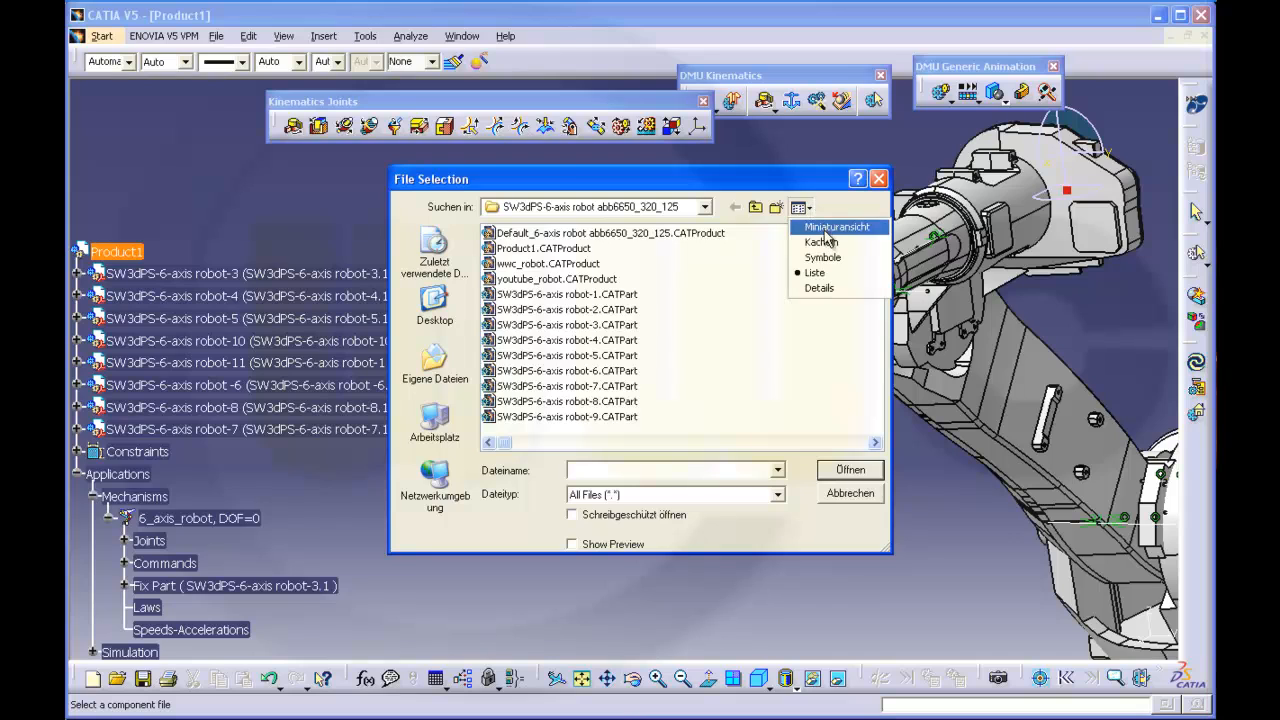
click(836, 228)
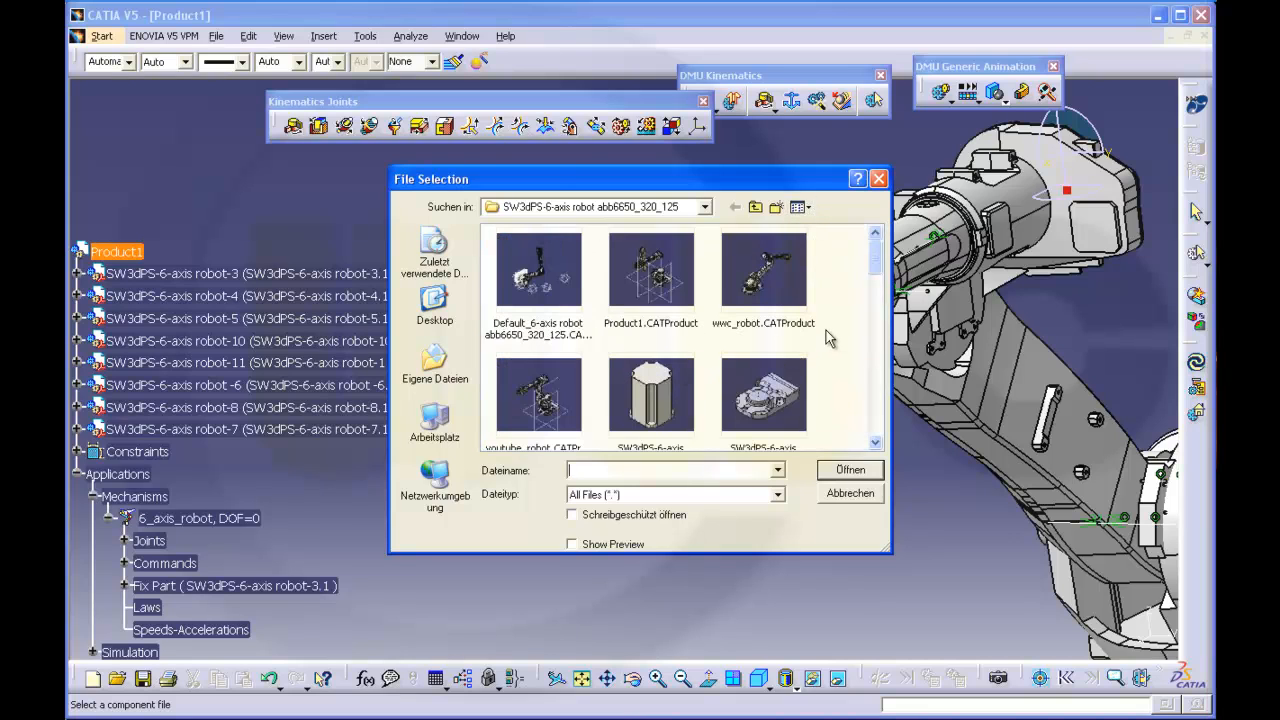
scroll(down, 3)
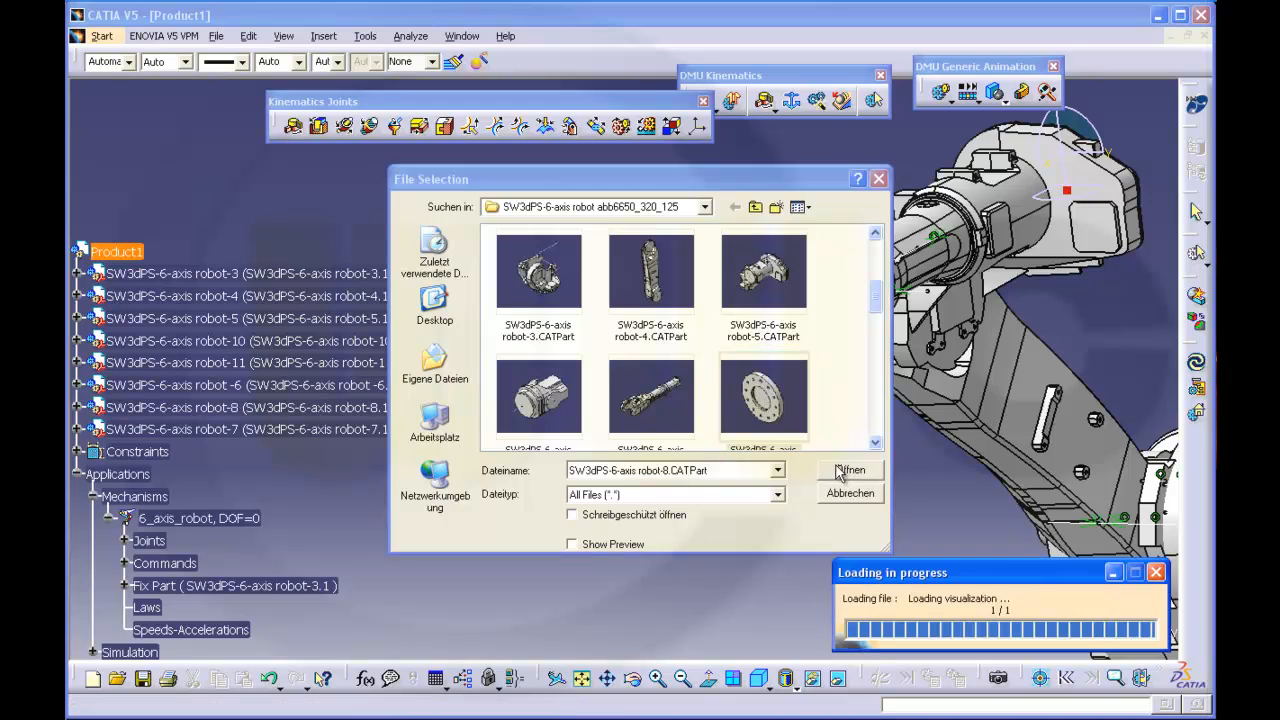
click(848, 470)
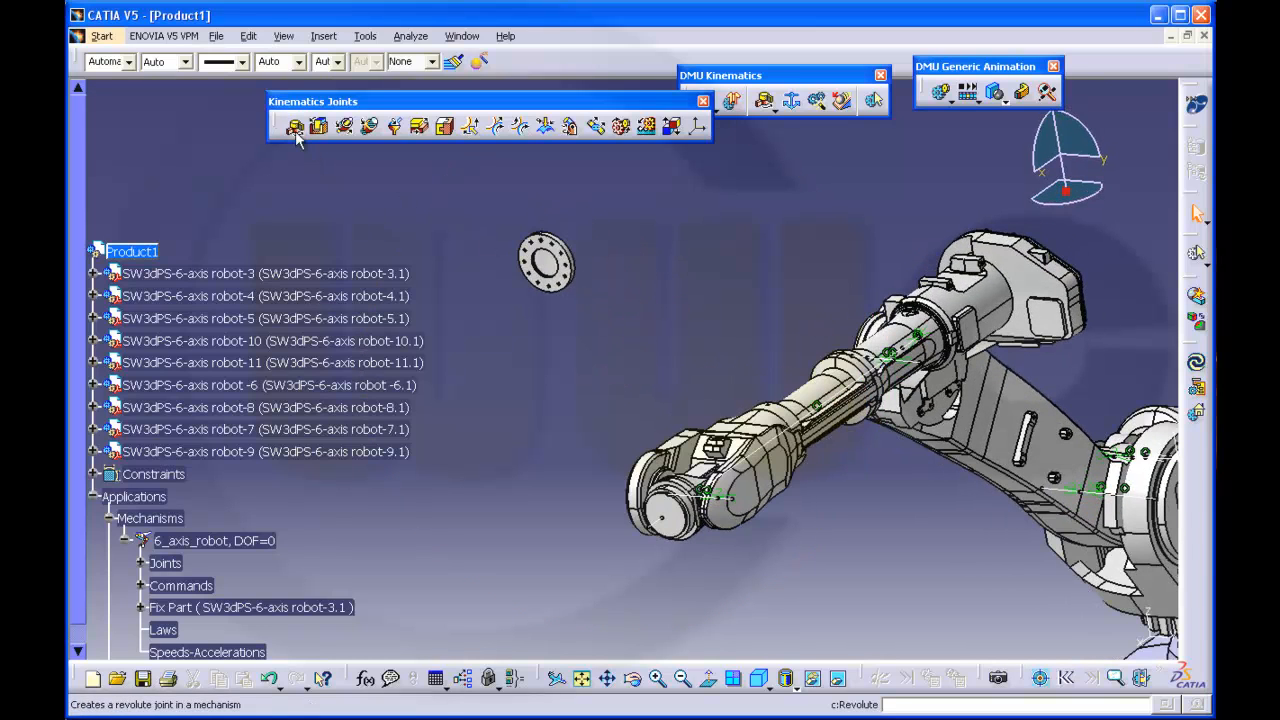
- Create Revolute.9 between wrist robot-7 and flange robot-9 with Null Offset
click(294, 126)
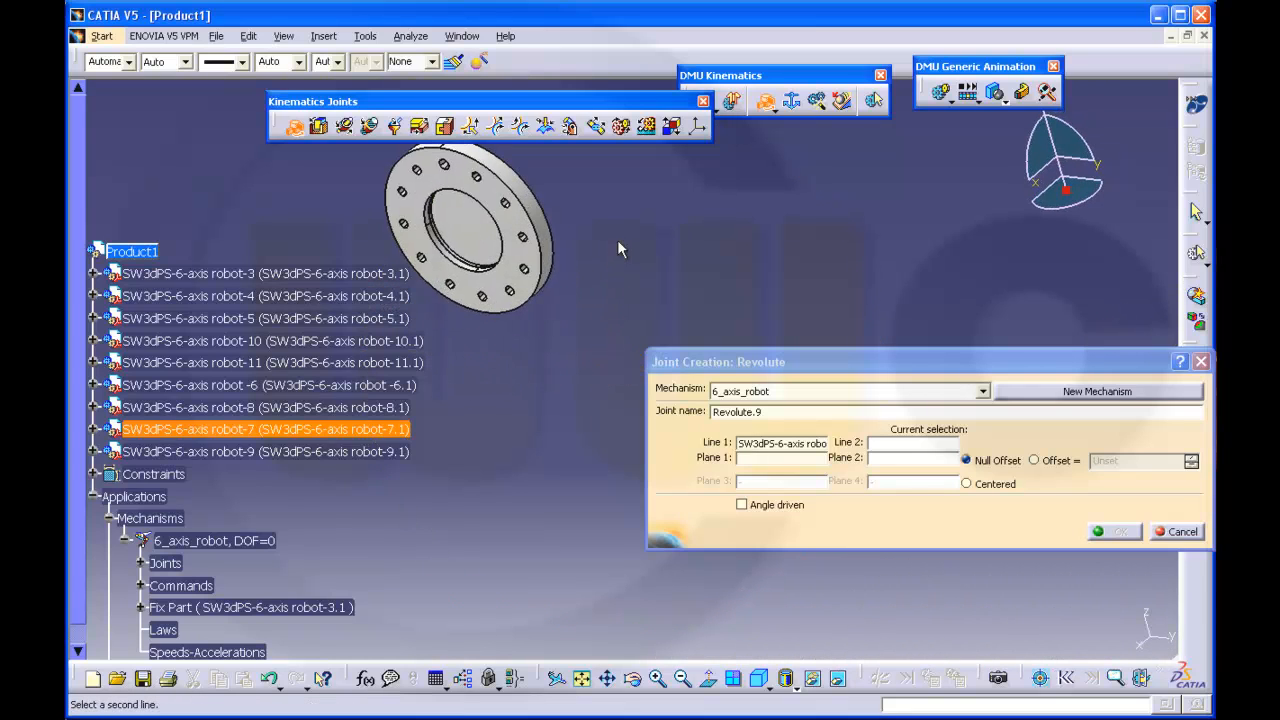
click(240, 452)
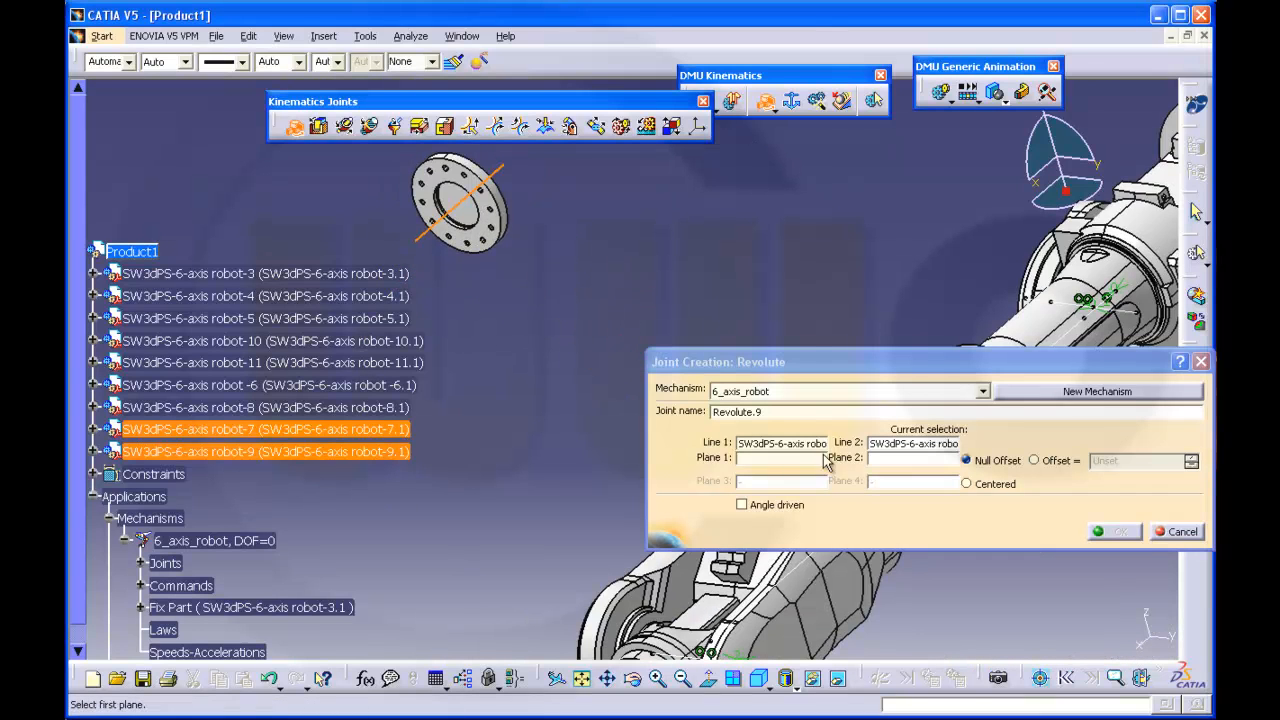
mouse_move(572, 390)
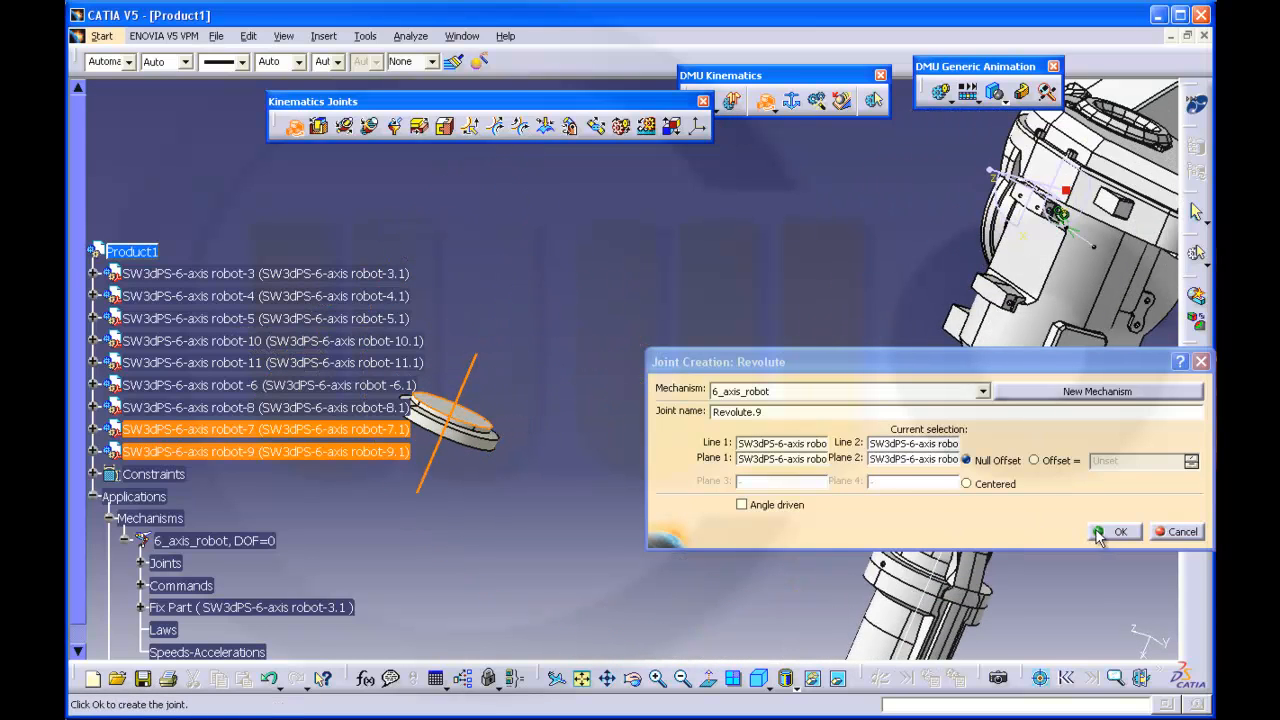
click(1116, 532)
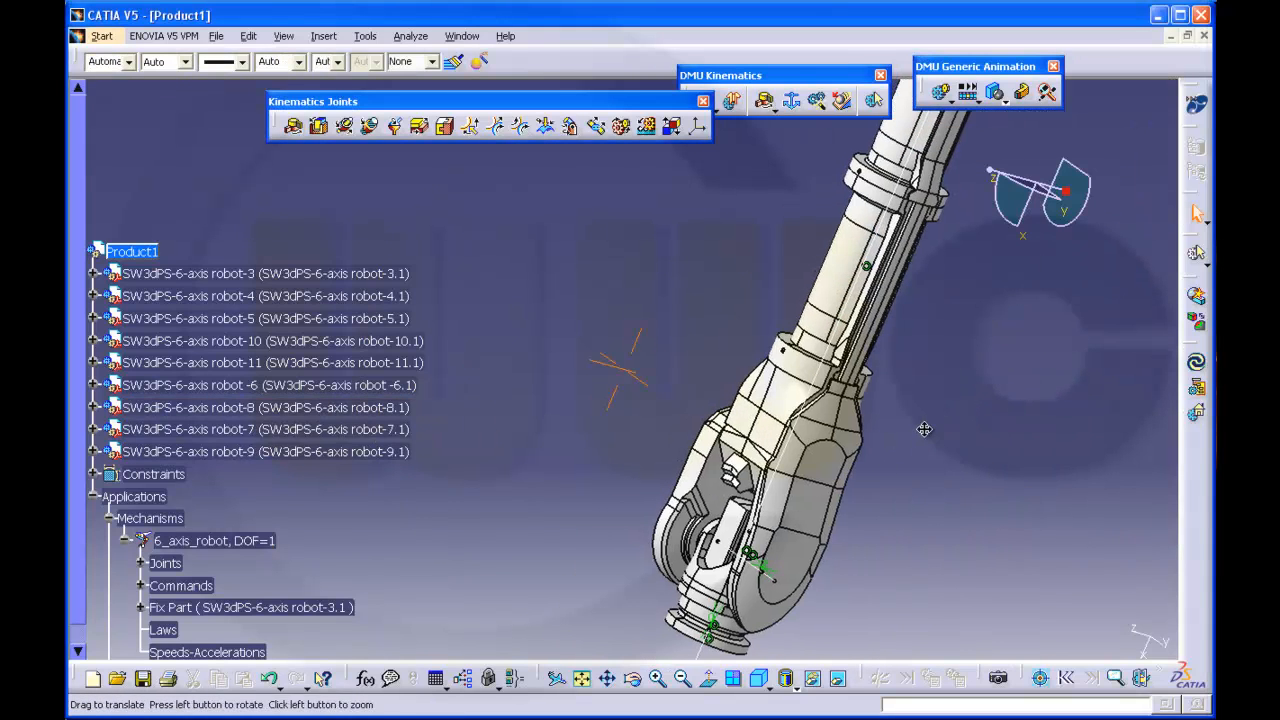
- Rotate to a side view and zoom out to frame the whole robot
drag(924, 430, 772, 500)
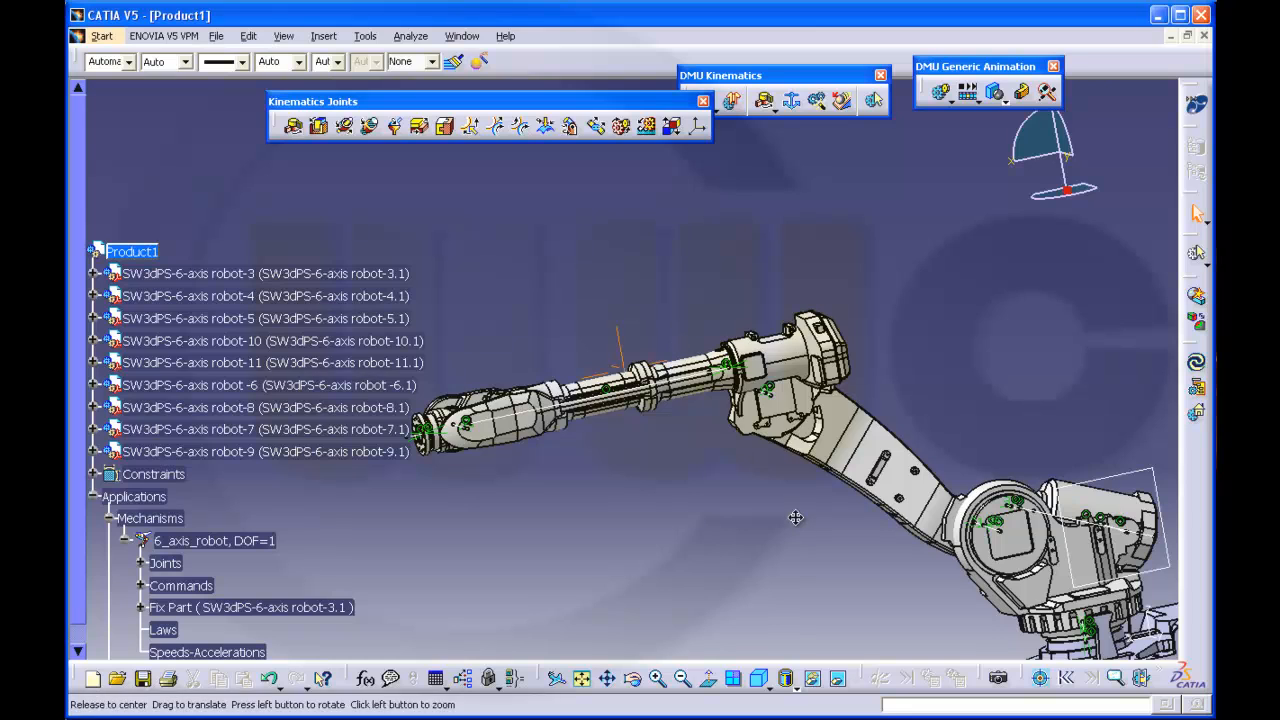
drag(796, 516, 770, 382)
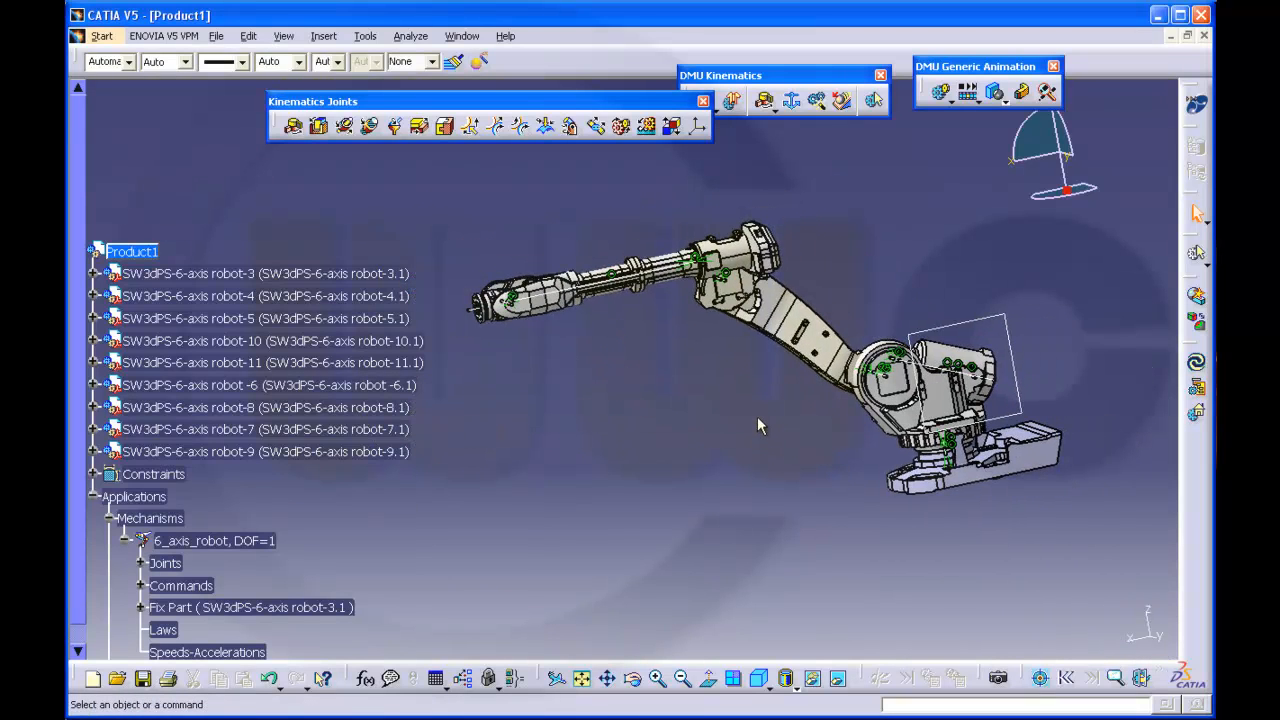
mouse_move(704, 418)
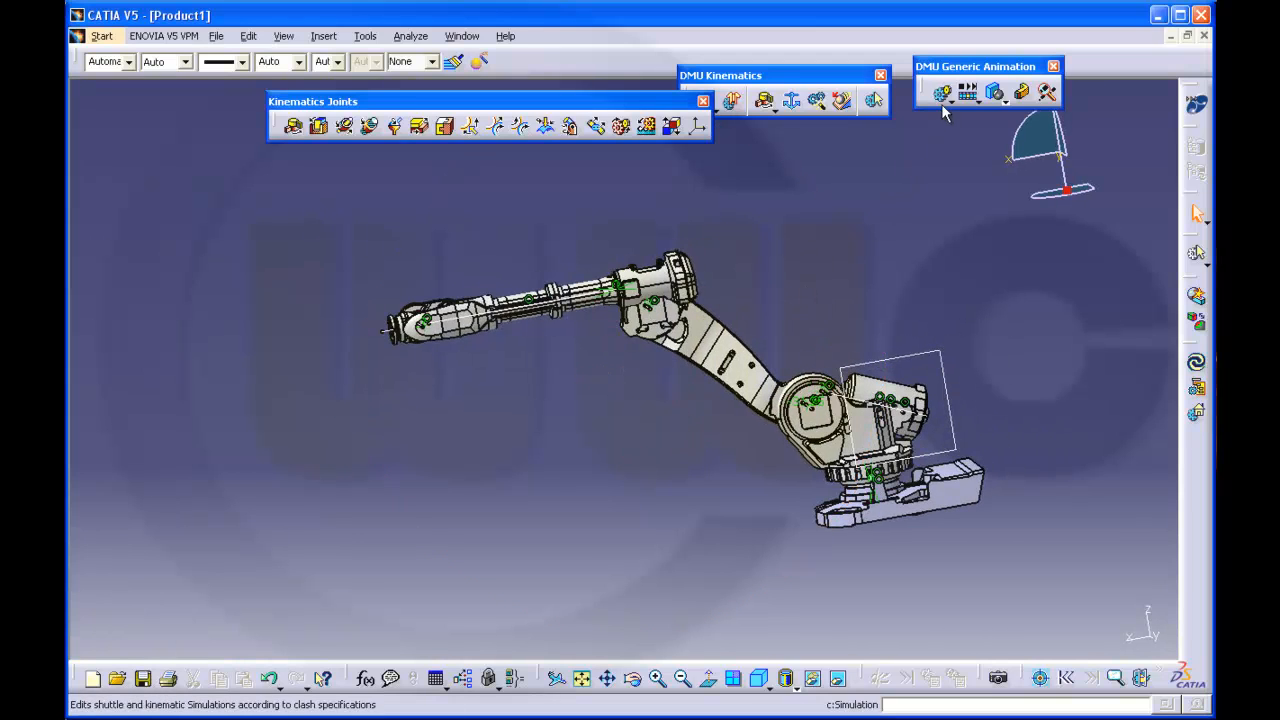
- Cancel the first simulation of 6_axis_robot and confirm the mechanism update
click(936, 94)
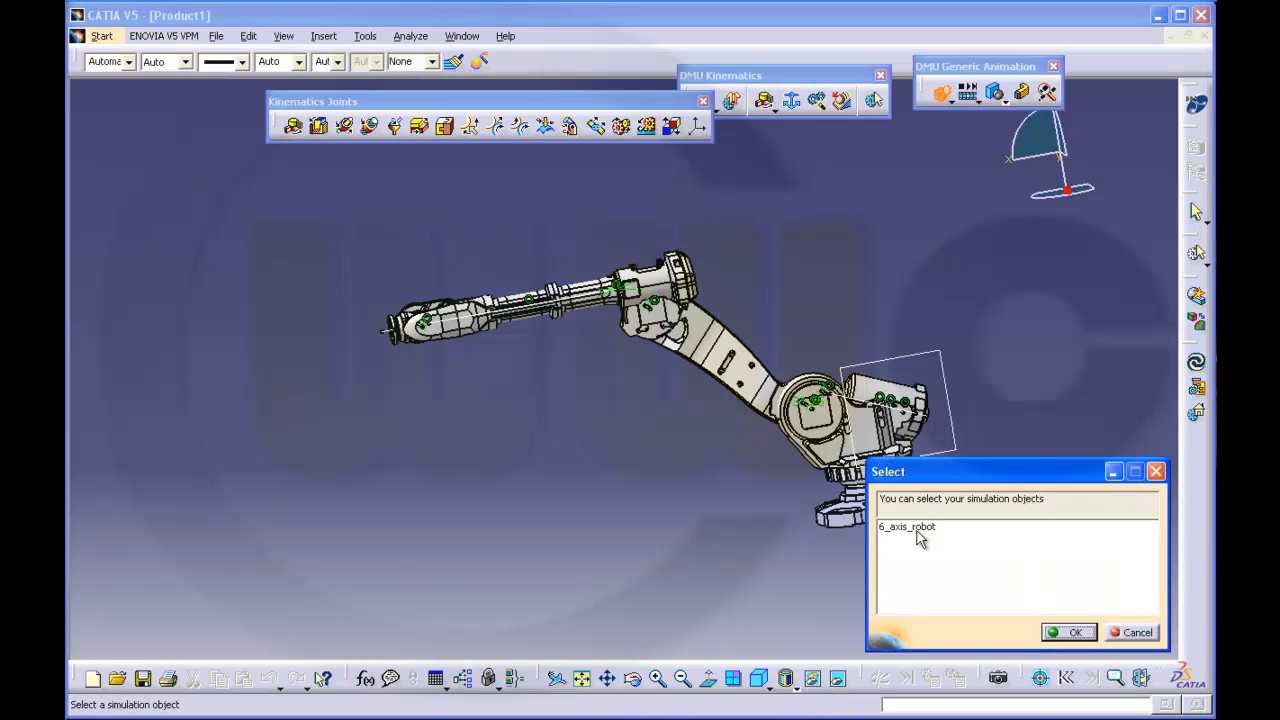
click(1070, 632)
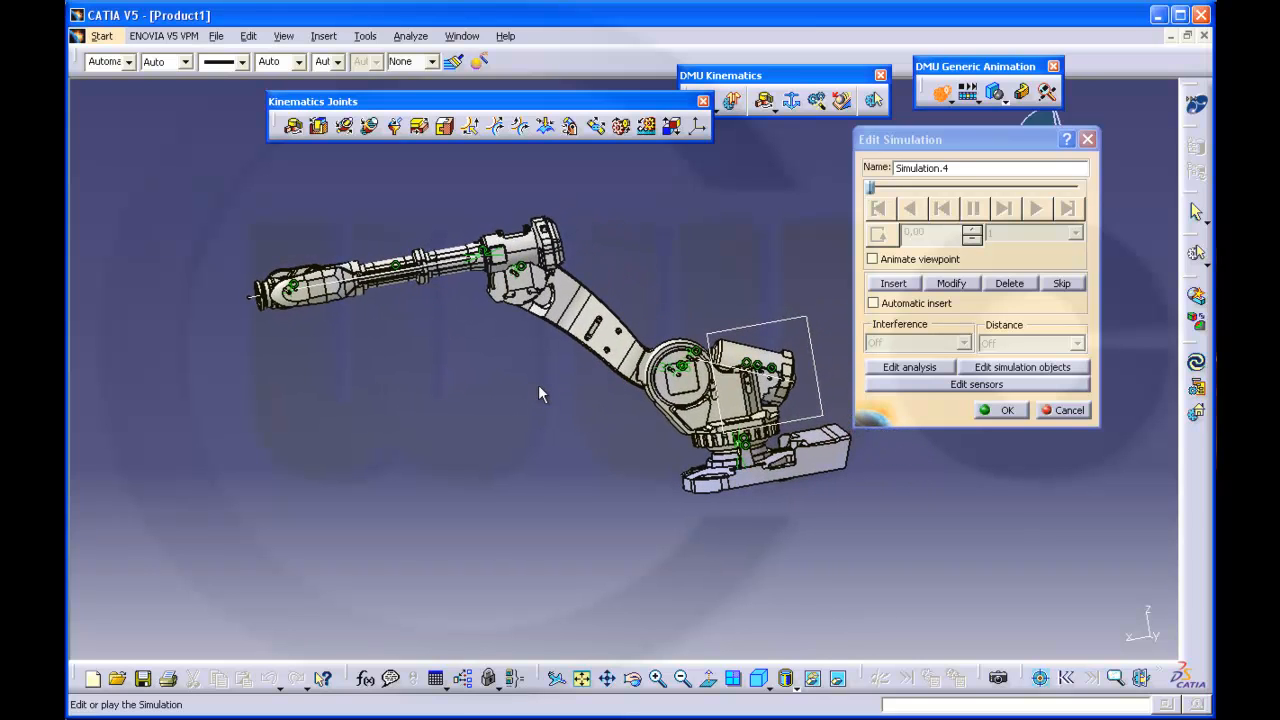
mouse_move(1064, 410)
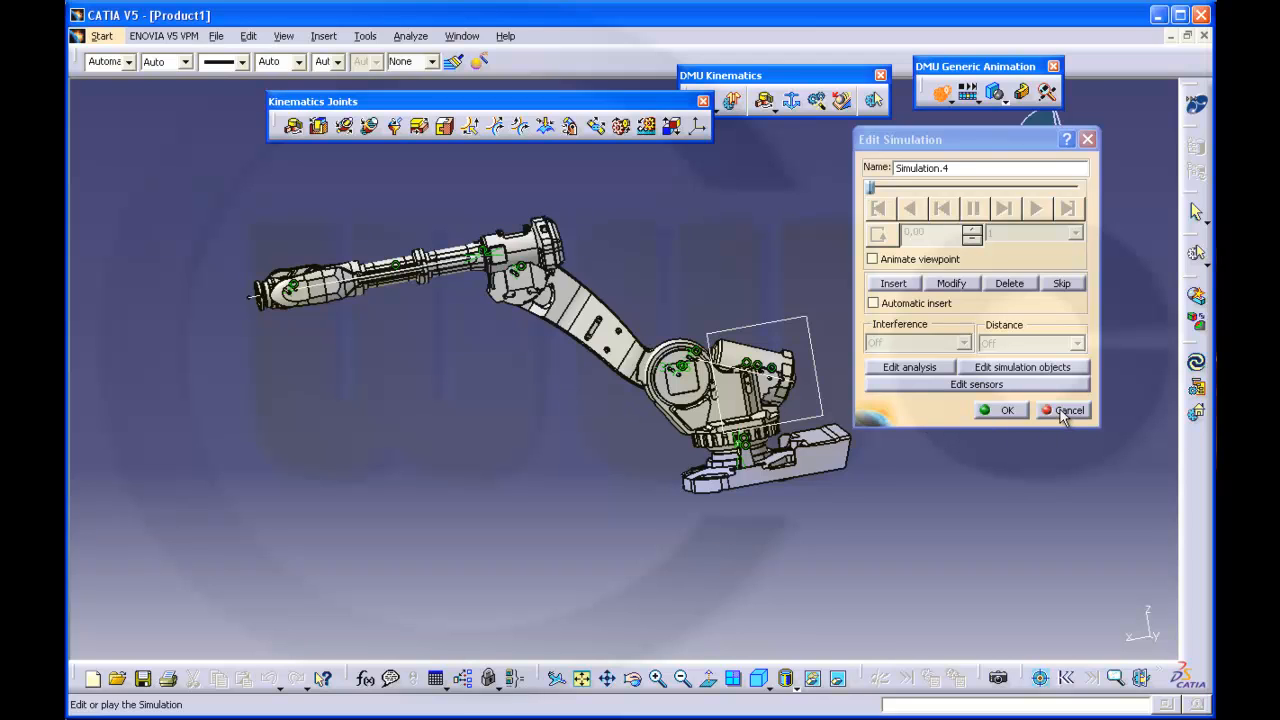
click(1064, 410)
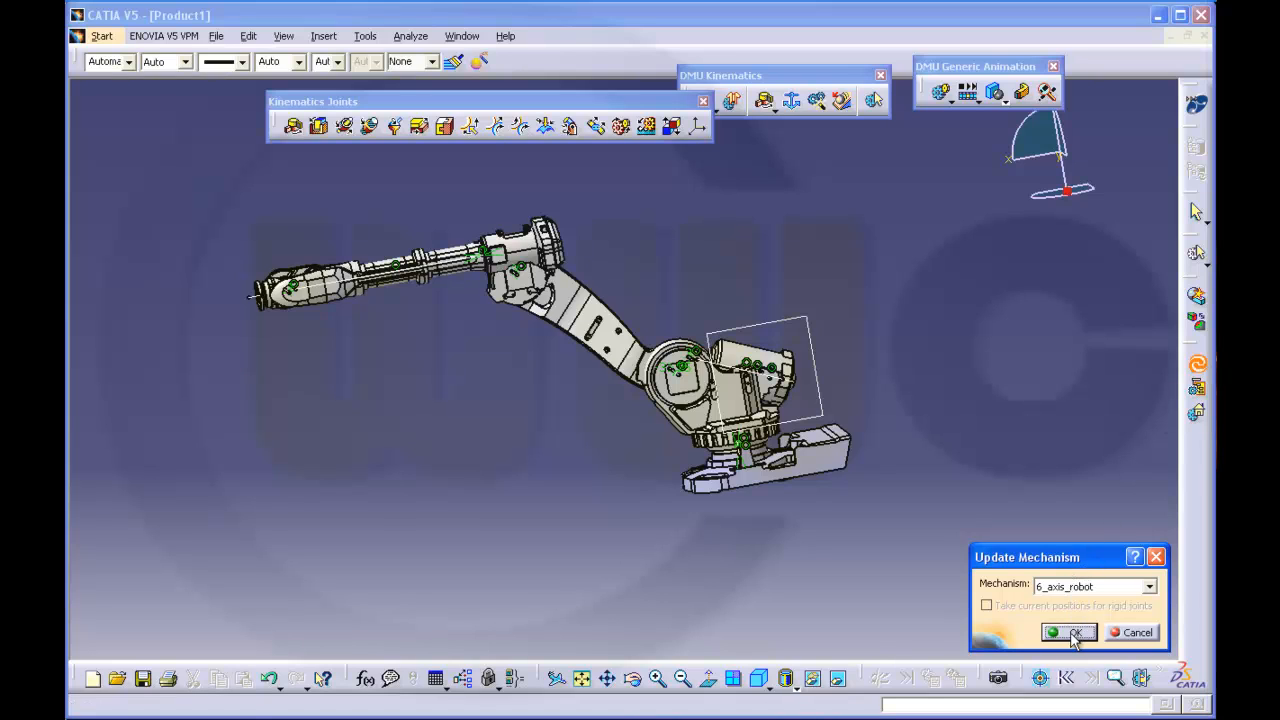
click(1070, 632)
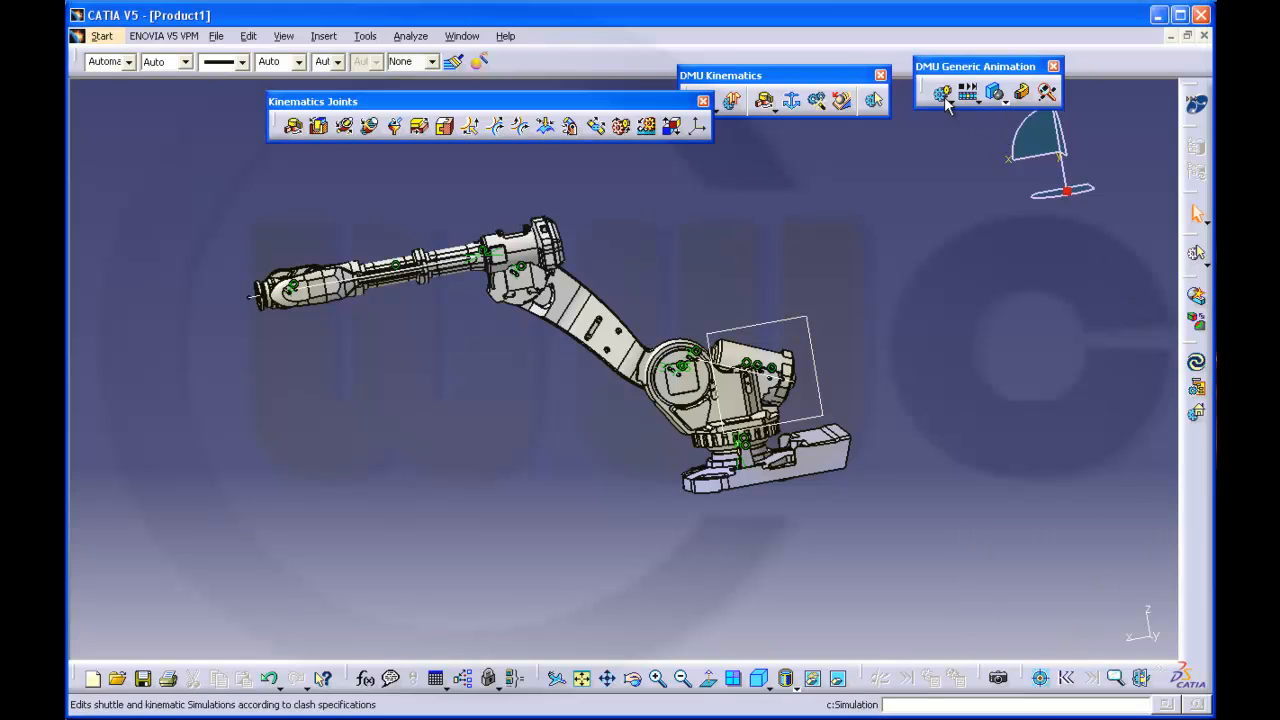
- Create a new simulation for 6_axis_robot and close the editor keeping it
click(938, 92)
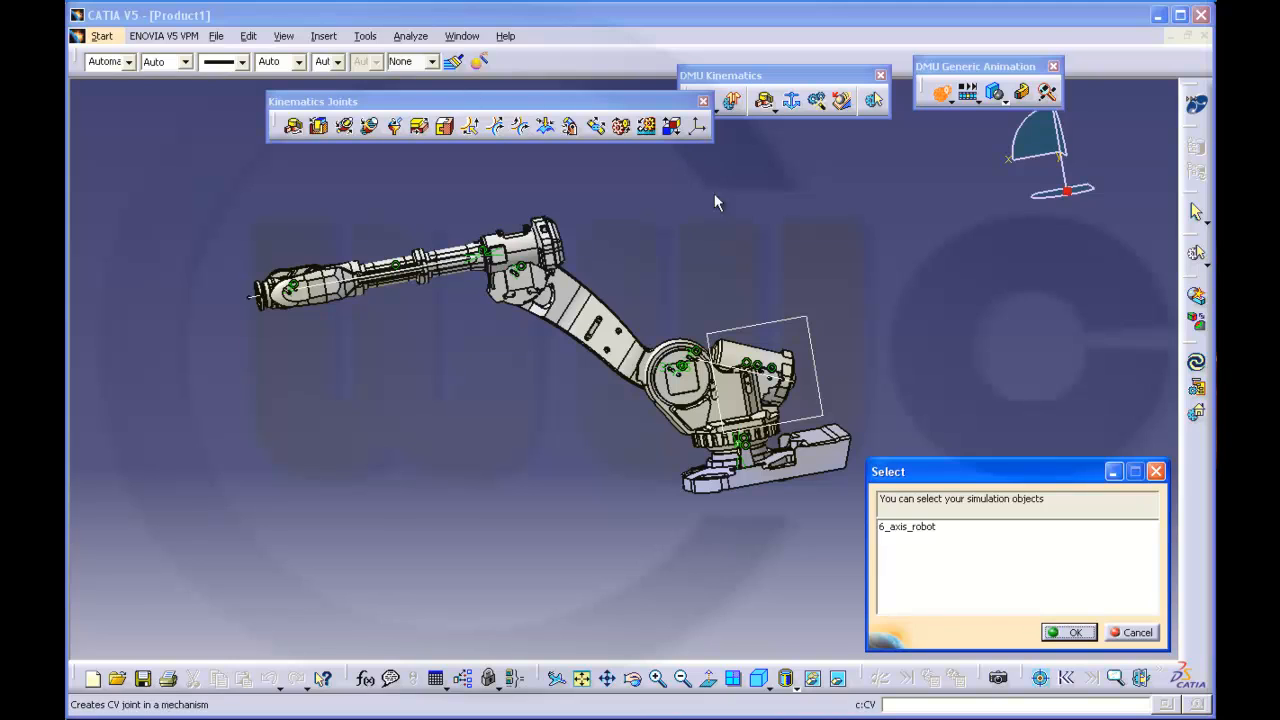
click(906, 526)
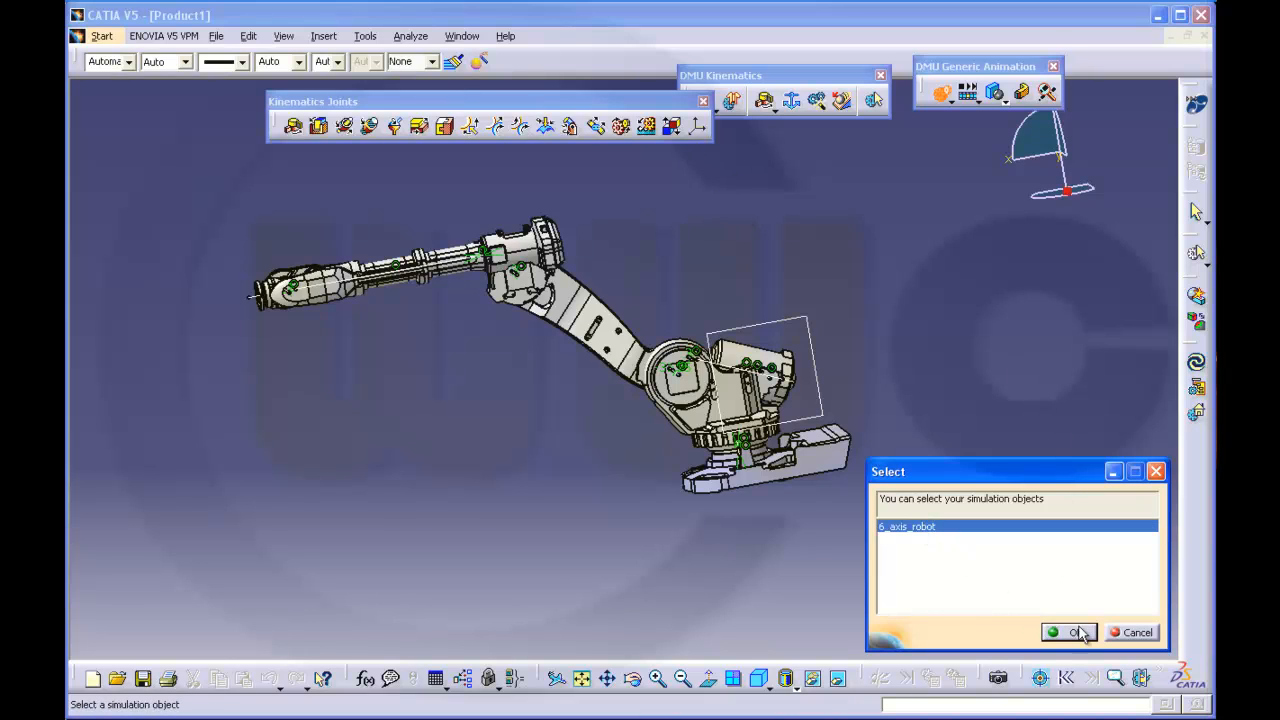
click(1068, 632)
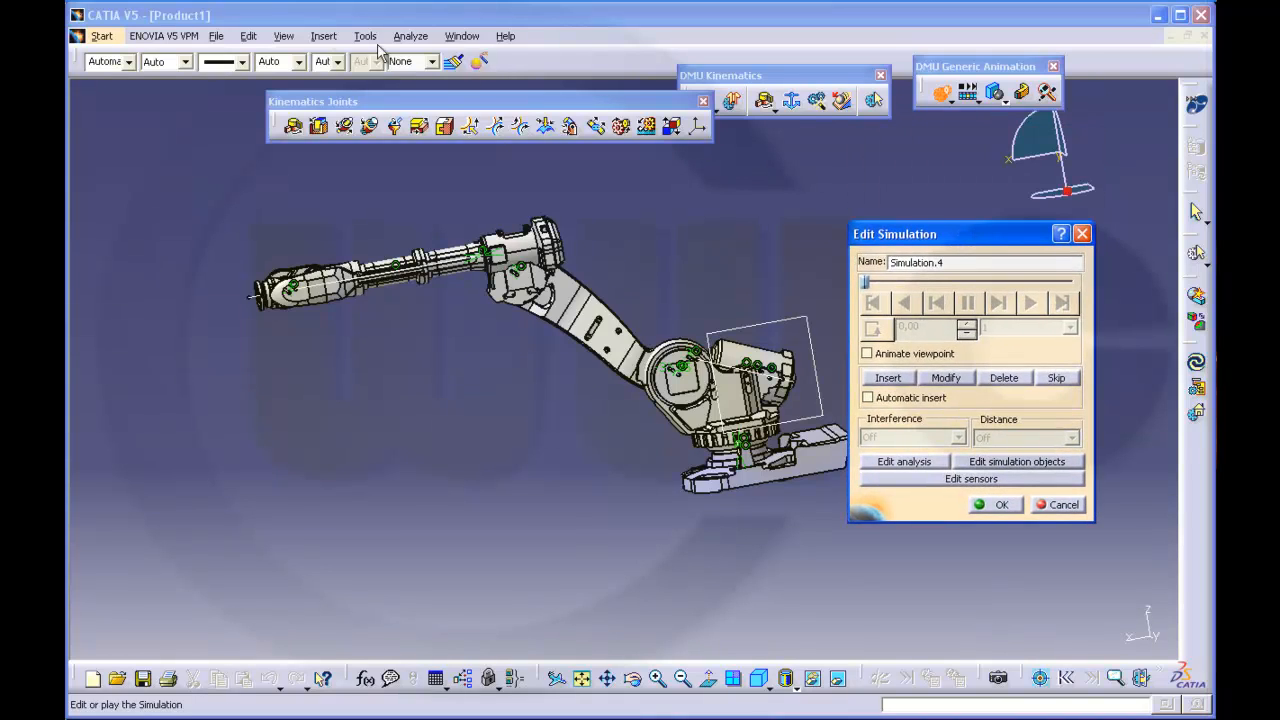
click(284, 36)
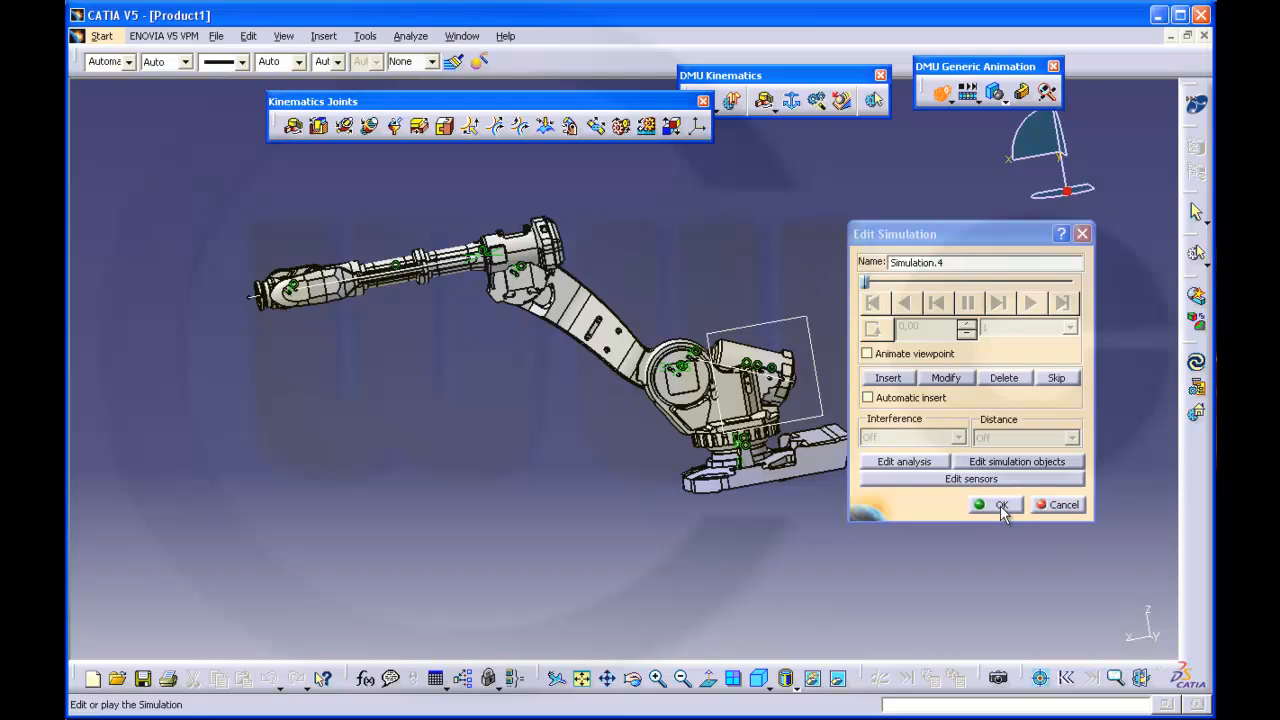
click(996, 504)
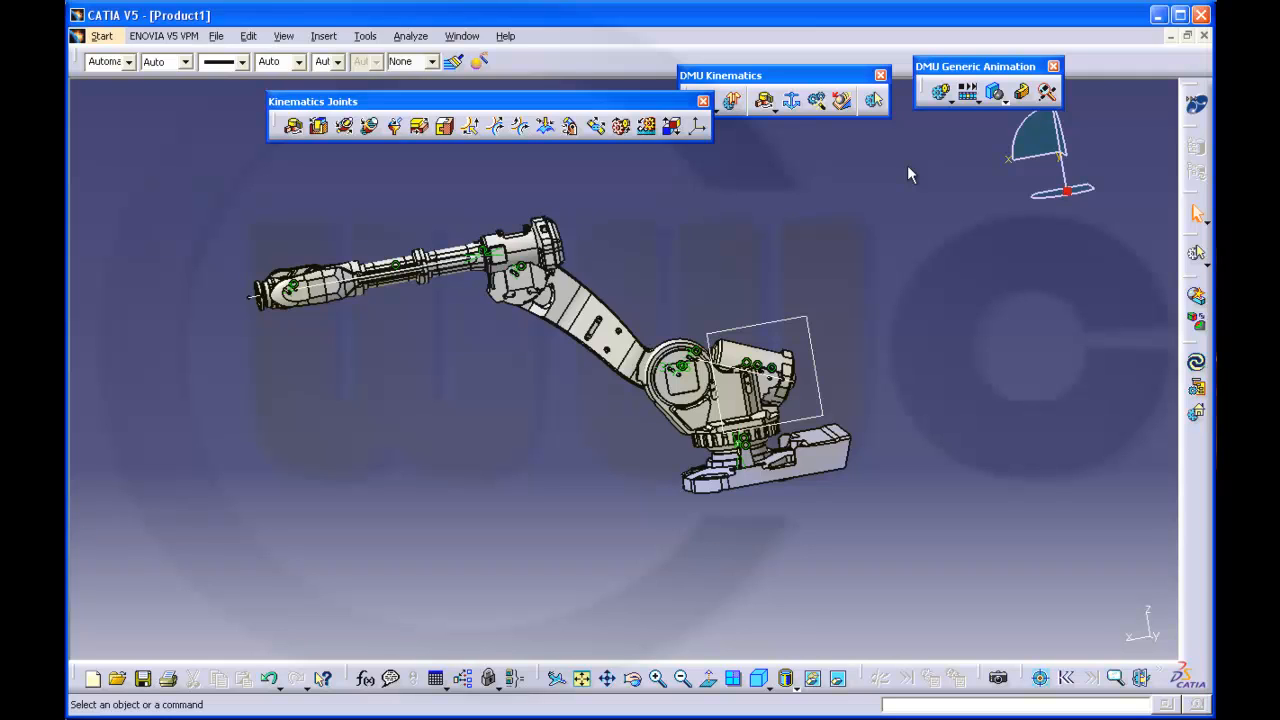
mouse_move(224, 424)
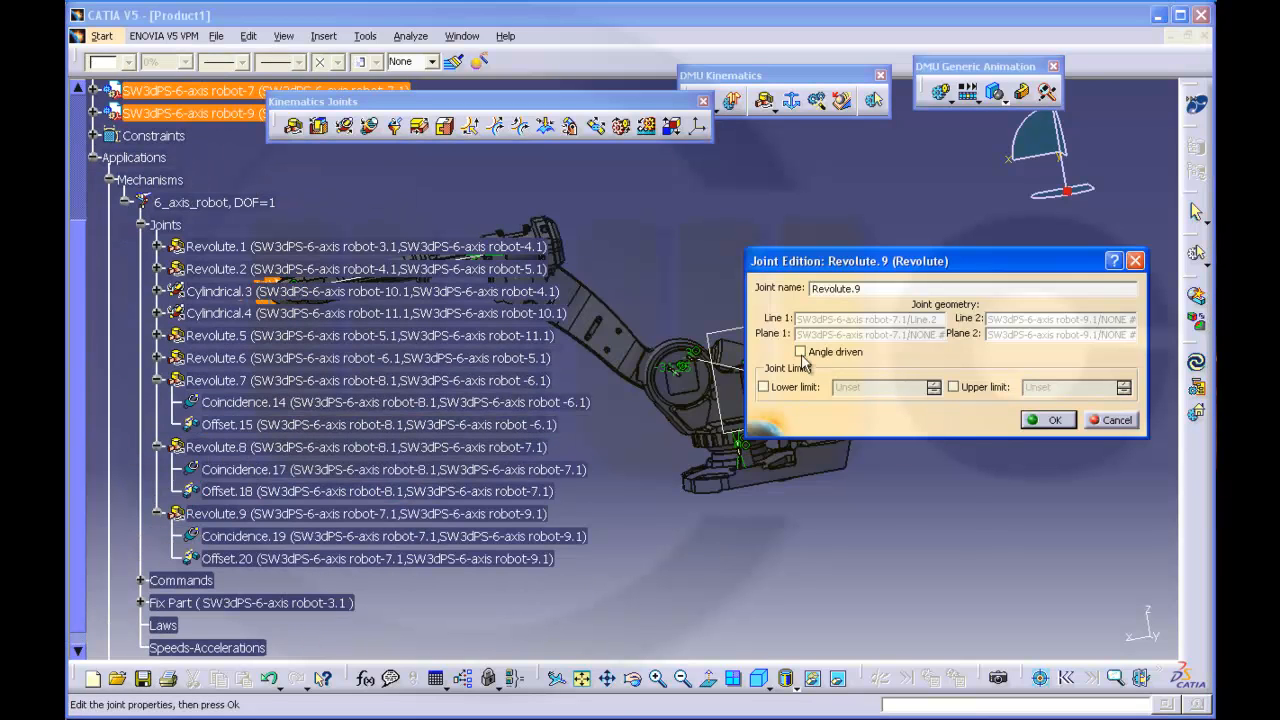
- Make Revolute.9 angle-driven with -360deg to 360deg limits, bringing the mechanism to DOF=0
click(800, 352)
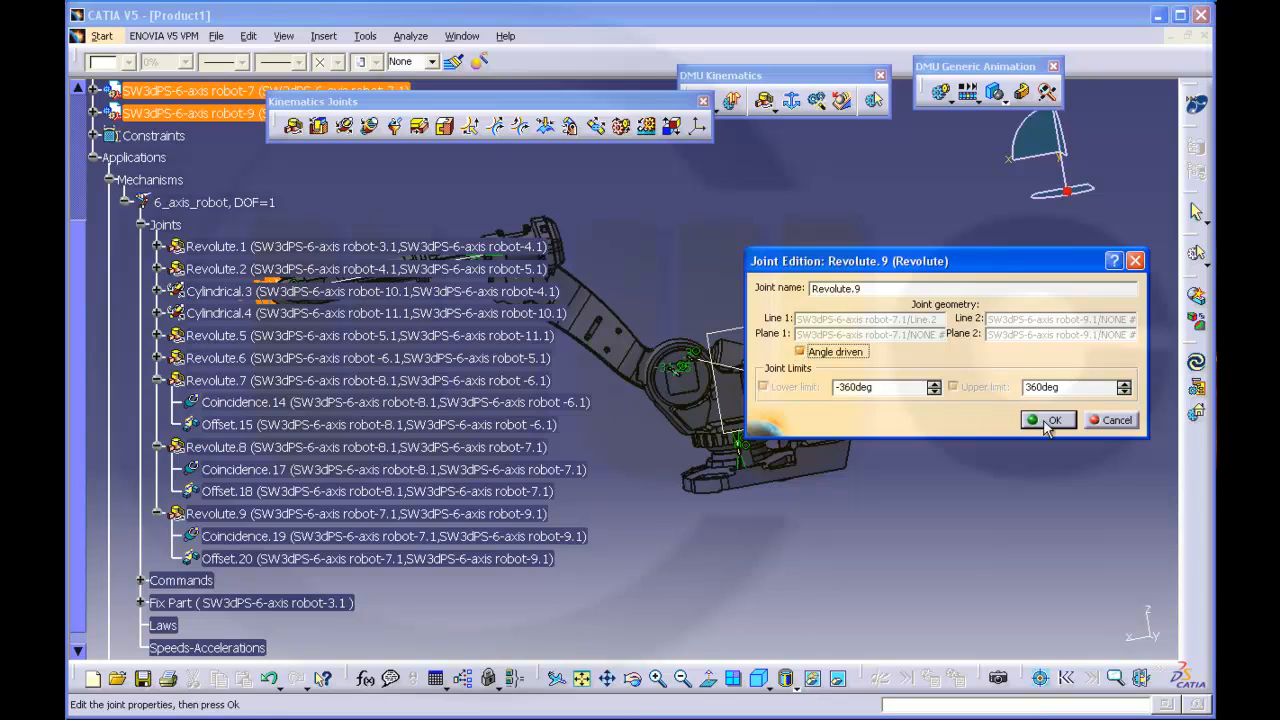
click(1048, 420)
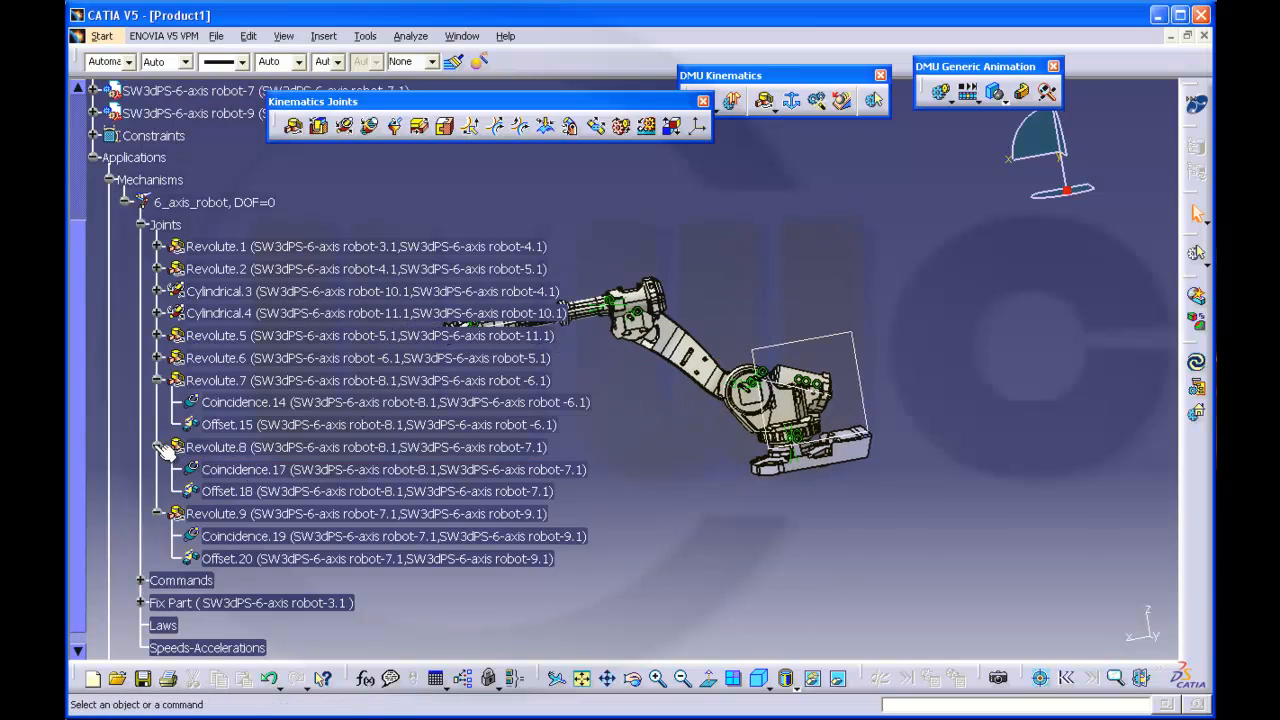
click(160, 448)
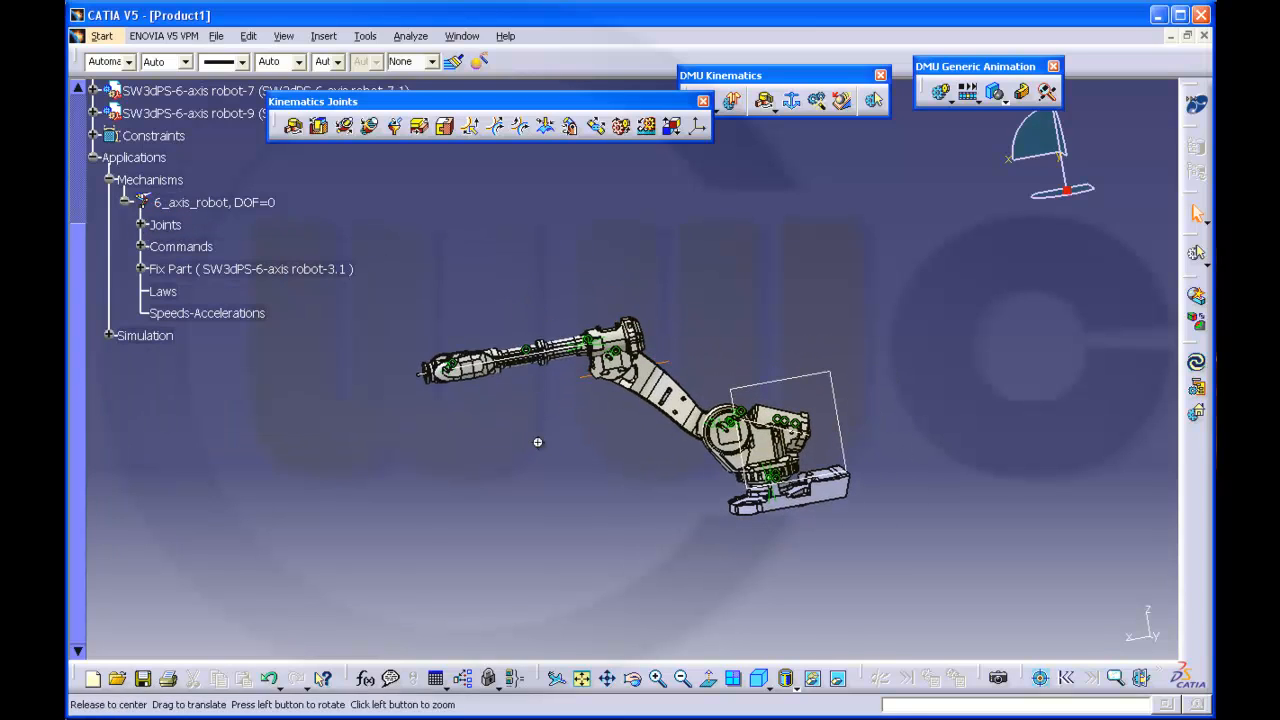
- Start a simulation of 6_axis_robot showing its six joint command sliders
drag(536, 442, 592, 468)
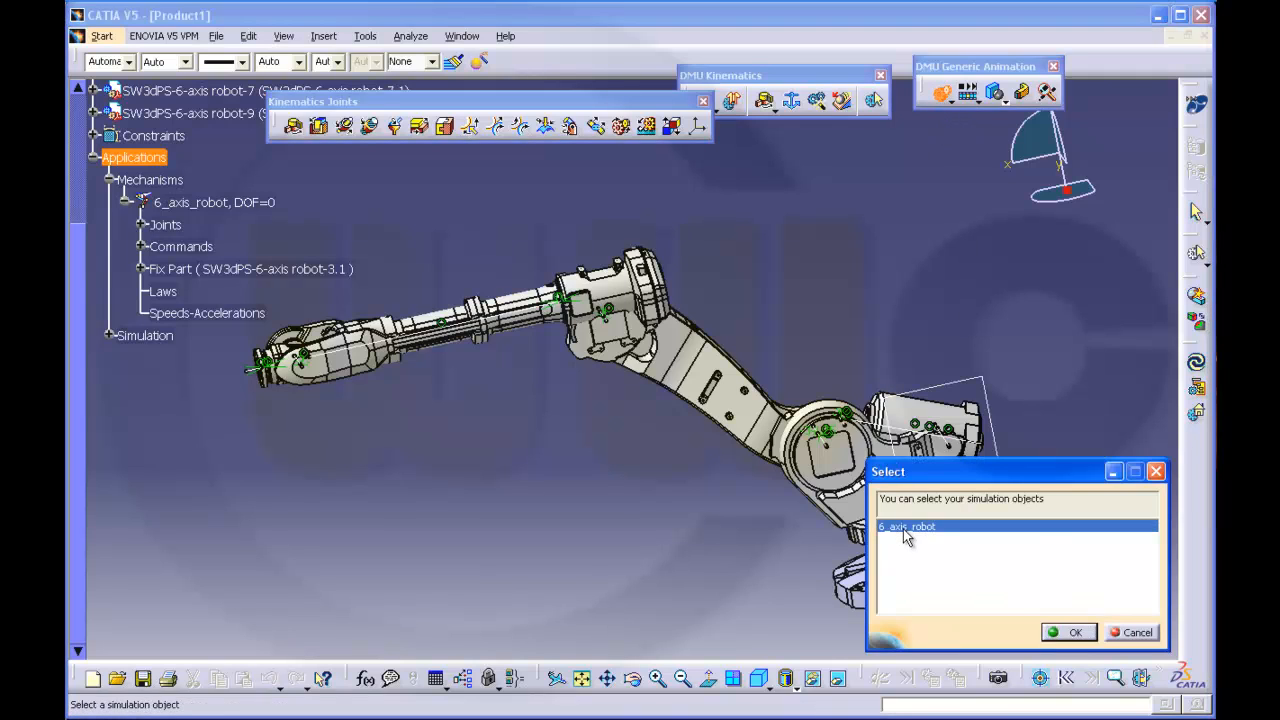
click(1068, 632)
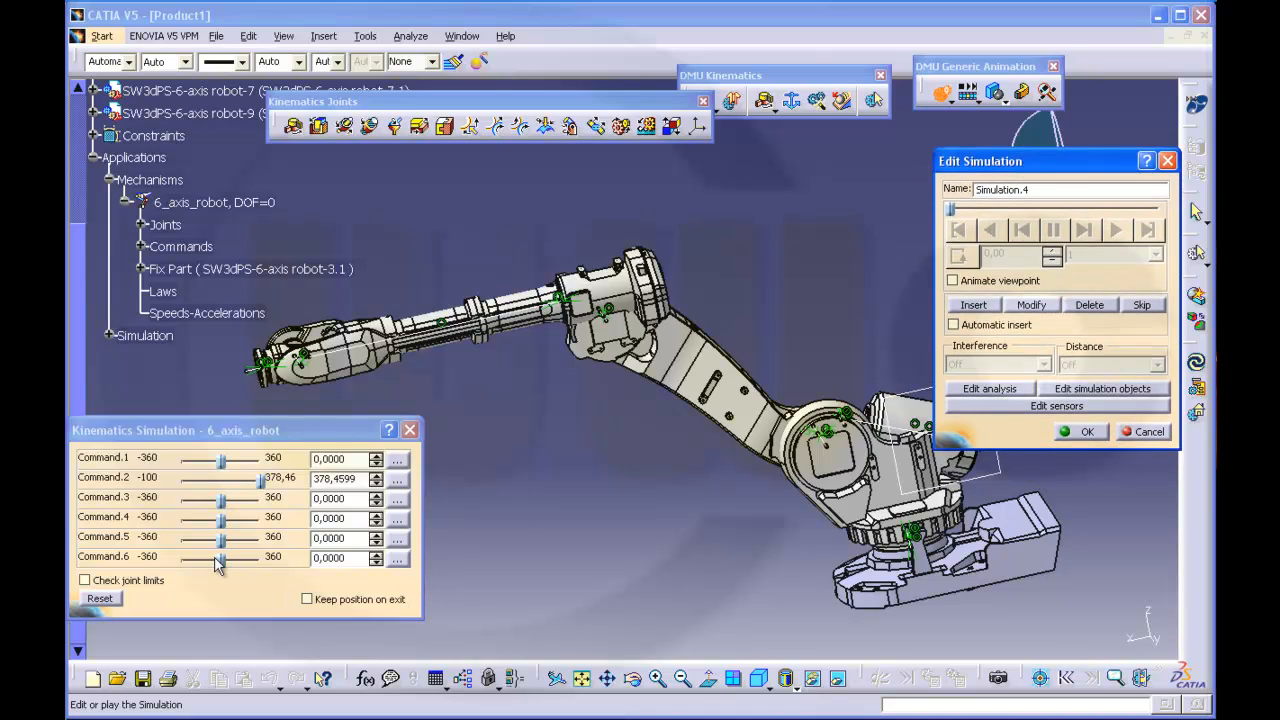
- Drive Command.5 to -72, Command.6 to 21.6, Command.4 to 129.6, Command.3 to -21.6 and Command.1 to 7.2 degrees
drag(222, 536, 236, 536)
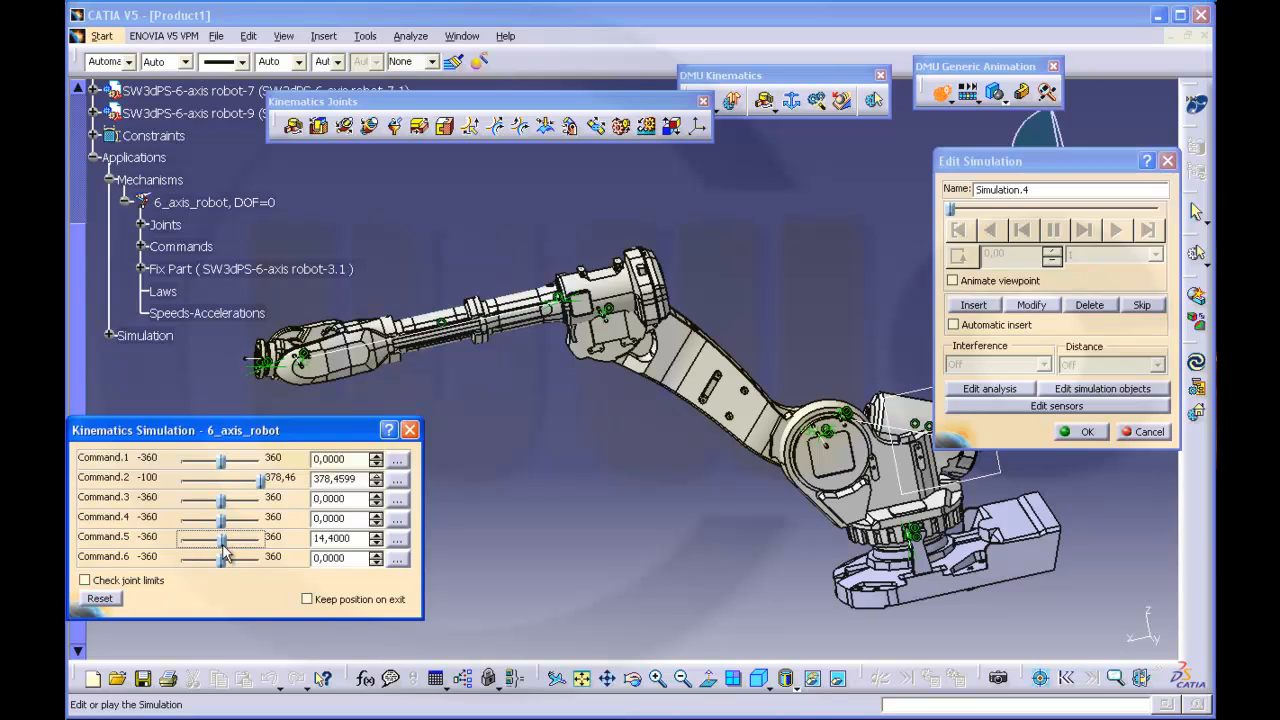
drag(224, 556, 220, 556)
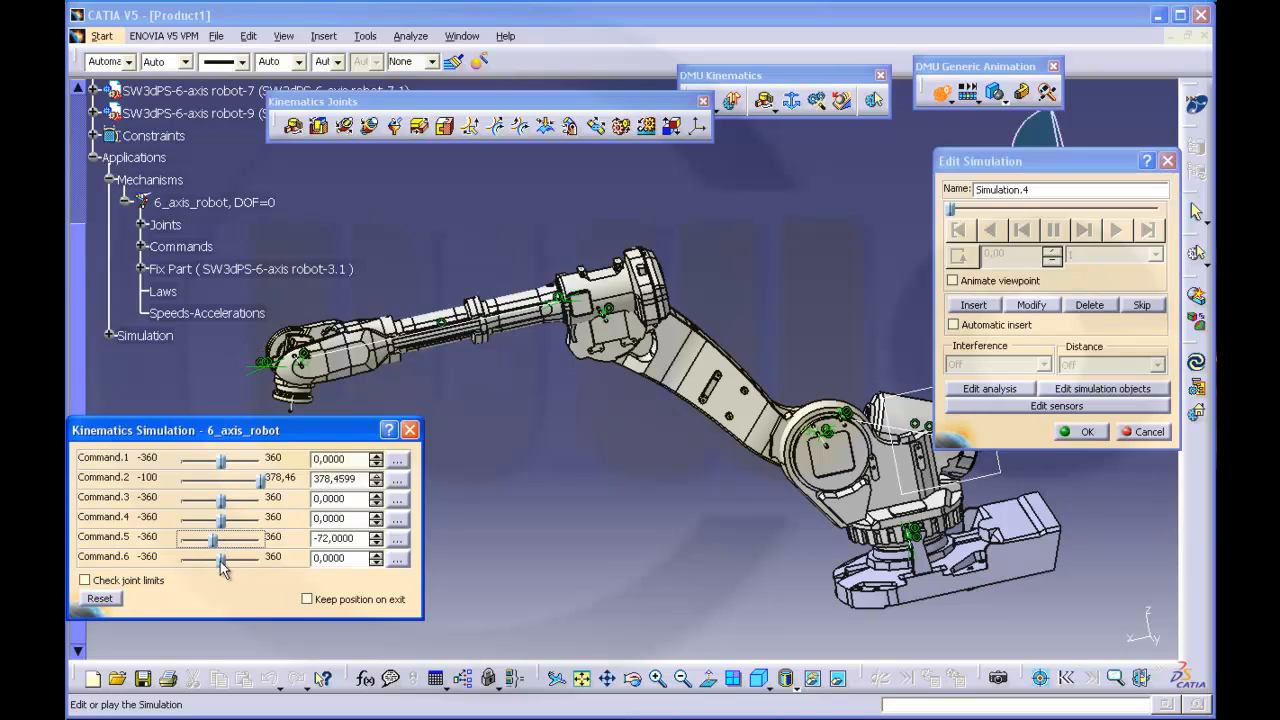
drag(212, 556, 228, 556)
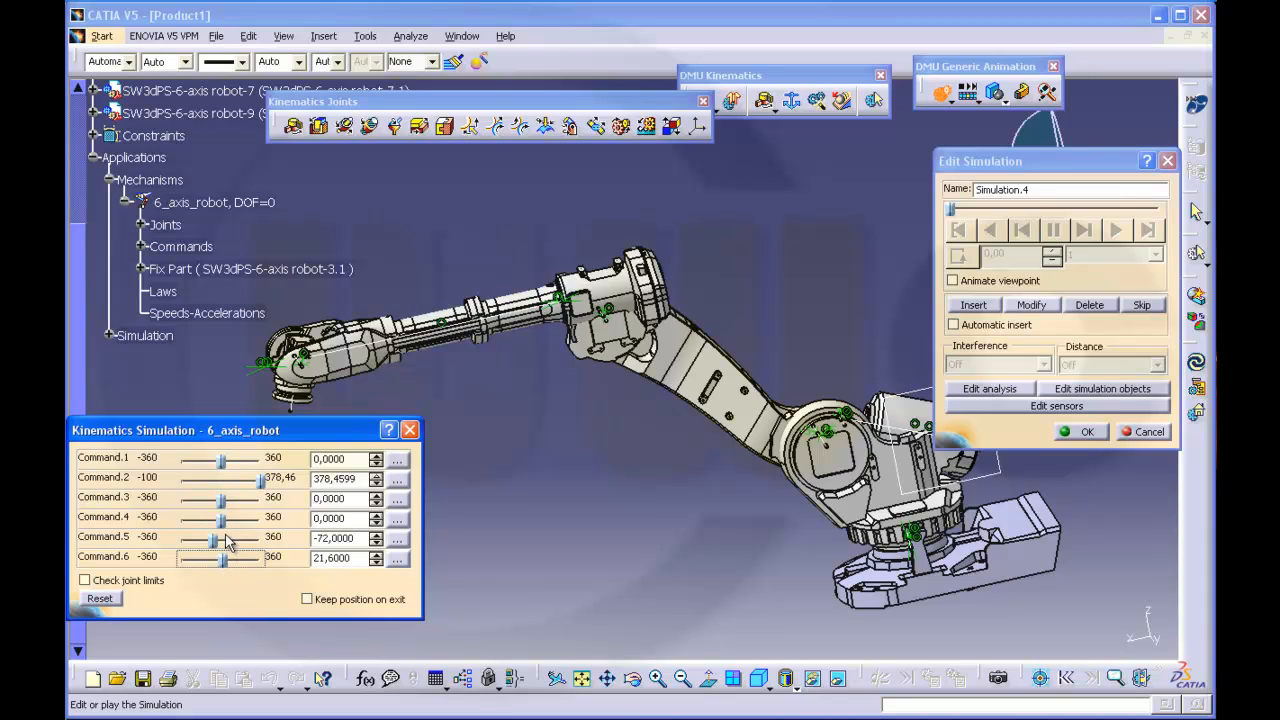
drag(200, 518, 230, 518)
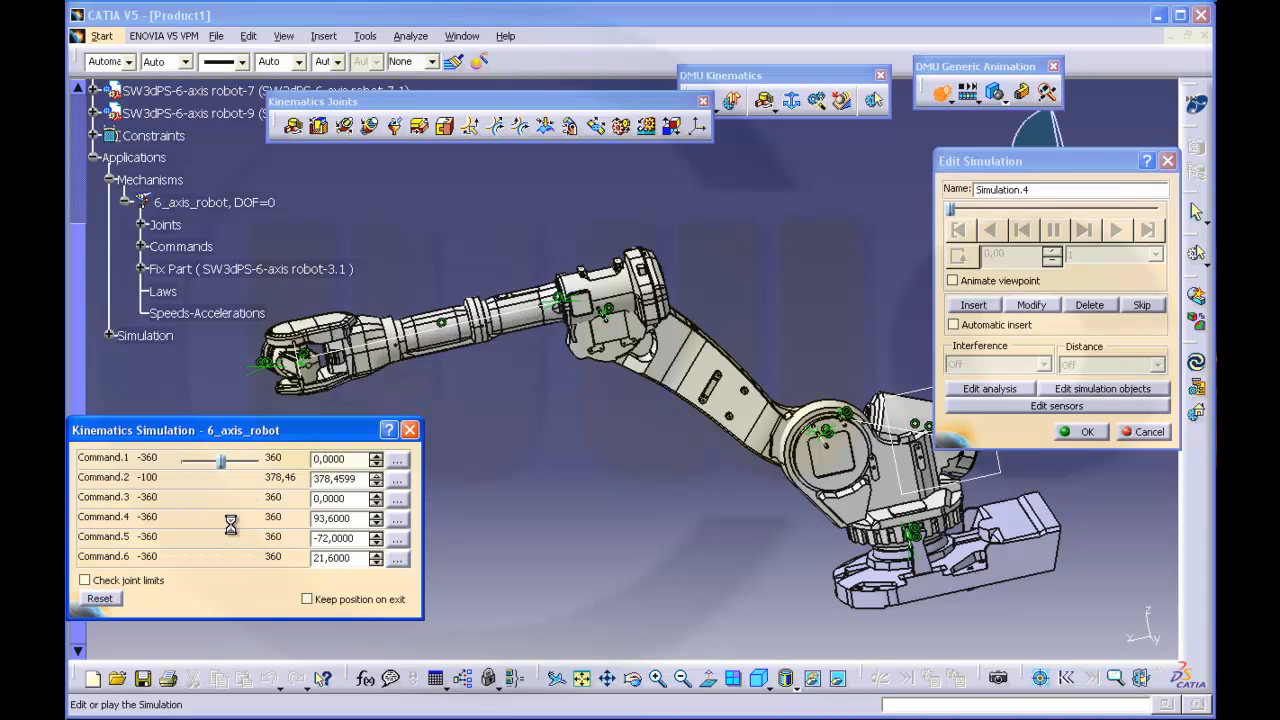
drag(230, 518, 260, 518)
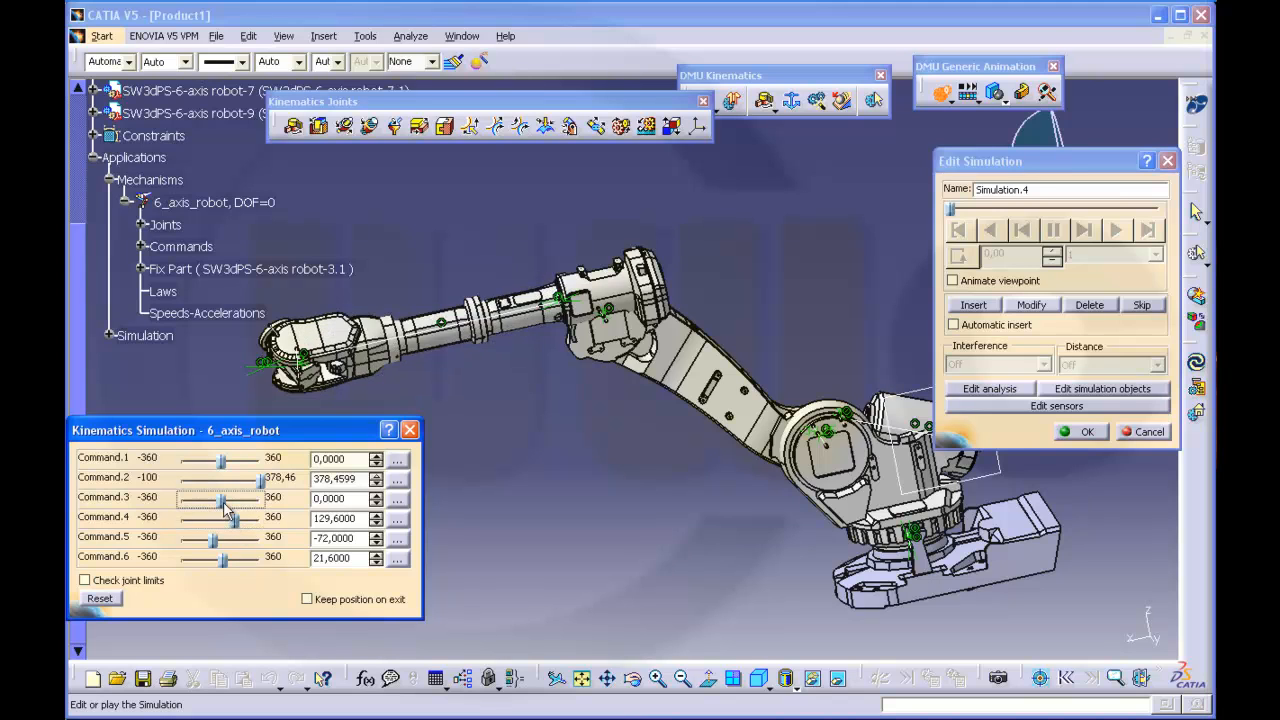
drag(222, 496, 210, 496)
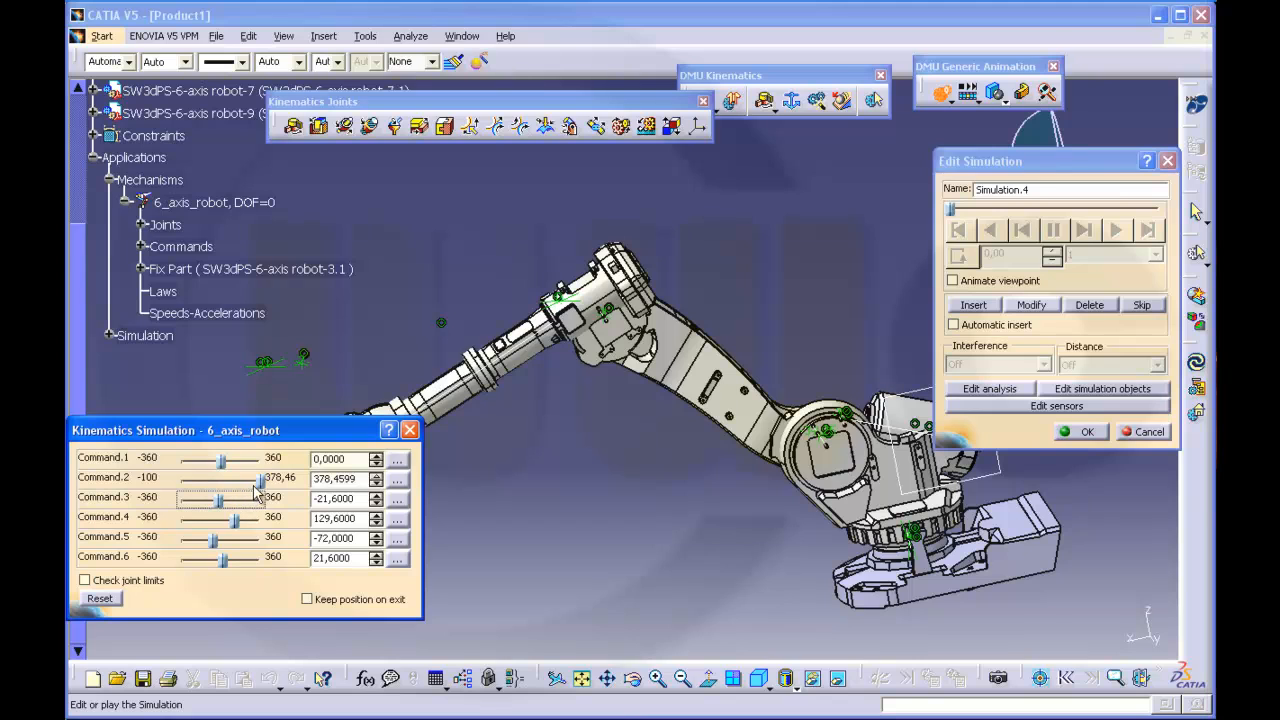
drag(256, 478, 252, 478)
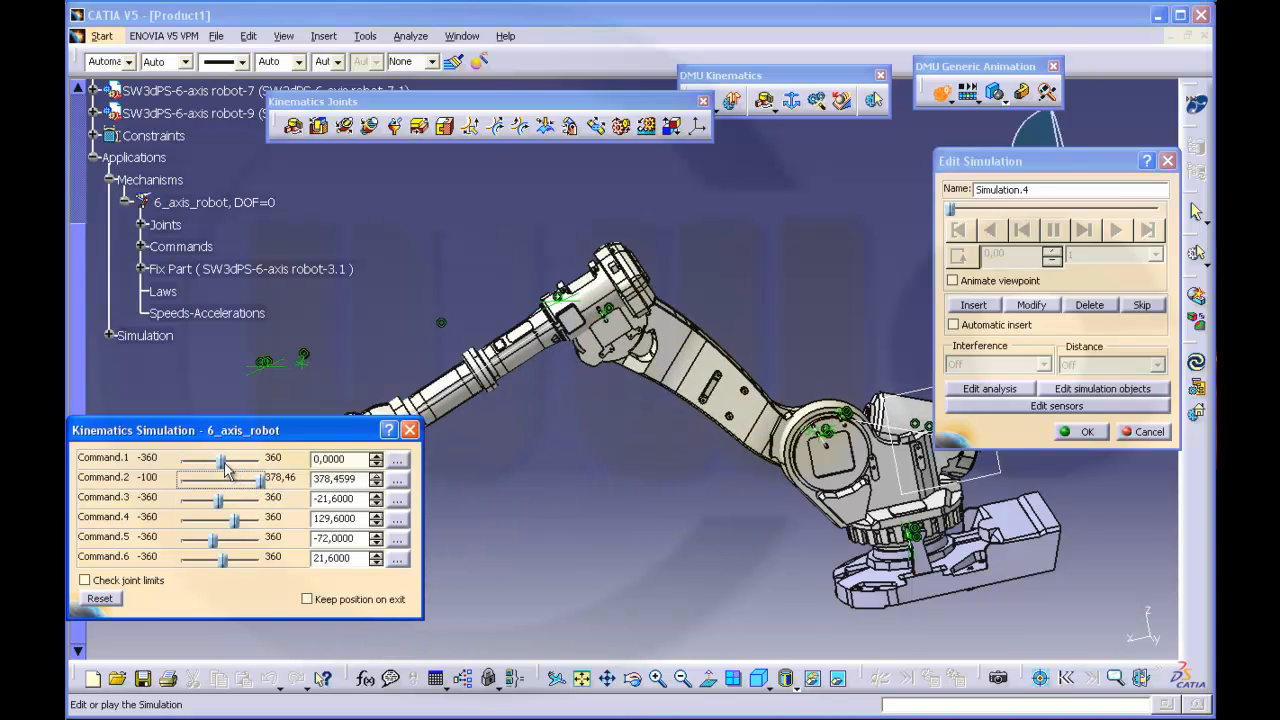
drag(224, 458, 218, 458)
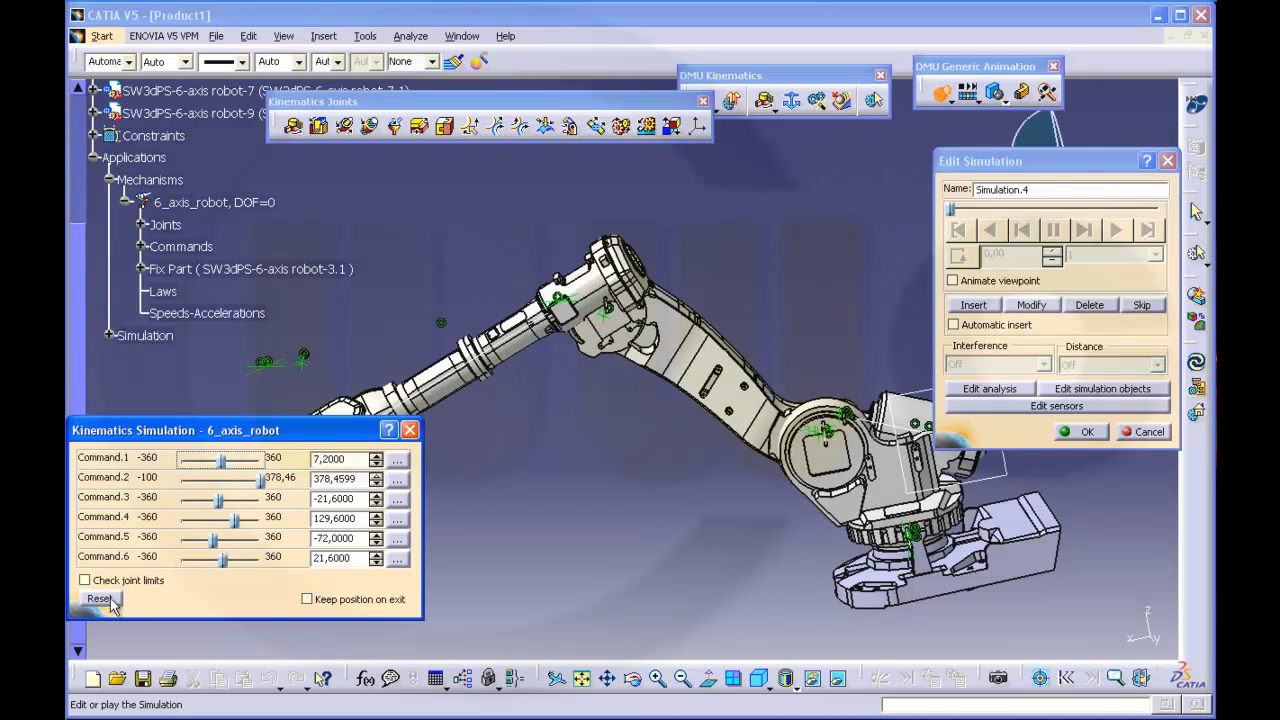
- Reset all joints to their starting positions and close the command panel
click(96, 598)
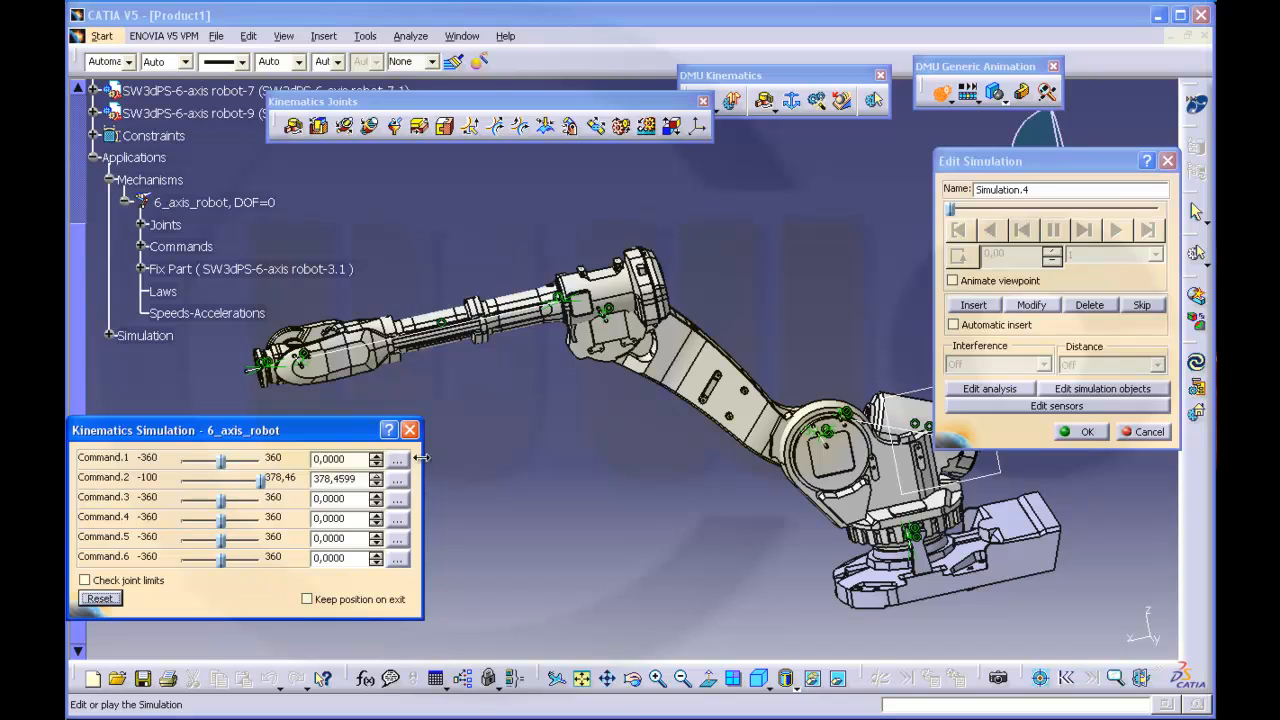
click(408, 430)
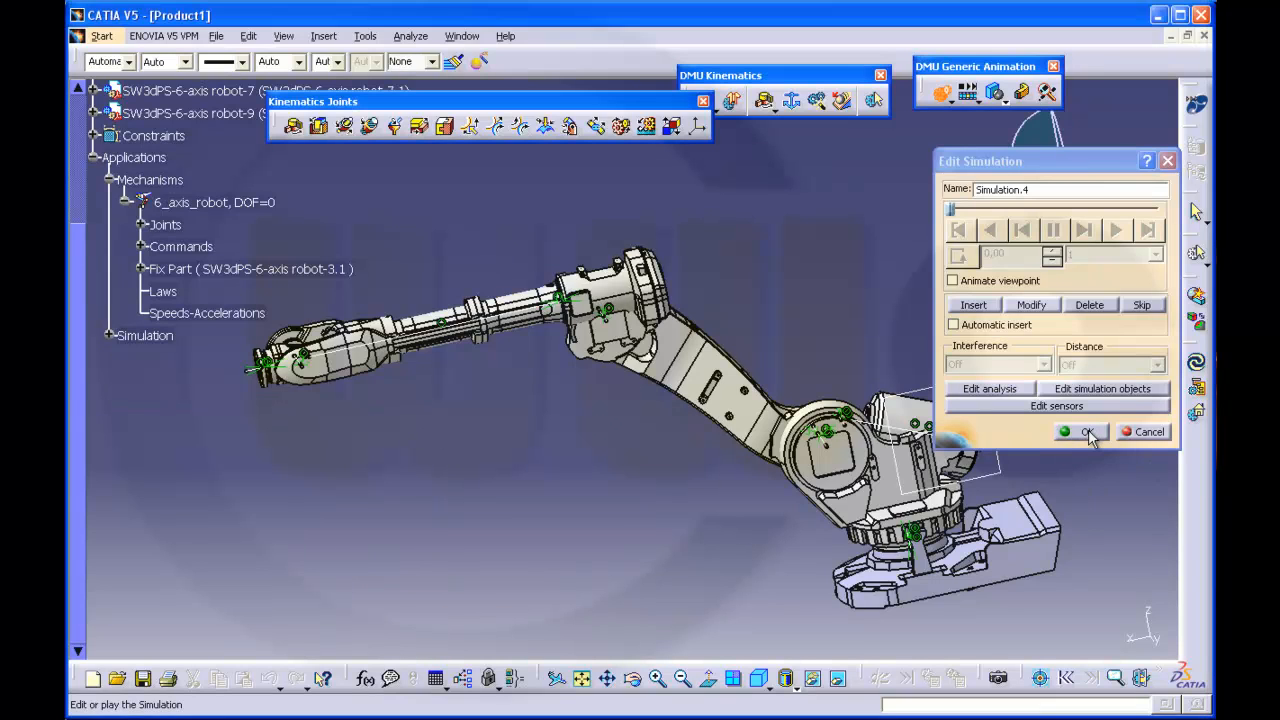
- Confirm and close the Edit Simulation dialog
click(1080, 432)
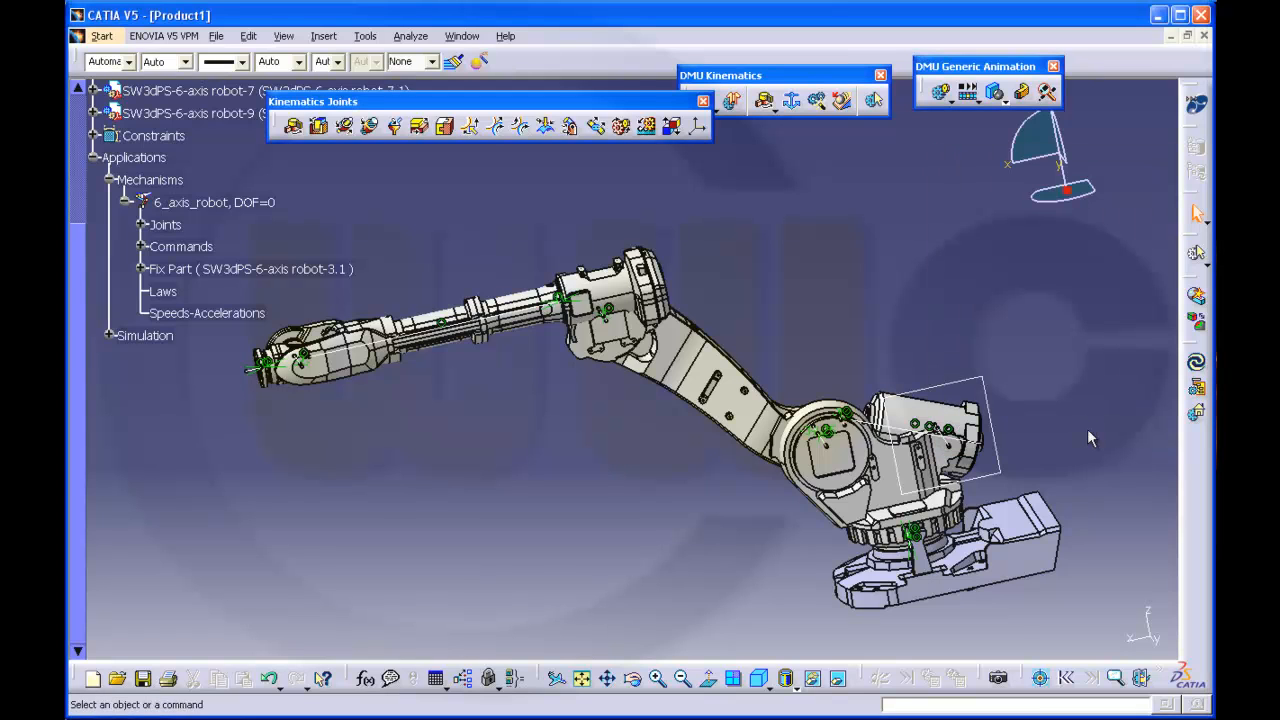
mouse_move(1090, 436)
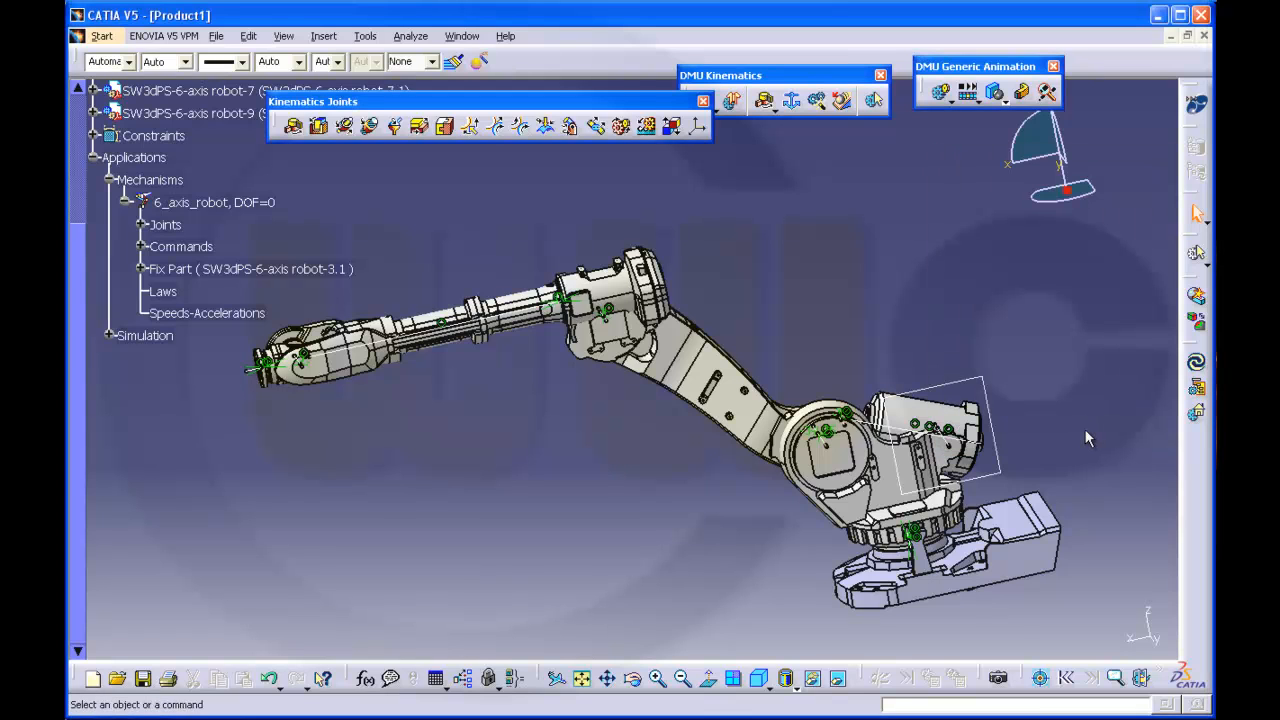